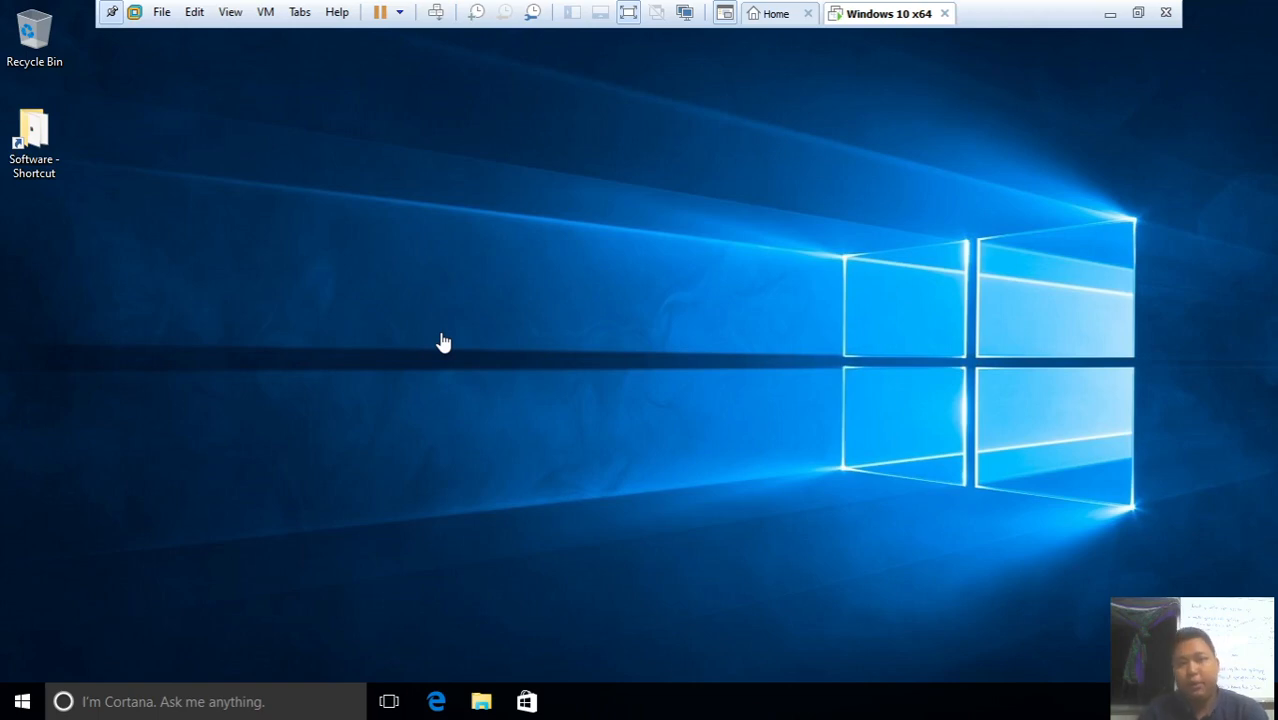
{"action": "mouse_move", "coordinate": [456, 336]}
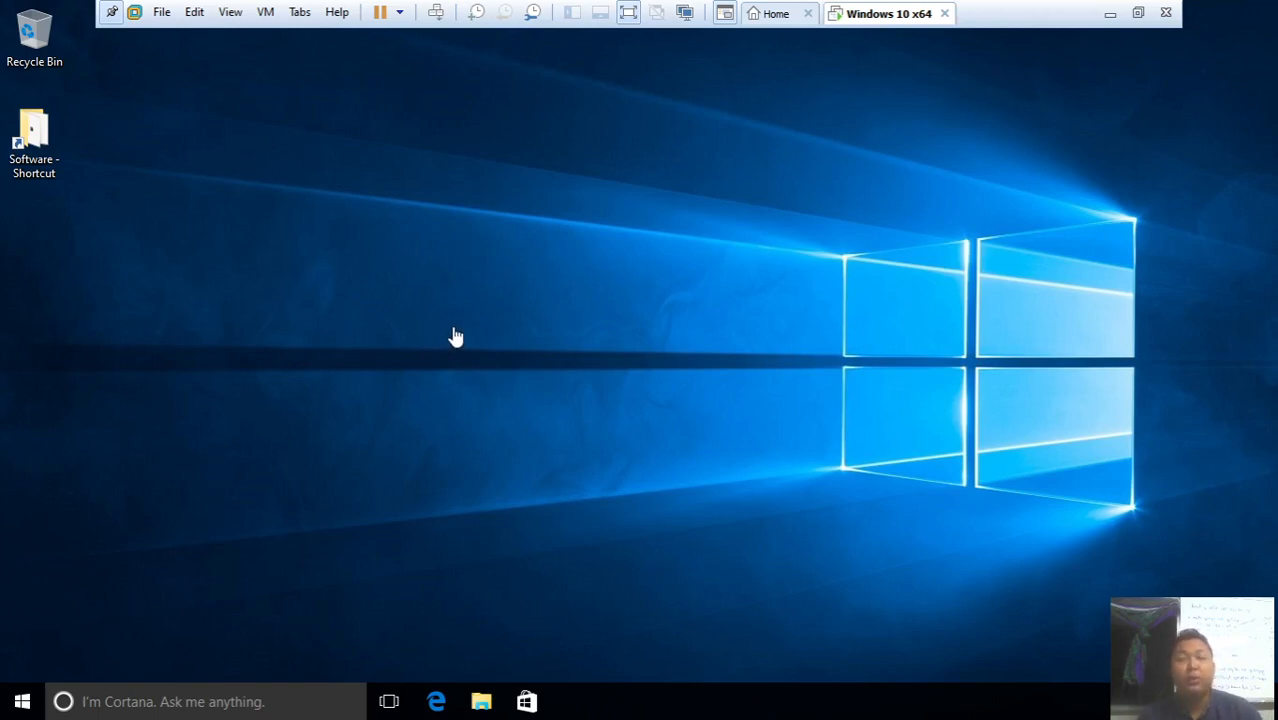
{"action": "mouse_move", "coordinate": [536, 175]}
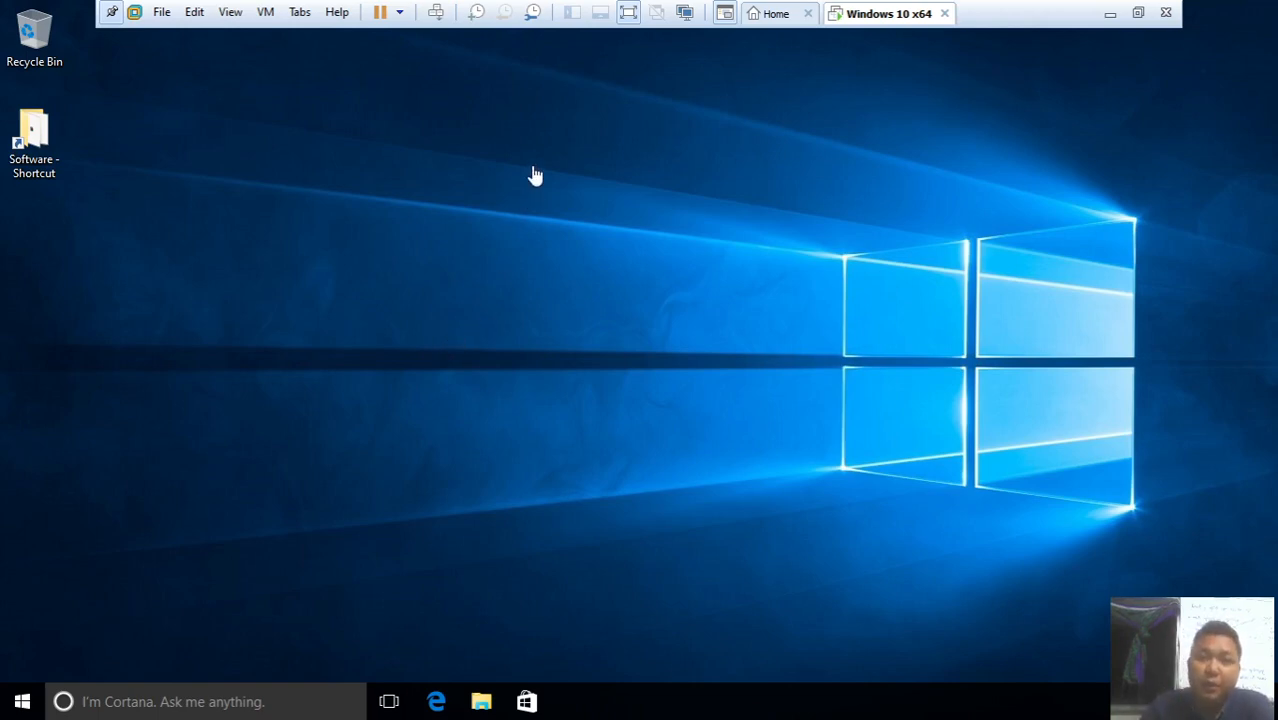
{"action": "mouse_move", "coordinate": [610, 105]}
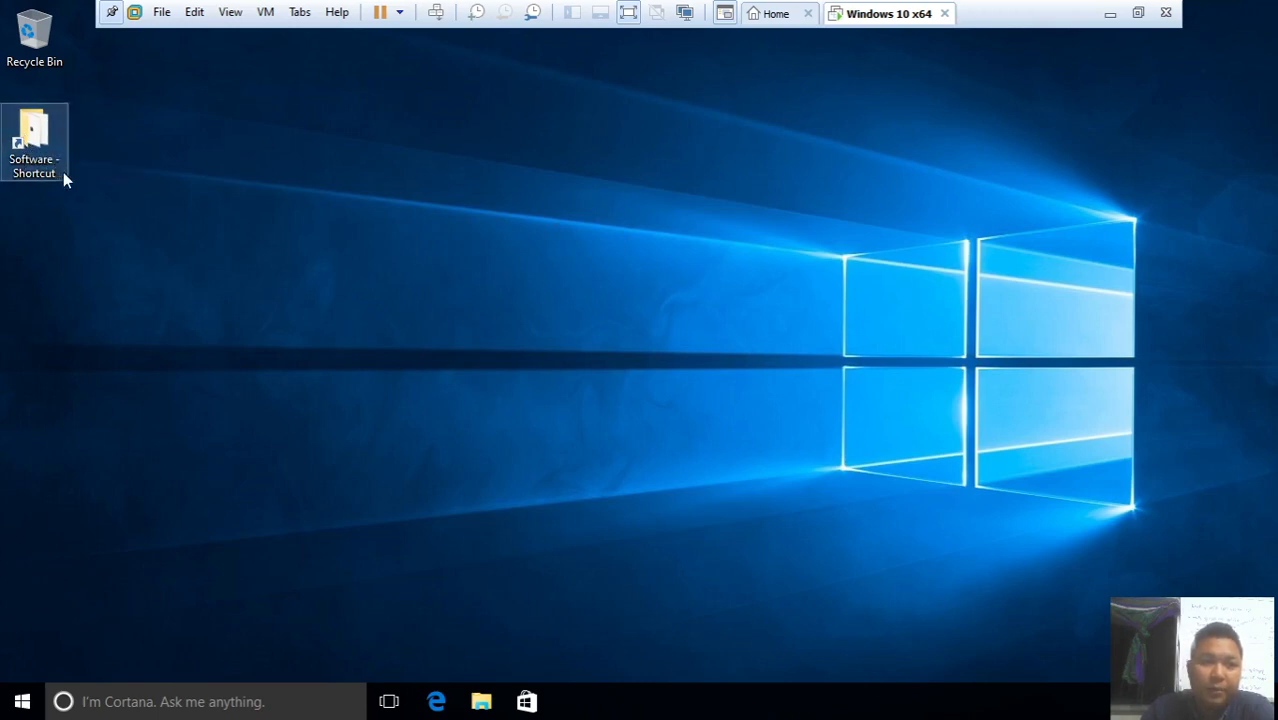
Open the Software folder and single out each item, from Myanmar Fonts to WhizzoTypingTutor
{"action": "double_click", "coordinate": [34, 135]}
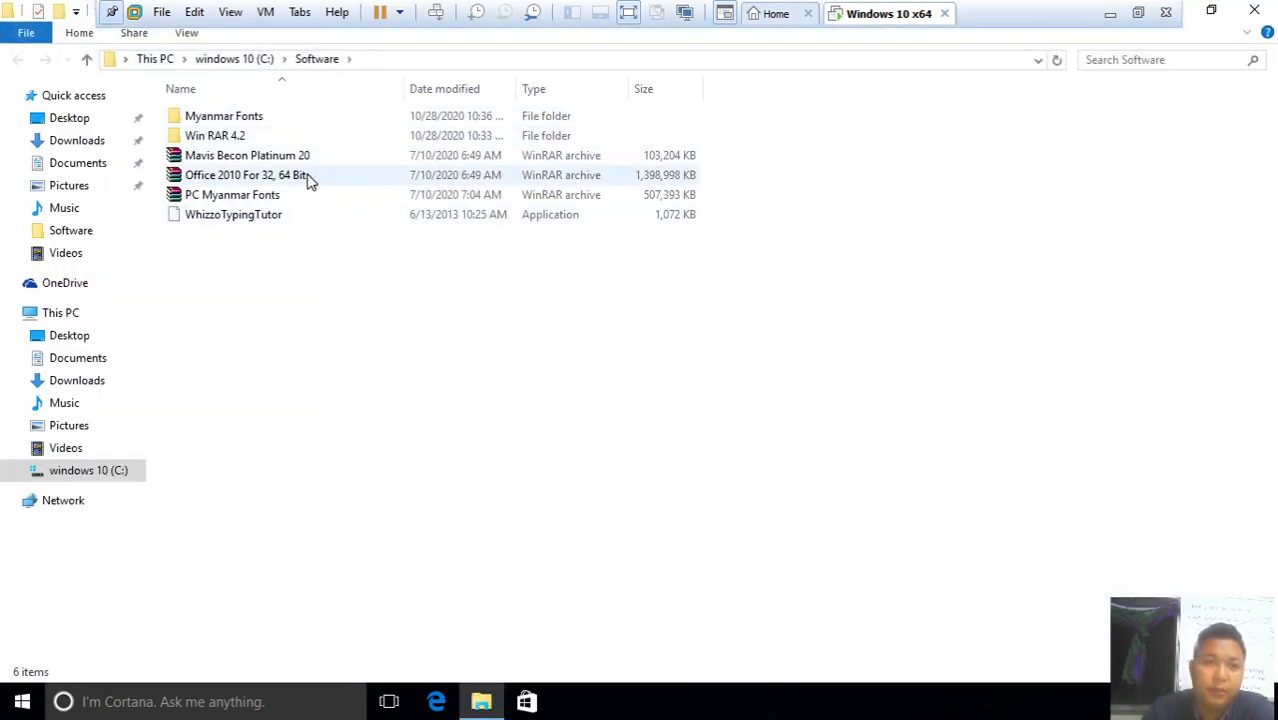
{"action": "left_click", "coordinate": [223, 115]}
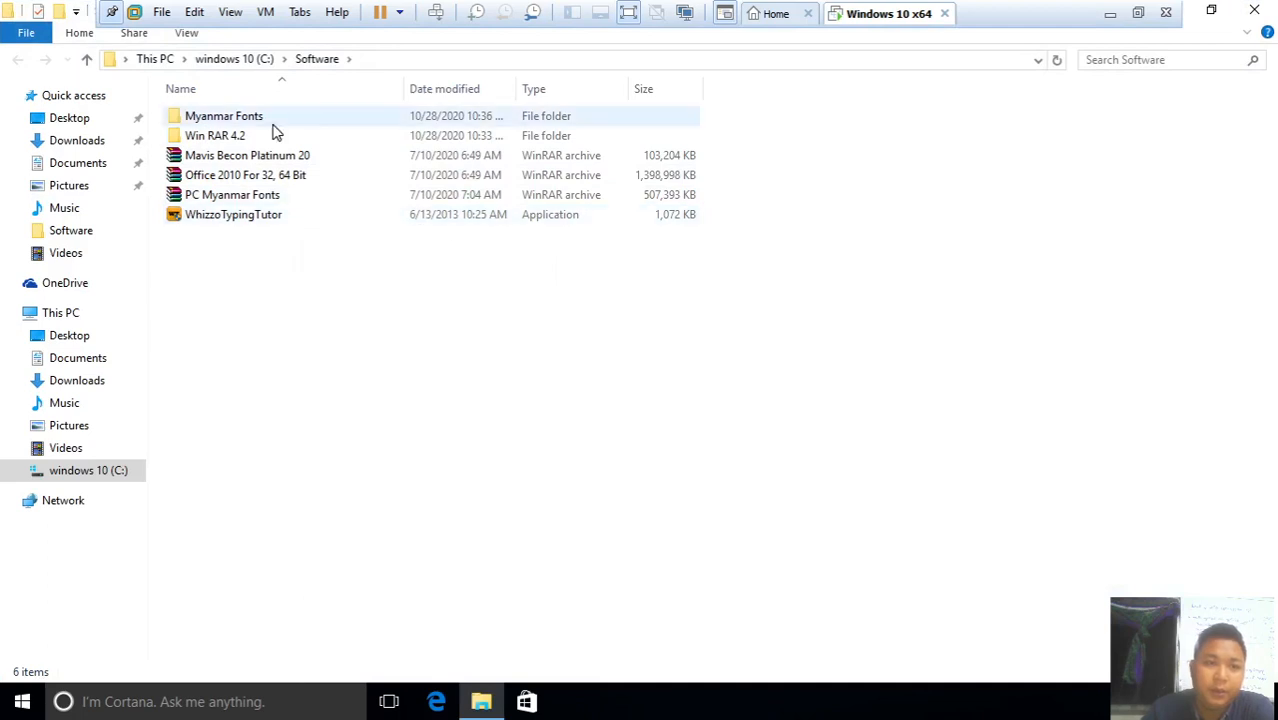
{"action": "left_click", "coordinate": [215, 135]}
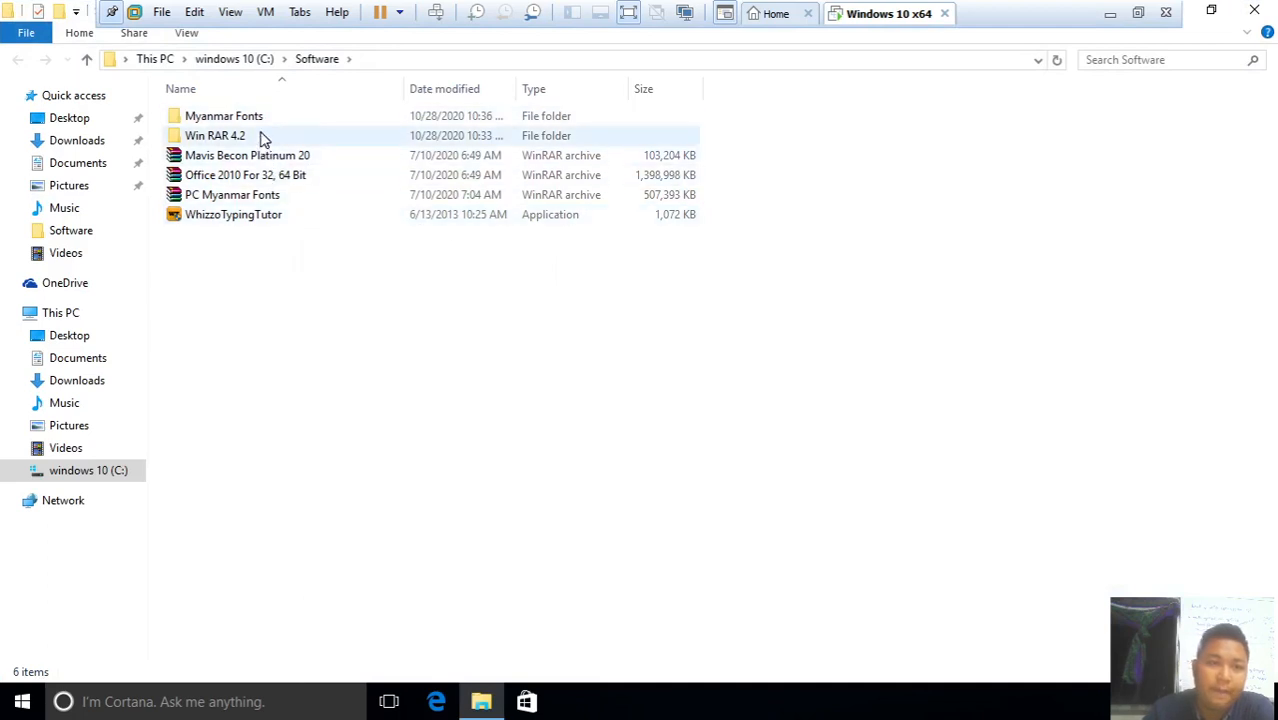
{"action": "left_click", "coordinate": [224, 115]}
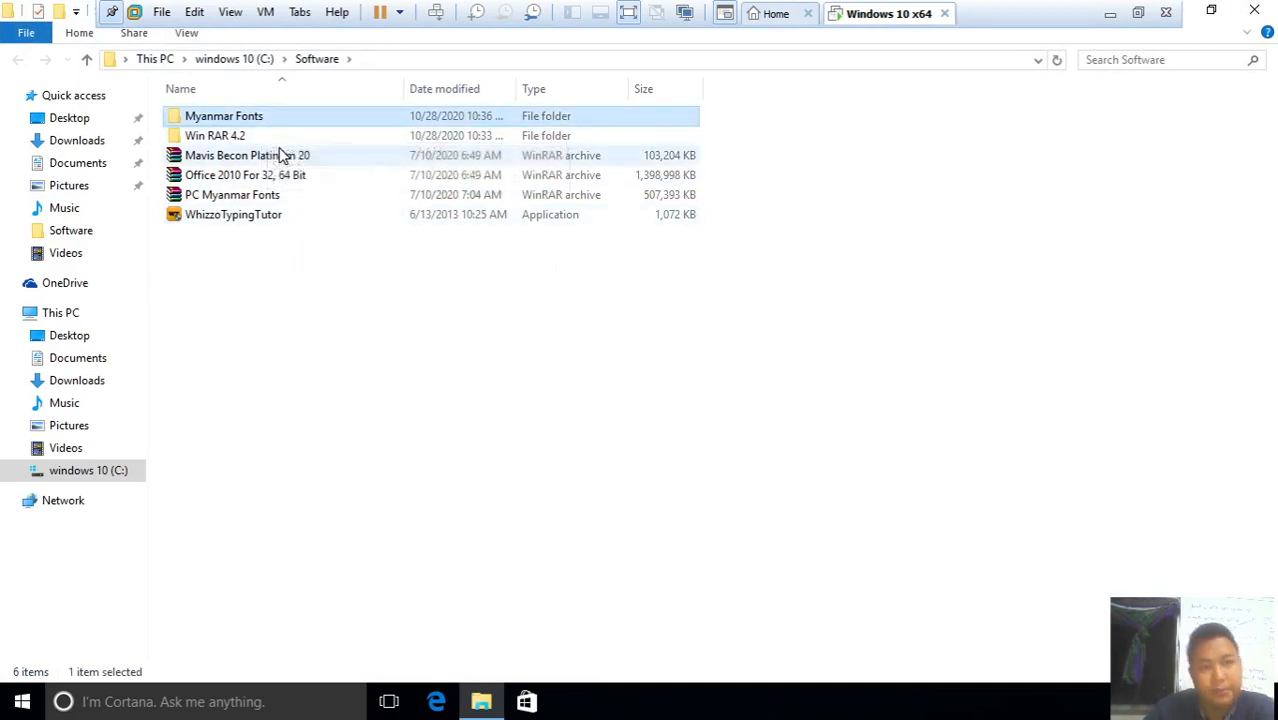
{"action": "left_click", "coordinate": [247, 155]}
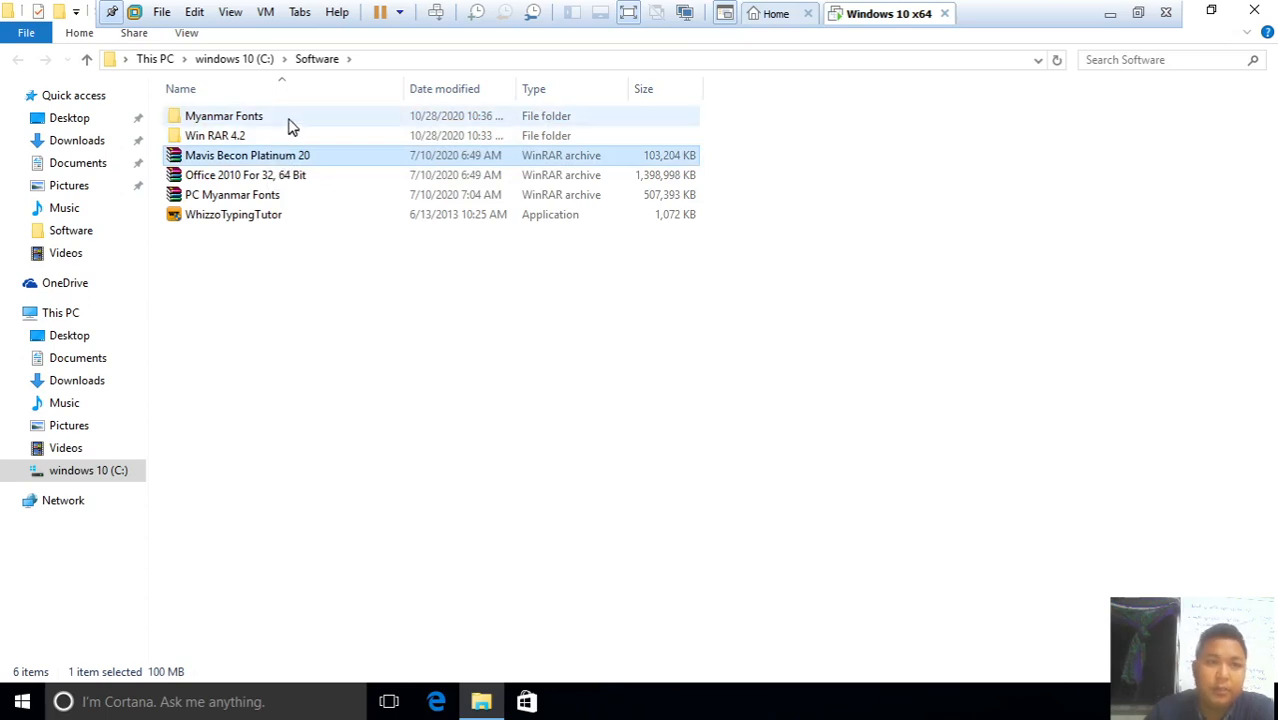
{"action": "left_click", "coordinate": [214, 135]}
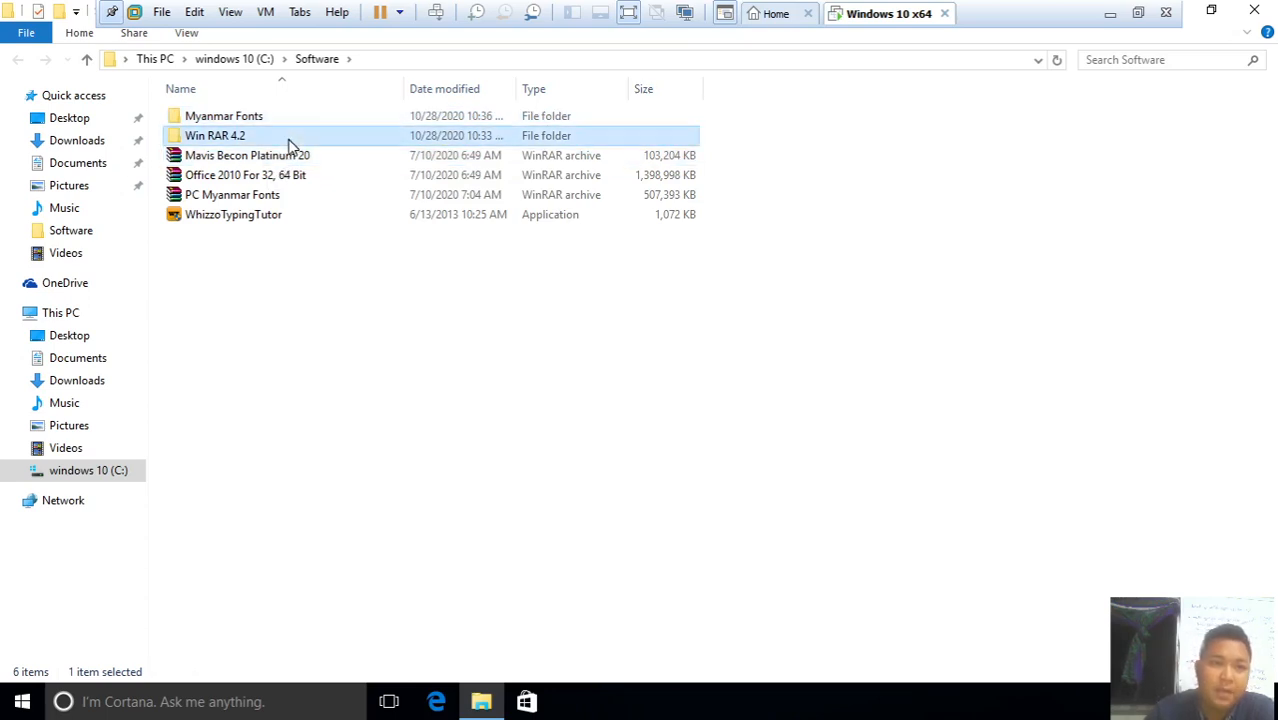
{"action": "left_click", "coordinate": [247, 155]}
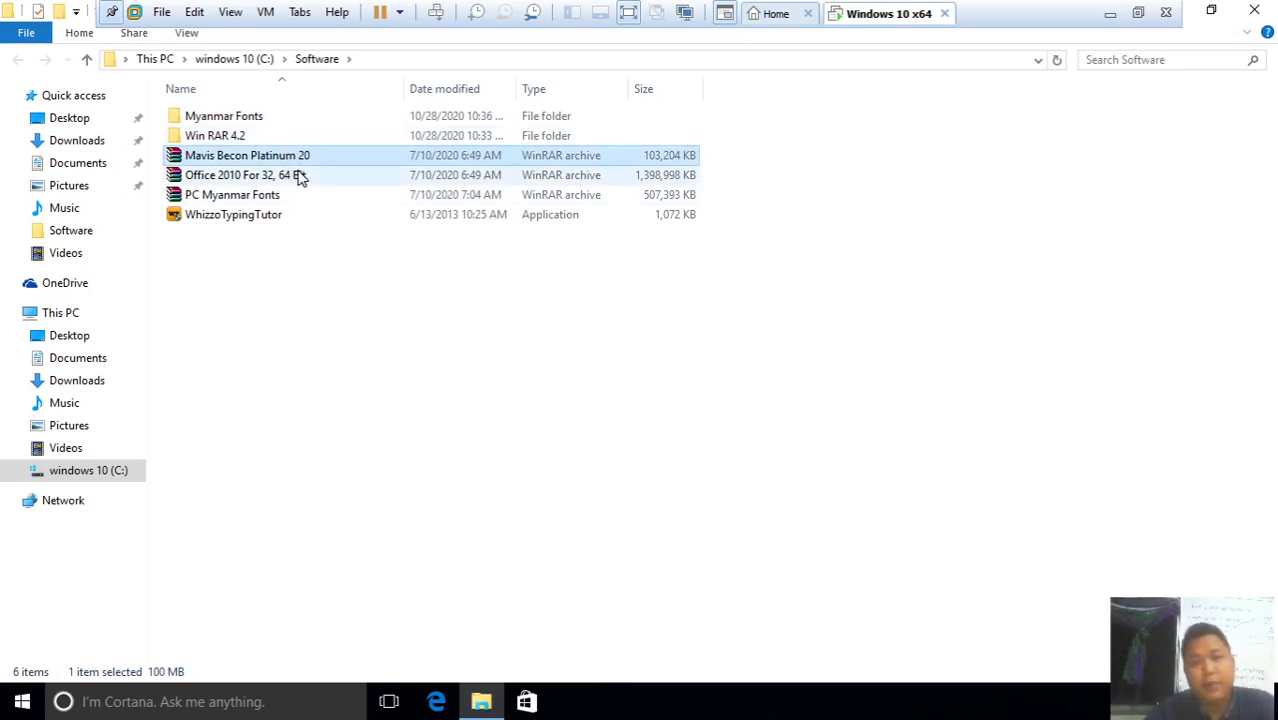
{"action": "left_click", "coordinate": [245, 175]}
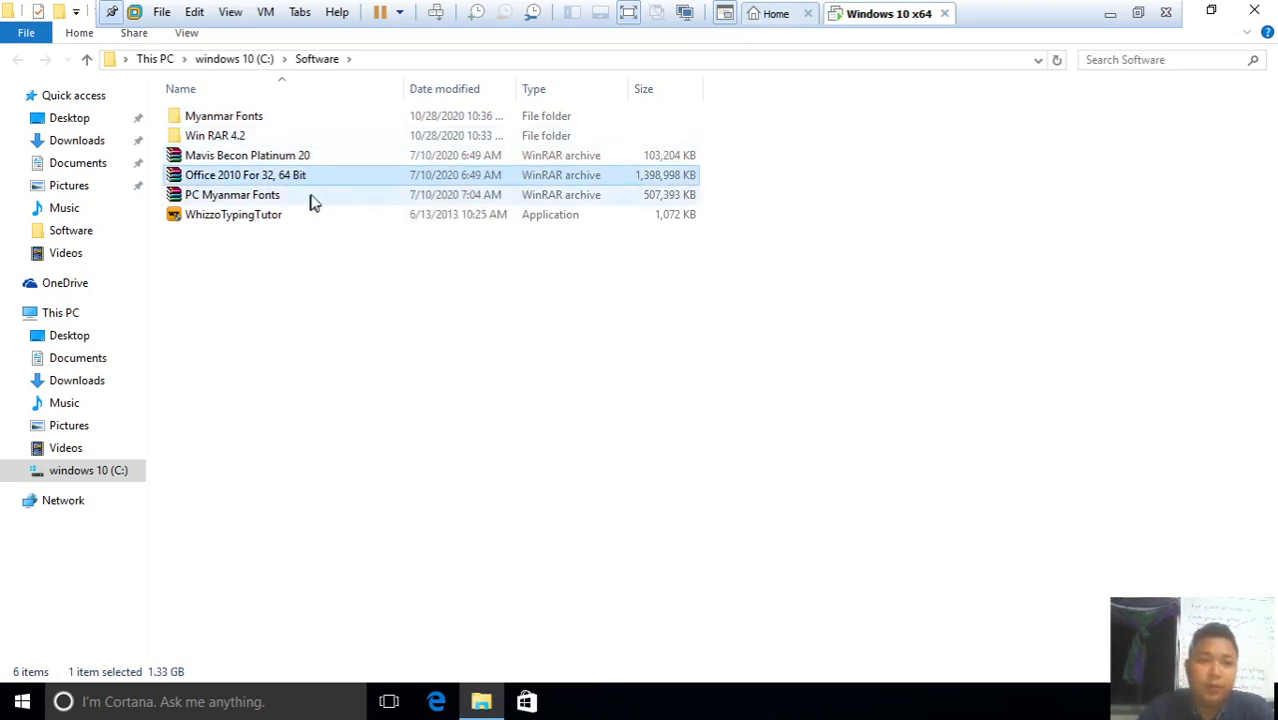
{"action": "left_click", "coordinate": [232, 194]}
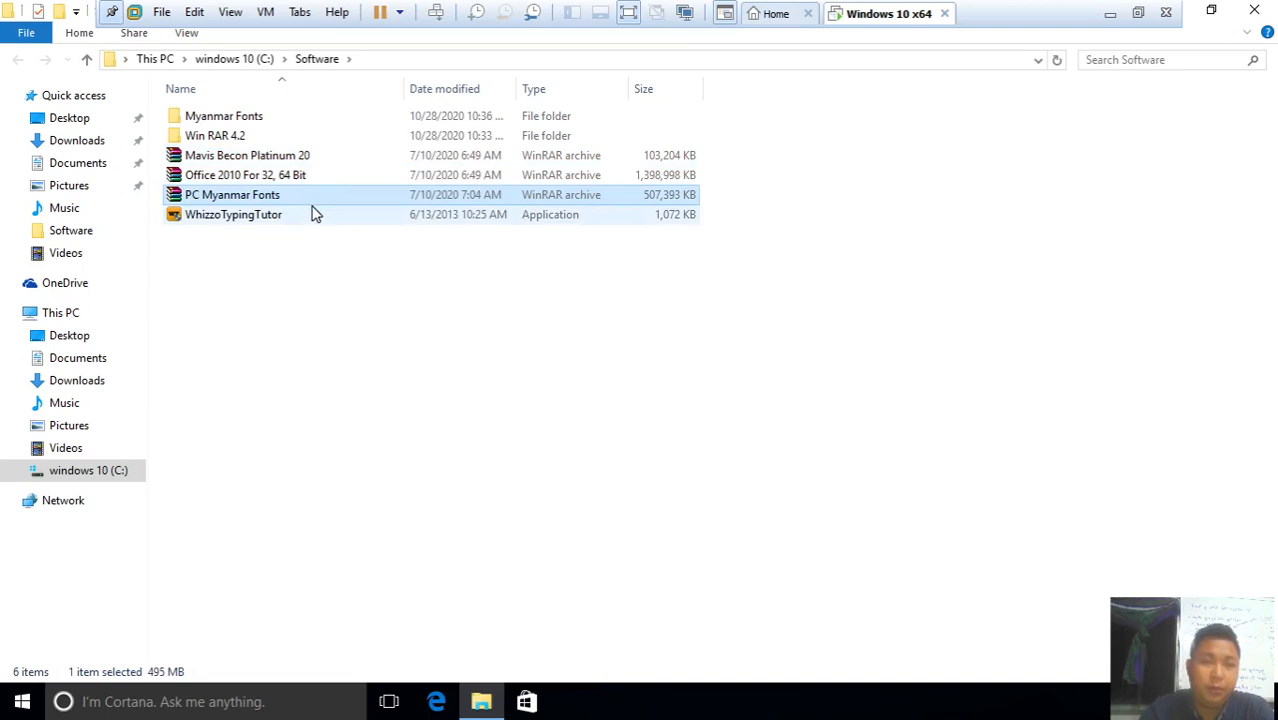
{"action": "left_click", "coordinate": [233, 214]}
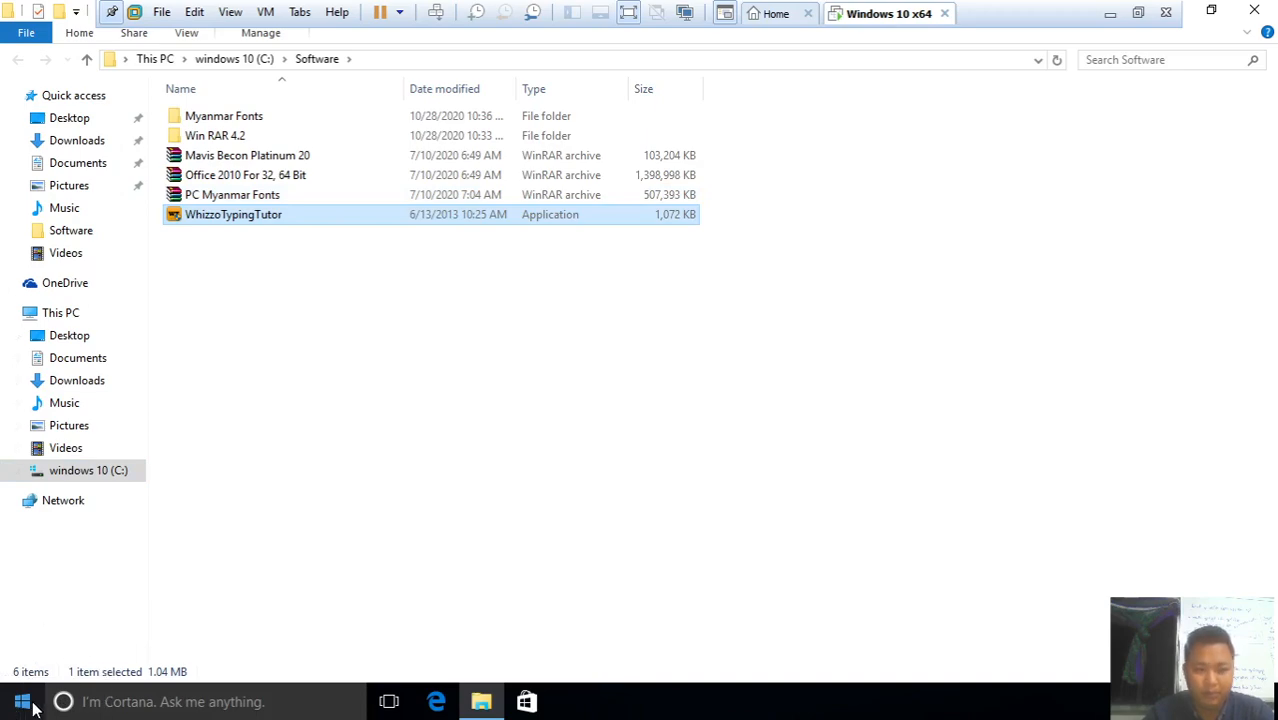
Search for Windows Defender settings, switch real-time protection off, and close Settings
{"action": "left_click", "coordinate": [22, 701]}
{"action": "type", "text": "virus"}
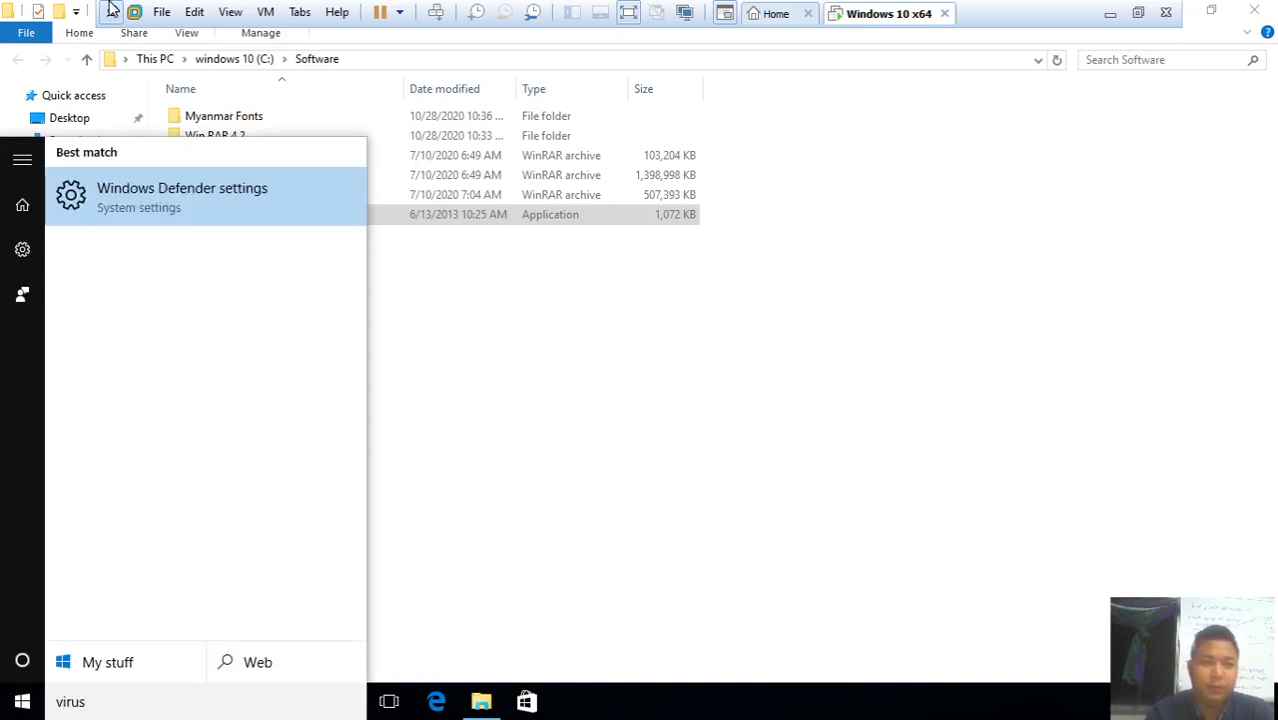
{"action": "mouse_move", "coordinate": [245, 218]}
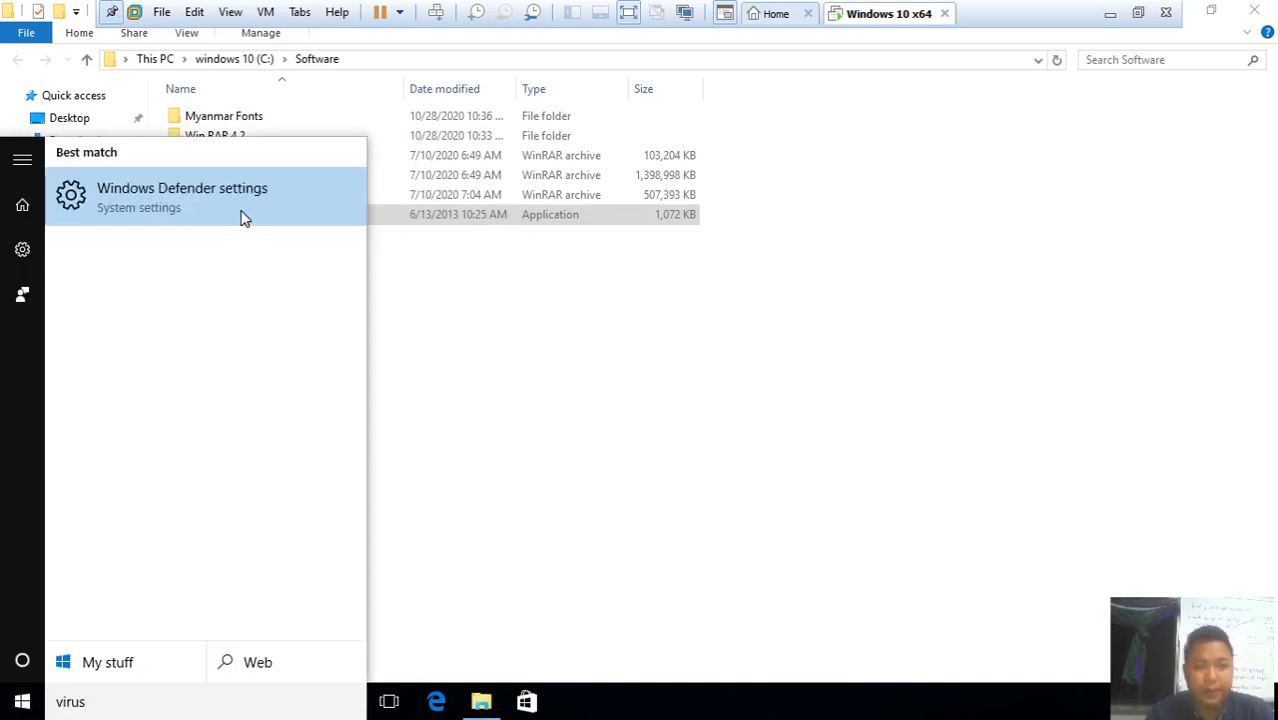
{"action": "left_click", "coordinate": [182, 195]}
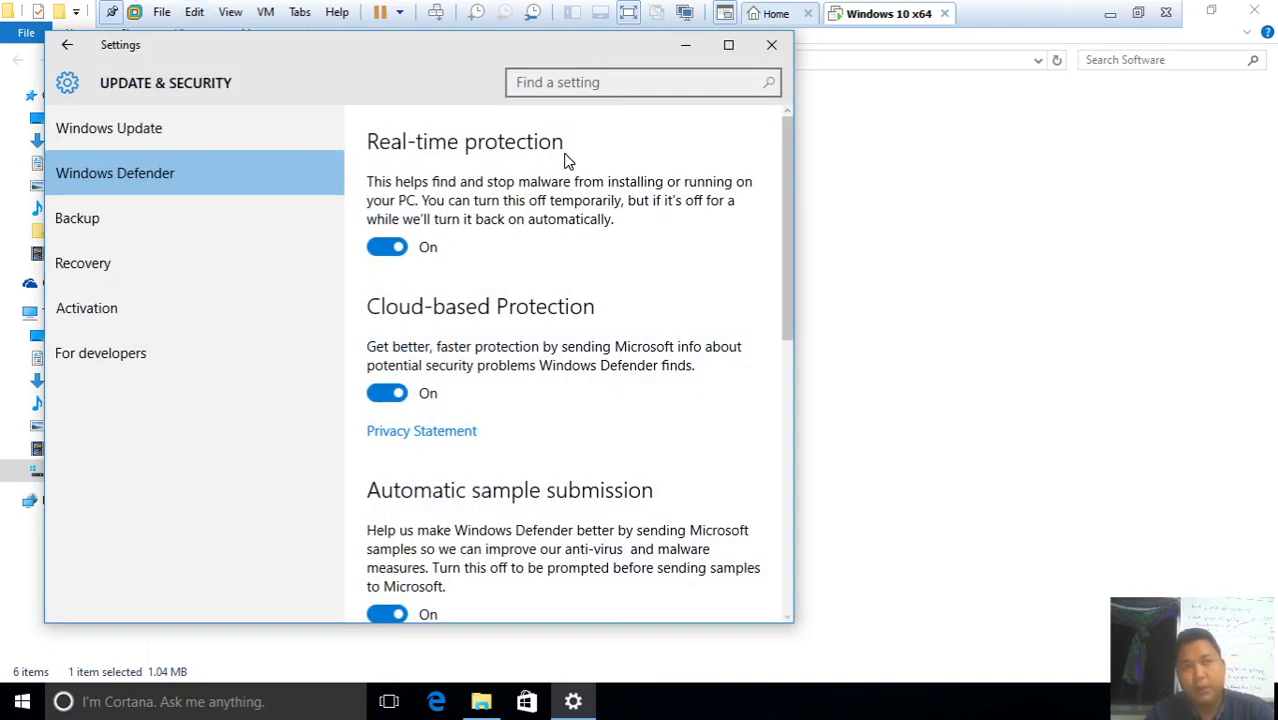
{"action": "mouse_move", "coordinate": [622, 169]}
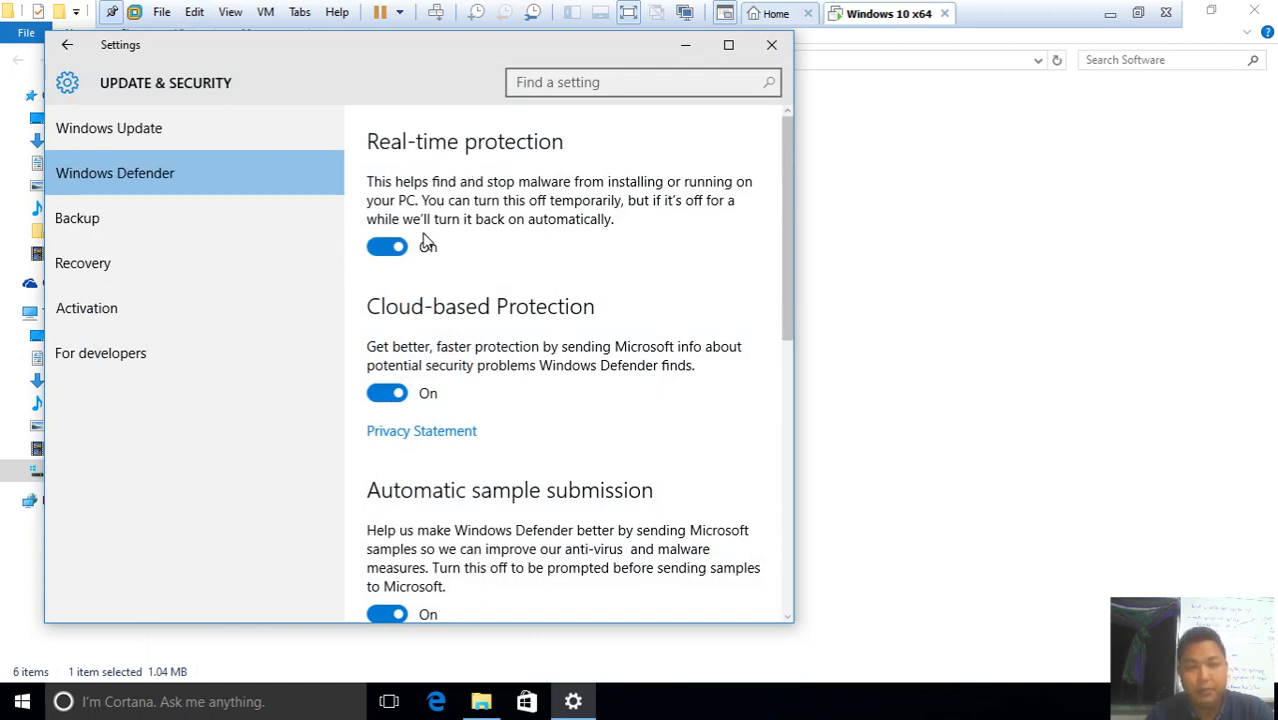
{"action": "left_click", "coordinate": [387, 247]}
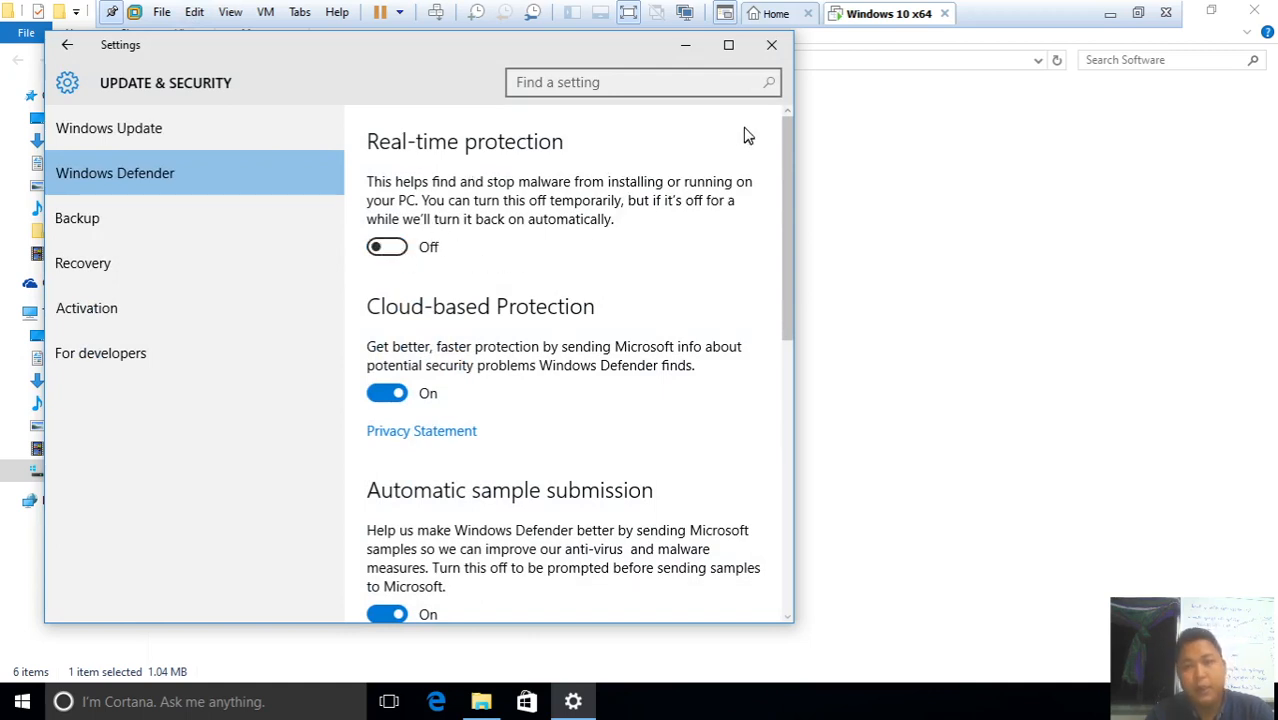
{"action": "mouse_move", "coordinate": [771, 46]}
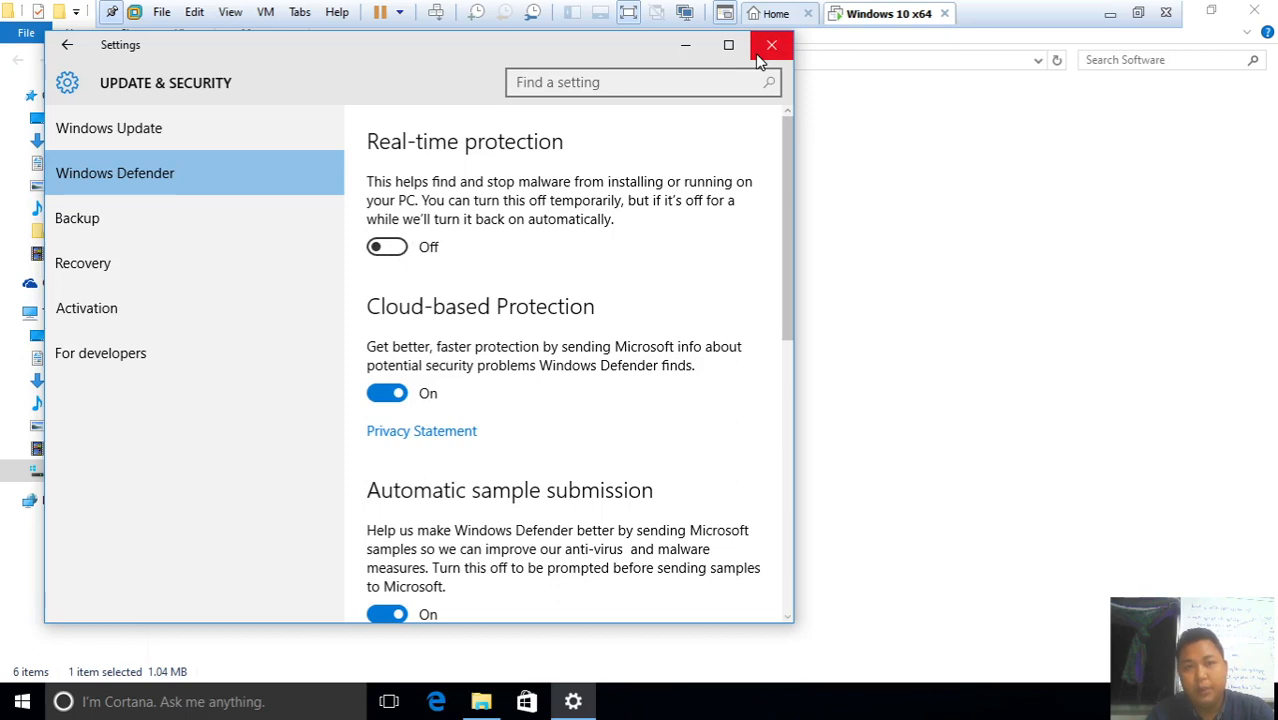
{"action": "mouse_move", "coordinate": [771, 46]}
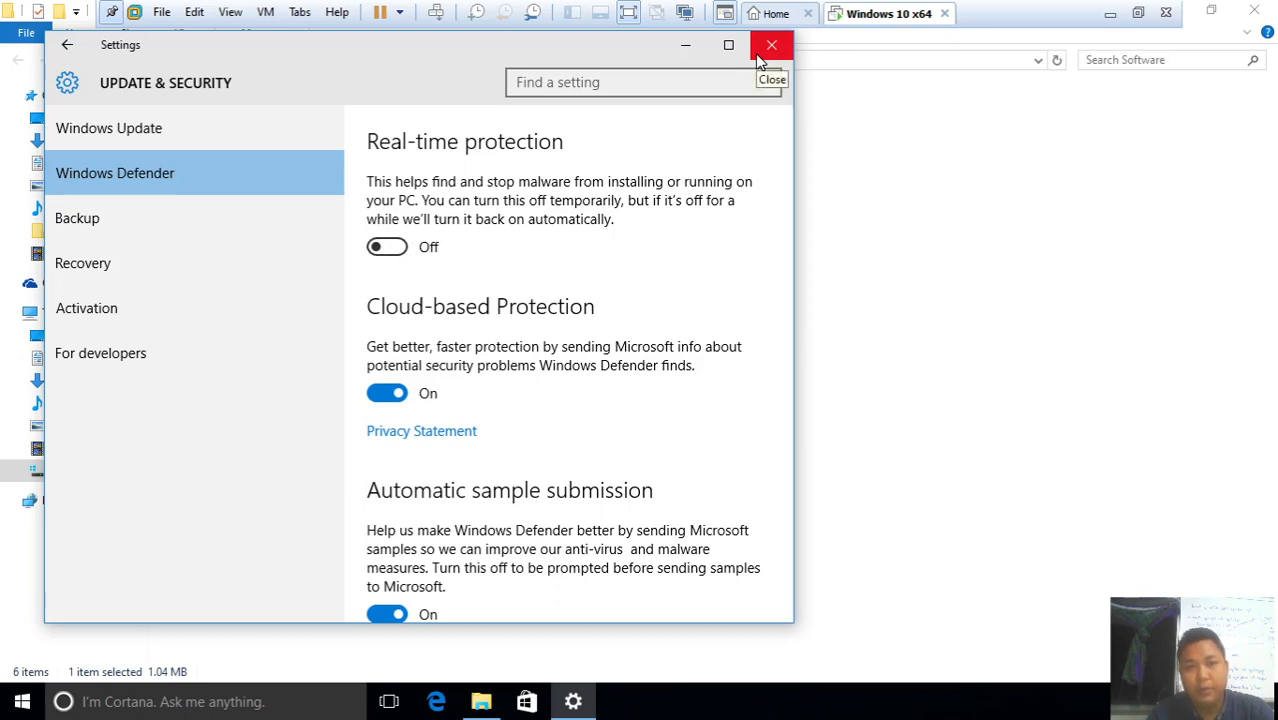
{"action": "mouse_move", "coordinate": [490, 216]}
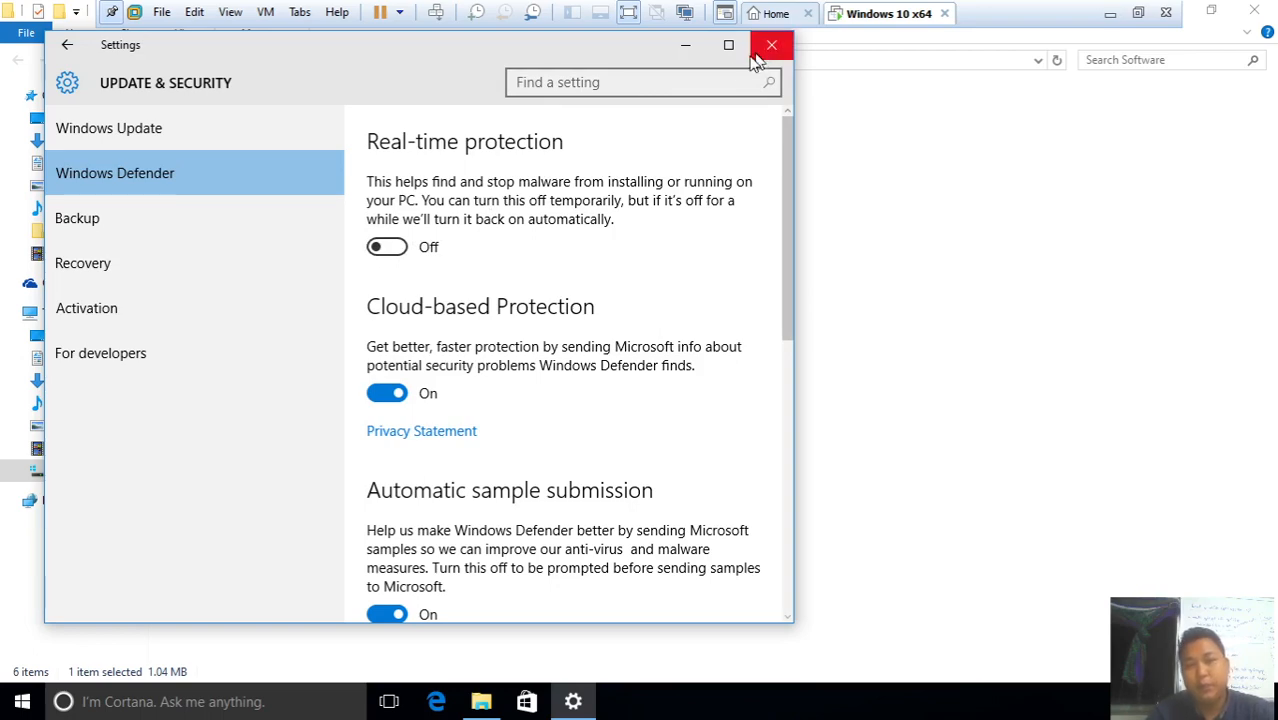
{"action": "left_click", "coordinate": [771, 45]}
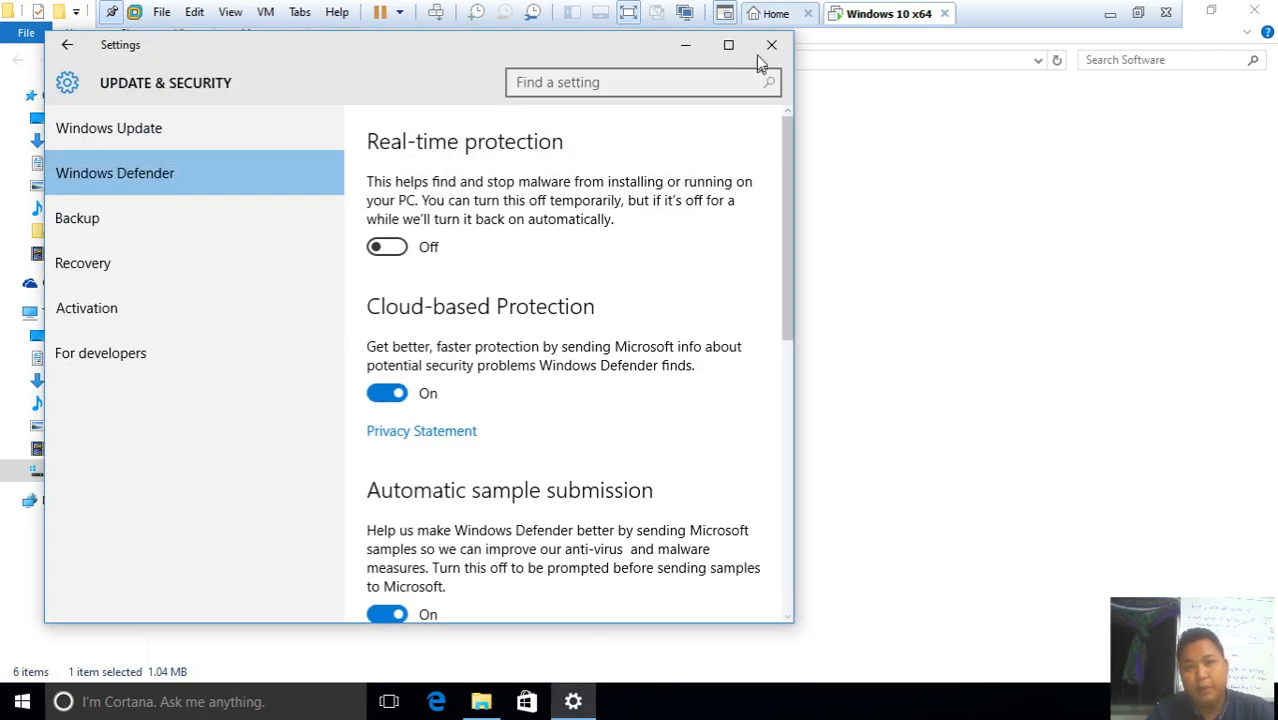
Close Settings, open the Myanmar Fonts folder, and select one font file
{"action": "left_click", "coordinate": [771, 45]}
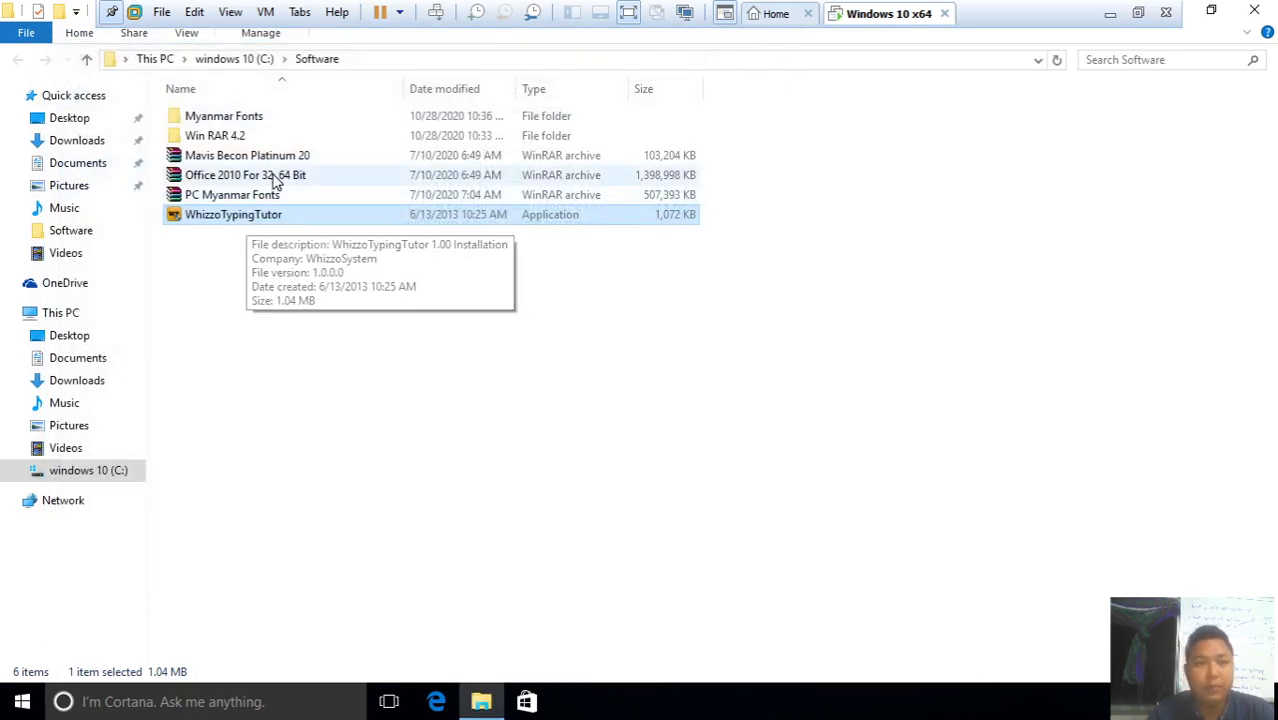
{"action": "mouse_move", "coordinate": [295, 128]}
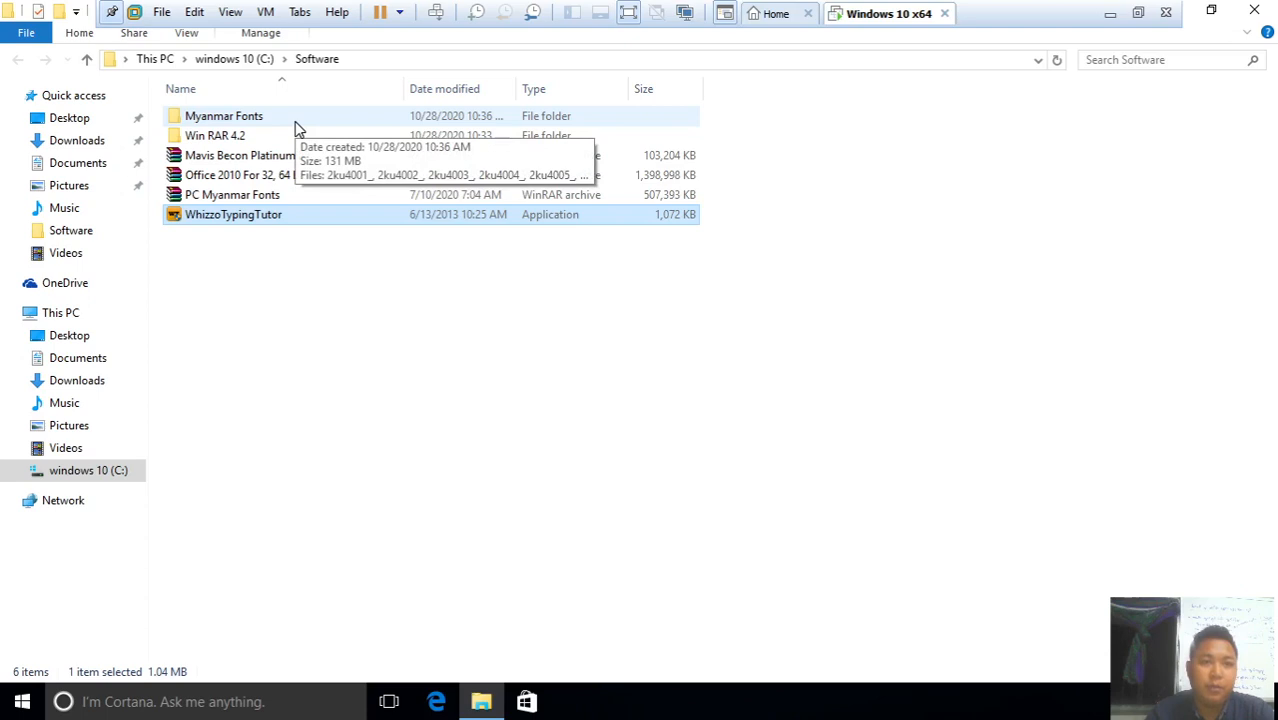
{"action": "double_click", "coordinate": [224, 115]}
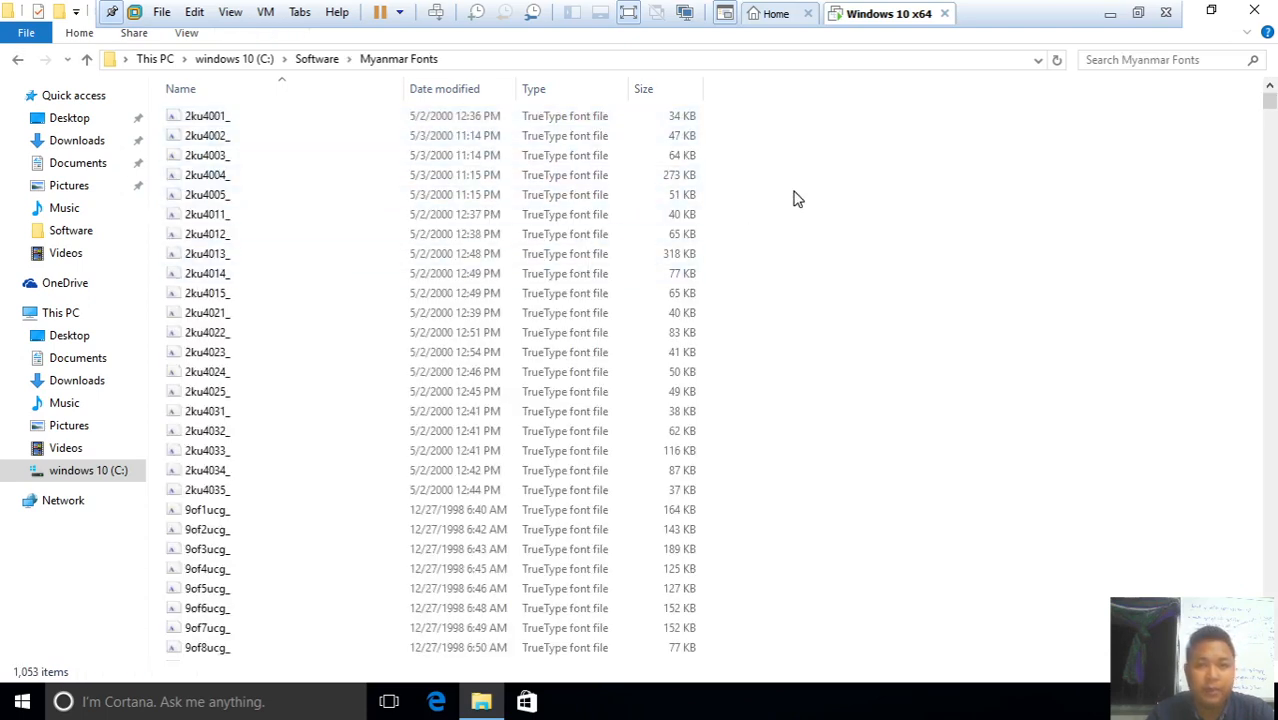
{"action": "left_click", "coordinate": [207, 233]}
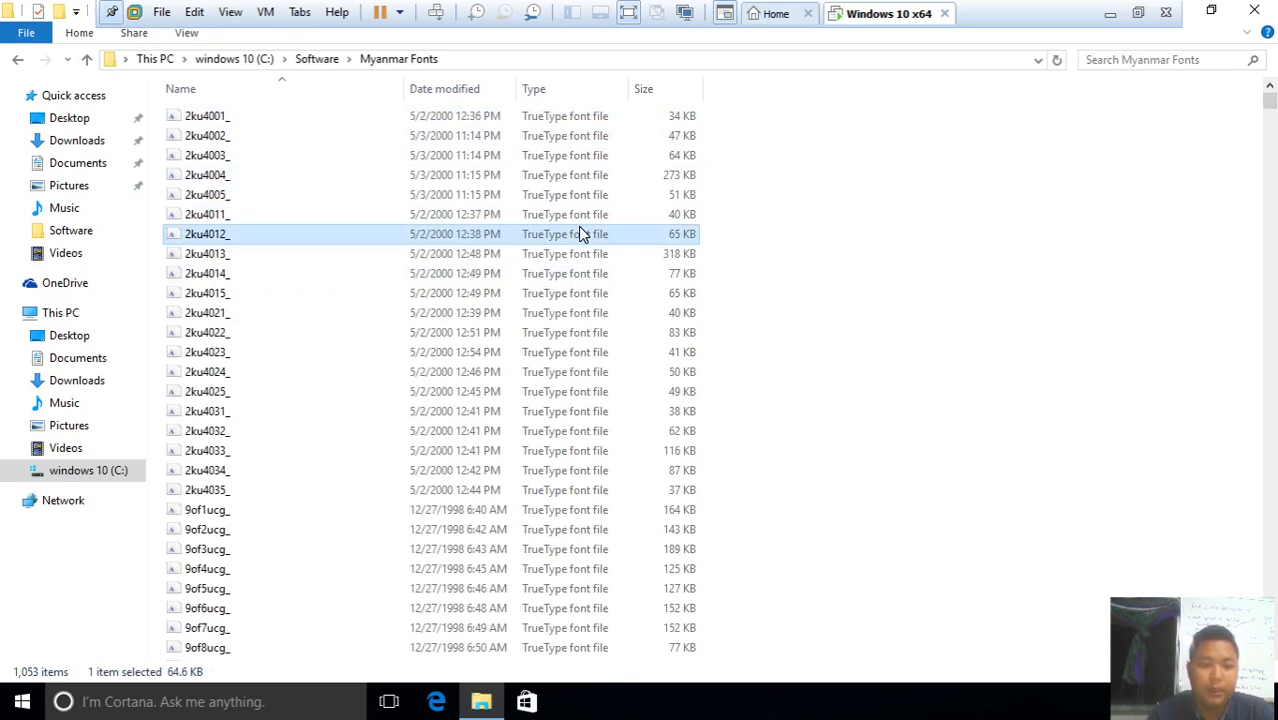
Select all 1,053 font files and install them, dismissing replace and invalid-font warnings
{"action": "key", "text": "ctrl+a"}
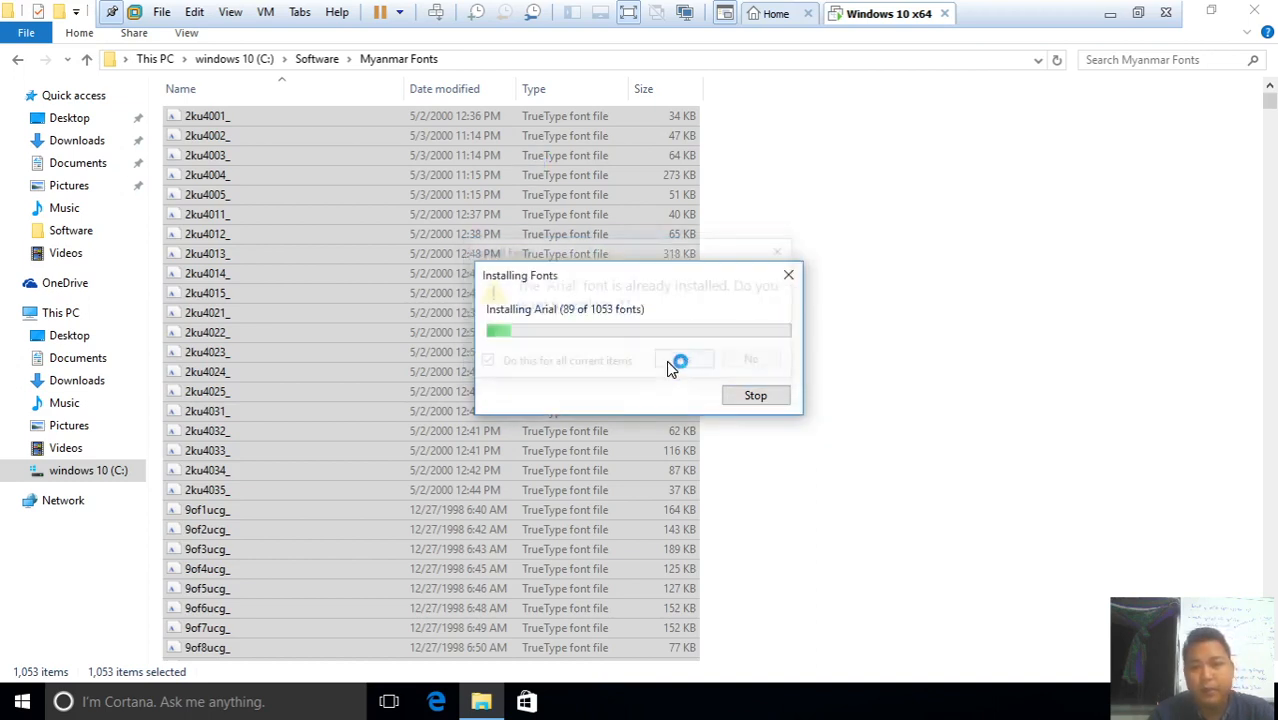
{"action": "left_click", "coordinate": [683, 360]}
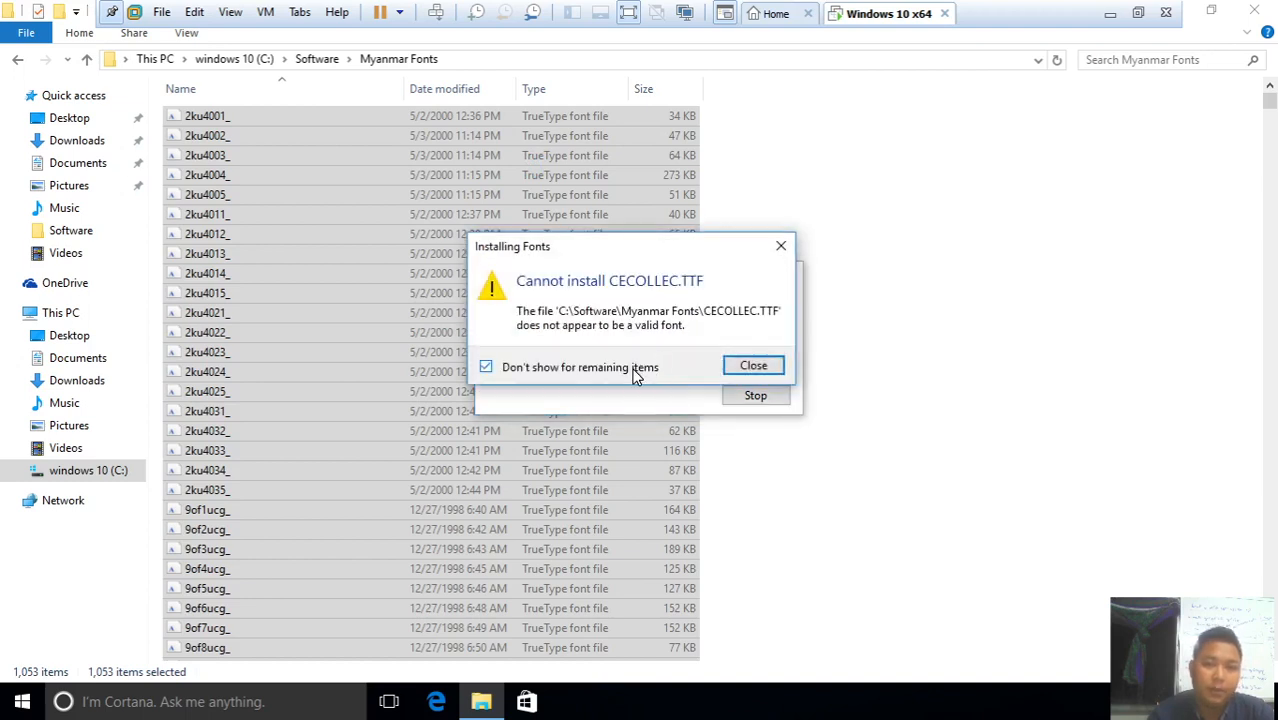
{"action": "left_click", "coordinate": [753, 365]}
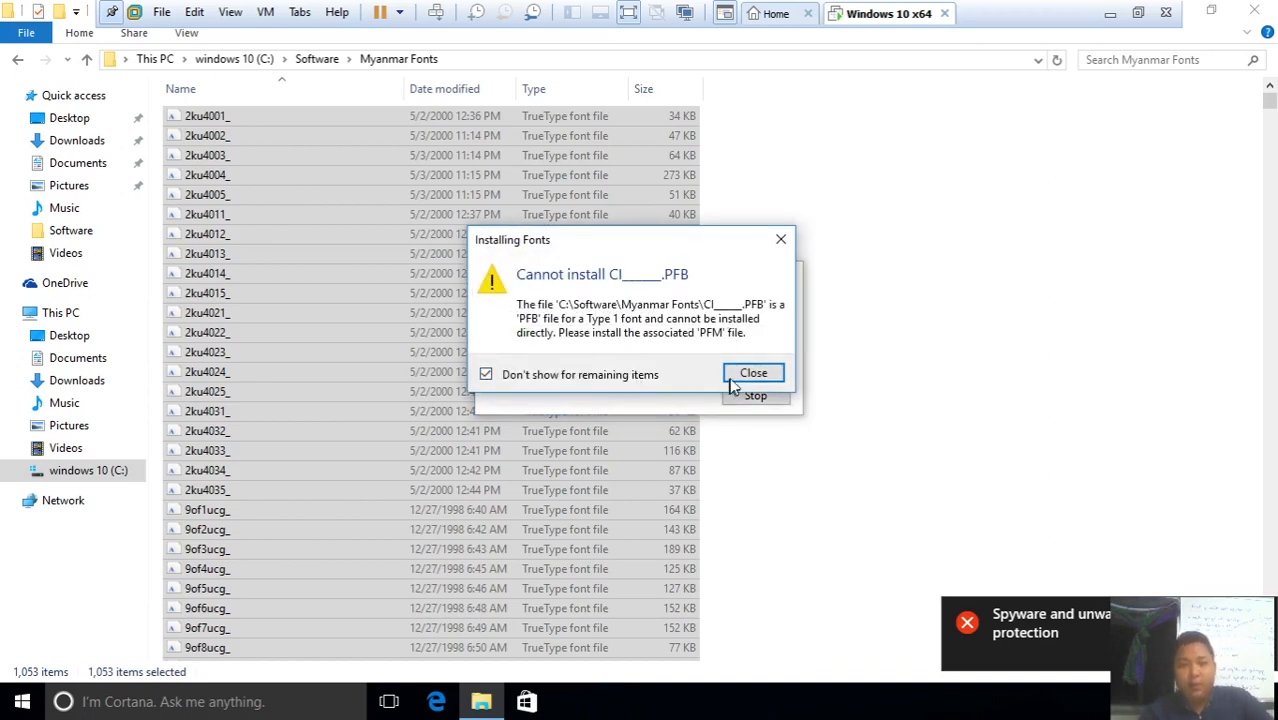
{"action": "left_click", "coordinate": [753, 372]}
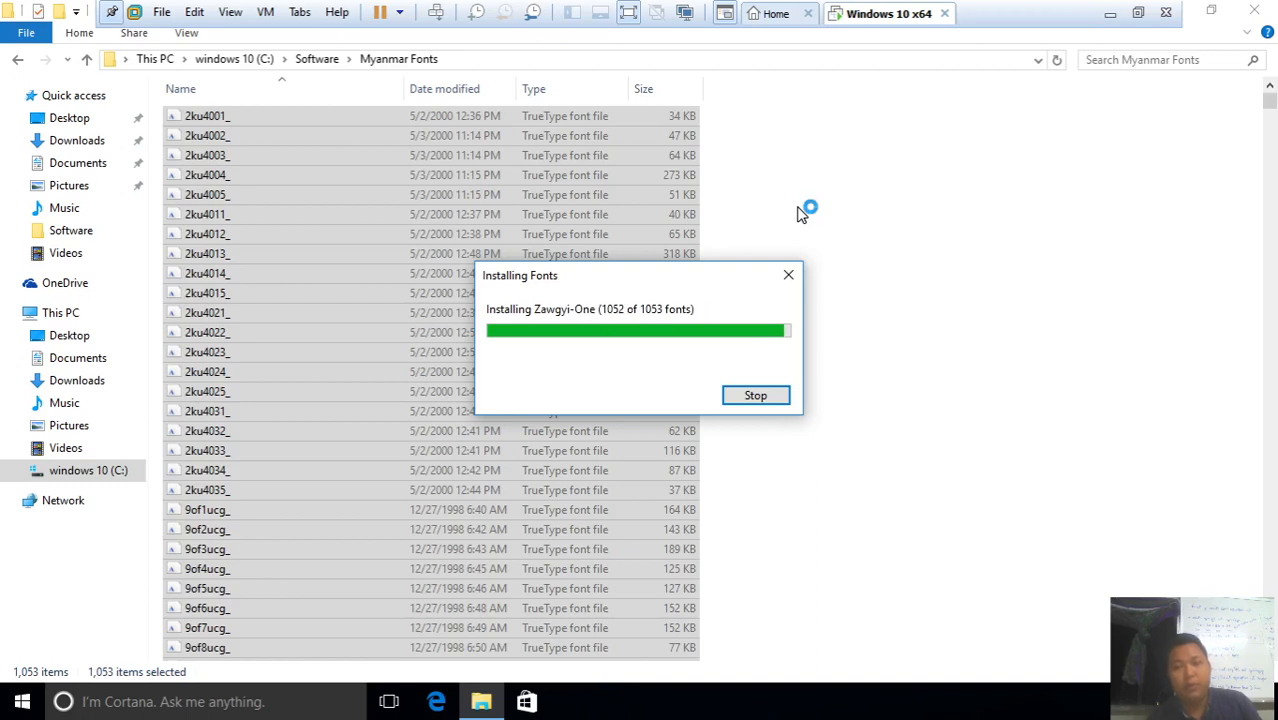
{"action": "mouse_move", "coordinate": [824, 107]}
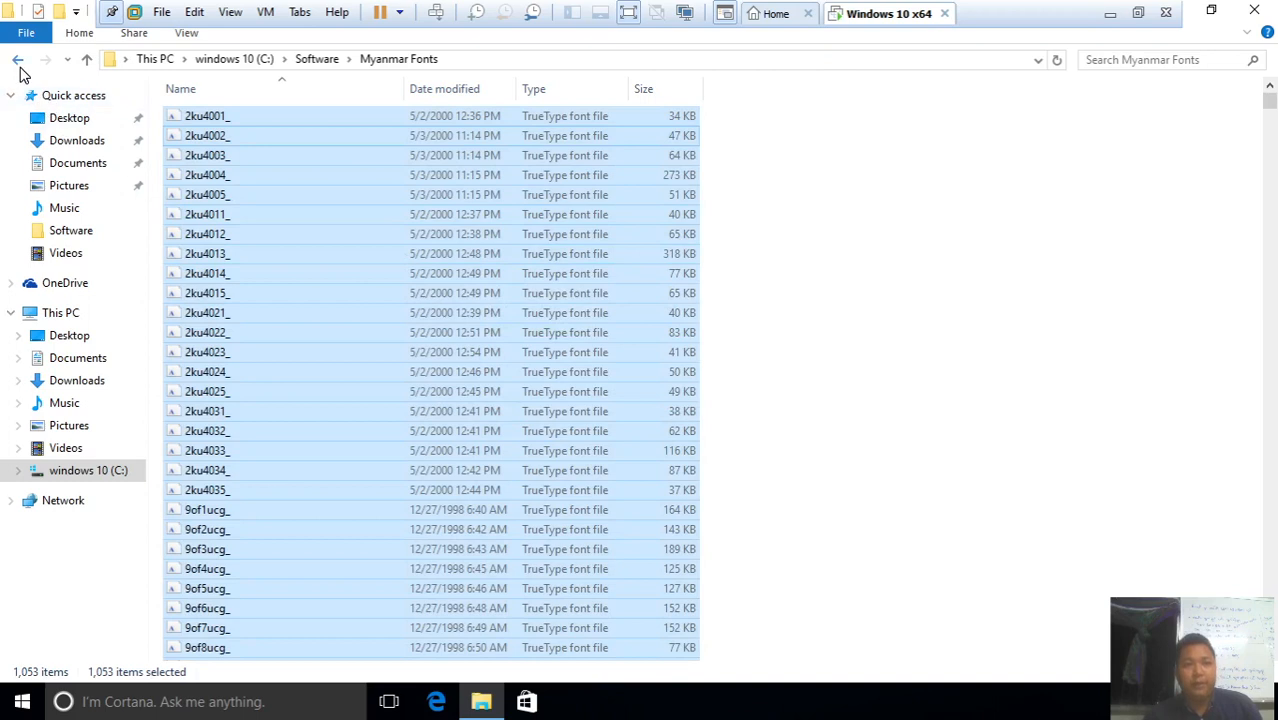
Return to Software, launch and close the on-screen keyboard, then run 'fonts'
{"action": "left_click", "coordinate": [17, 59]}
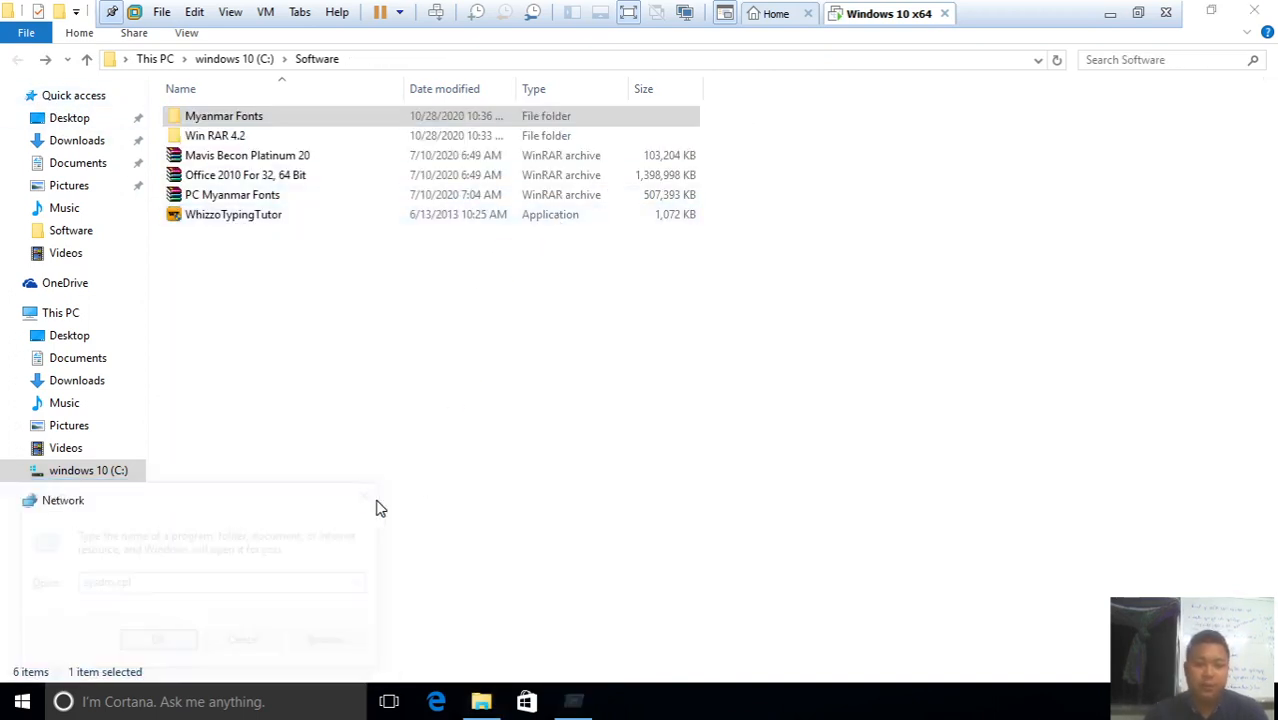
{"action": "left_click", "coordinate": [22, 701]}
{"action": "type", "text": "osk"}
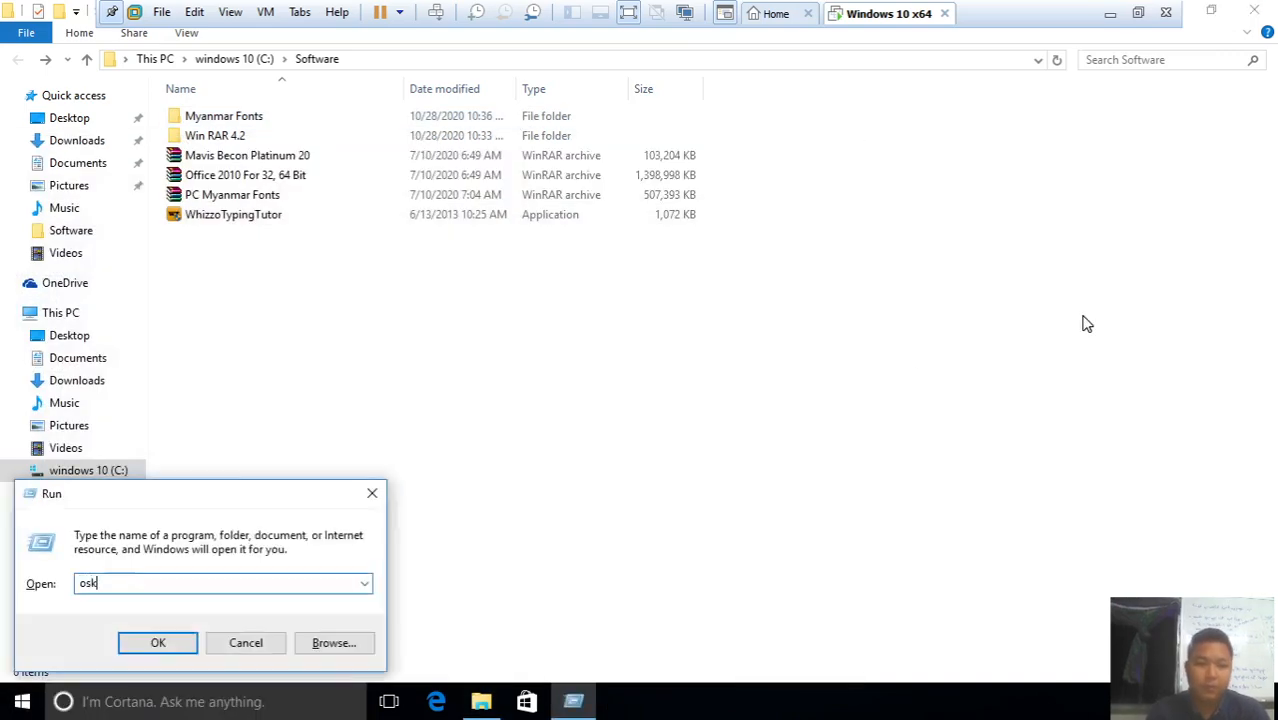
{"action": "left_click", "coordinate": [157, 642]}
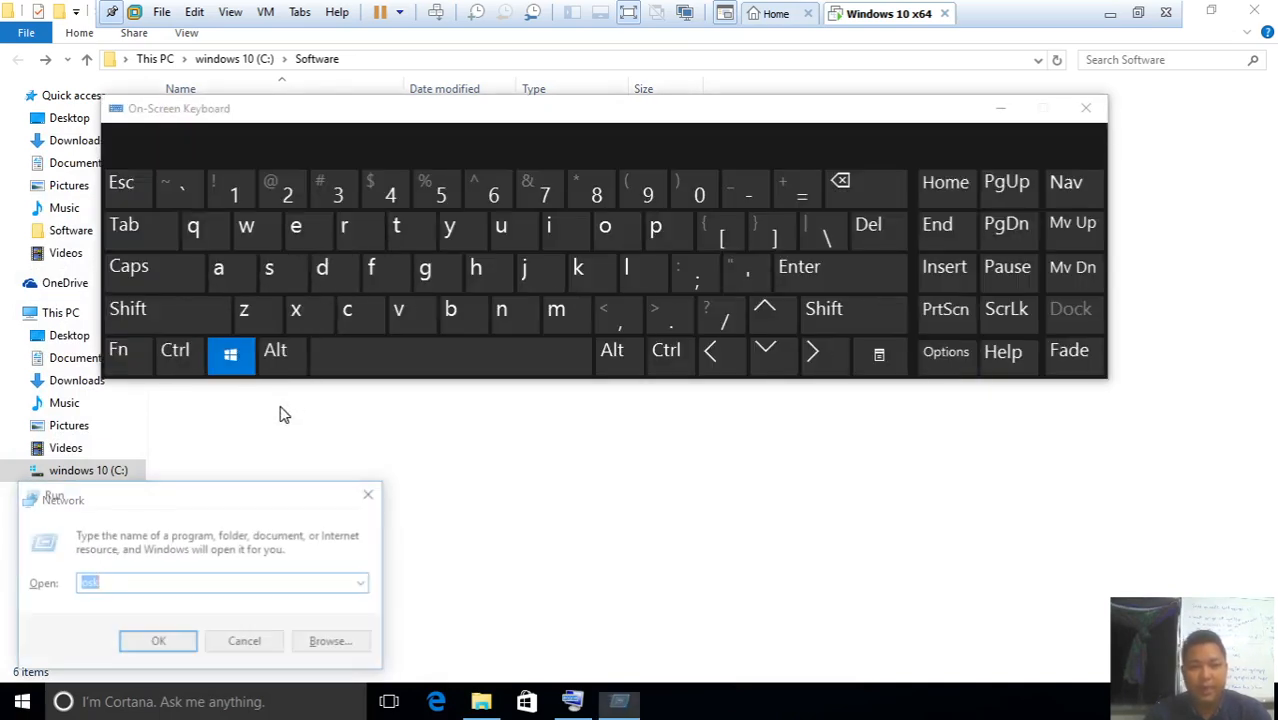
{"action": "left_click", "coordinate": [1085, 107]}
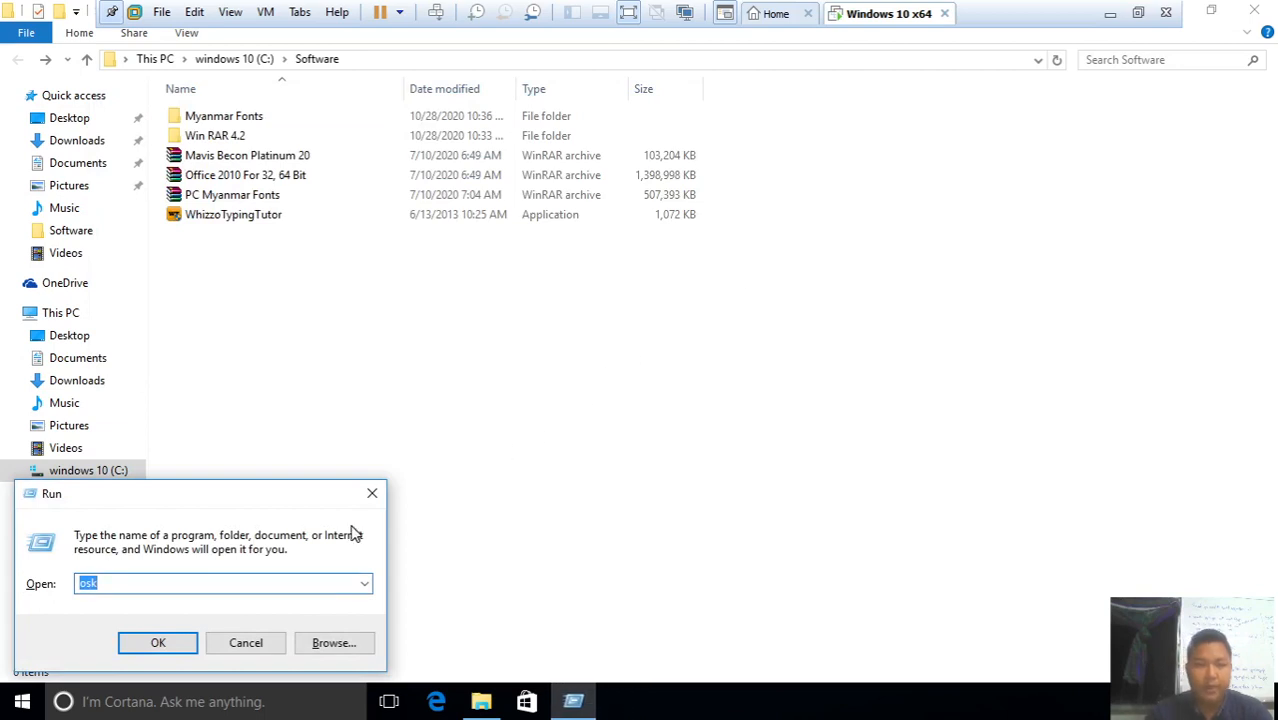
{"action": "type", "text": "fo"}
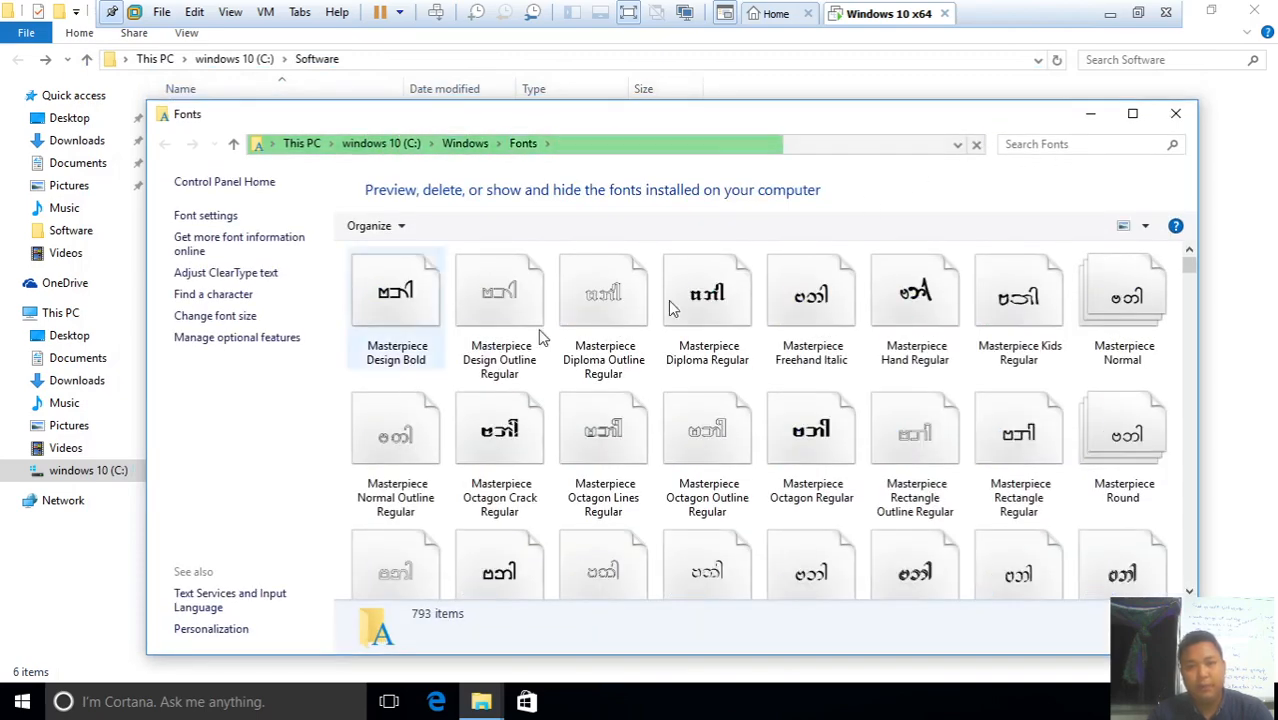
Close the Fonts window and select the PC Myanmar Fonts archive
{"action": "left_click", "coordinate": [1175, 113]}
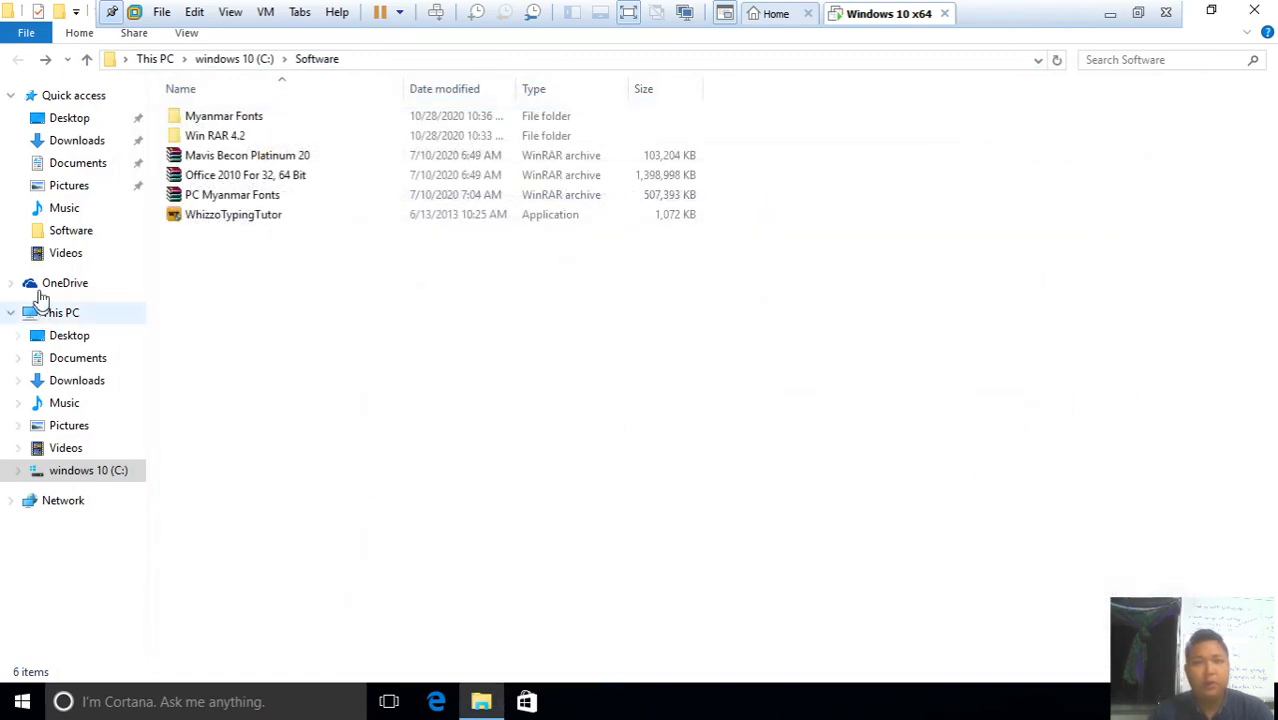
{"action": "left_click", "coordinate": [232, 194]}
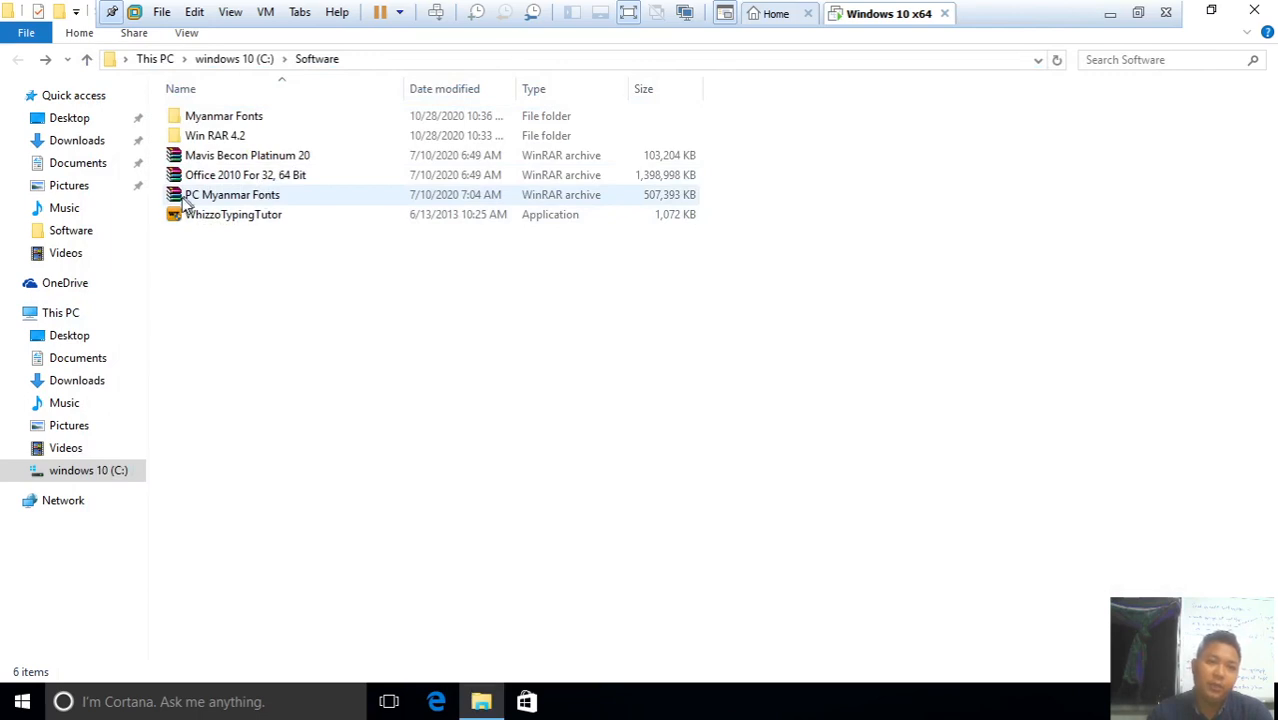
{"action": "left_click", "coordinate": [232, 194]}
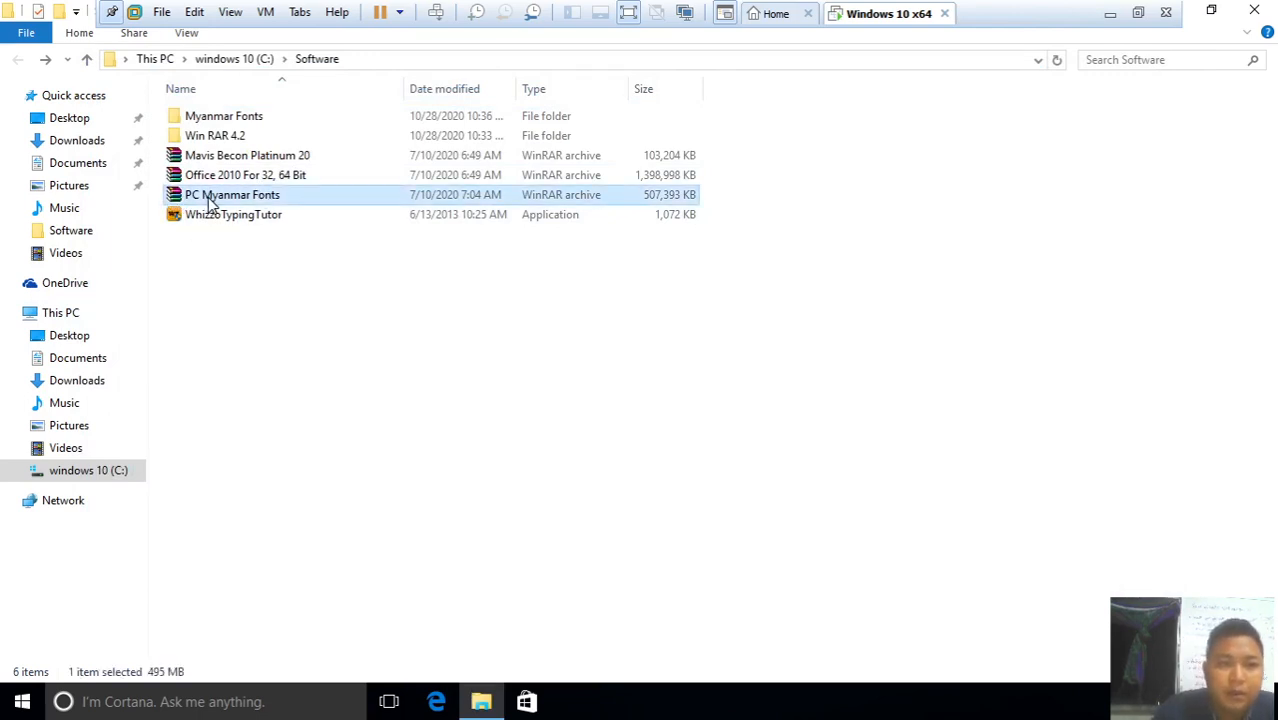
{"action": "mouse_move", "coordinate": [240, 200]}
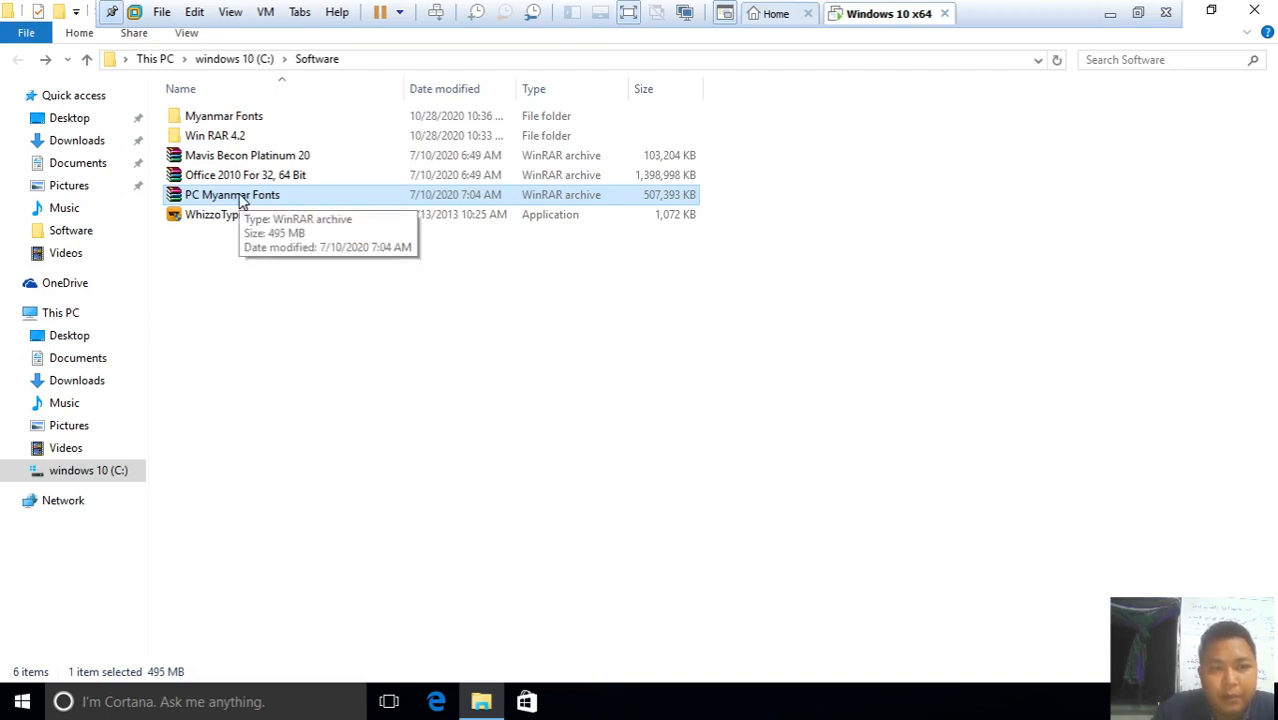
{"action": "right_click", "coordinate": [232, 194]}
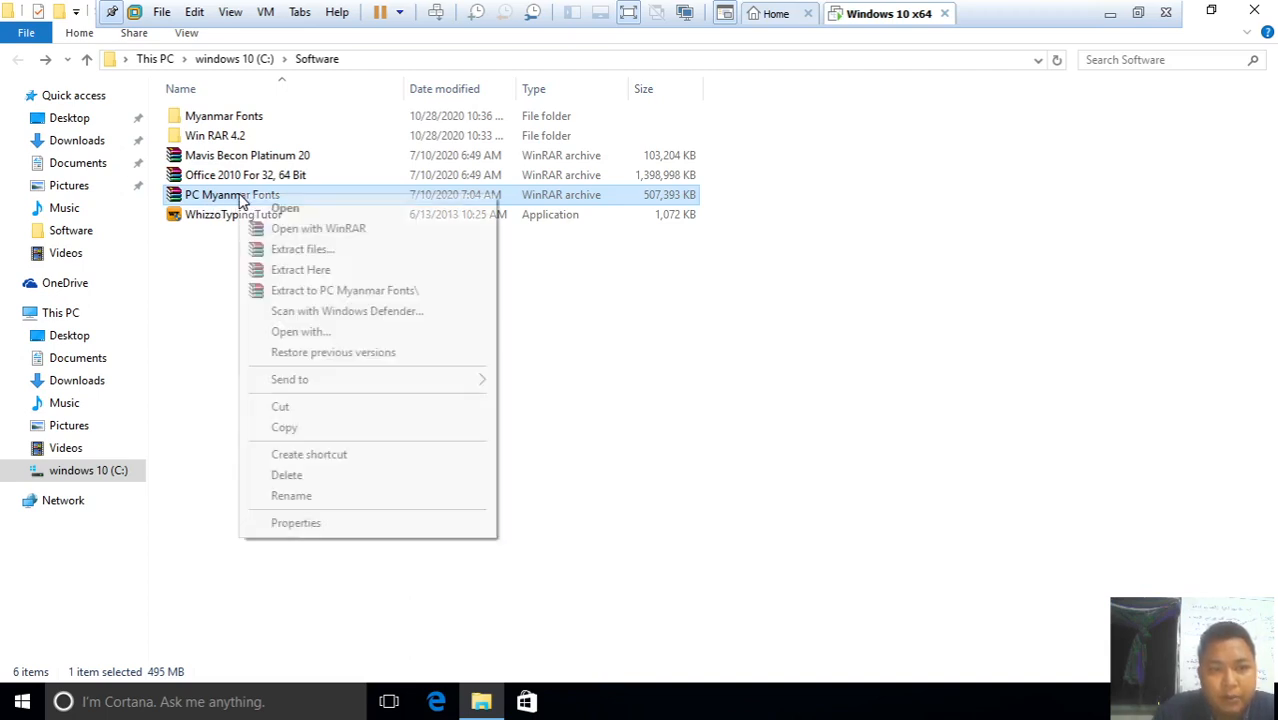
{"action": "mouse_move", "coordinate": [302, 249]}
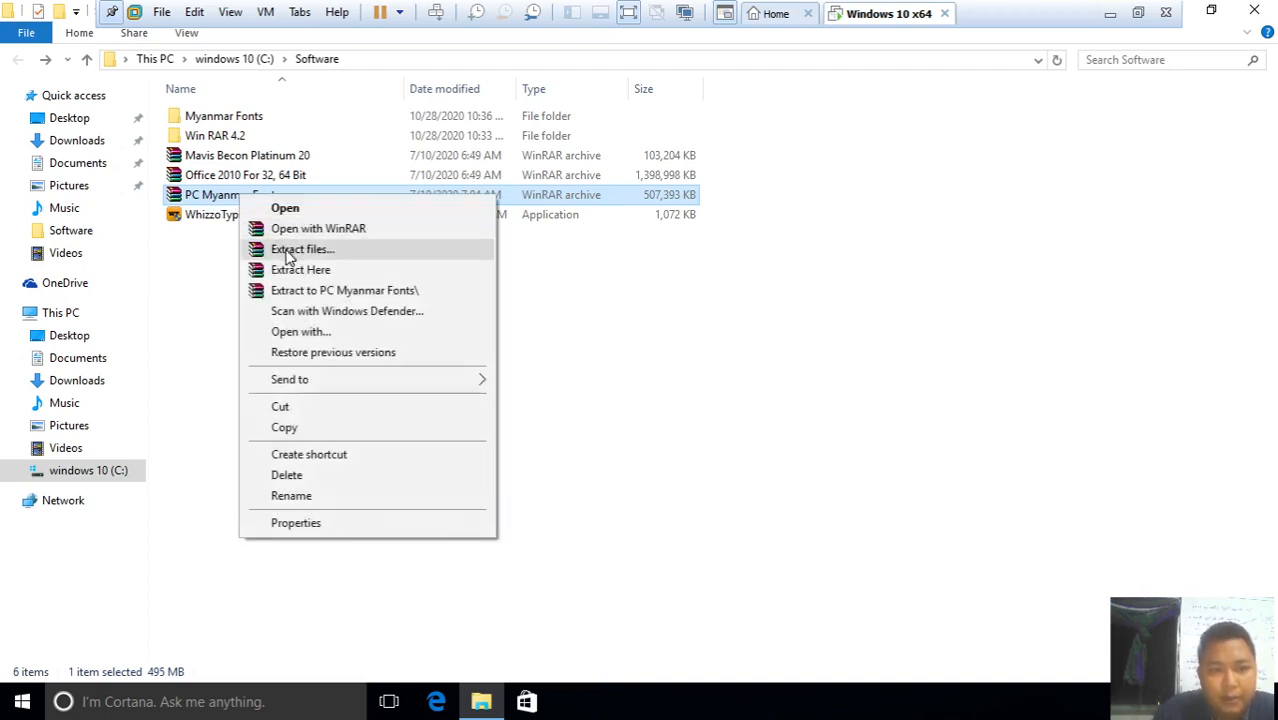
{"action": "left_click", "coordinate": [302, 249]}
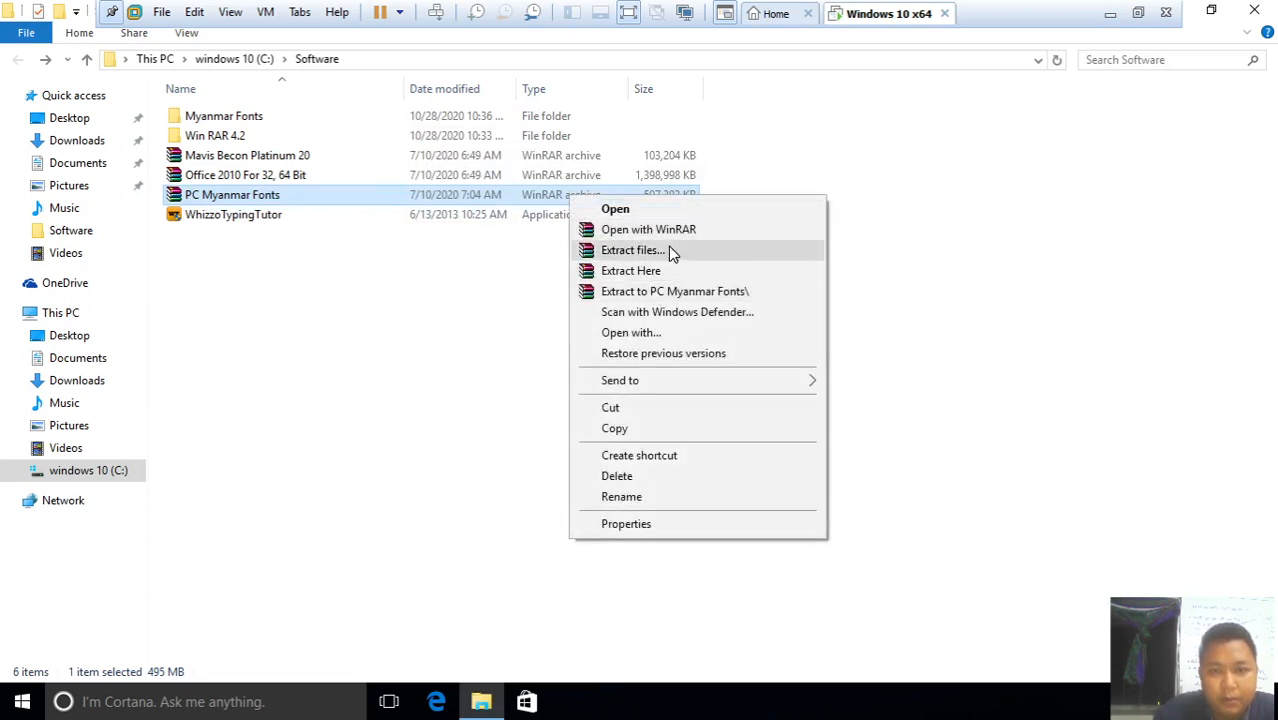
{"action": "left_click", "coordinate": [632, 250]}
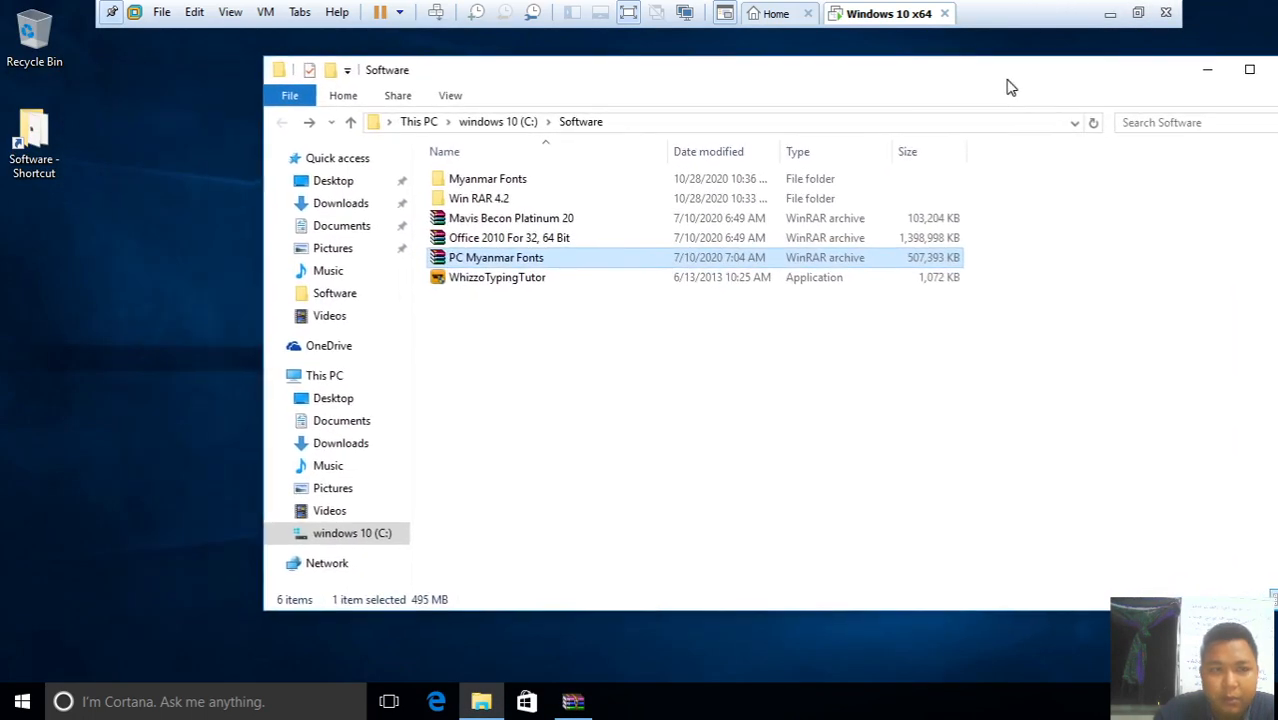
Extract PC Myanmar Fonts.rar to the Desktop and dismiss the corrupt-header message
{"action": "right_click", "coordinate": [495, 257]}
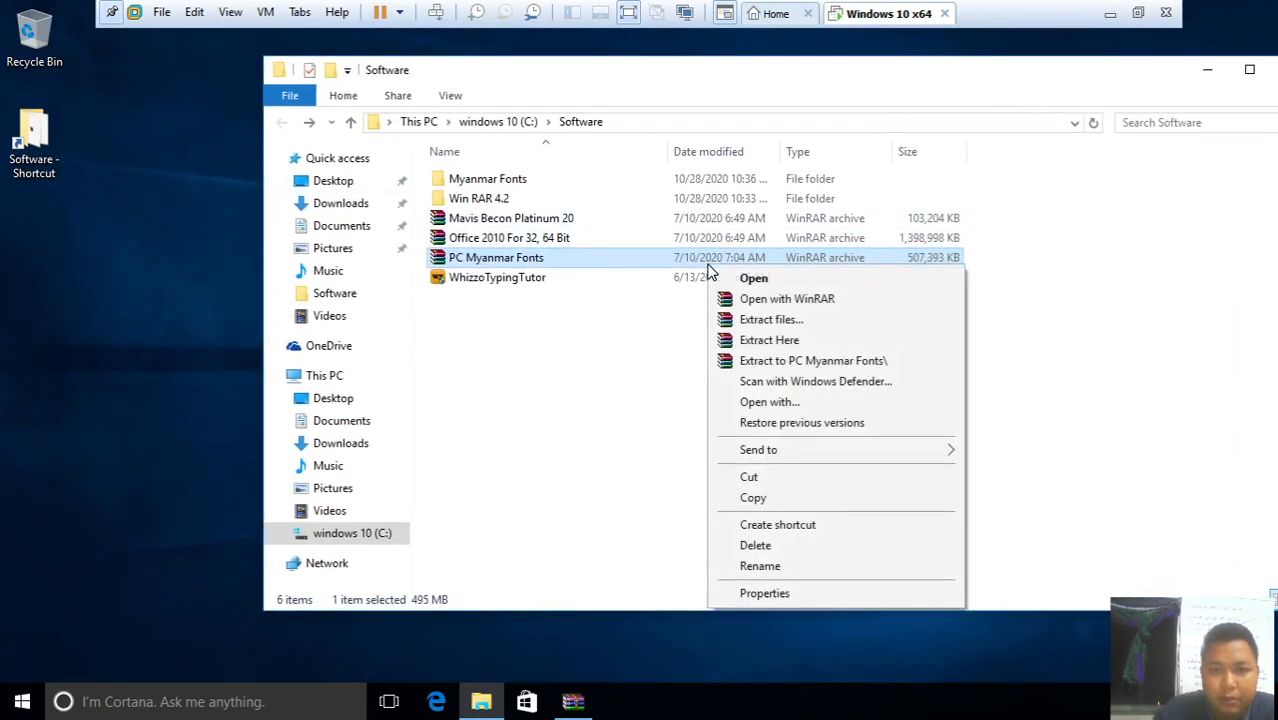
{"action": "left_click", "coordinate": [771, 319]}
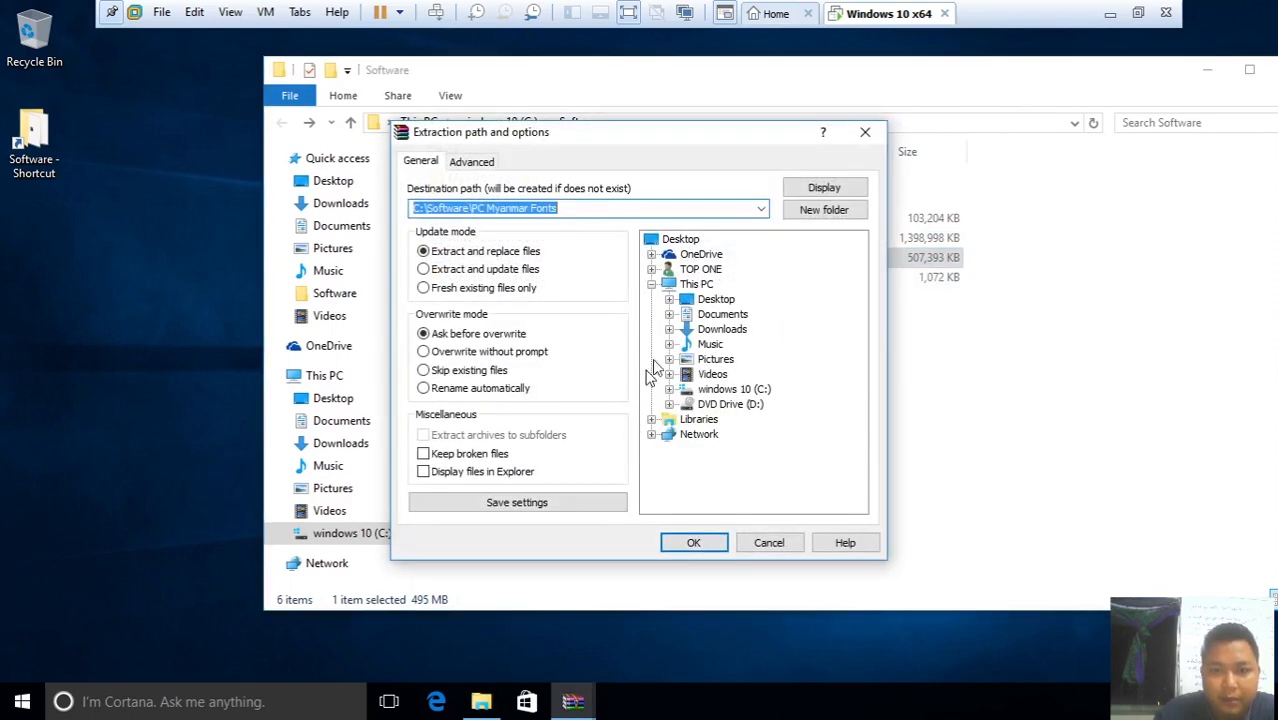
{"action": "left_click", "coordinate": [716, 298]}
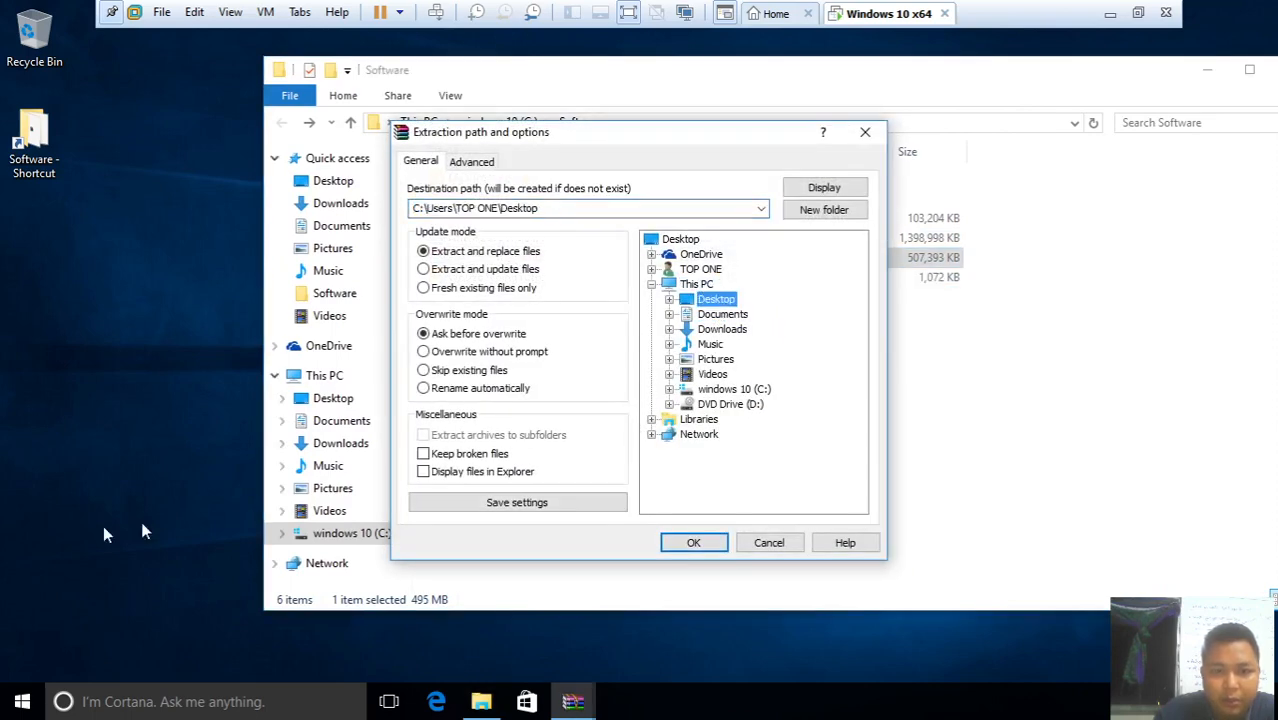
{"action": "left_click", "coordinate": [693, 542]}
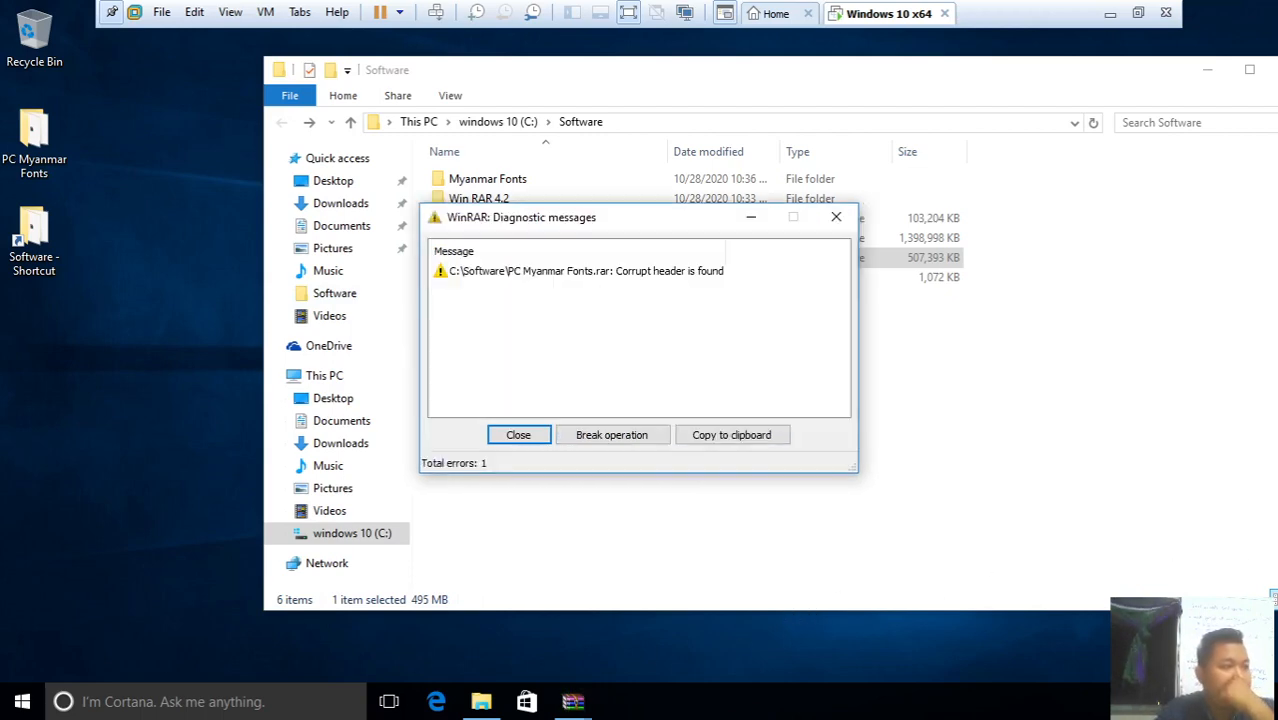
{"action": "mouse_move", "coordinate": [472, 487]}
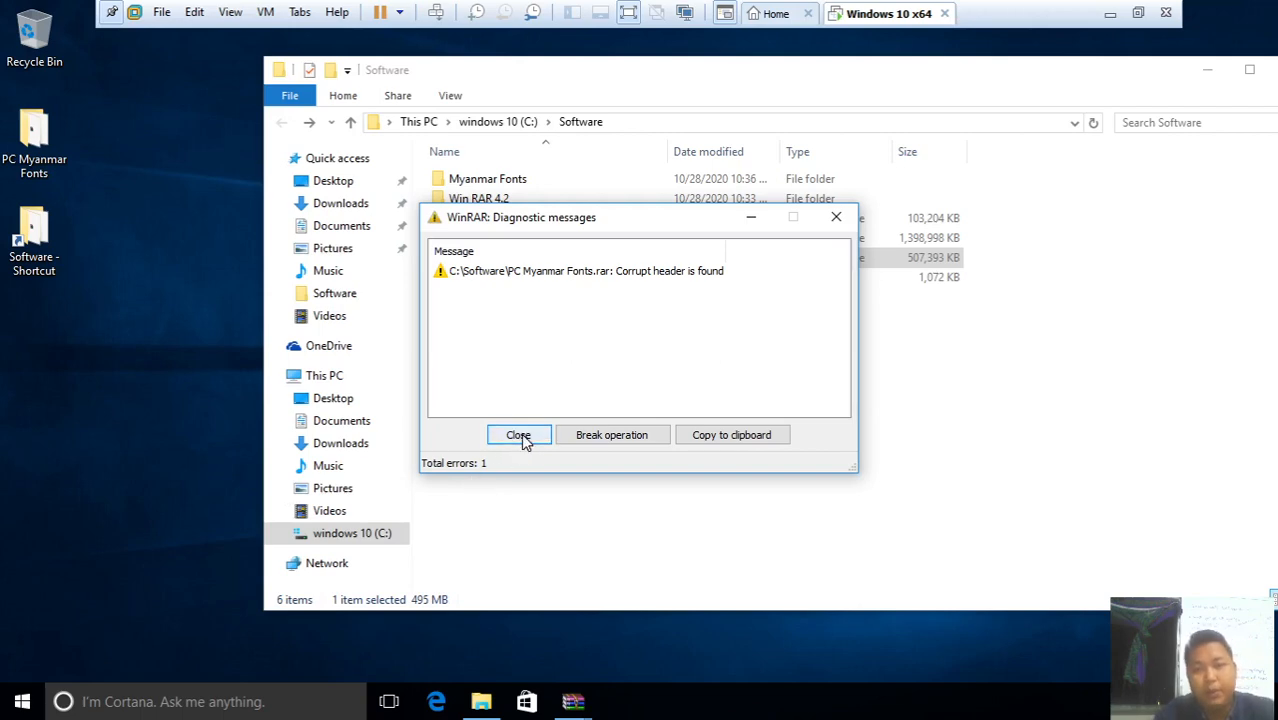
{"action": "left_click", "coordinate": [518, 434]}
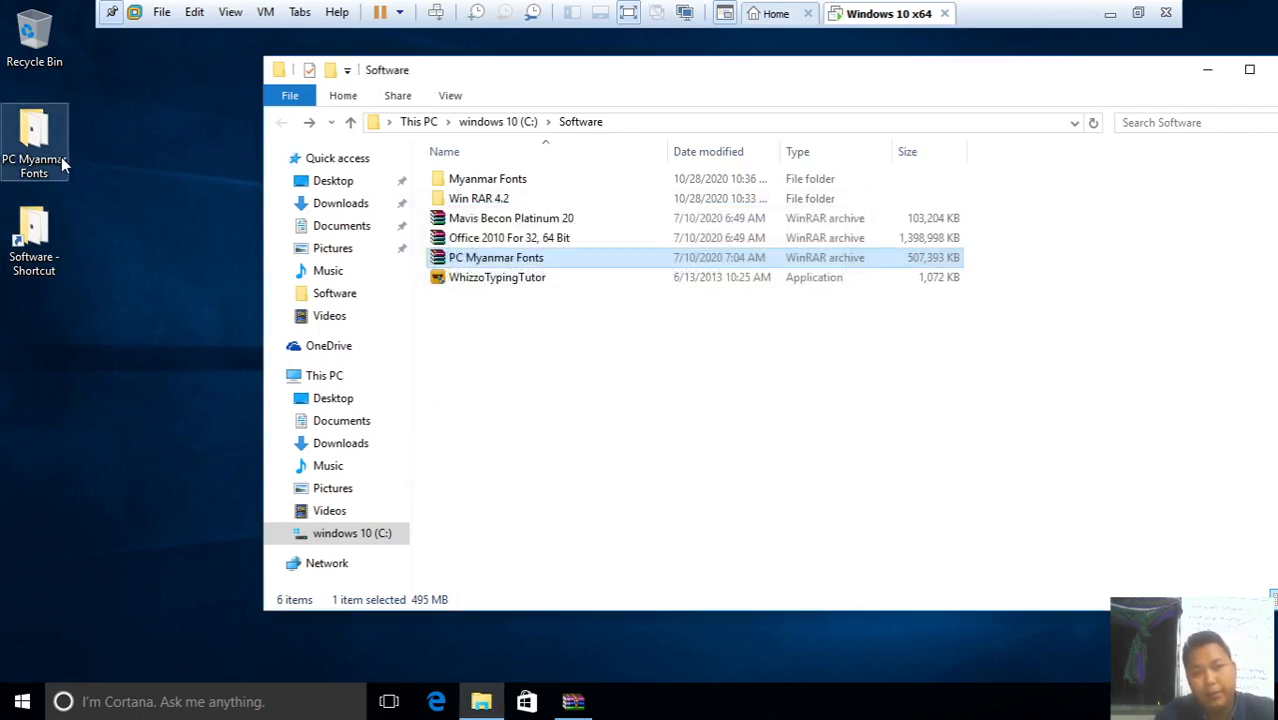
Install the Windows 7 & Office 10 fonts, replacing existing copies, then return to Pyidaungsu Fonts
{"action": "double_click", "coordinate": [495, 257]}
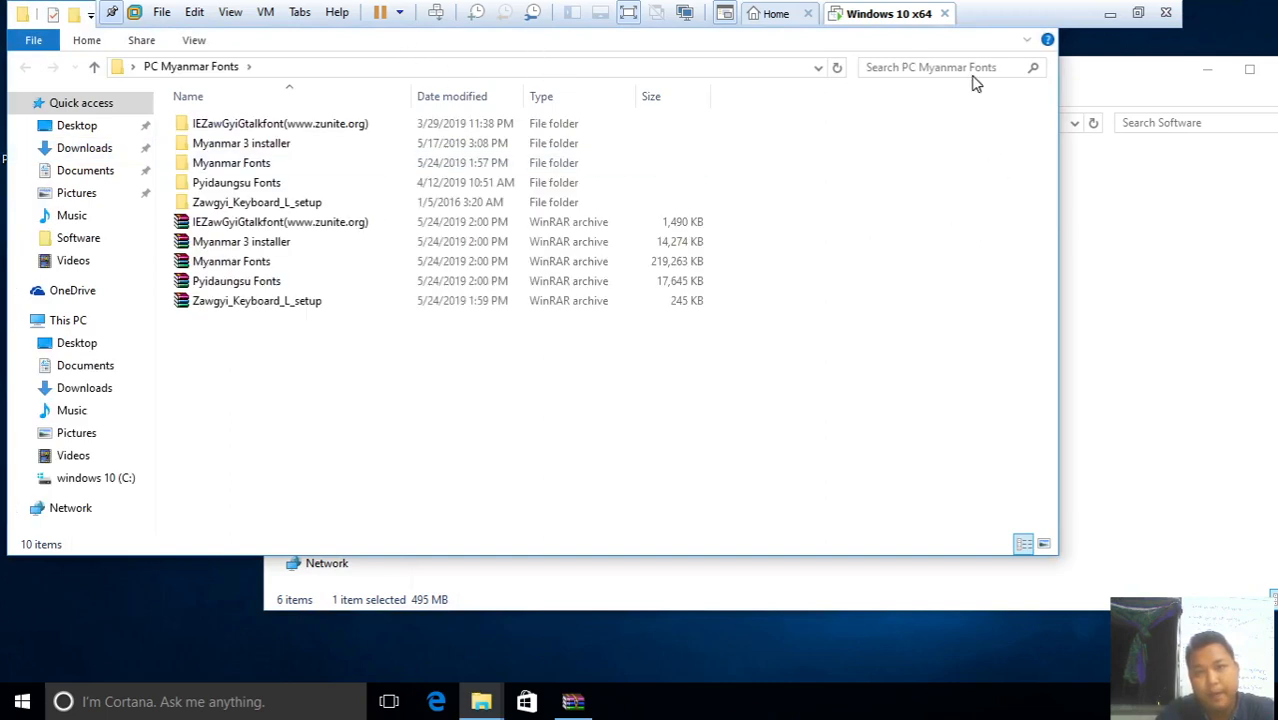
{"action": "mouse_move", "coordinate": [370, 242]}
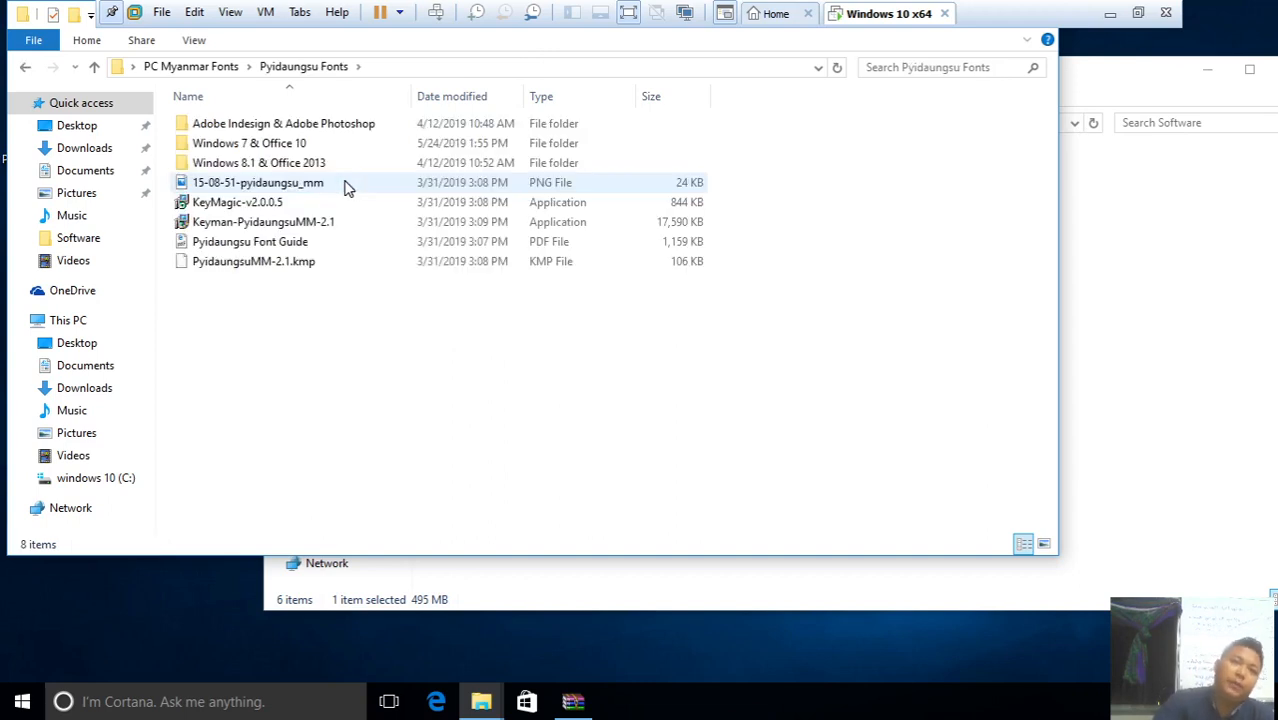
{"action": "mouse_move", "coordinate": [1076, 204]}
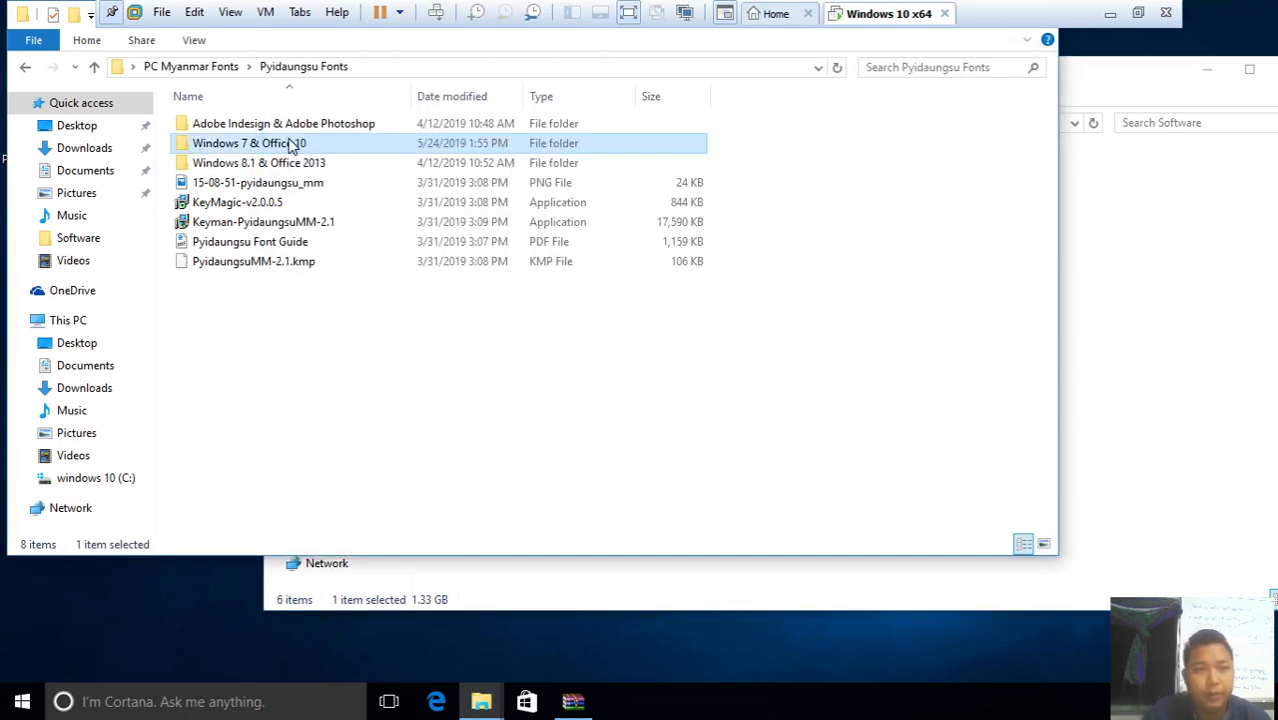
{"action": "double_click", "coordinate": [249, 143]}
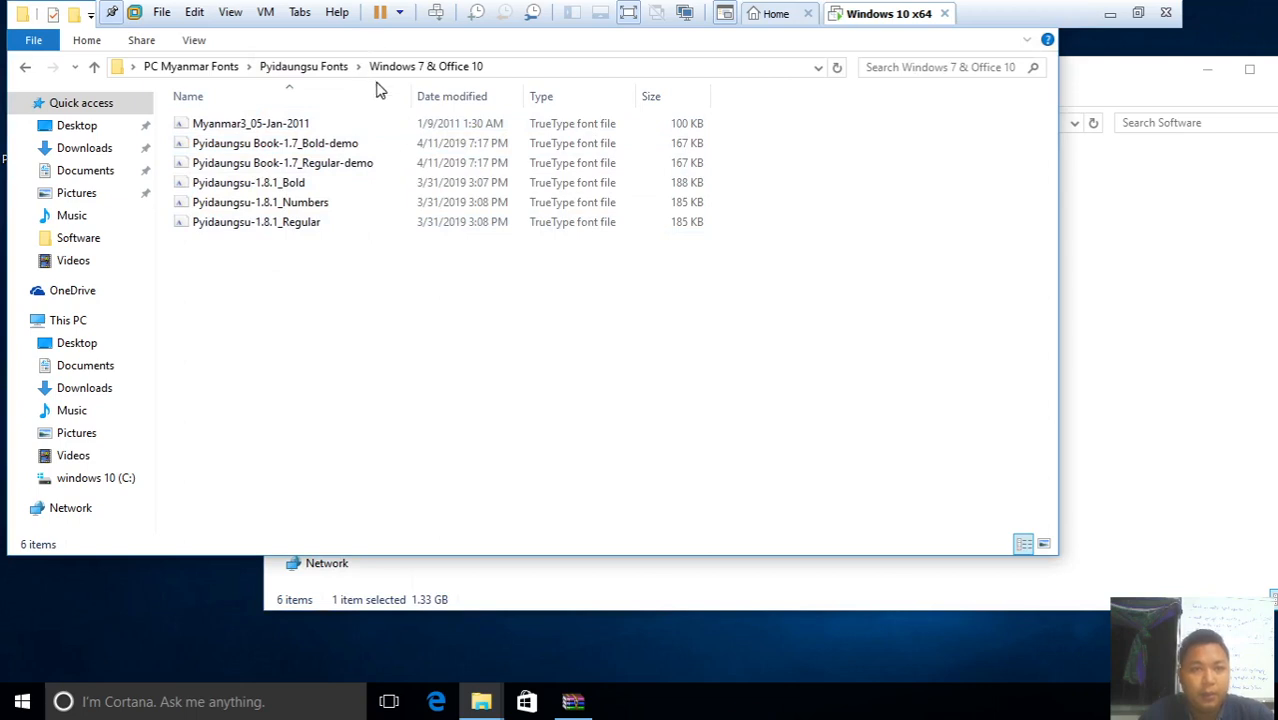
{"action": "left_click", "coordinate": [194, 40]}
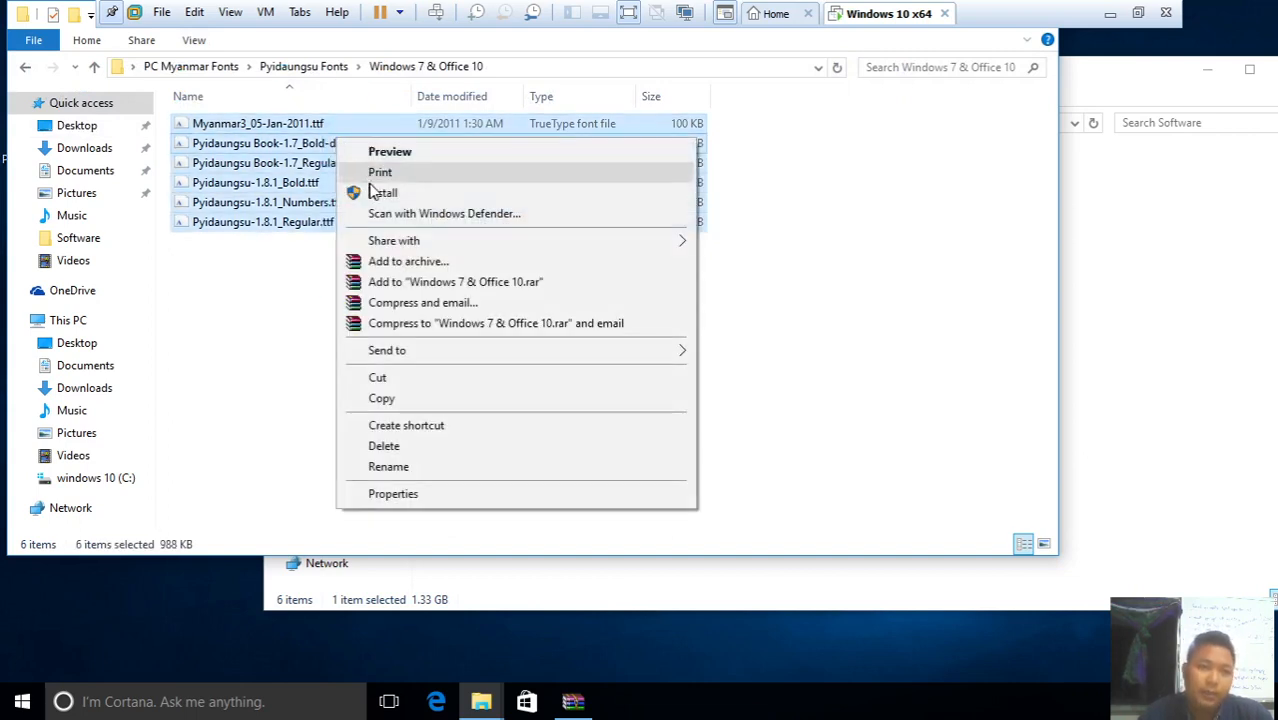
{"action": "mouse_move", "coordinate": [382, 192]}
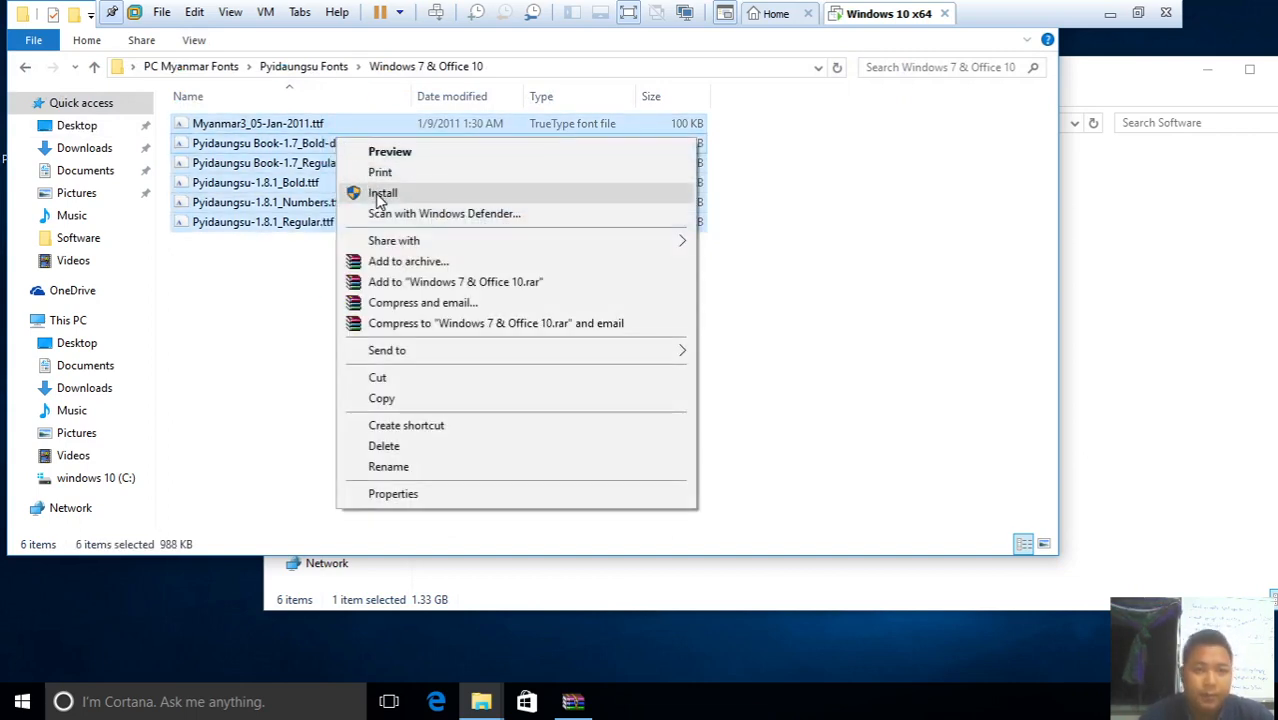
{"action": "left_click", "coordinate": [383, 192]}
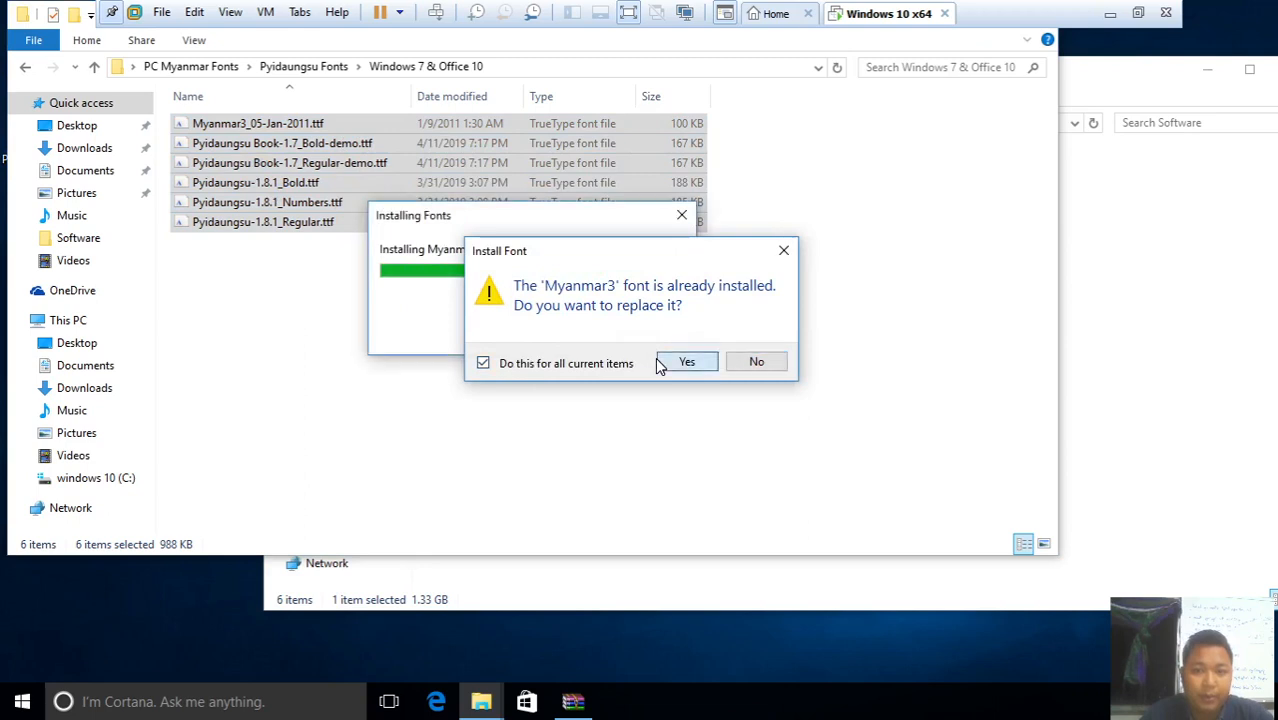
{"action": "left_click", "coordinate": [687, 361]}
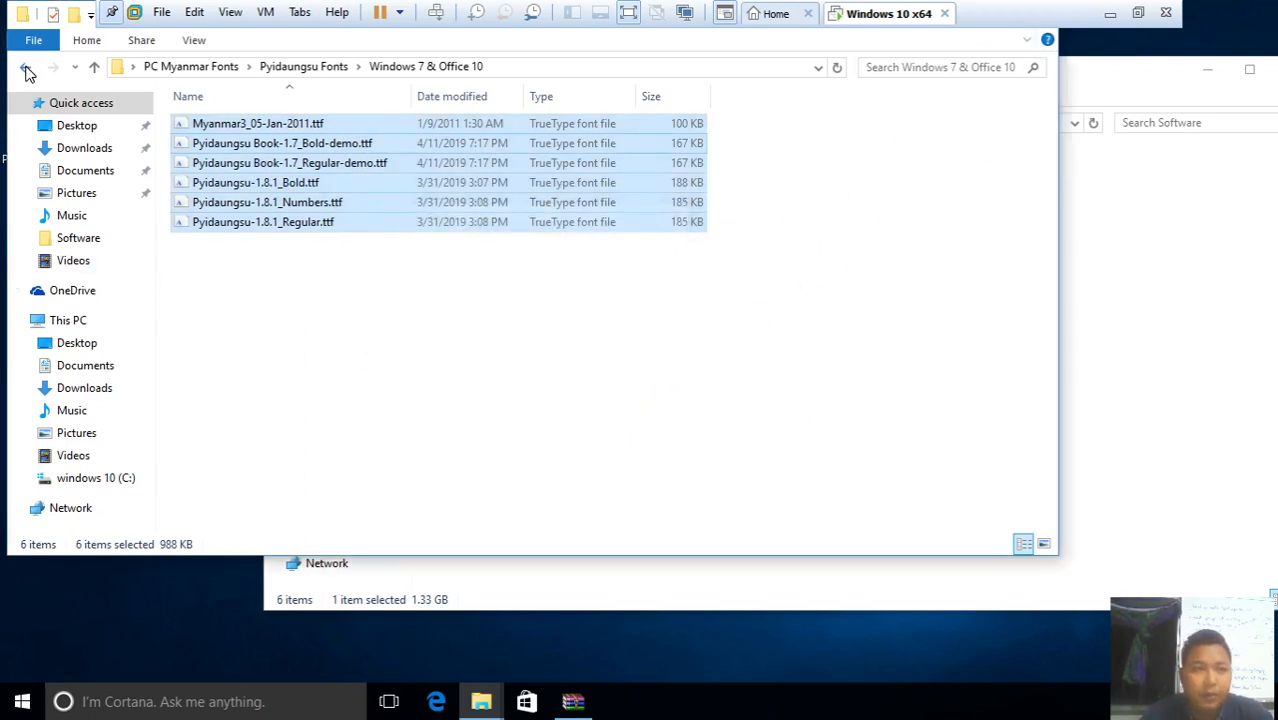
{"action": "left_click", "coordinate": [25, 66]}
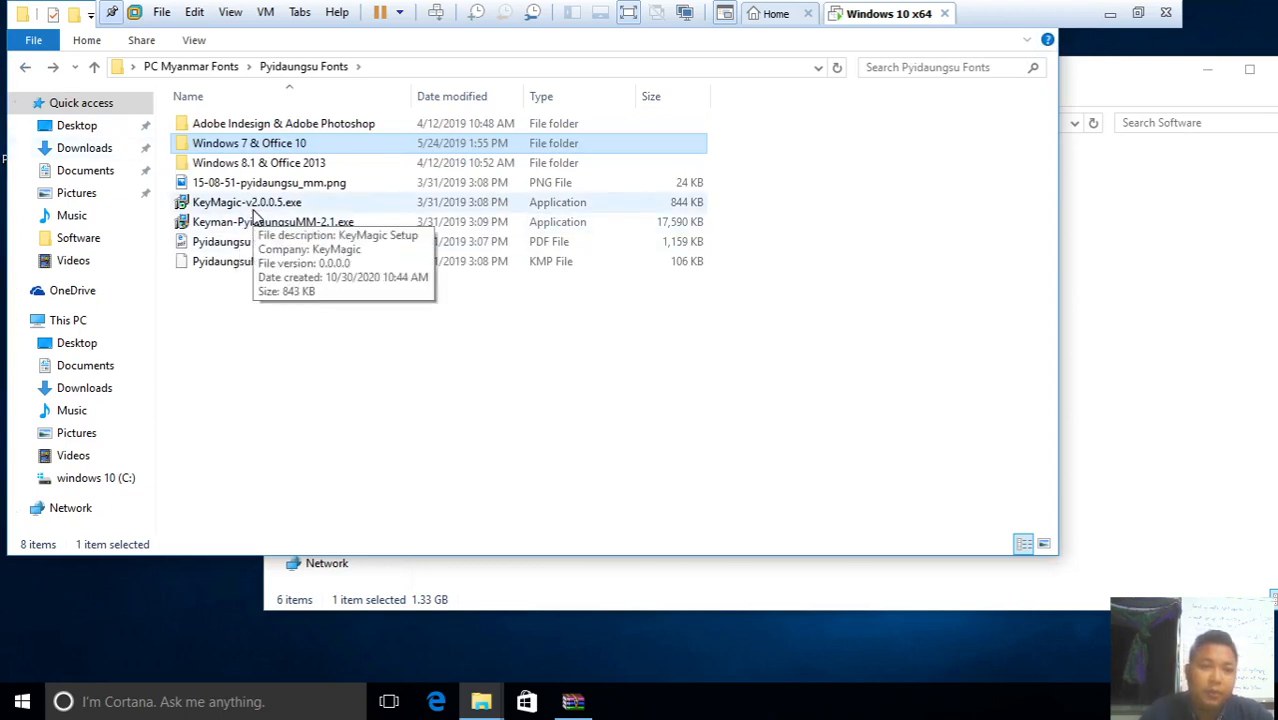
Launch the KeyMagic installer, then cancel and exit the setup
{"action": "left_click", "coordinate": [246, 202]}
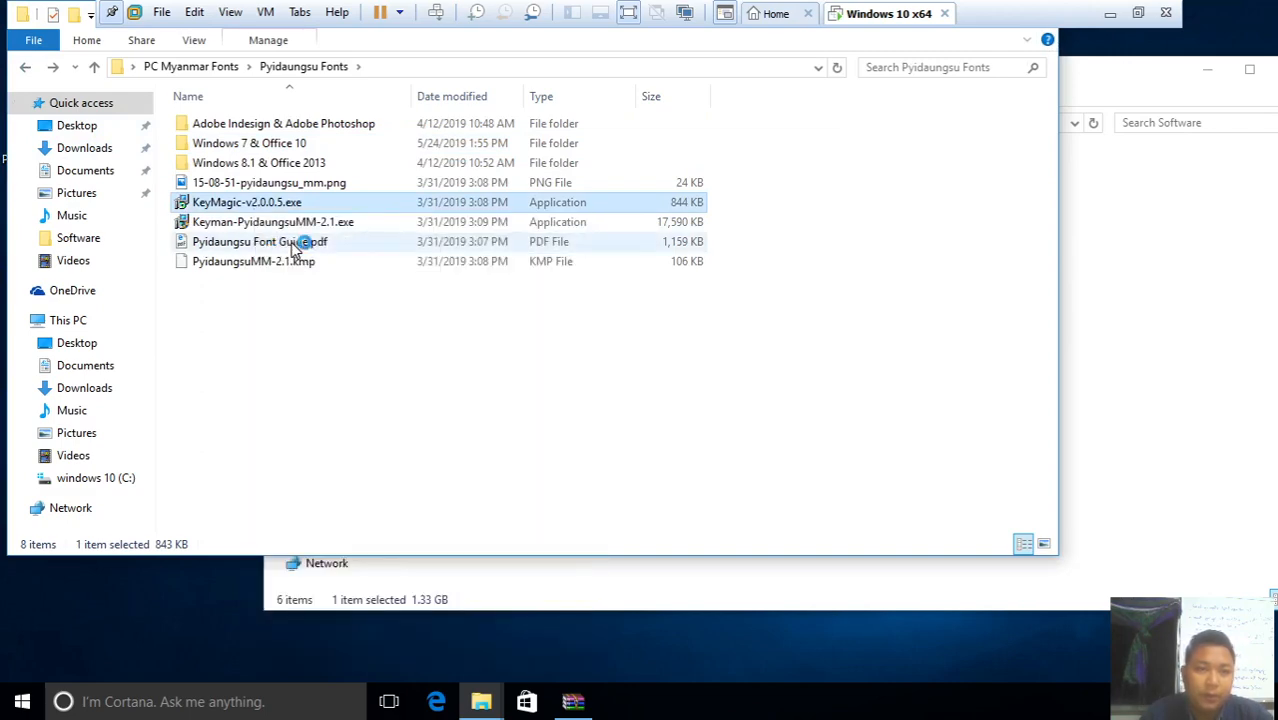
{"action": "double_click", "coordinate": [246, 202]}
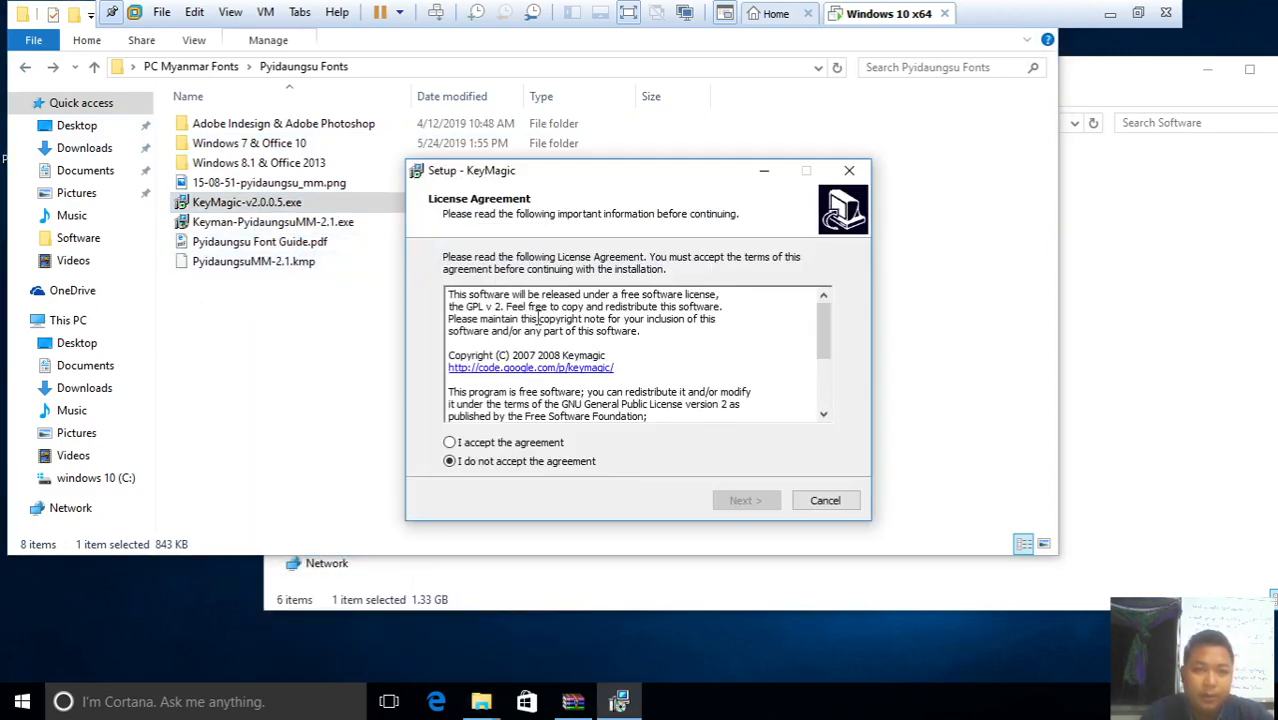
{"action": "left_click", "coordinate": [825, 500]}
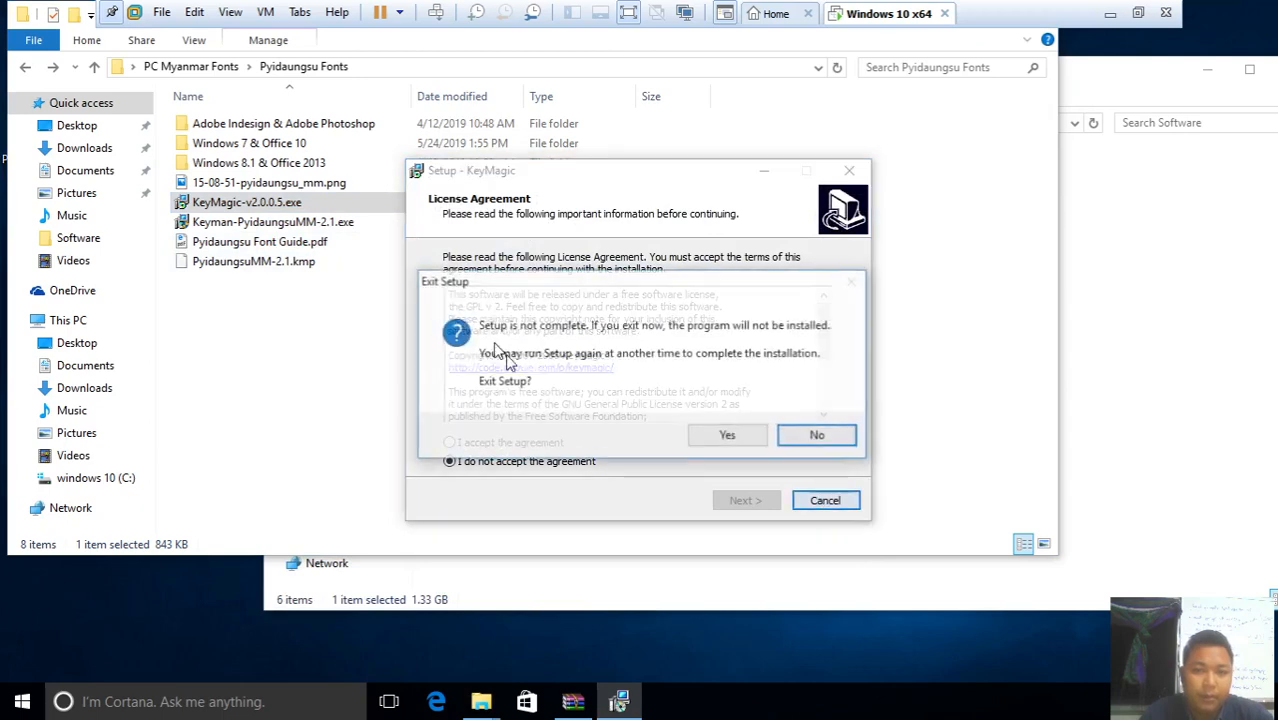
{"action": "left_click", "coordinate": [727, 434]}
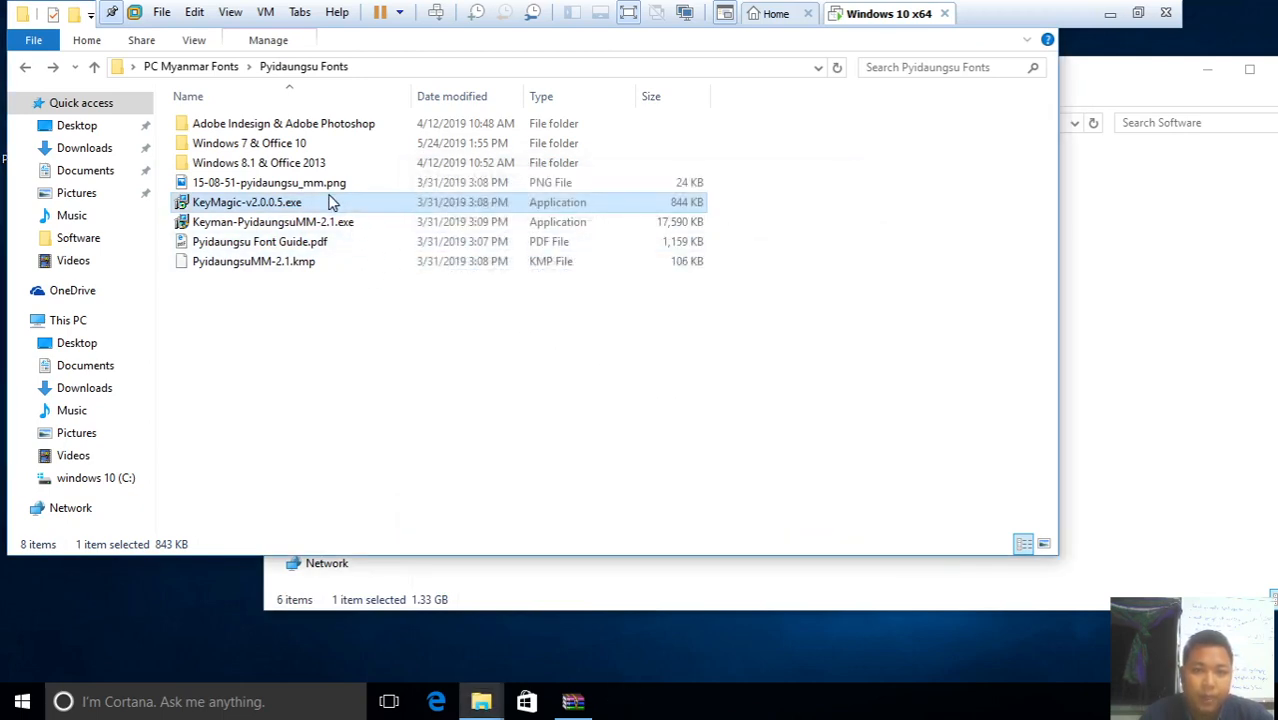
Install KeyMagic as administrator with a desktop shortcut, then close its keyboard list
{"action": "right_click", "coordinate": [246, 202]}
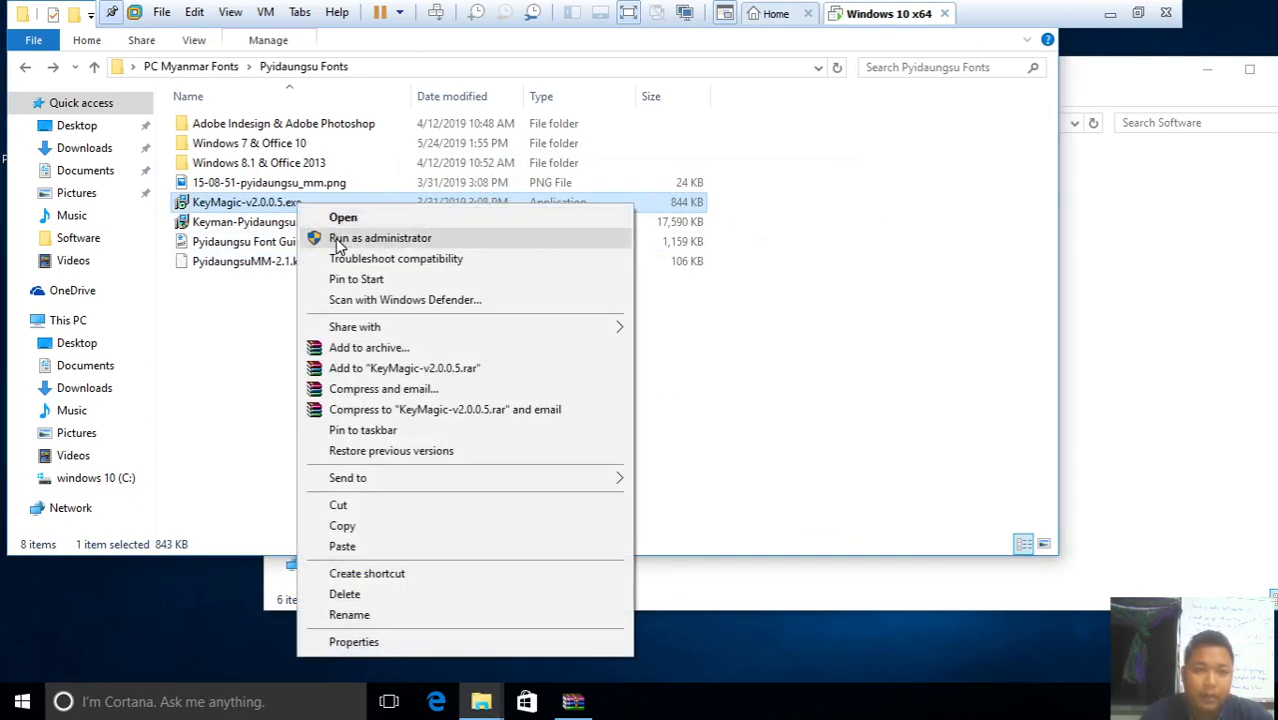
{"action": "left_click", "coordinate": [343, 217]}
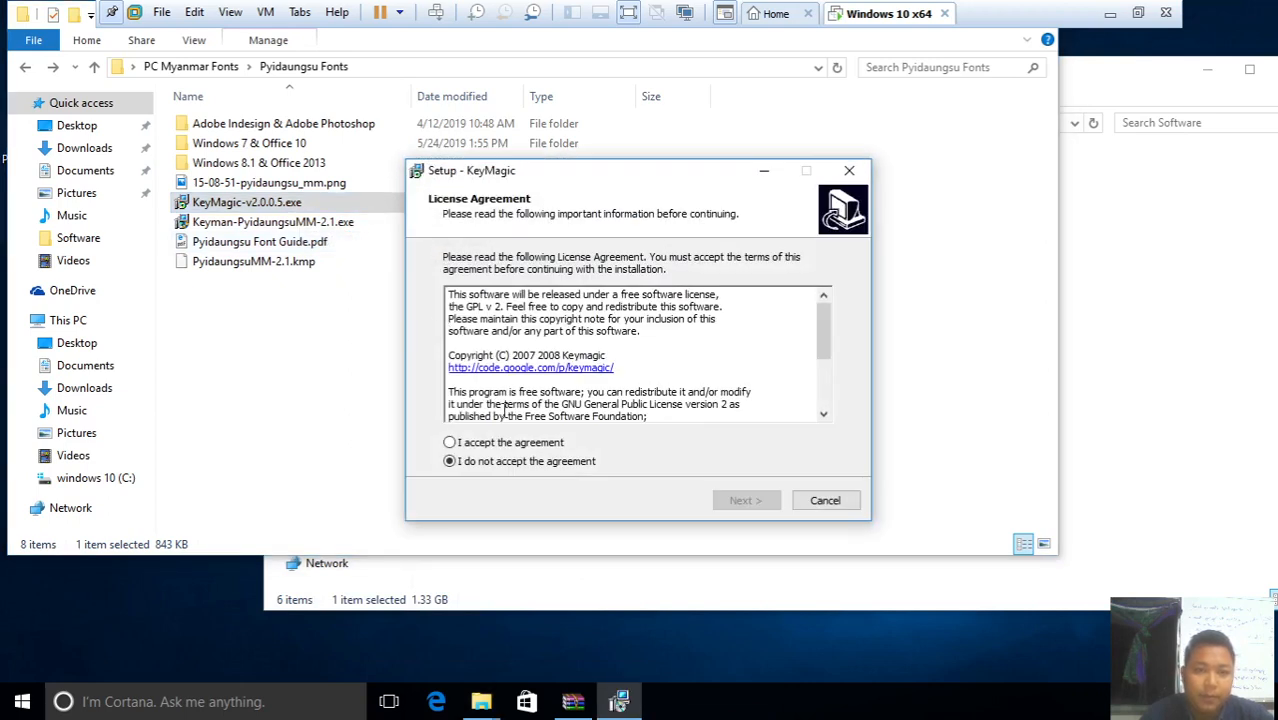
{"action": "left_click", "coordinate": [449, 442]}
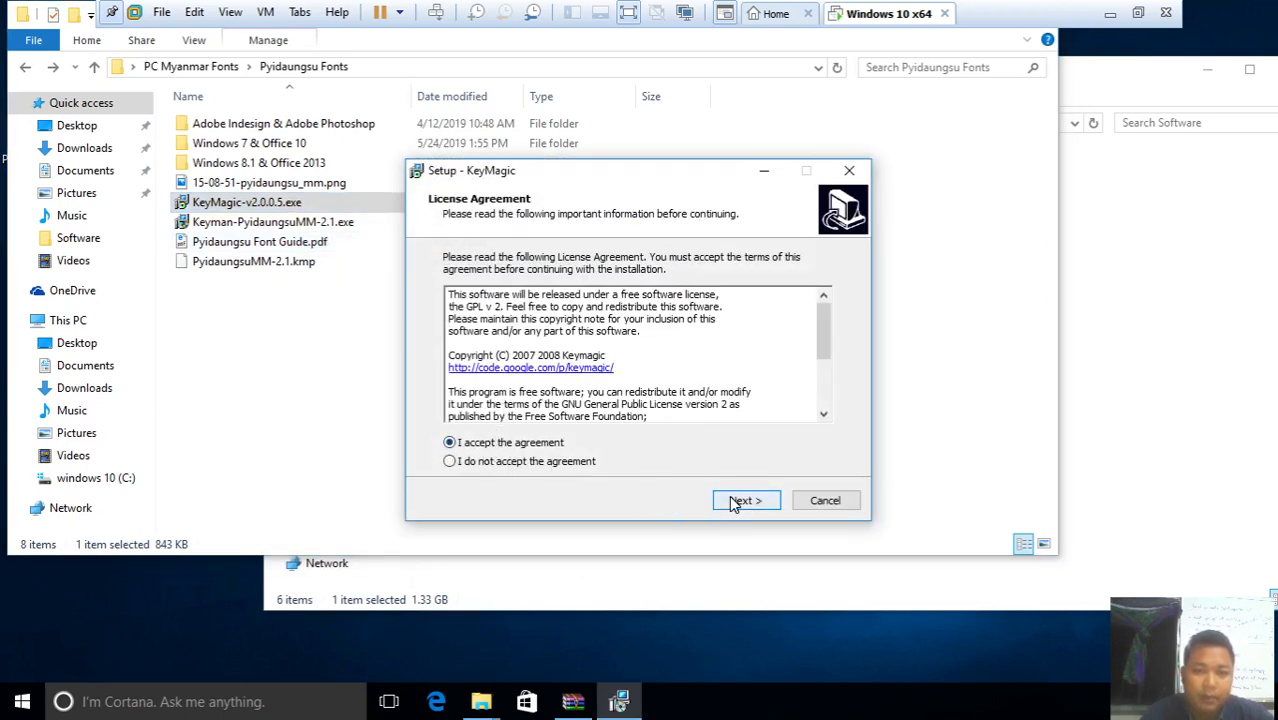
{"action": "left_click", "coordinate": [745, 500]}
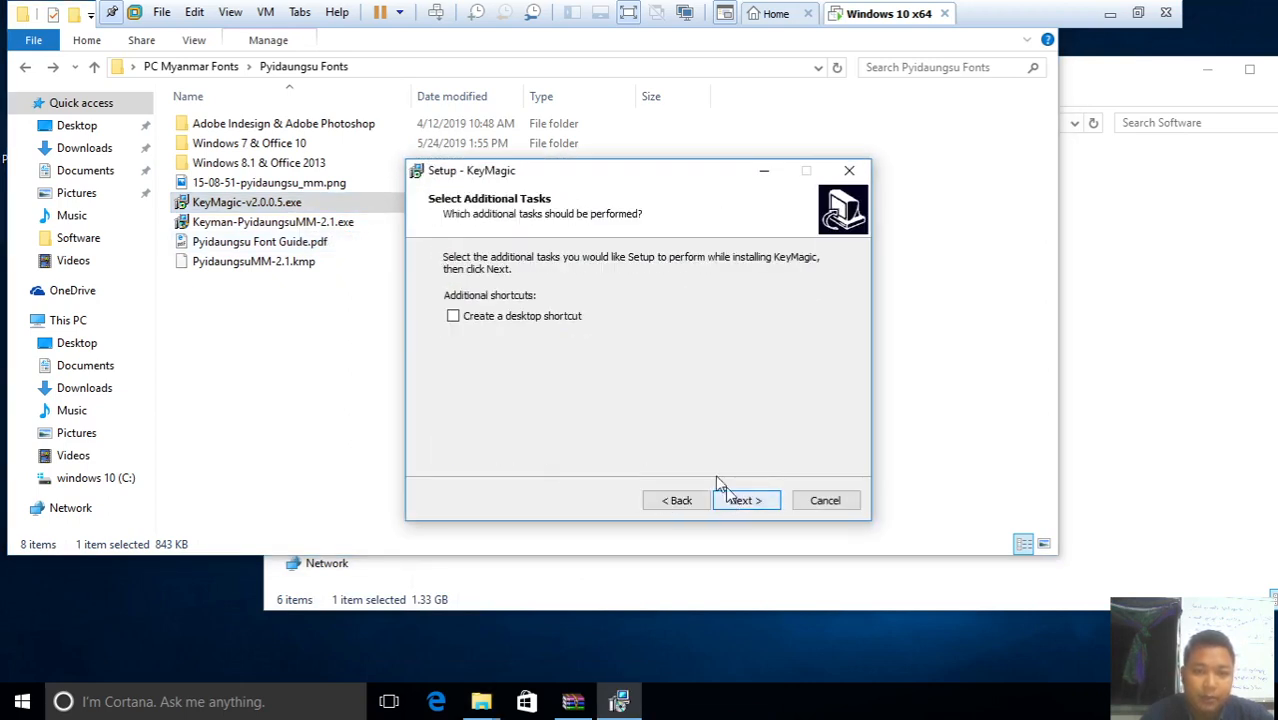
{"action": "left_click", "coordinate": [453, 315]}
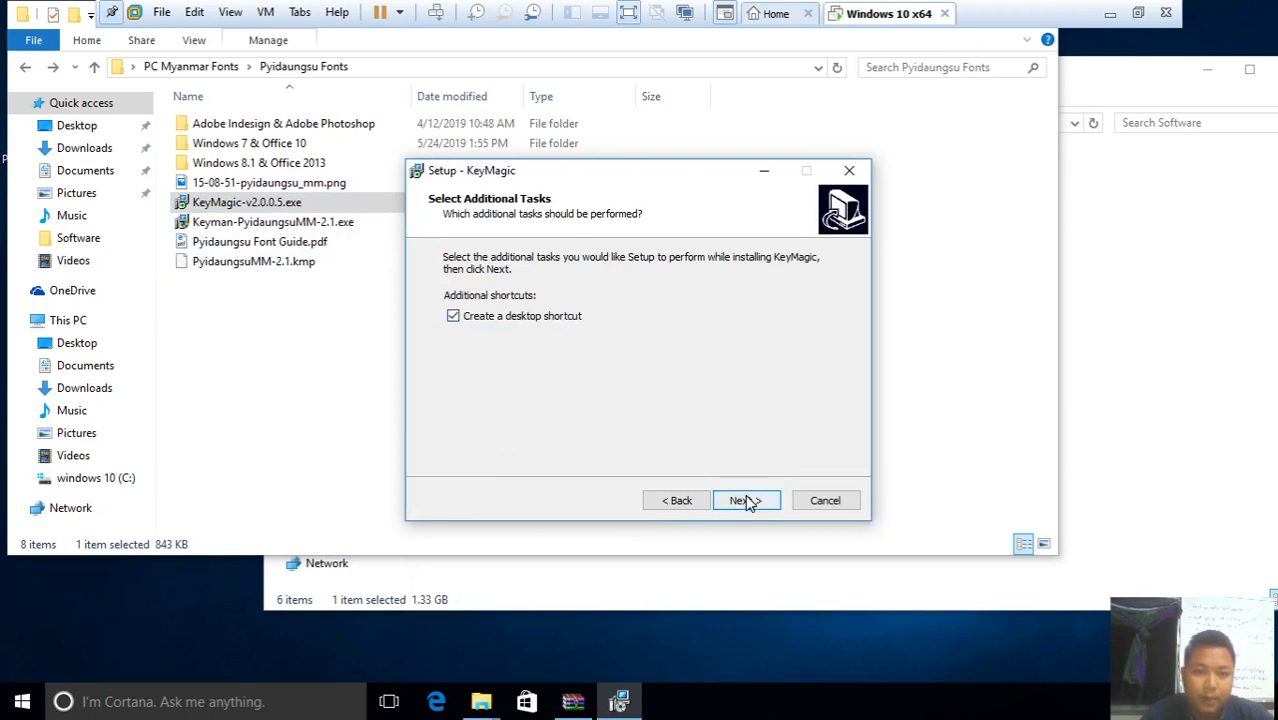
{"action": "left_click", "coordinate": [745, 500]}
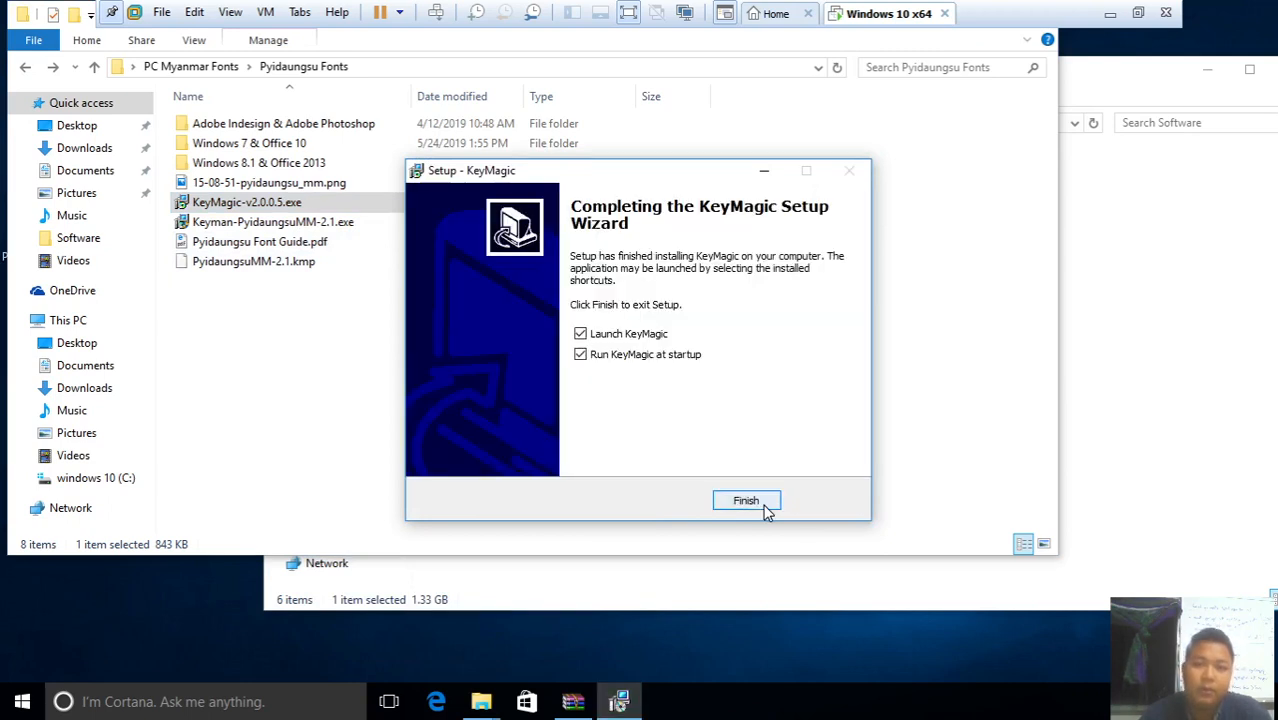
{"action": "left_click", "coordinate": [746, 500]}
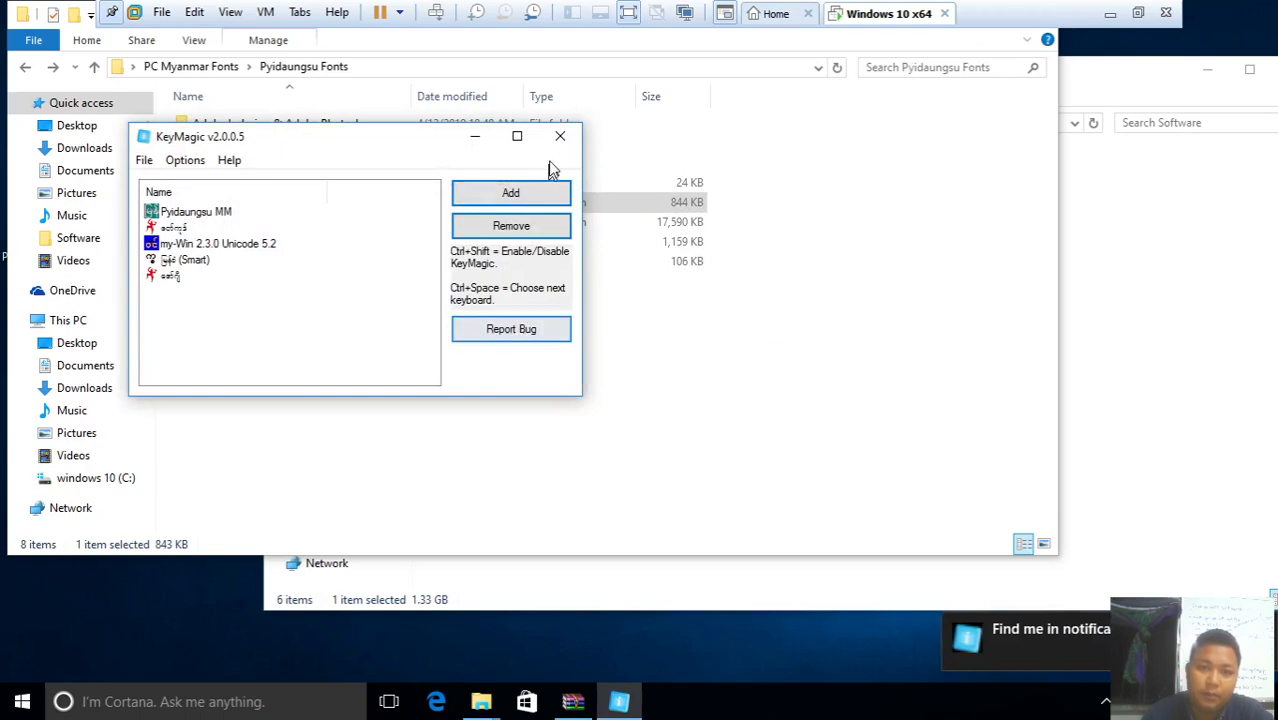
{"action": "left_click", "coordinate": [559, 135]}
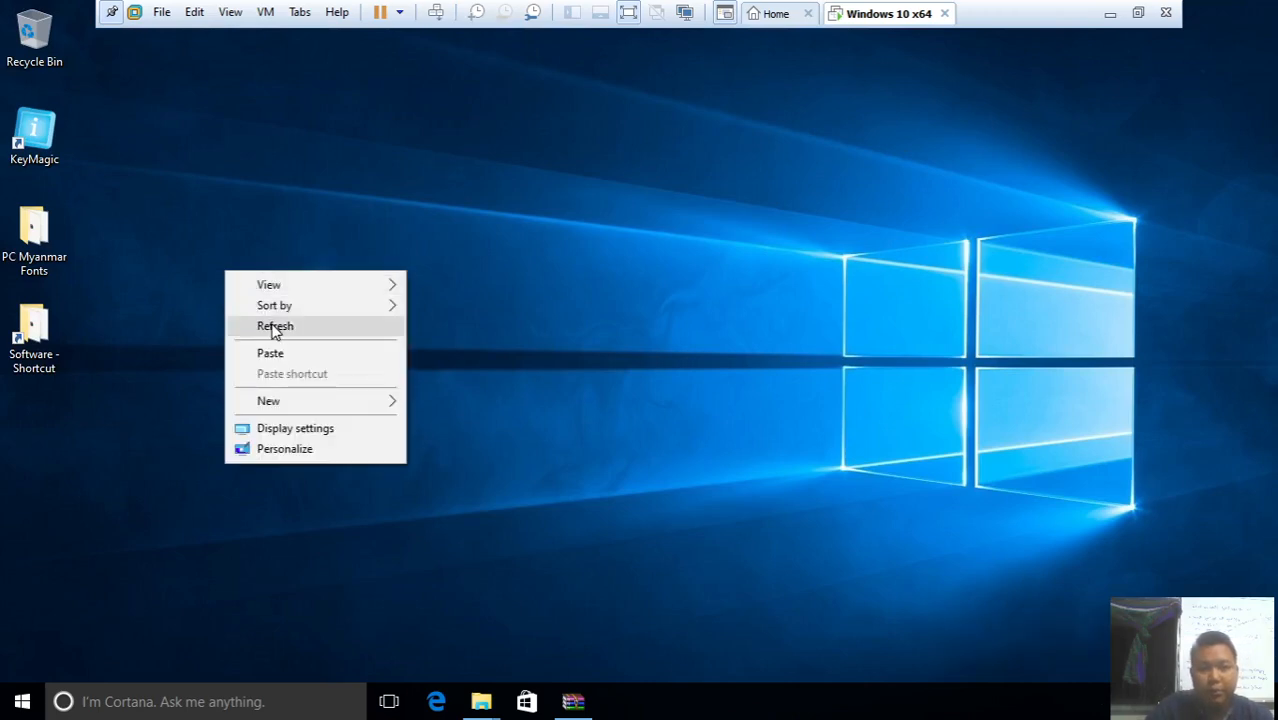
Refresh the desktop, toggle KeyMagic off, and restore the Software folder window
{"action": "left_click", "coordinate": [275, 326]}
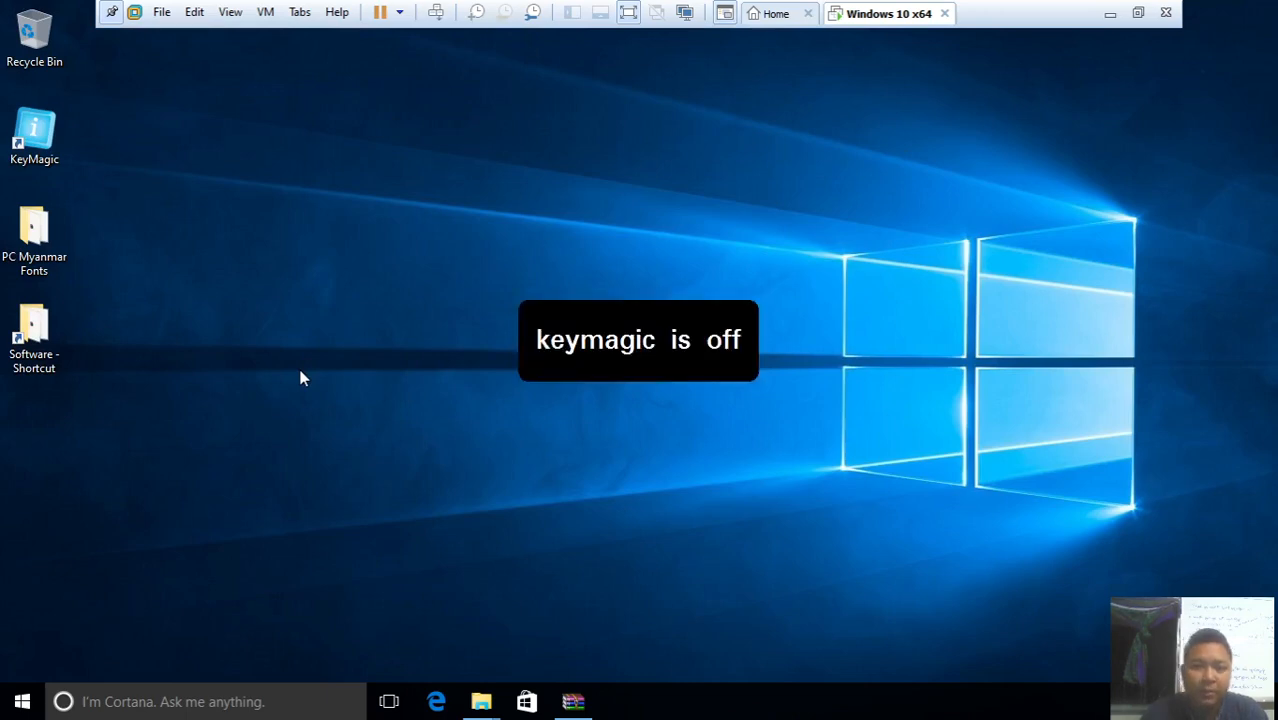
{"action": "left_click", "coordinate": [573, 701]}
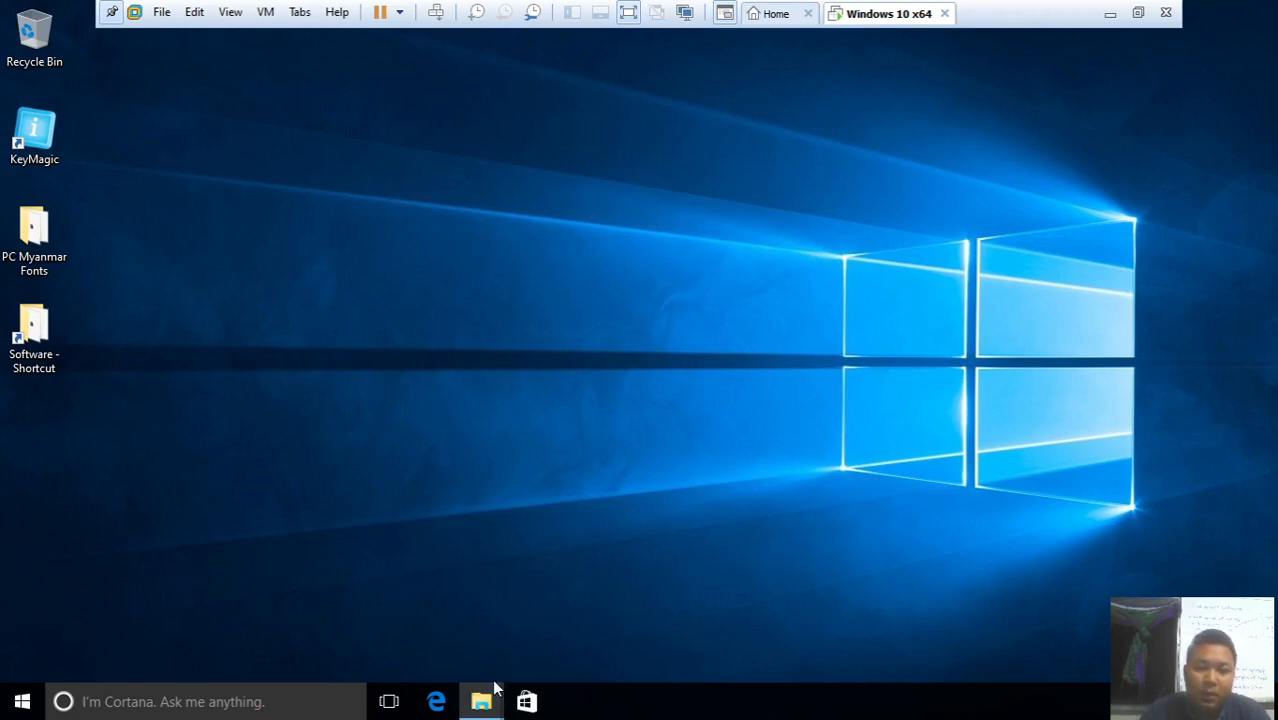
{"action": "left_click", "coordinate": [481, 701]}
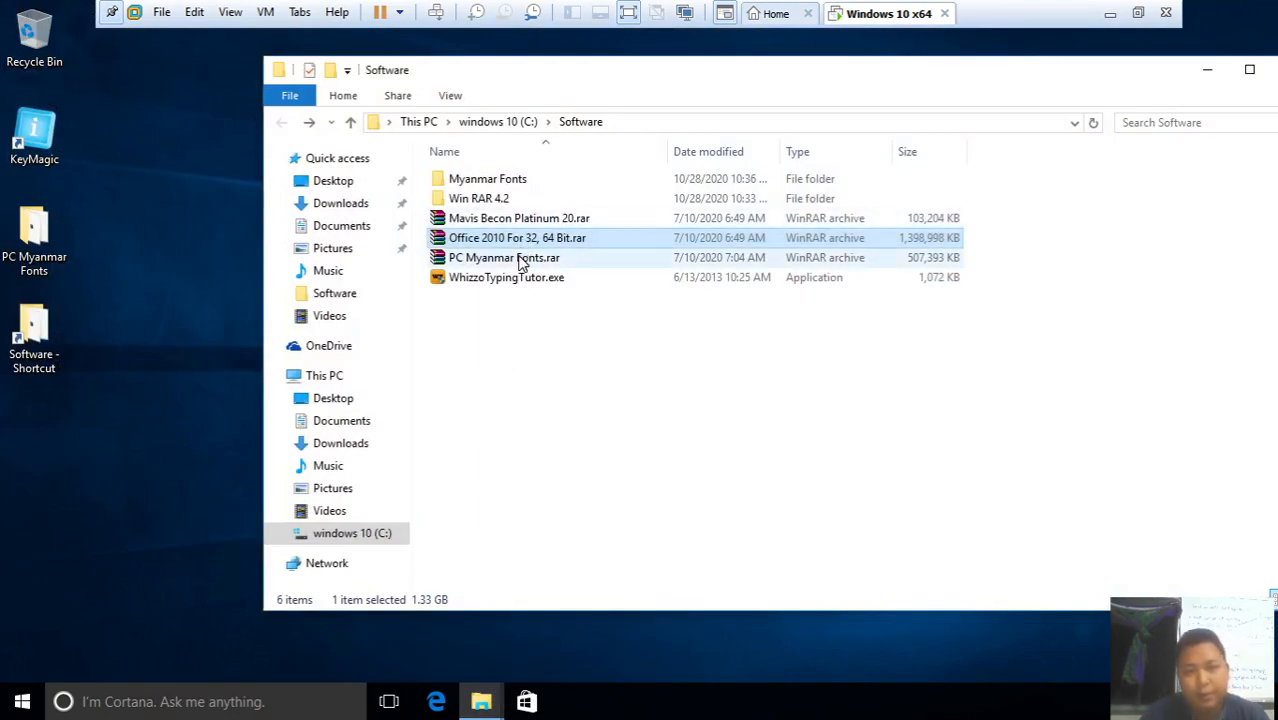
Extract Office 2010 For 32, 64 Bit.rar to the desktop, replacing all existing files
{"action": "left_click", "coordinate": [517, 237]}
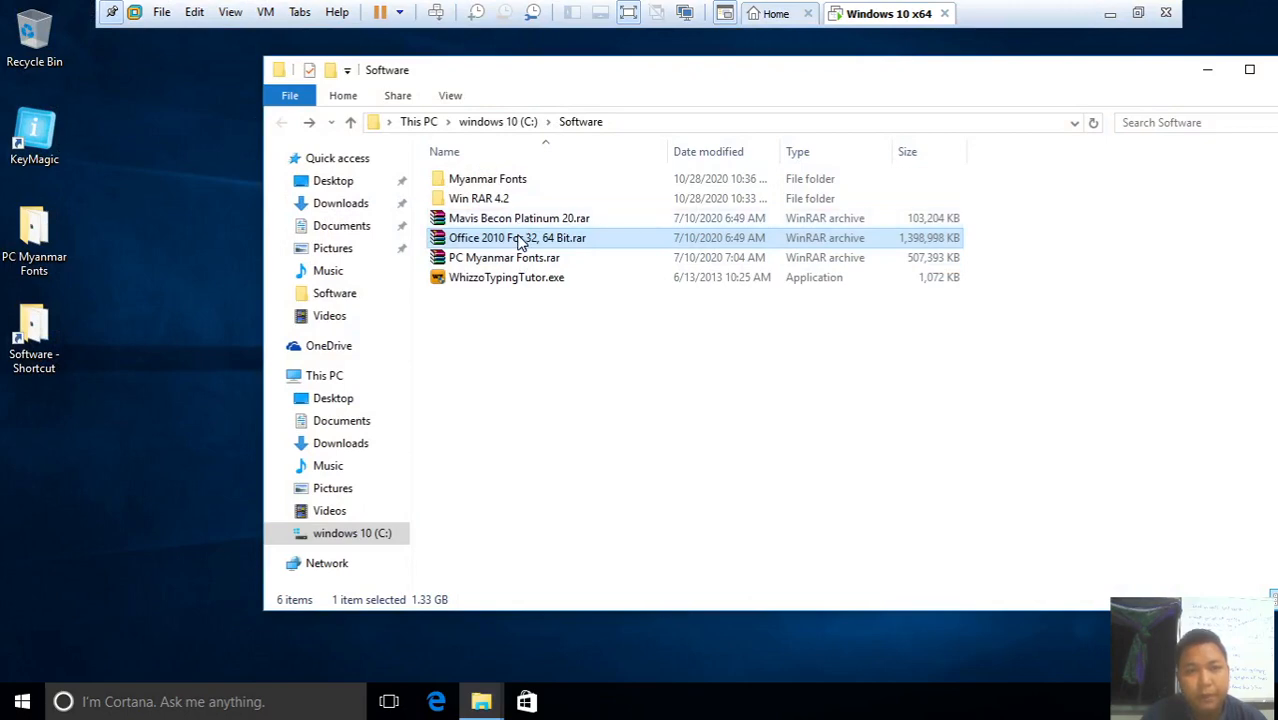
{"action": "right_click", "coordinate": [517, 237]}
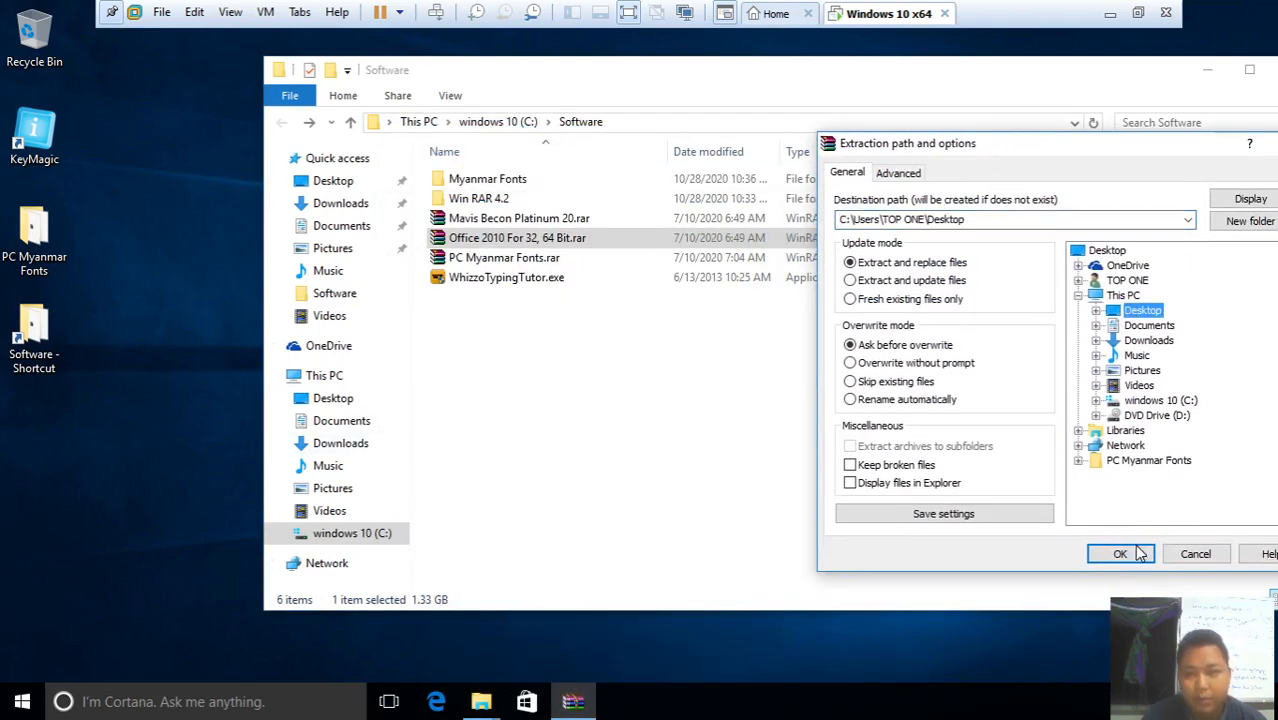
{"action": "left_click", "coordinate": [1120, 553]}
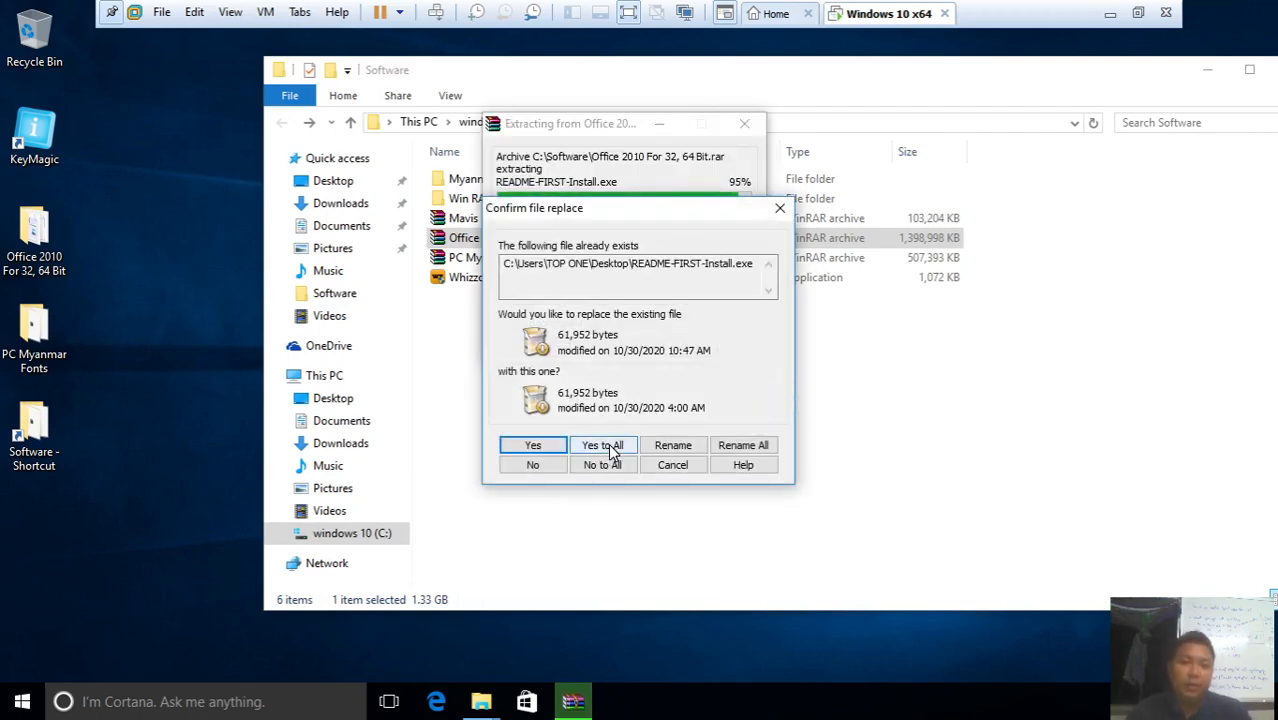
{"action": "left_click", "coordinate": [603, 445]}
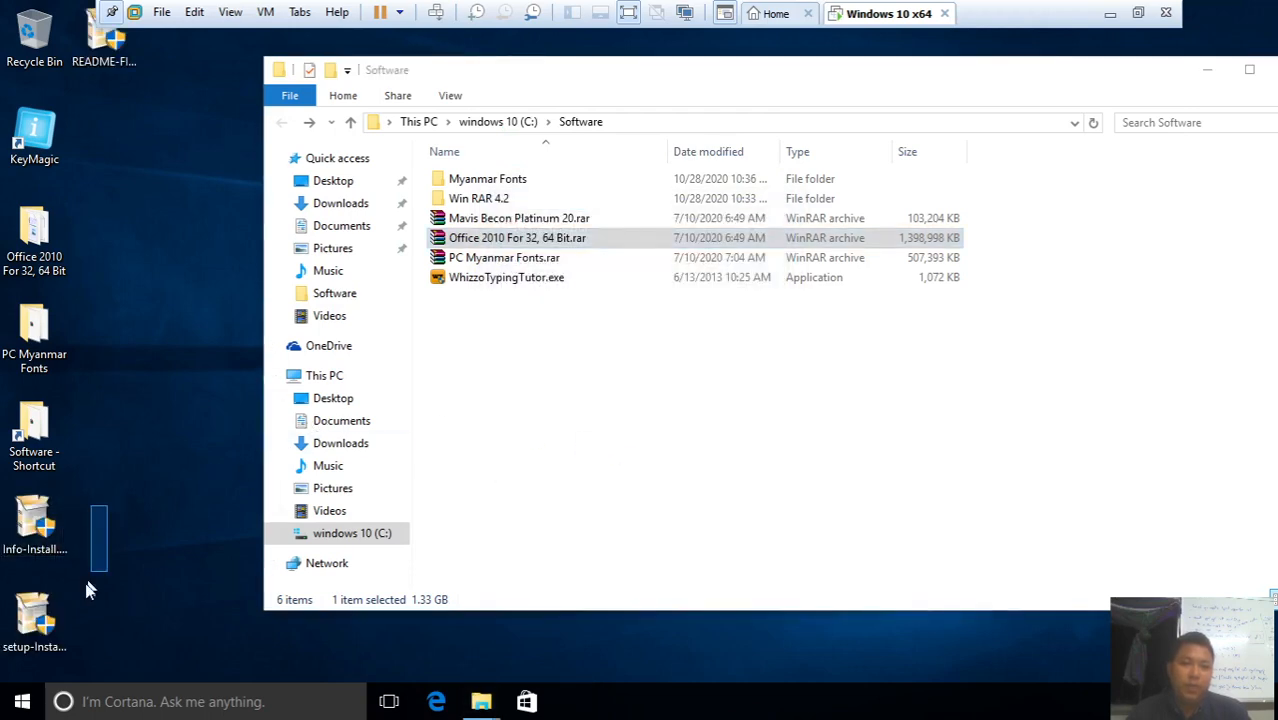
Delete the stray installer files from the desktop and open the extracted Office folder
{"action": "right_click", "coordinate": [33, 515]}
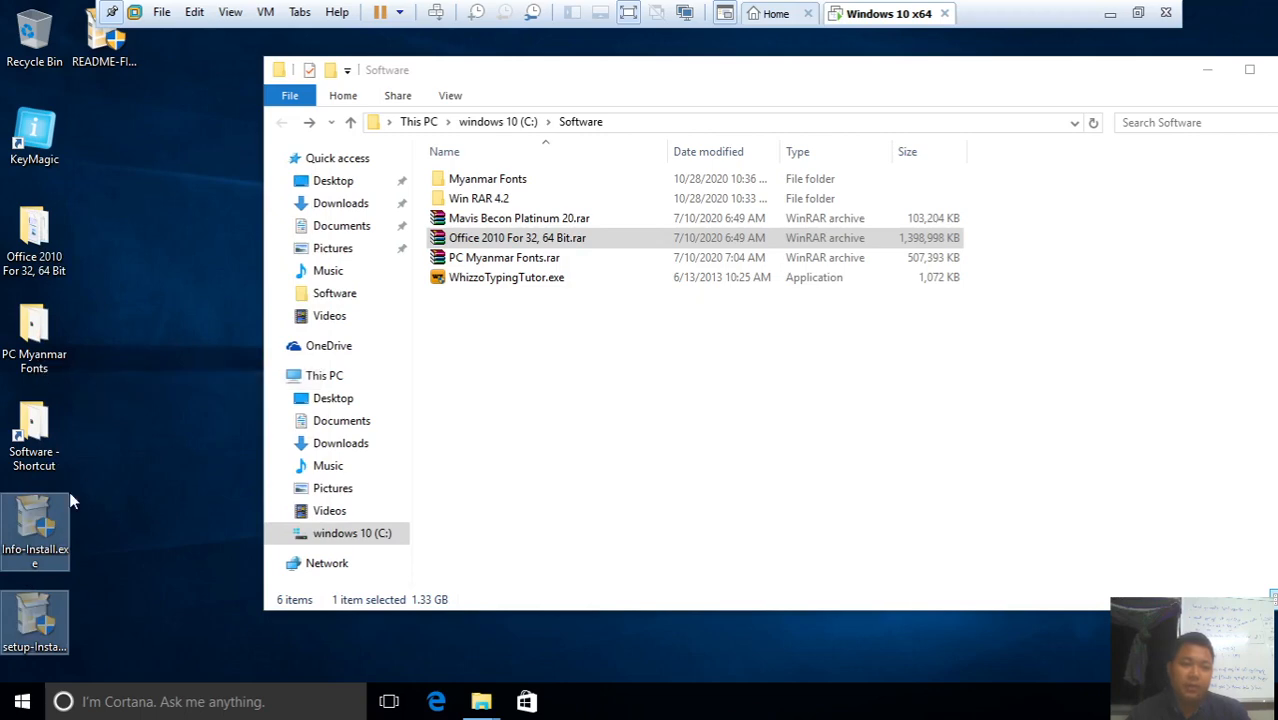
{"action": "right_click", "coordinate": [34, 230]}
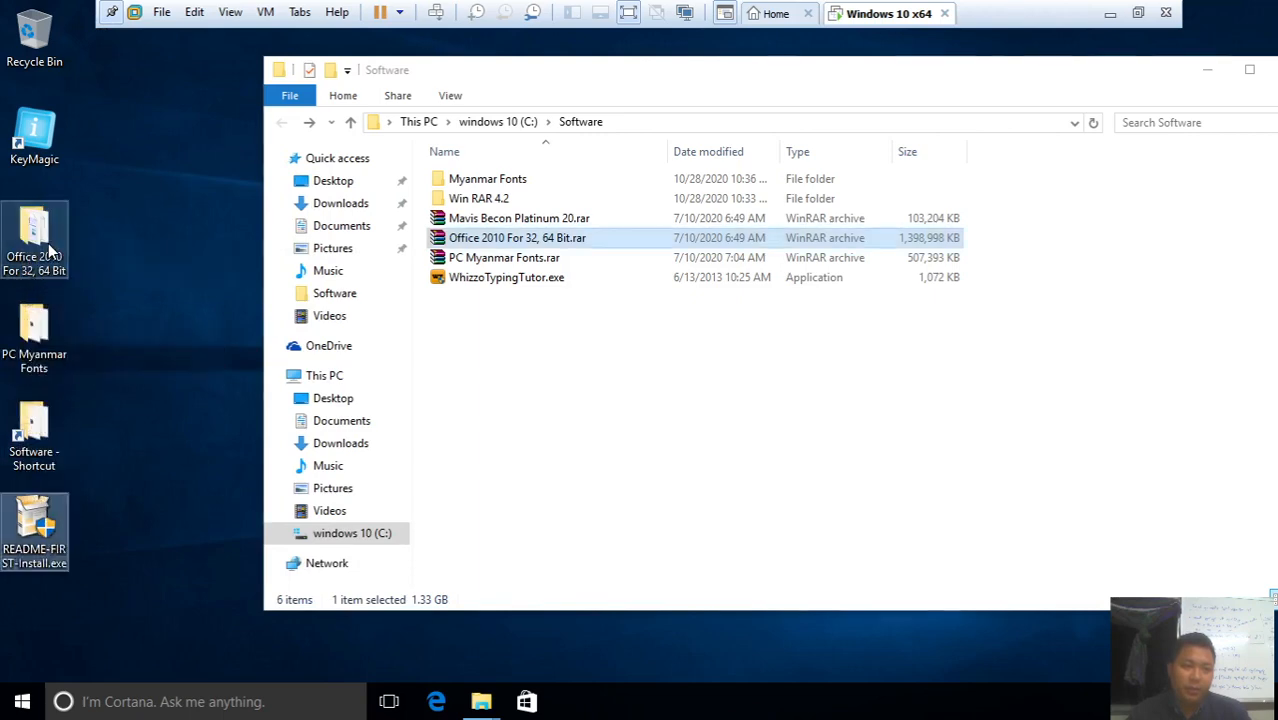
{"action": "double_click", "coordinate": [517, 237]}
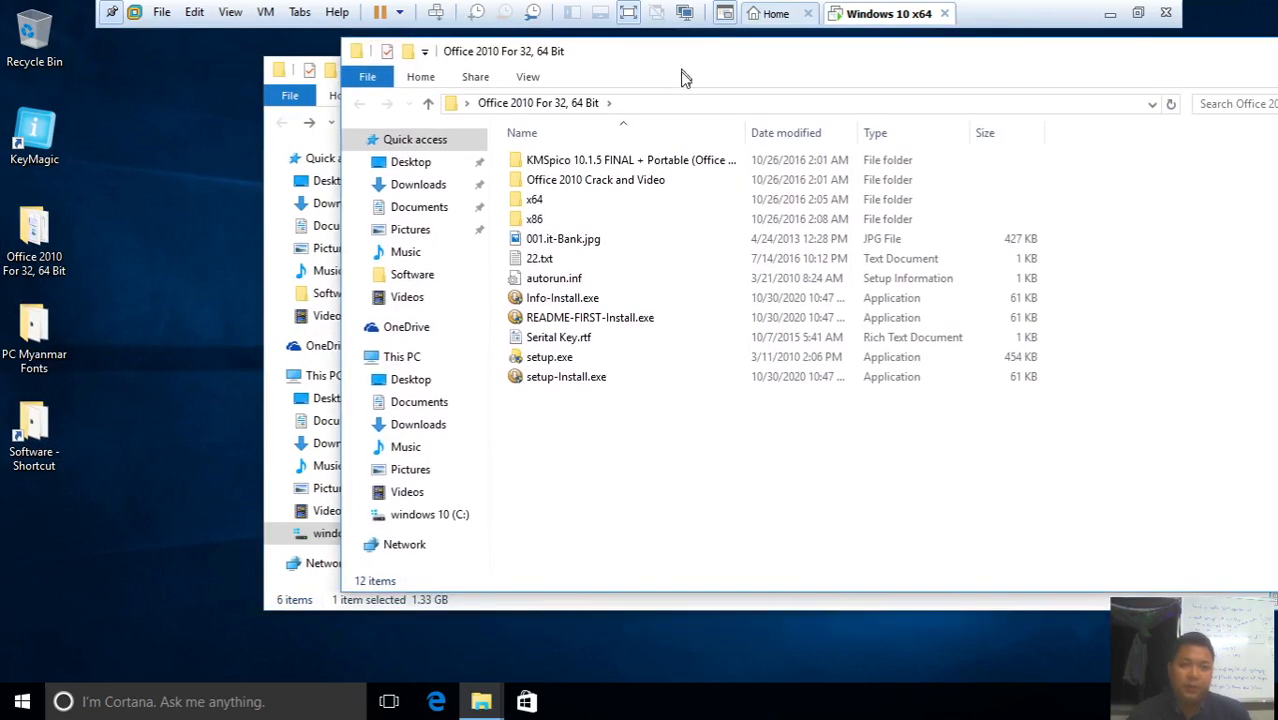
{"action": "left_click", "coordinate": [549, 357]}
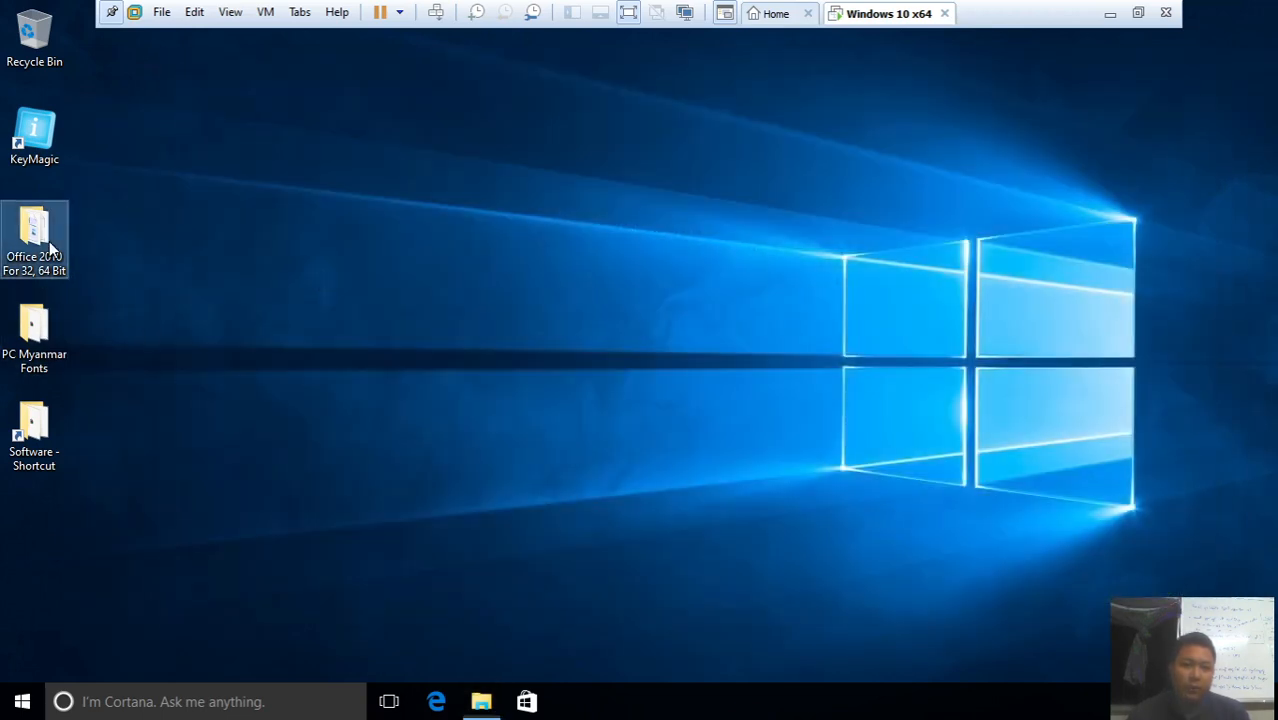
Launch the Office 2010 setup program and open the 22.txt key note
{"action": "double_click", "coordinate": [34, 240]}
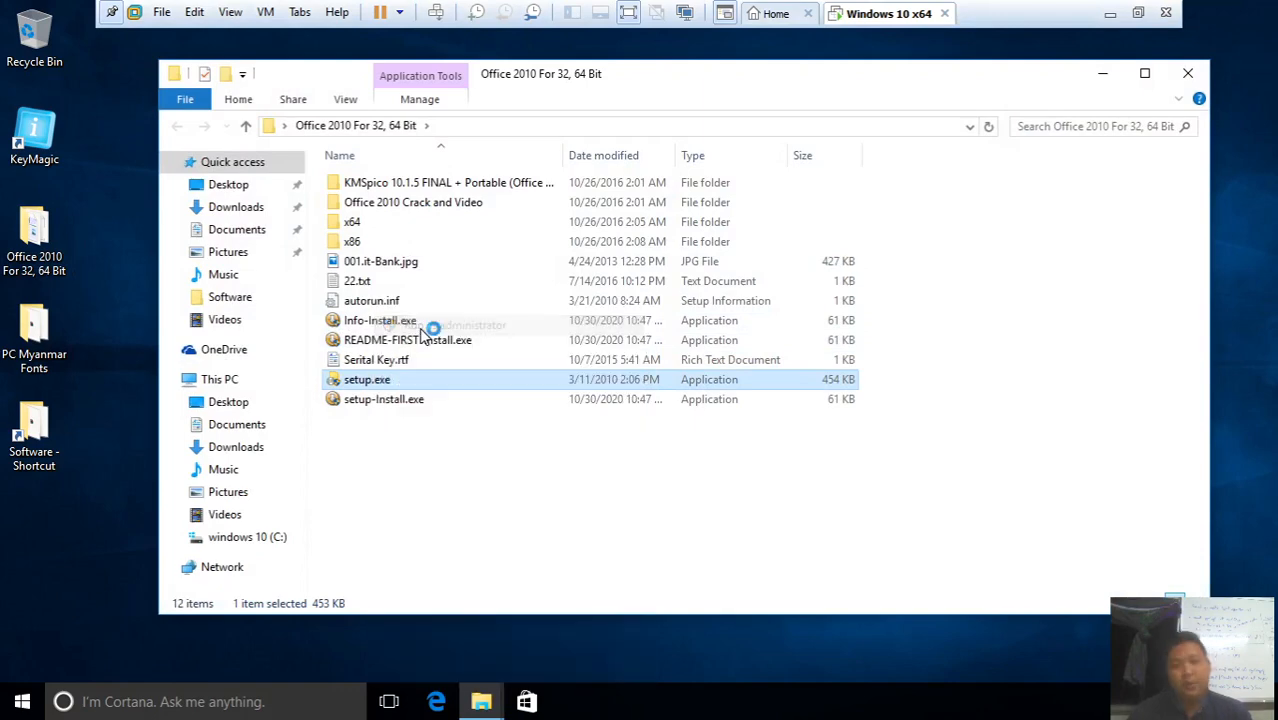
{"action": "double_click", "coordinate": [367, 379]}
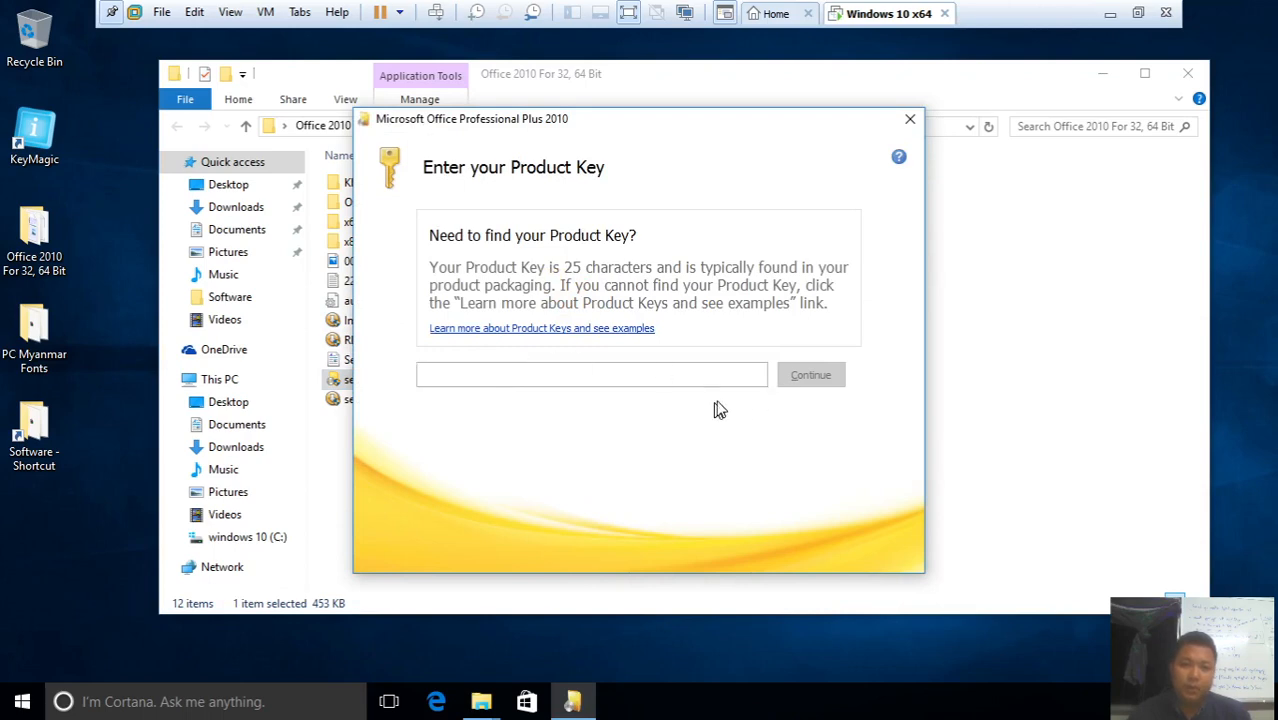
{"action": "mouse_move", "coordinate": [980, 370]}
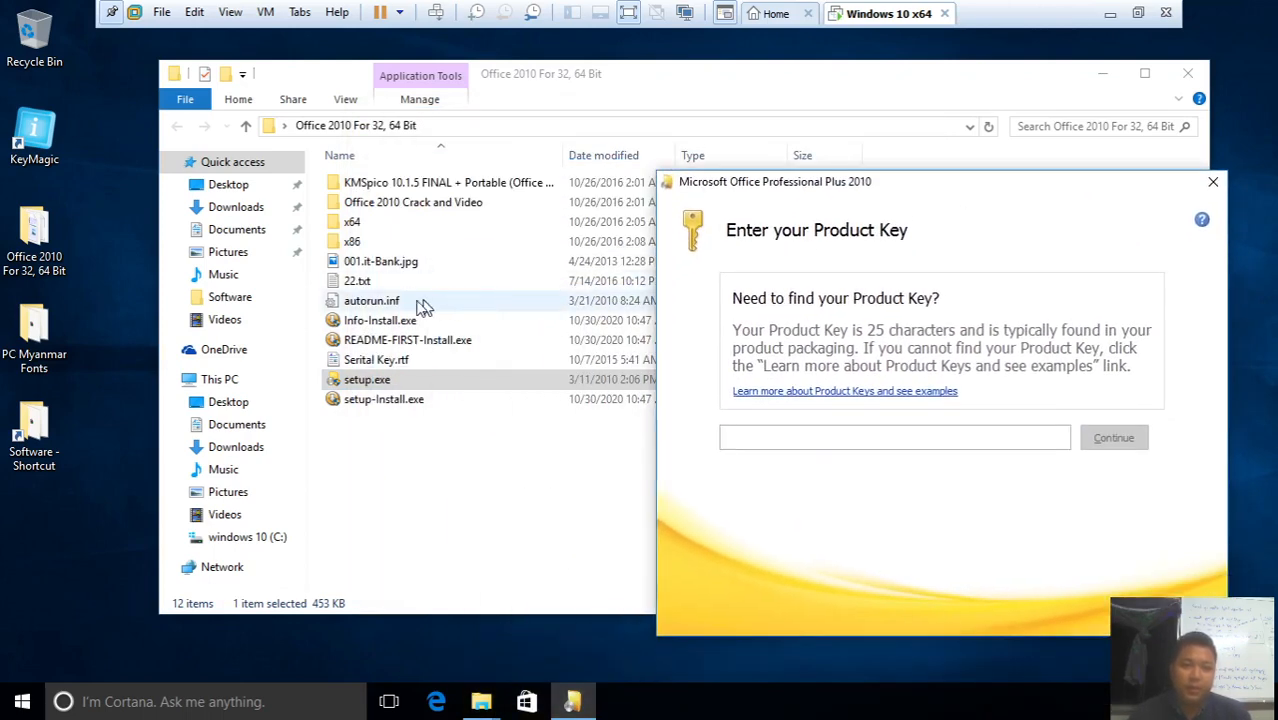
{"action": "double_click", "coordinate": [357, 280]}
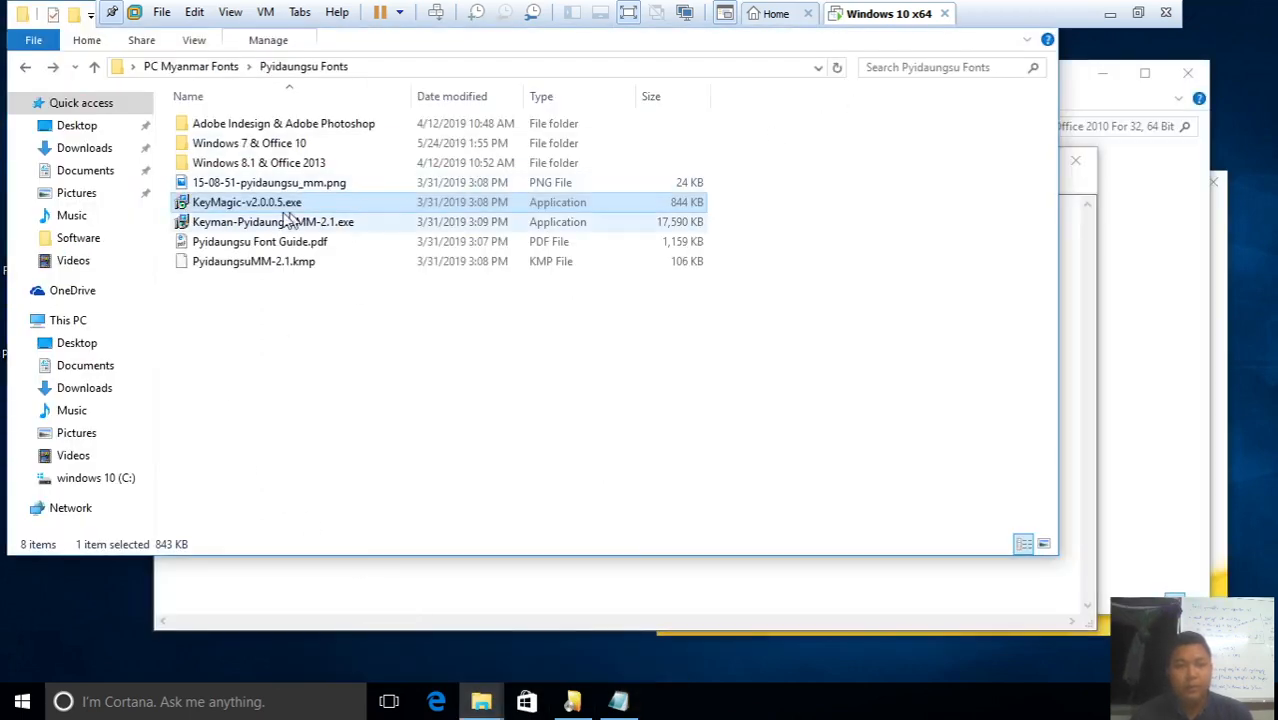
{"action": "left_click", "coordinate": [68, 319]}
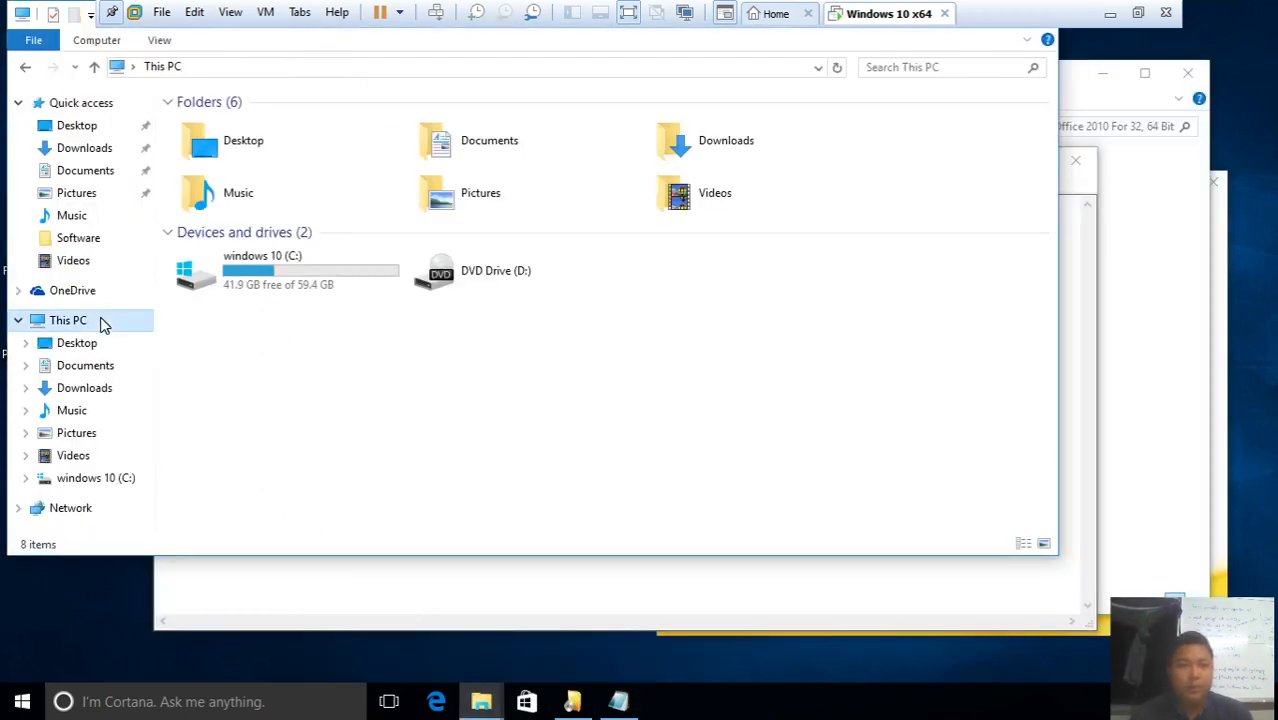
{"action": "left_click", "coordinate": [96, 39]}
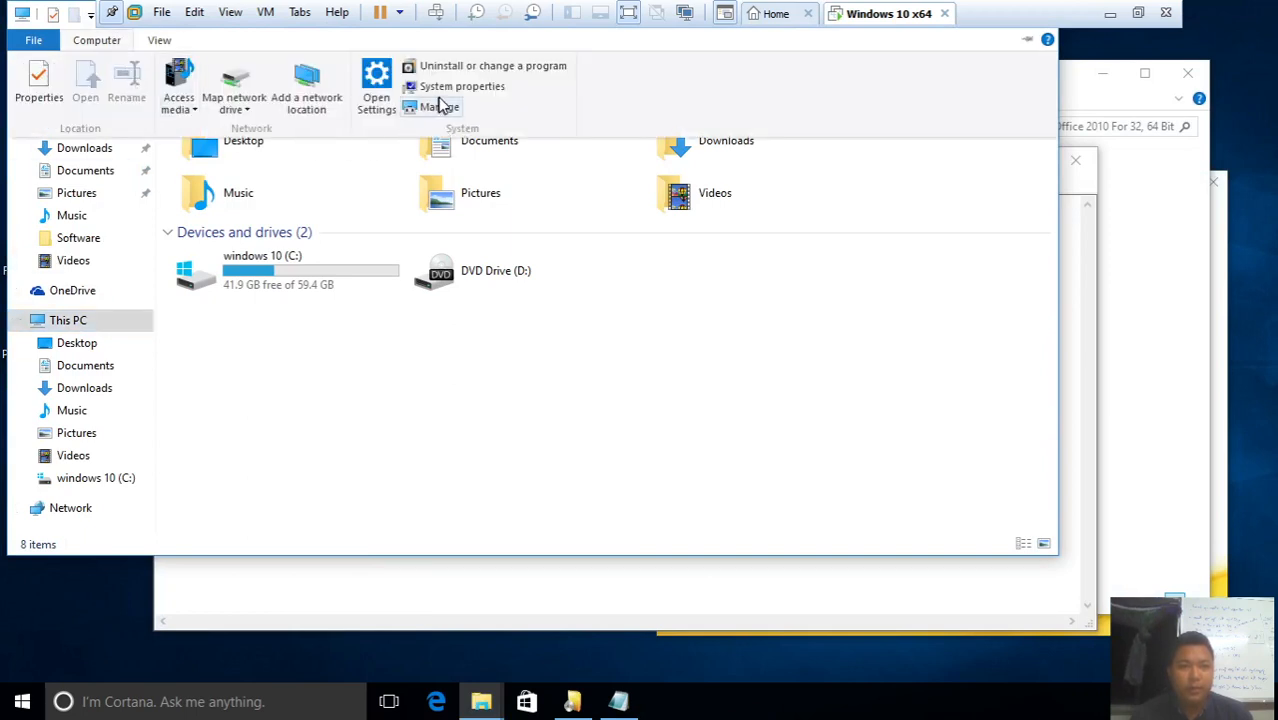
{"action": "left_click", "coordinate": [462, 86]}
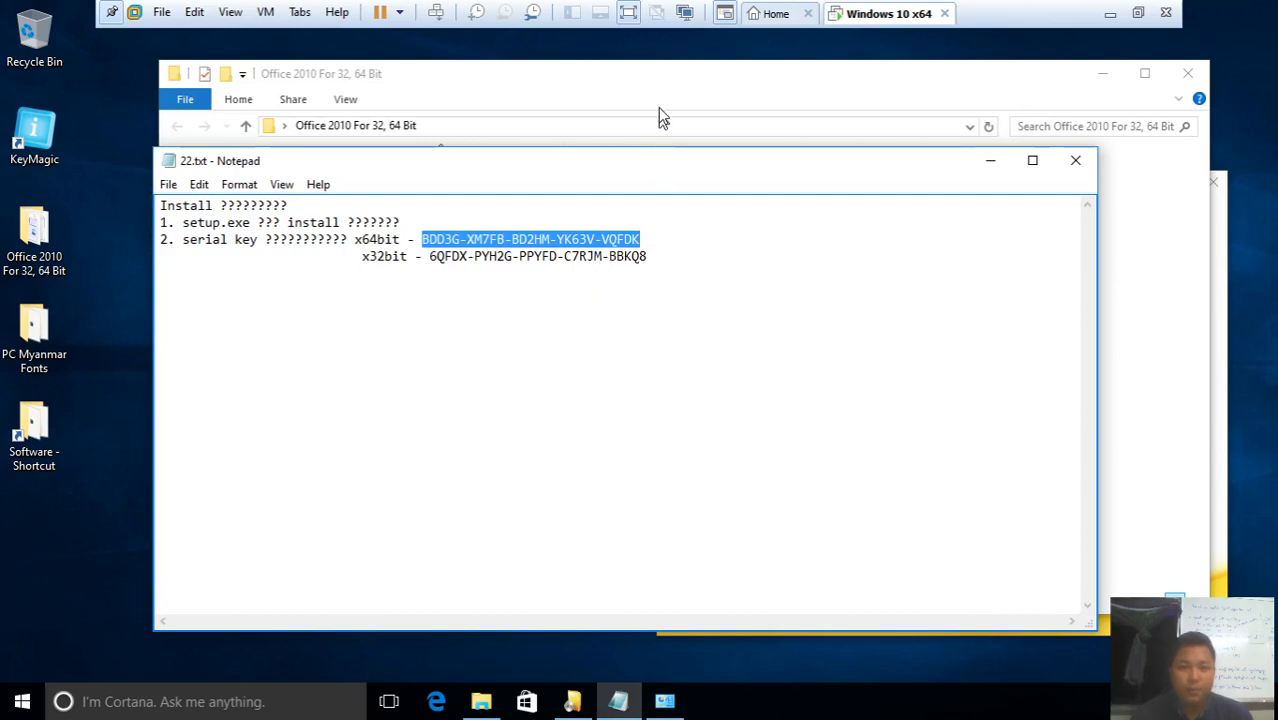
{"action": "left_click", "coordinate": [1075, 160]}
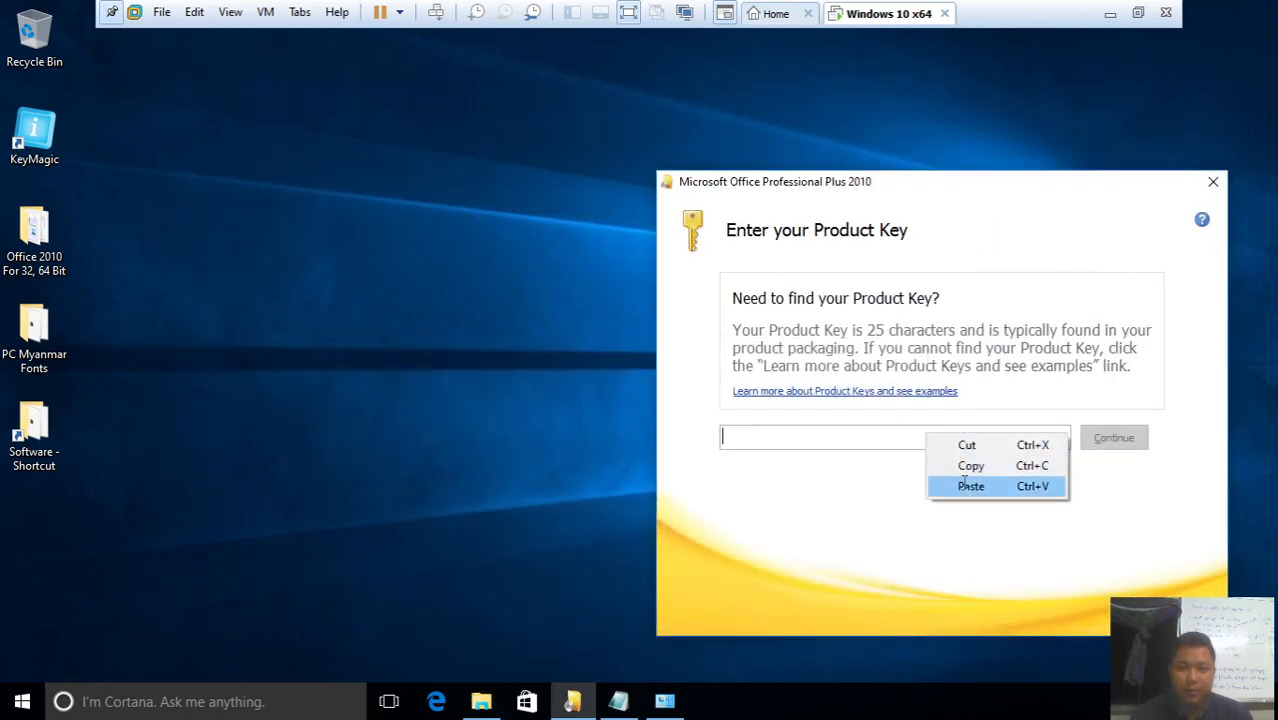
{"action": "left_click", "coordinate": [970, 486]}
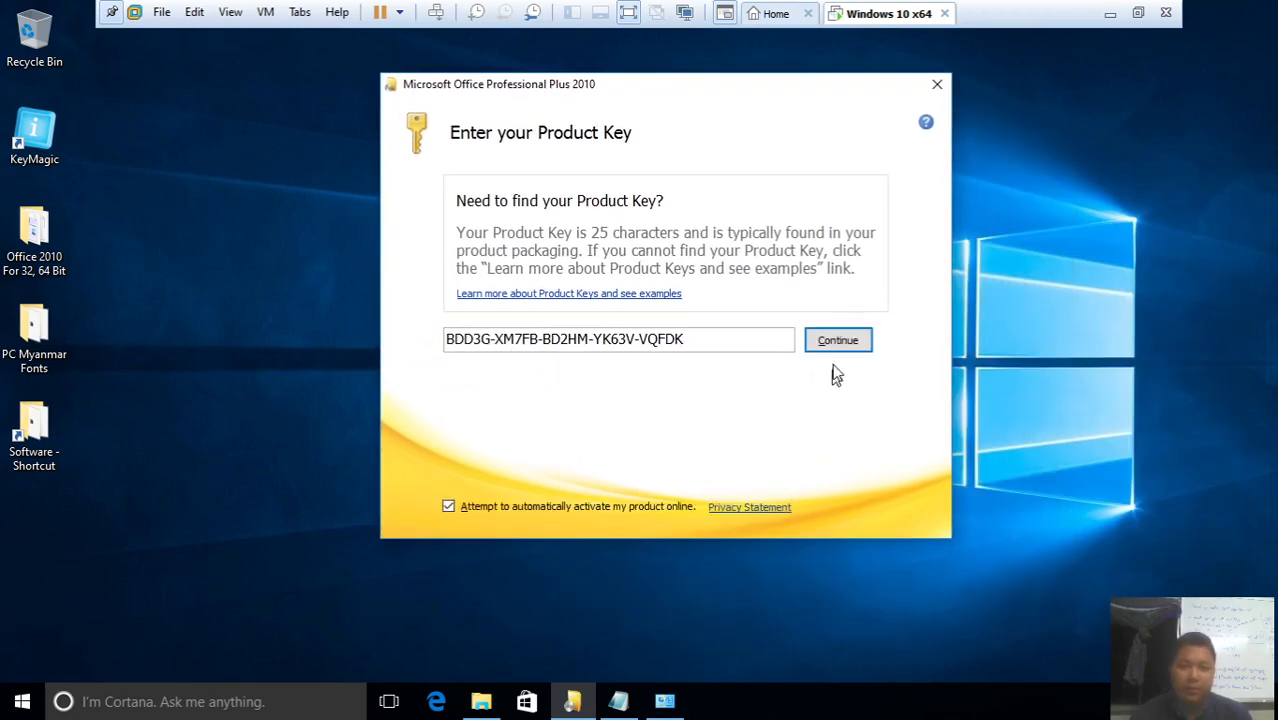
Accept the license, run Install Now for Office Professional Plus 2010, then close setup
{"action": "left_click", "coordinate": [837, 340]}
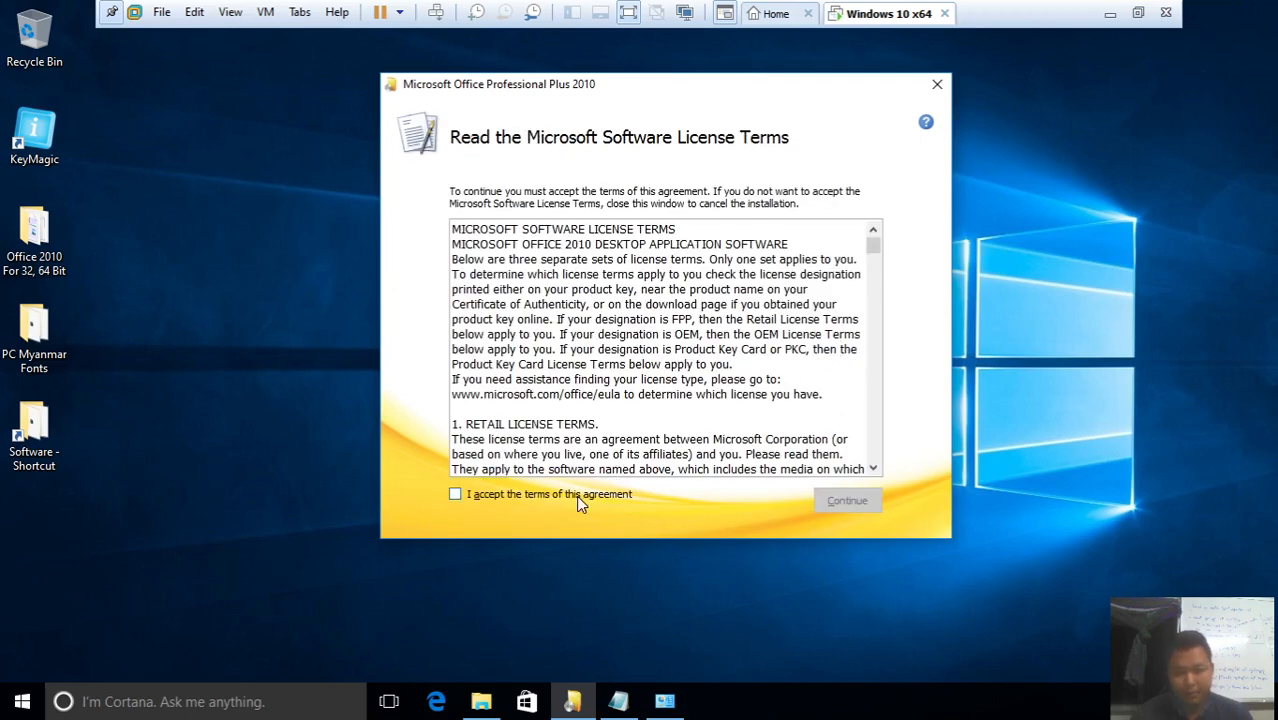
{"action": "left_click", "coordinate": [455, 494]}
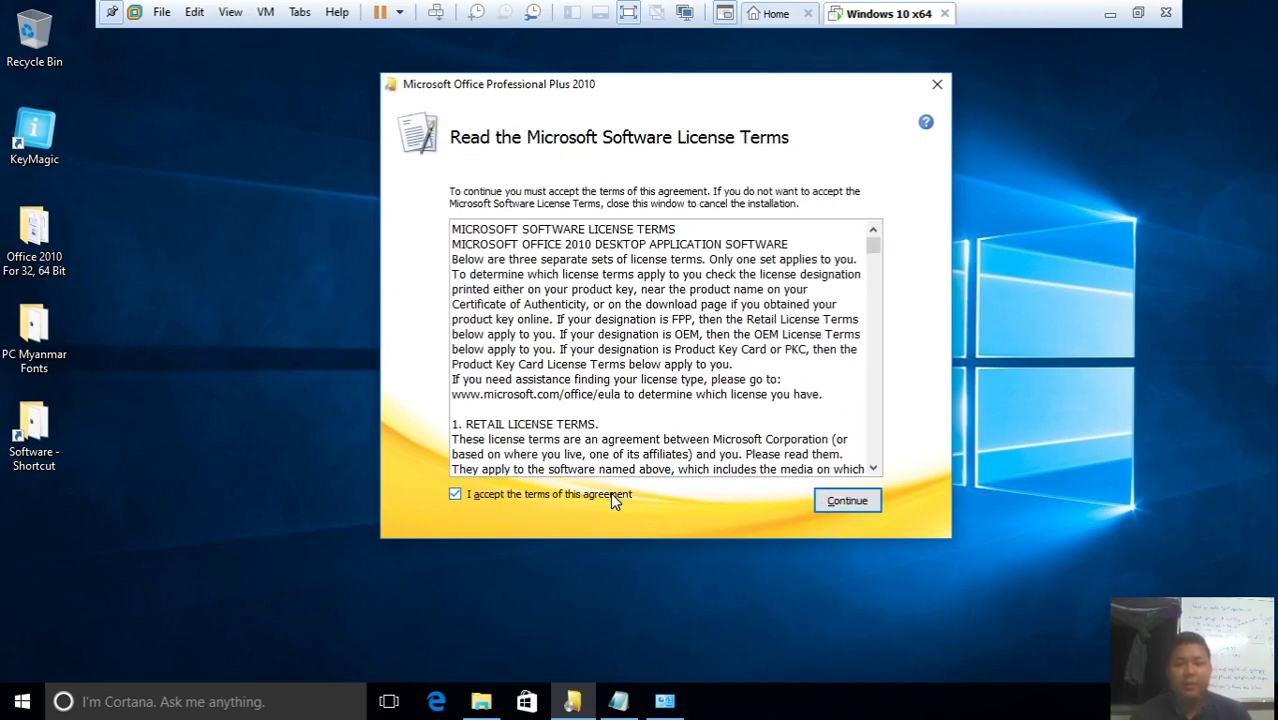
{"action": "left_click", "coordinate": [455, 494]}
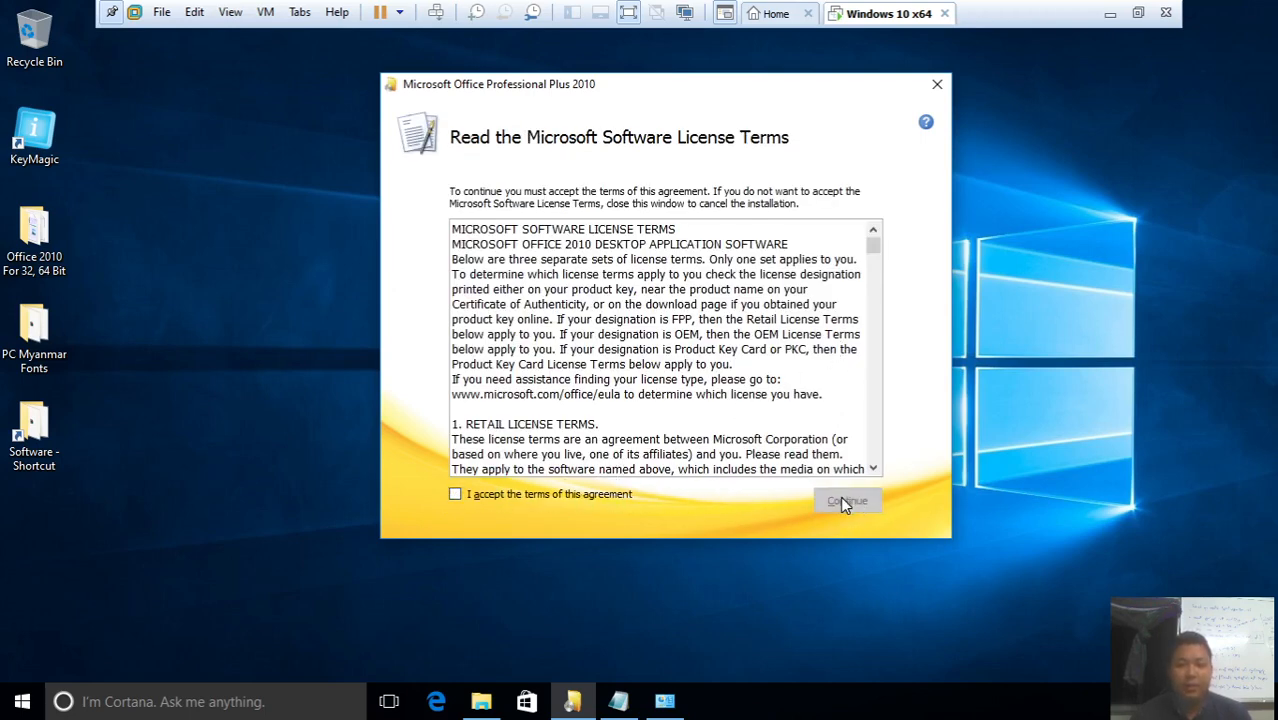
{"action": "mouse_move", "coordinate": [558, 501]}
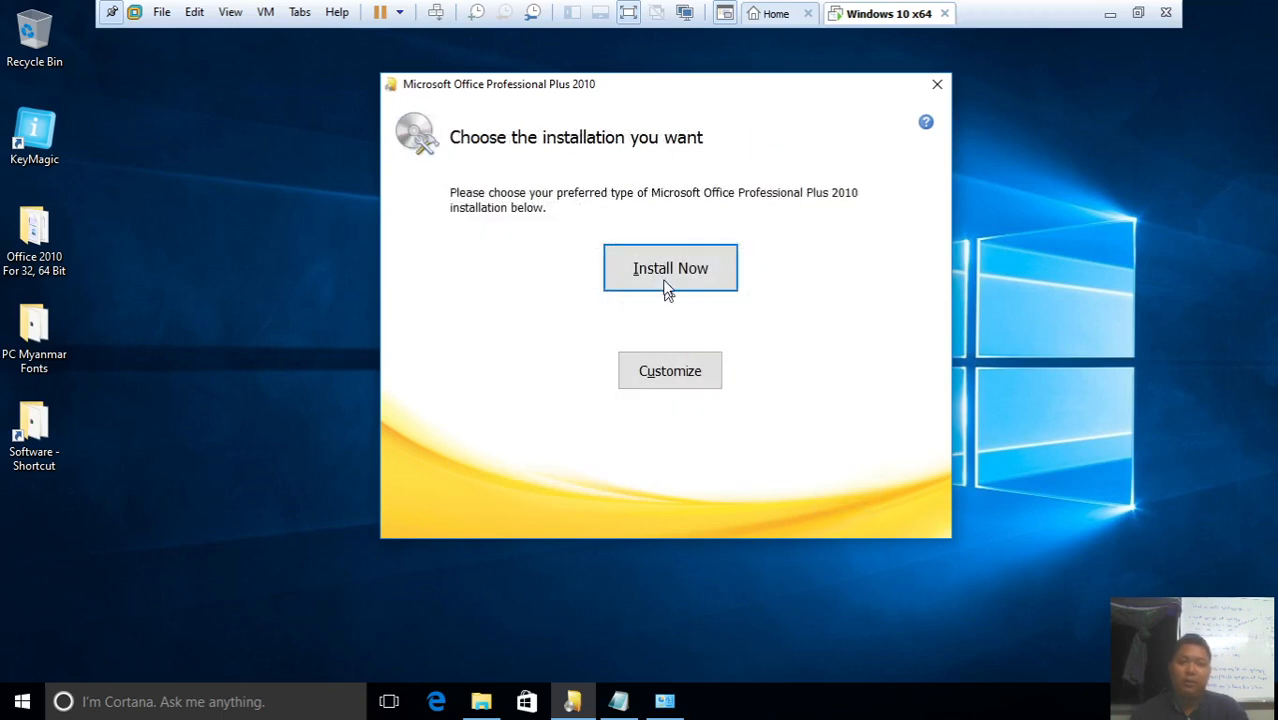
{"action": "left_click", "coordinate": [670, 268]}
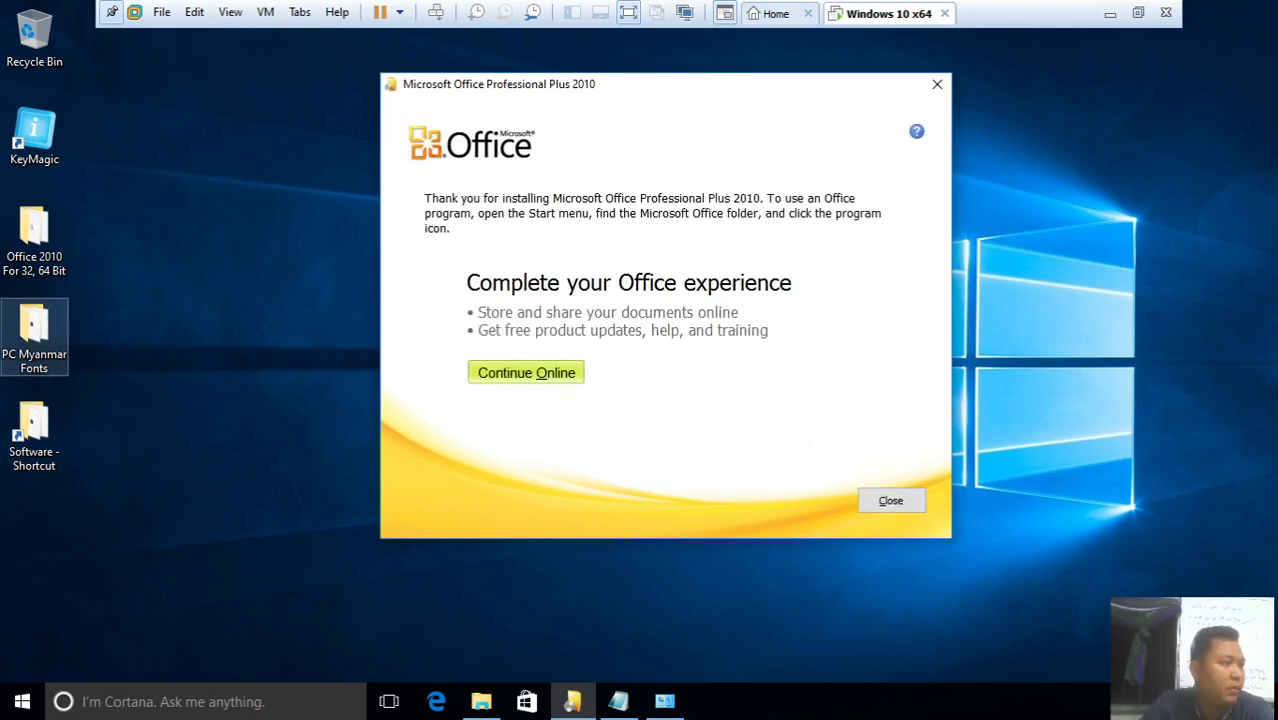
{"action": "mouse_move", "coordinate": [762, 490]}
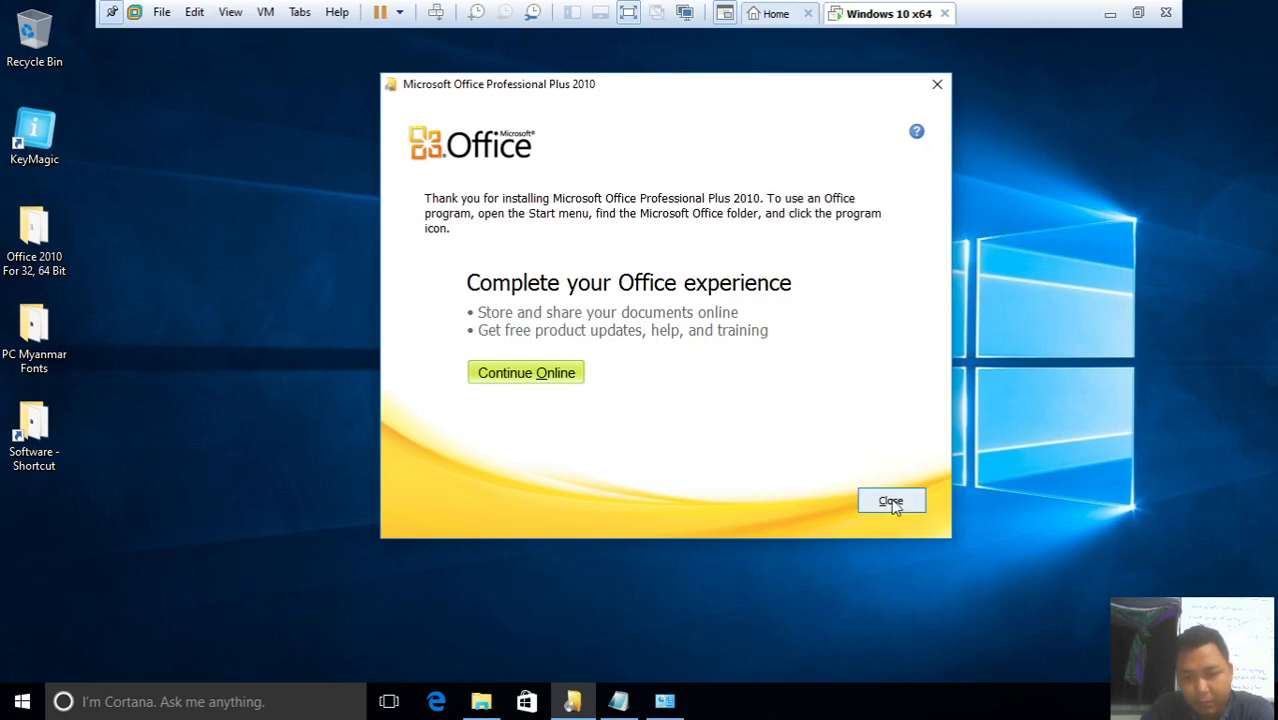
{"action": "left_click", "coordinate": [890, 501]}
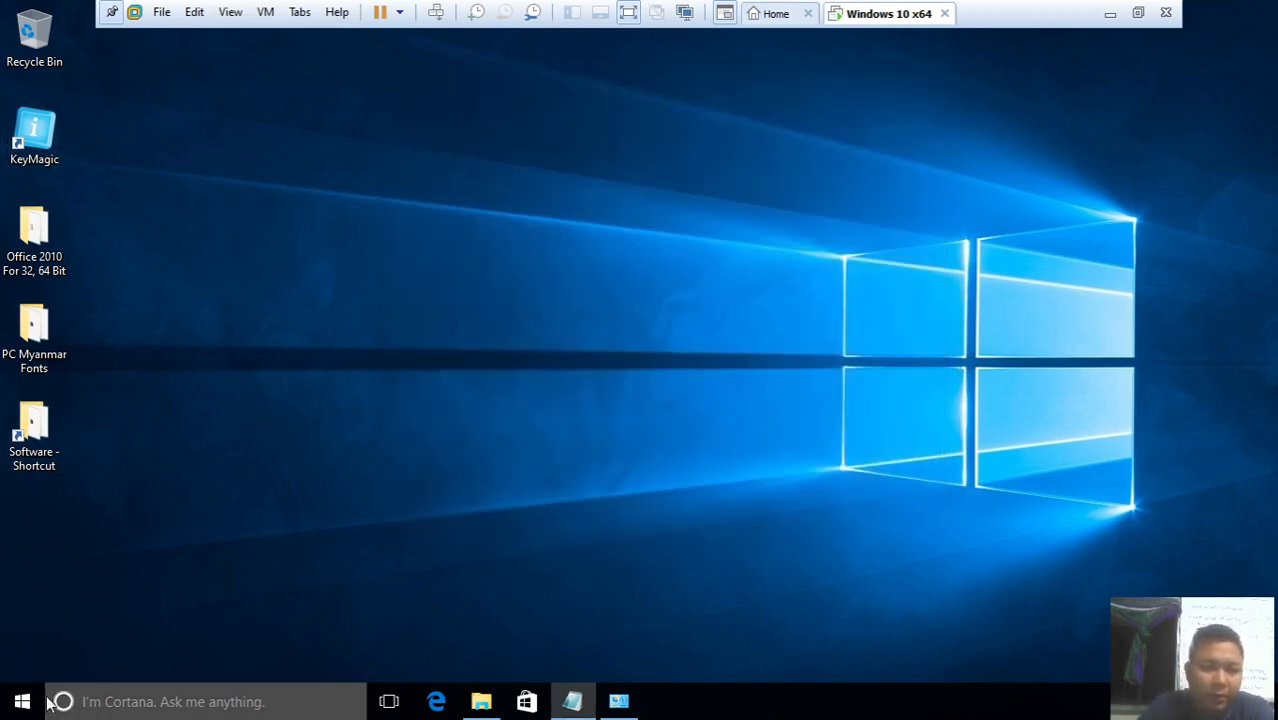
Expand Microsoft Office in Start's All apps and open an Office program's file location
{"action": "left_click", "coordinate": [22, 701]}
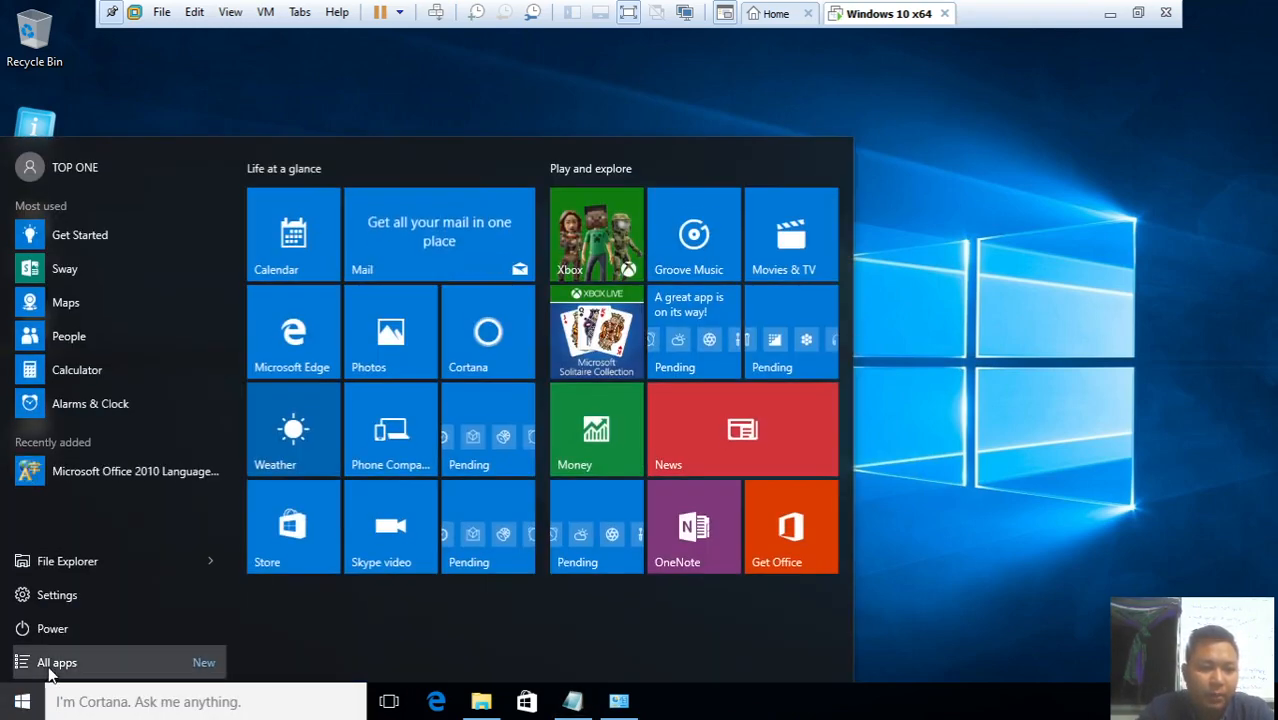
{"action": "left_click", "coordinate": [56, 662]}
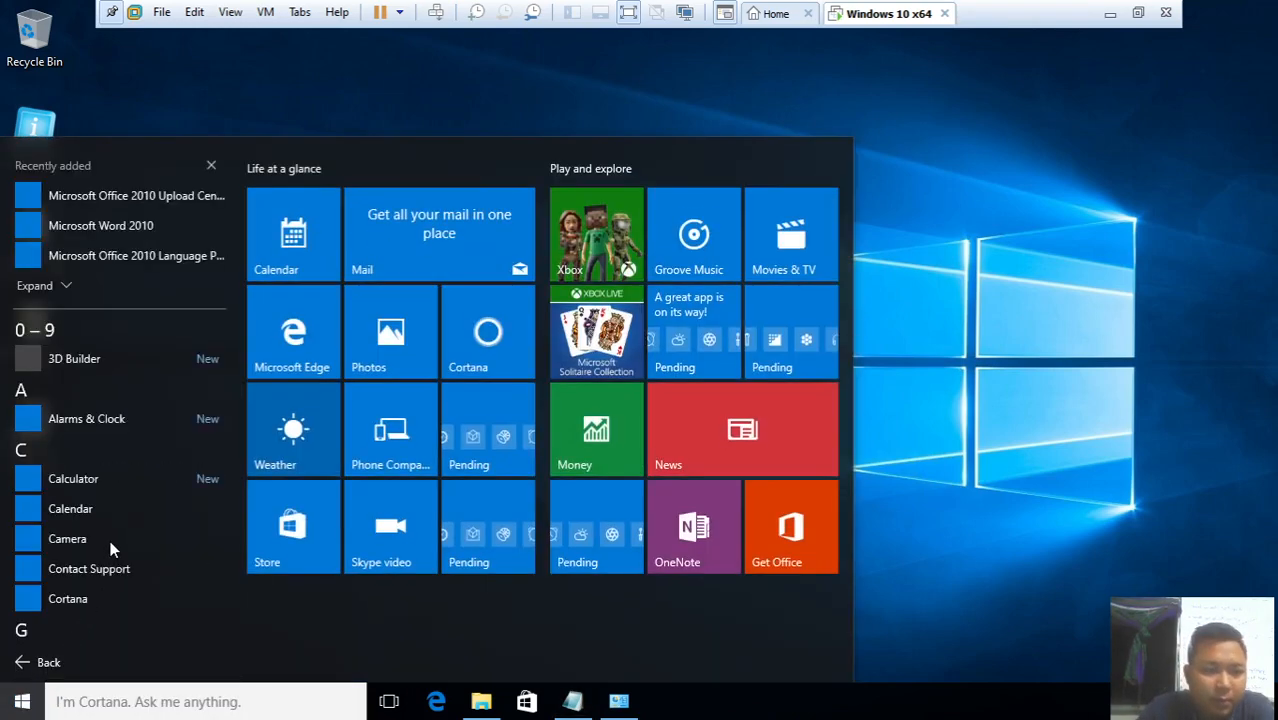
{"action": "scroll", "scroll_direction": "down", "scroll_amount": 3}
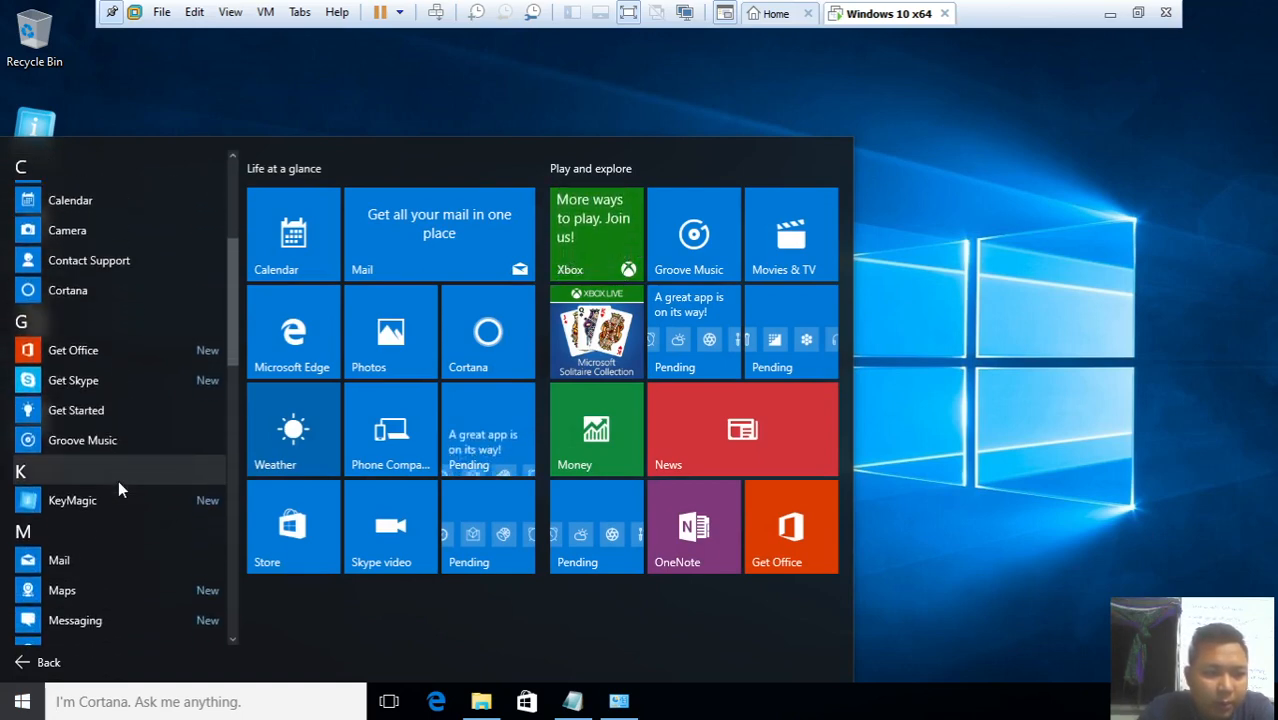
{"action": "scroll", "scroll_direction": "down", "scroll_amount": 3}
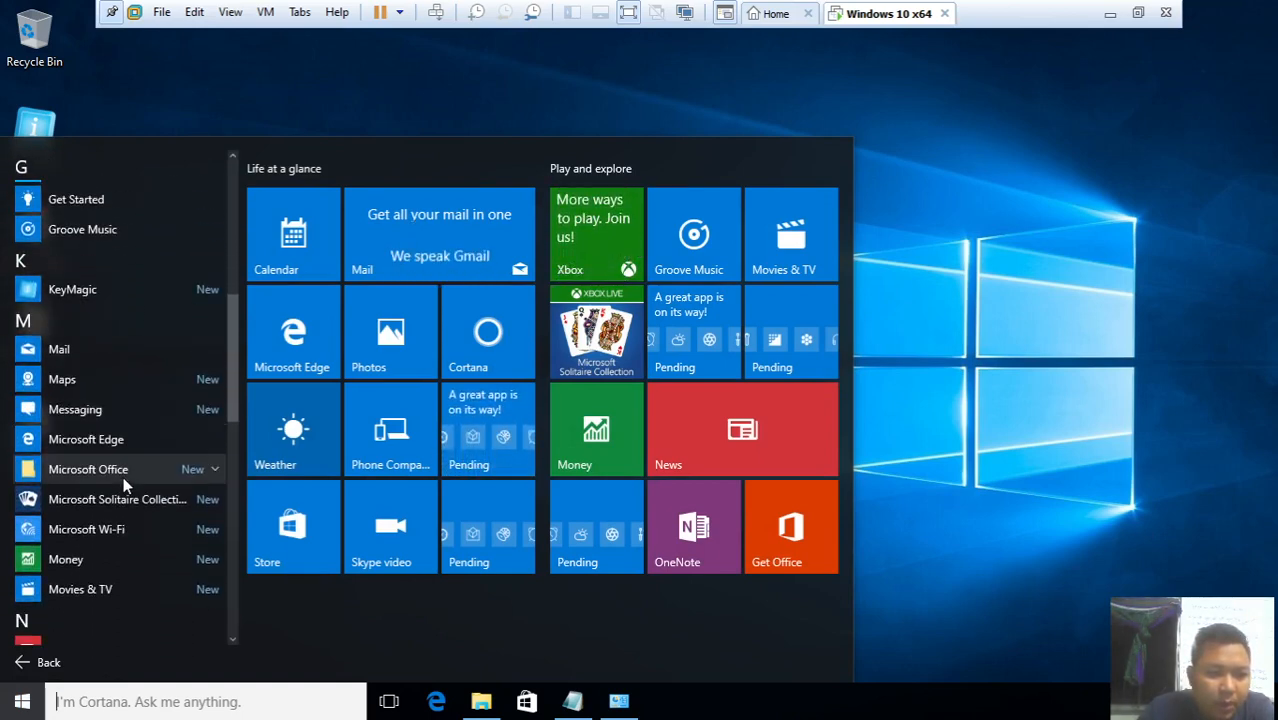
{"action": "left_click", "coordinate": [88, 469]}
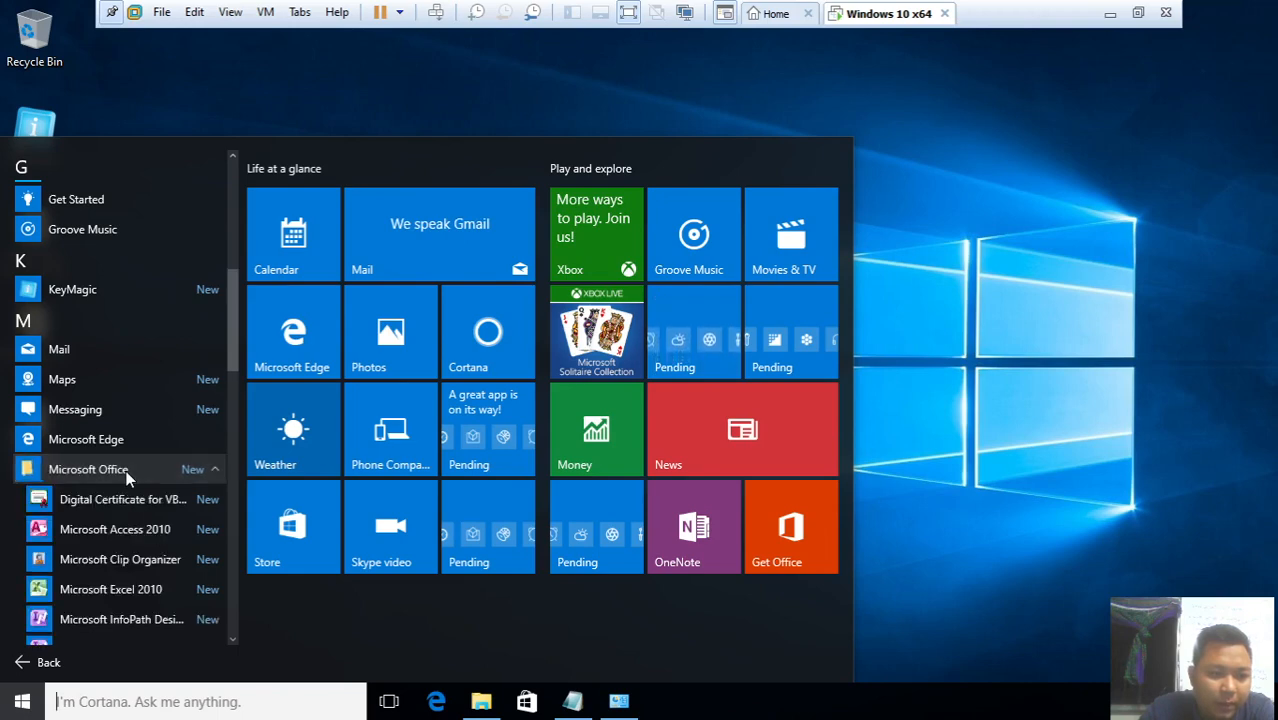
{"action": "scroll", "scroll_direction": "down", "scroll_amount": 3}
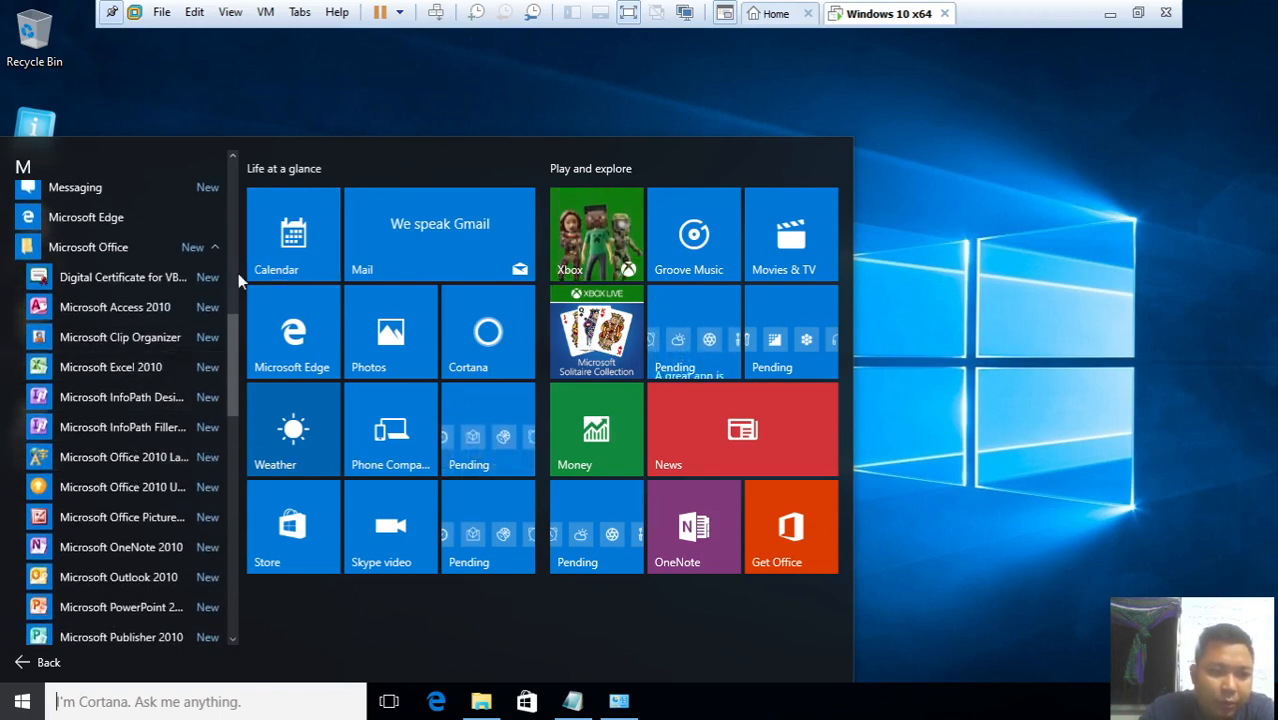
{"action": "right_click", "coordinate": [111, 367]}
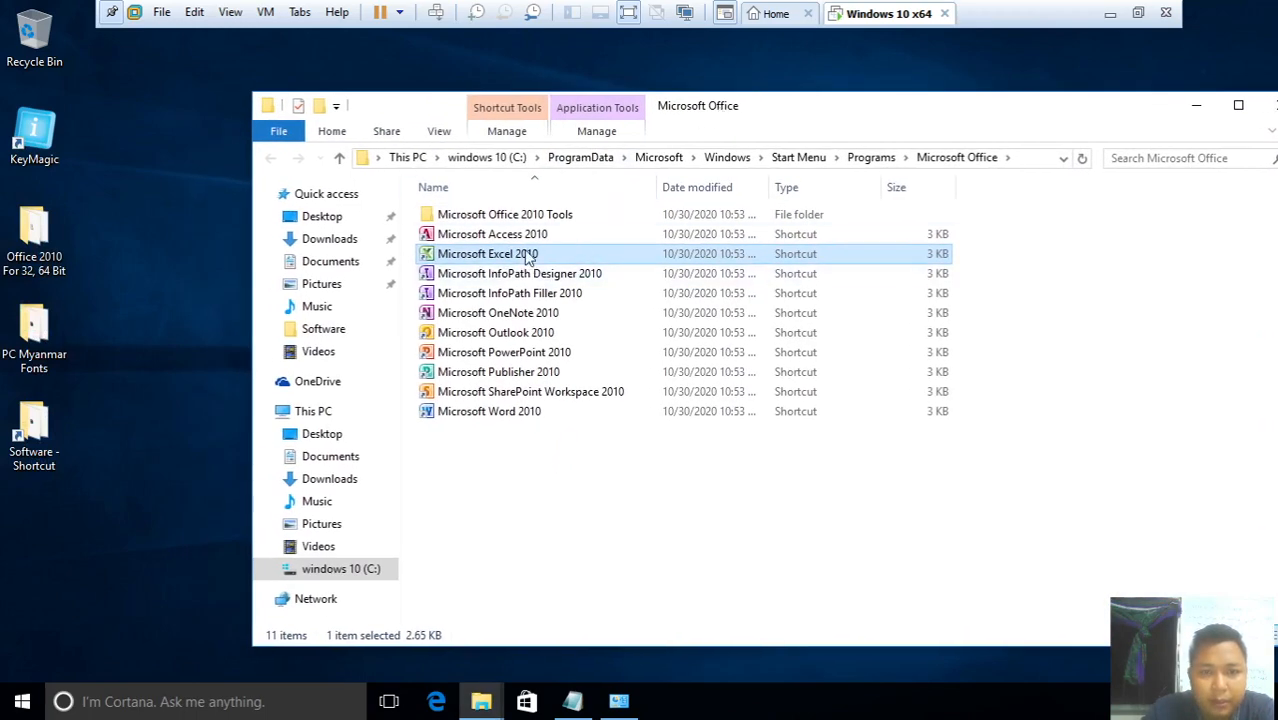
Send Excel, Word and PowerPoint 2010 shortcuts to the desktop
{"action": "right_click", "coordinate": [488, 253]}
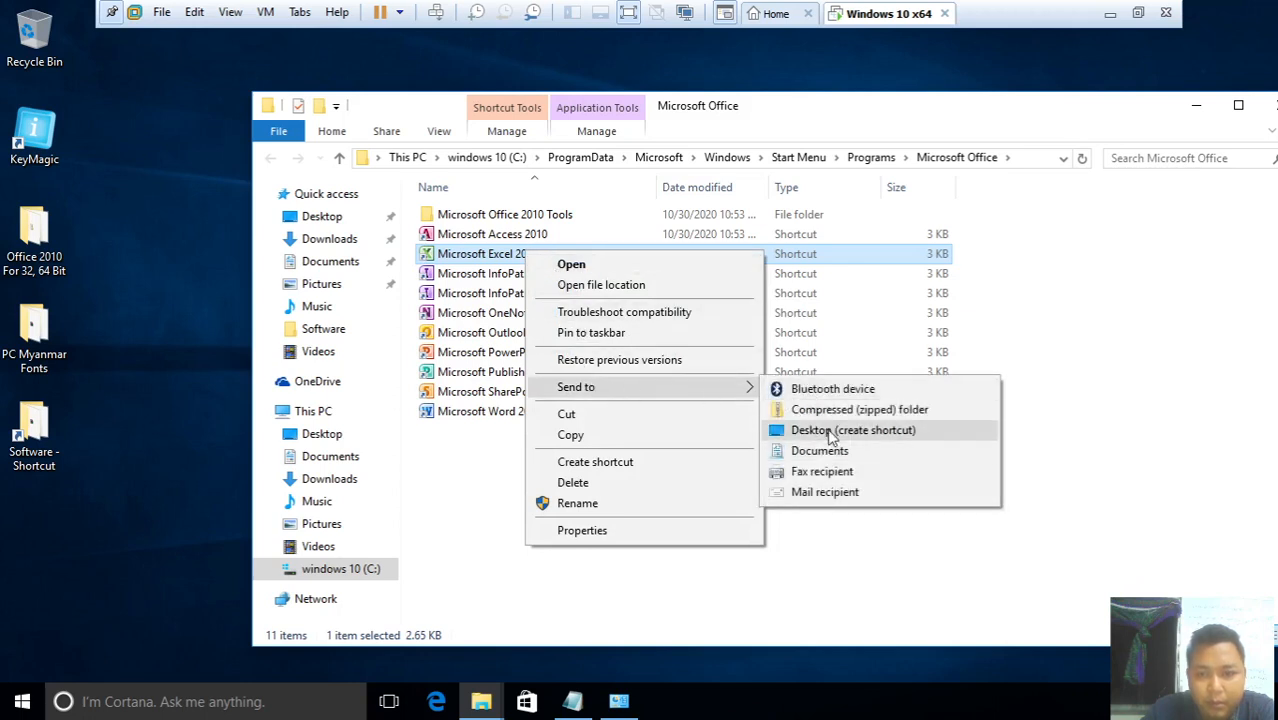
{"action": "left_click", "coordinate": [852, 429]}
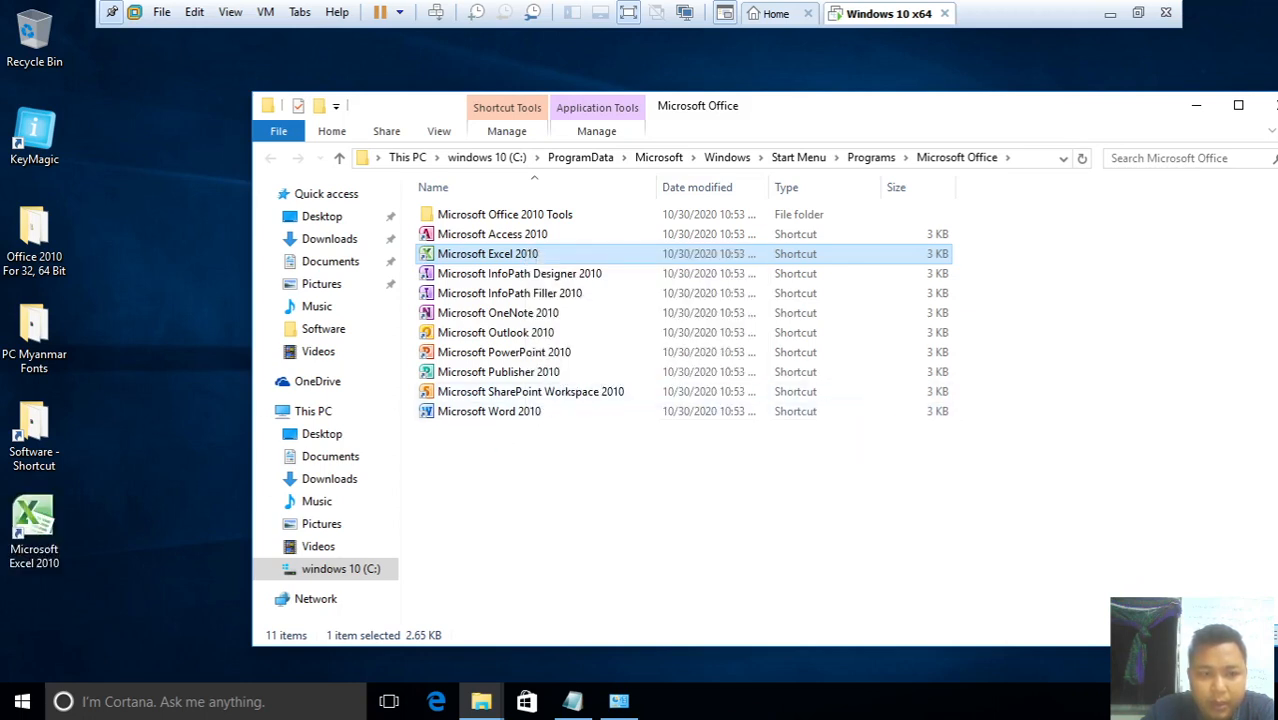
{"action": "right_click", "coordinate": [489, 411]}
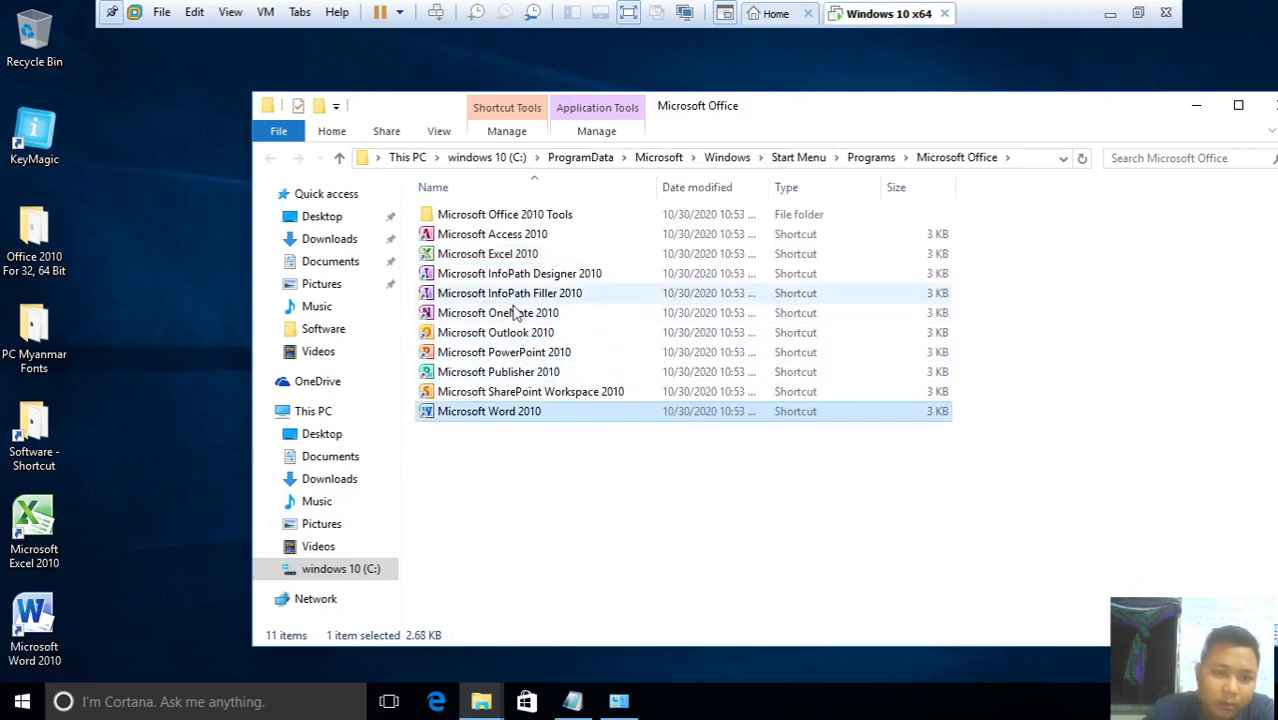
{"action": "right_click", "coordinate": [504, 352]}
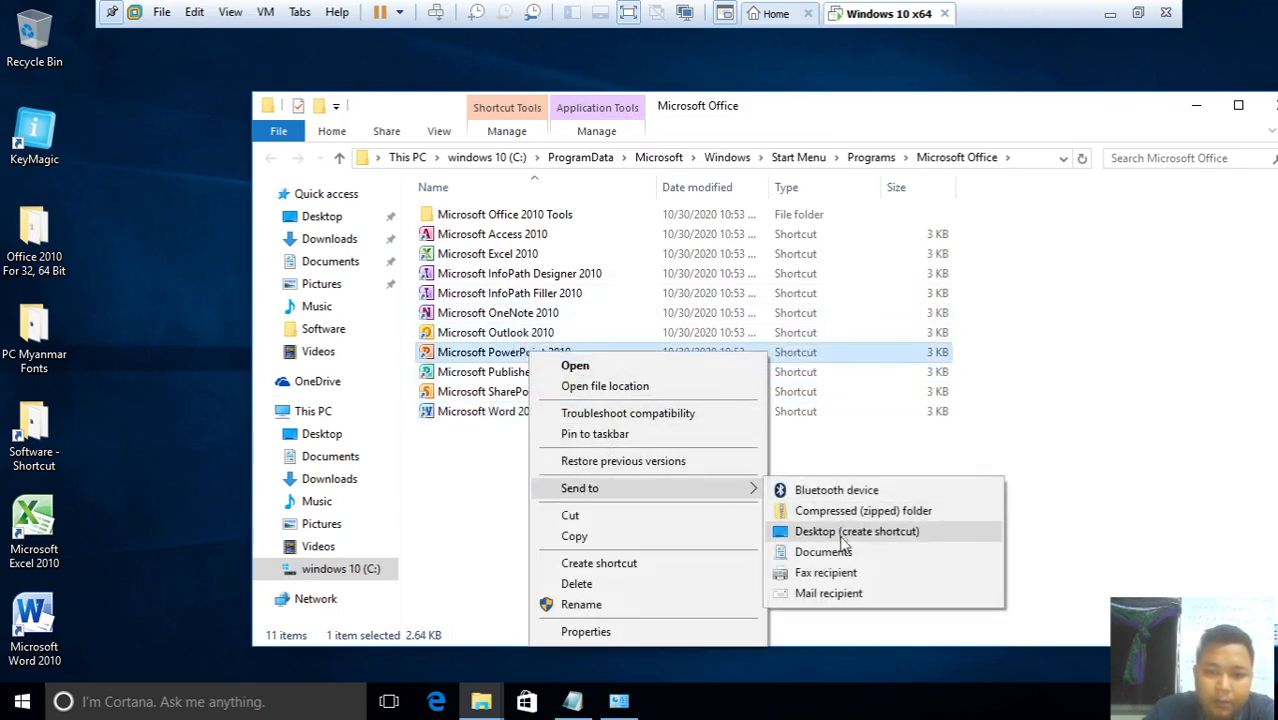
{"action": "left_click", "coordinate": [855, 531]}
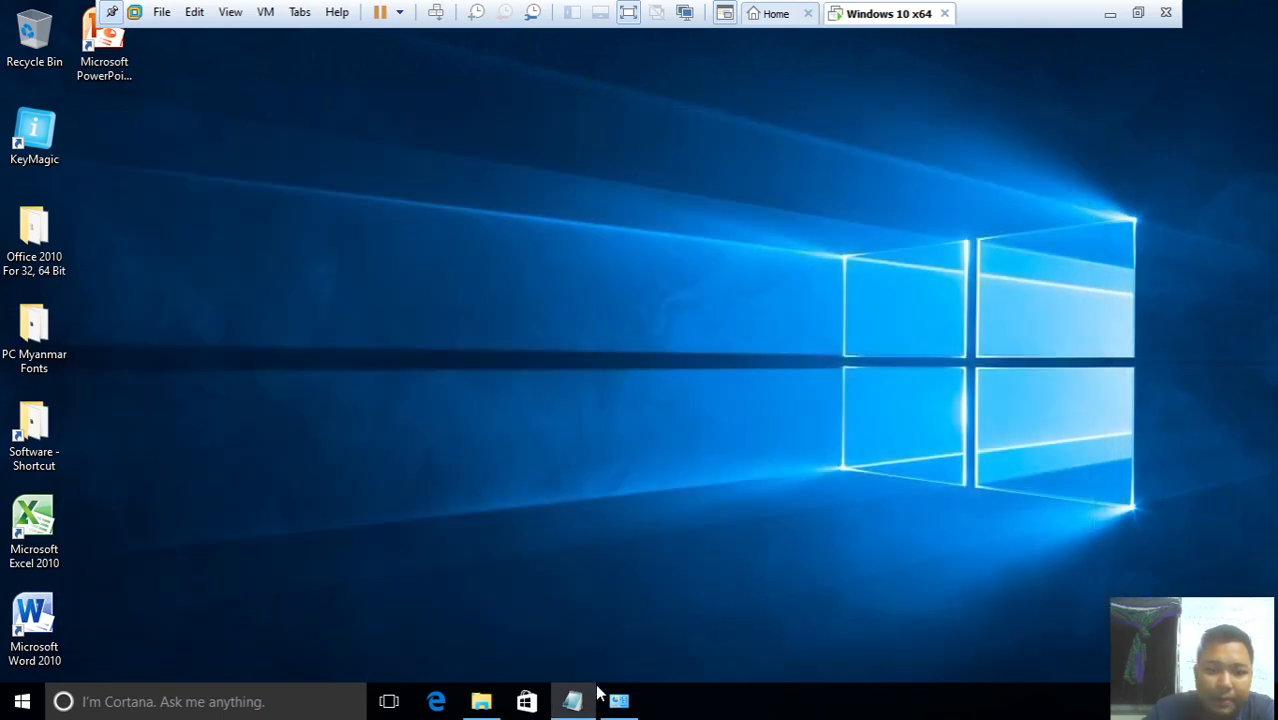
Launch Word 2010 from its desktop shortcut and refresh the desktop
{"action": "left_click", "coordinate": [573, 700]}
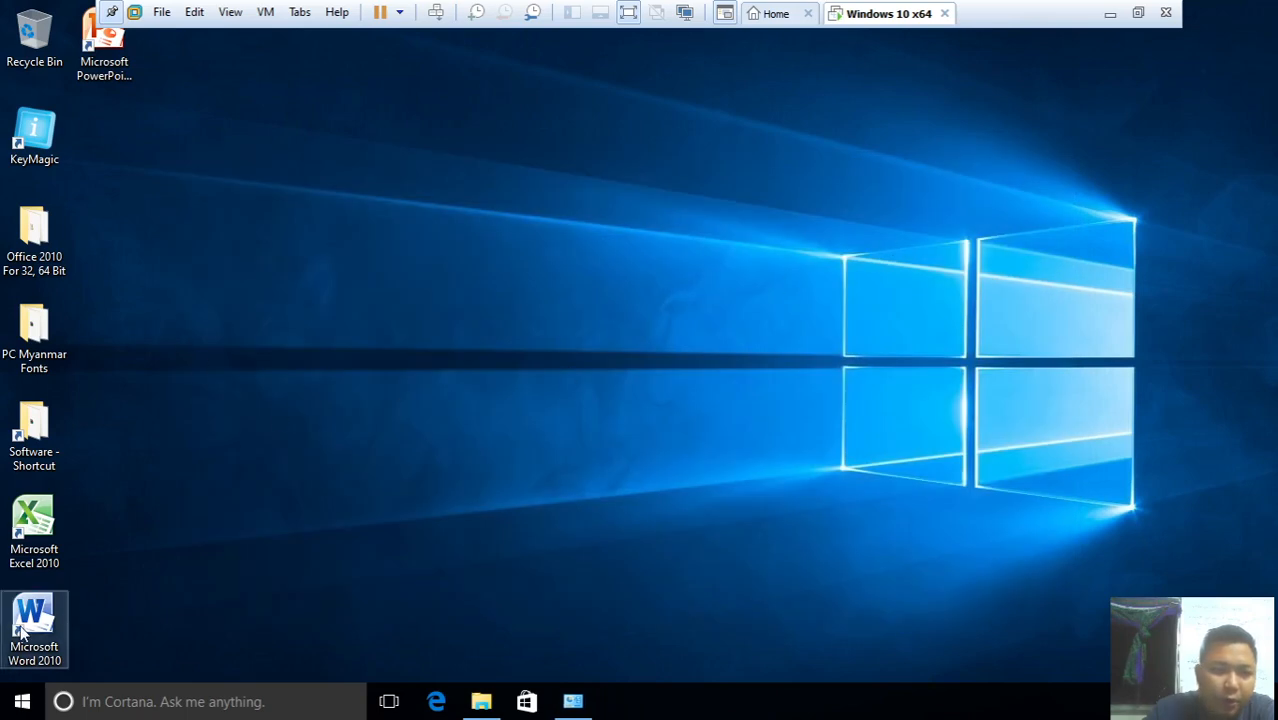
{"action": "double_click", "coordinate": [34, 620]}
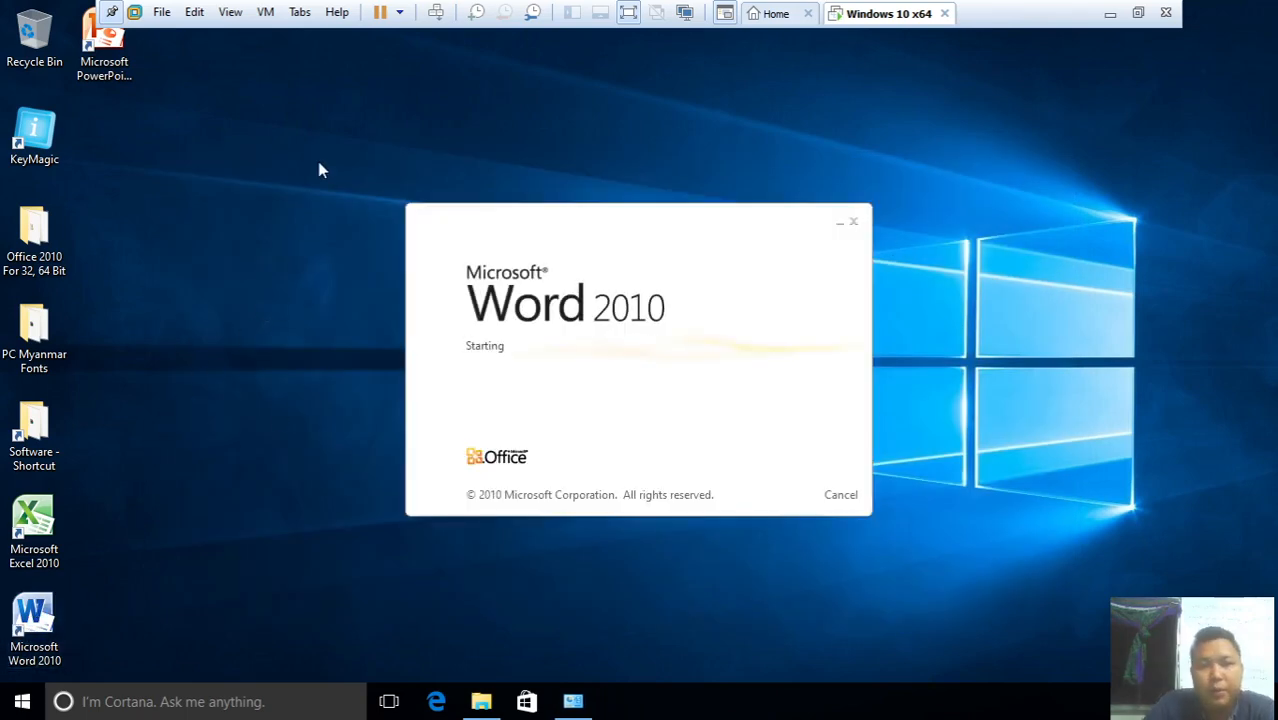
{"action": "right_click", "coordinate": [320, 170]}
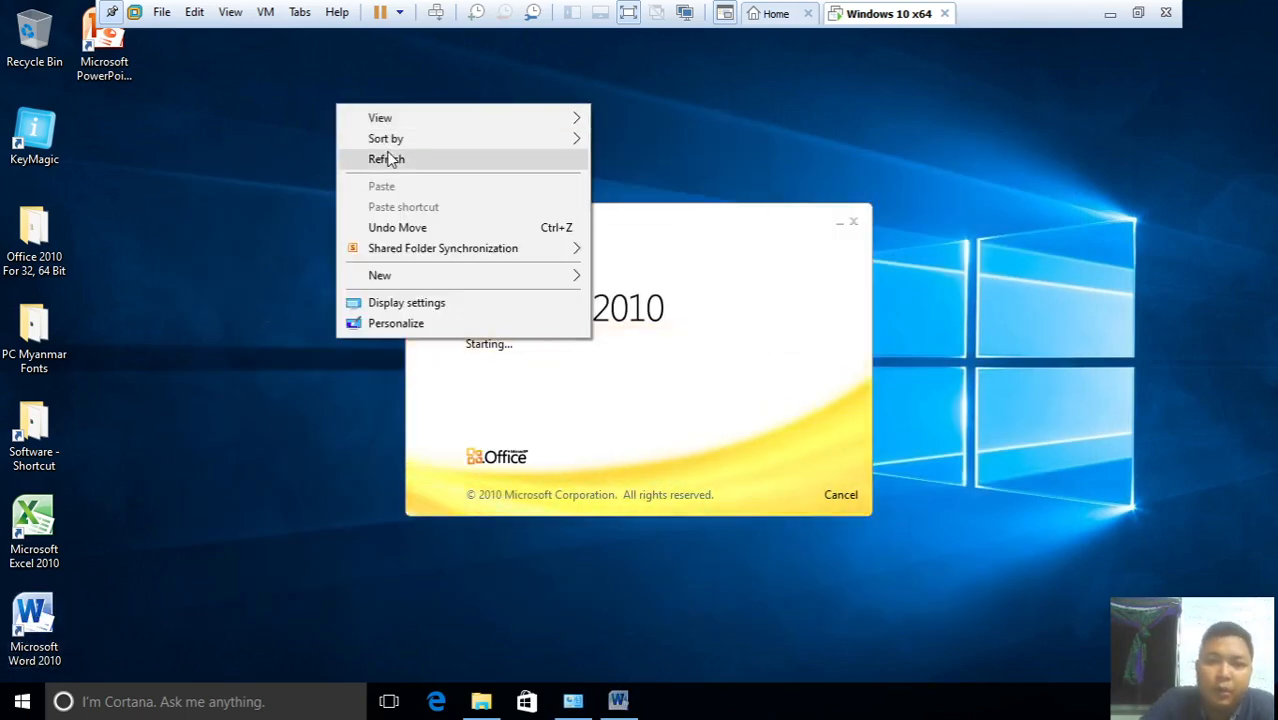
{"action": "left_click", "coordinate": [387, 159]}
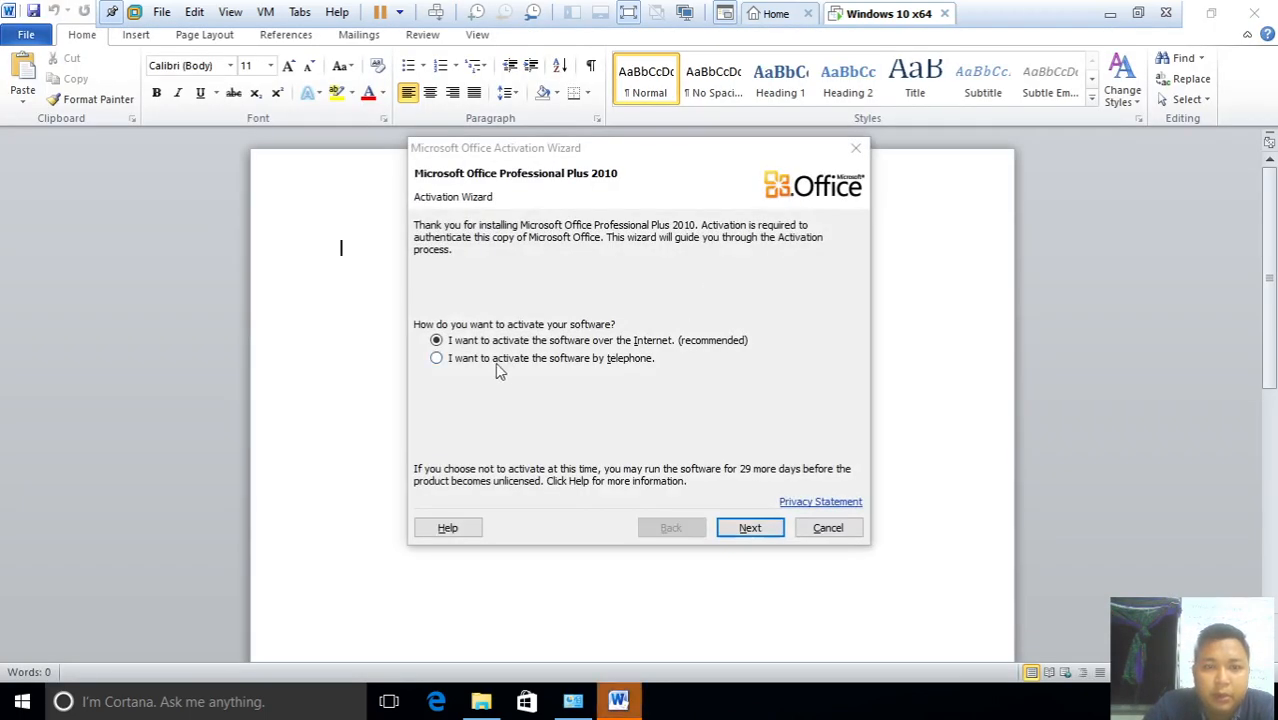
{"action": "mouse_move", "coordinate": [447, 210]}
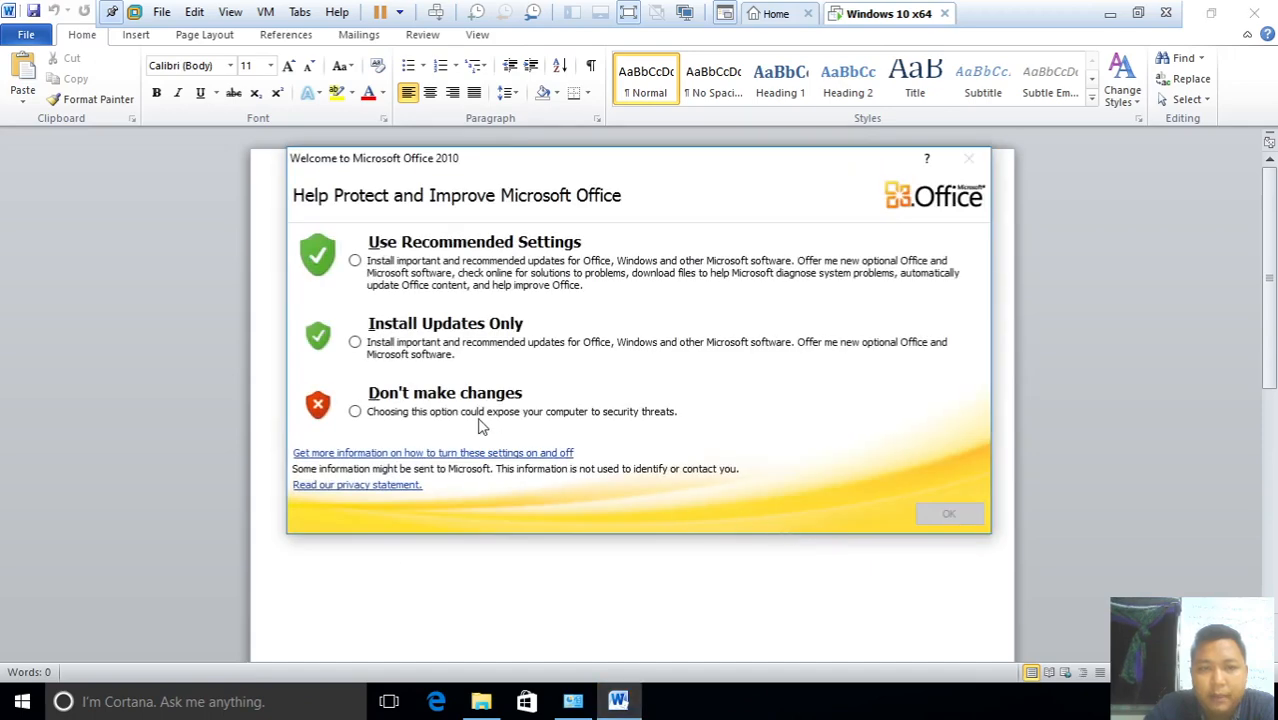
Answer Word's privacy prompt with 'Don't make changes', reopen Word and cancel activation
{"action": "left_click", "coordinate": [355, 411]}
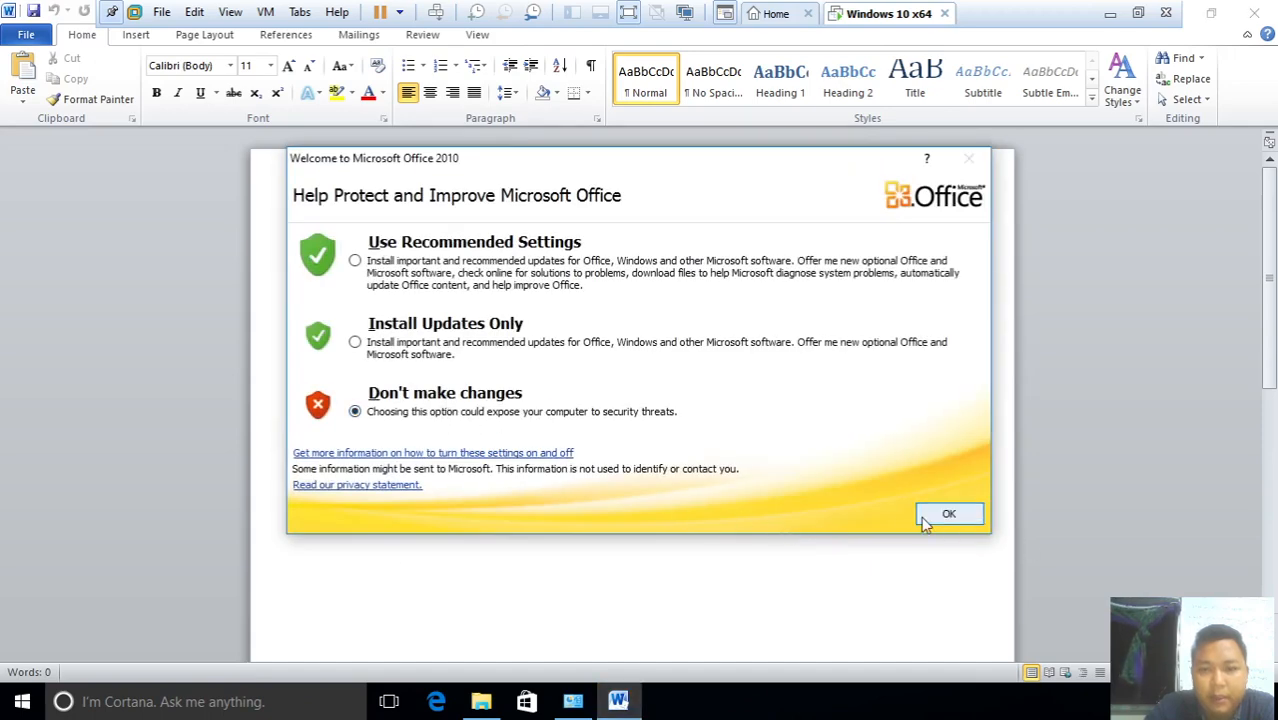
{"action": "left_click", "coordinate": [949, 513]}
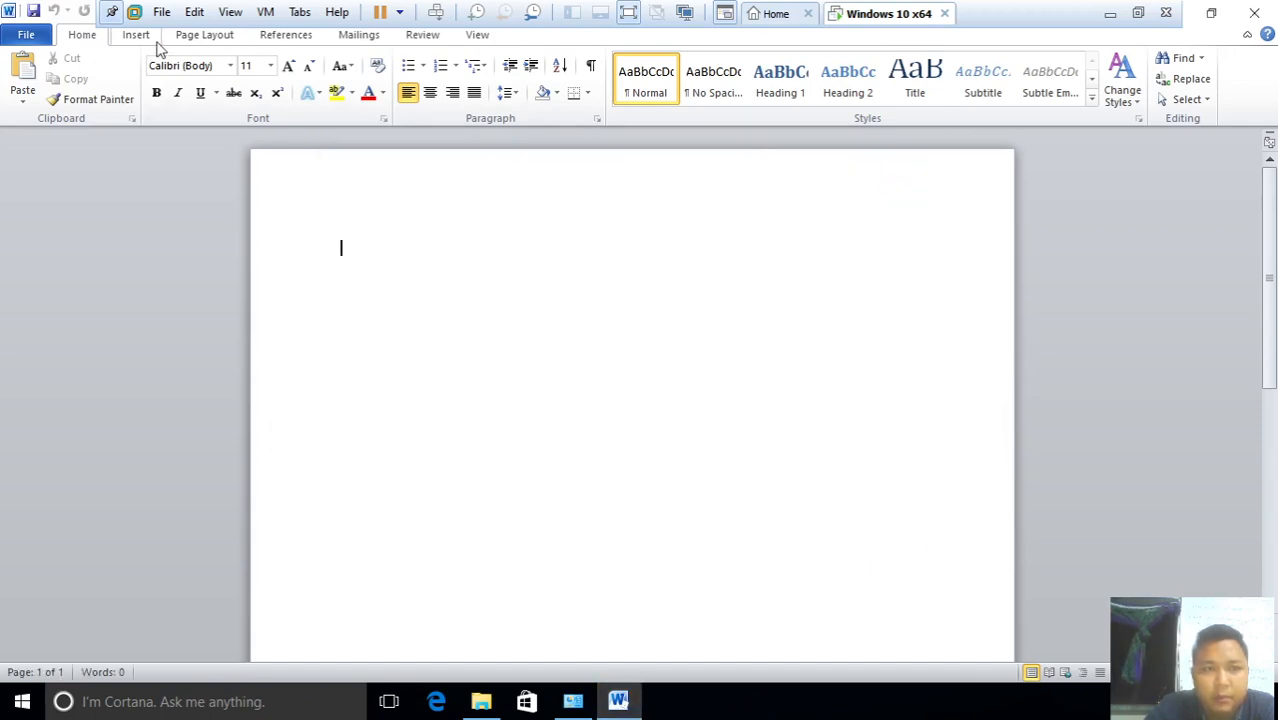
{"action": "left_click", "coordinate": [135, 34]}
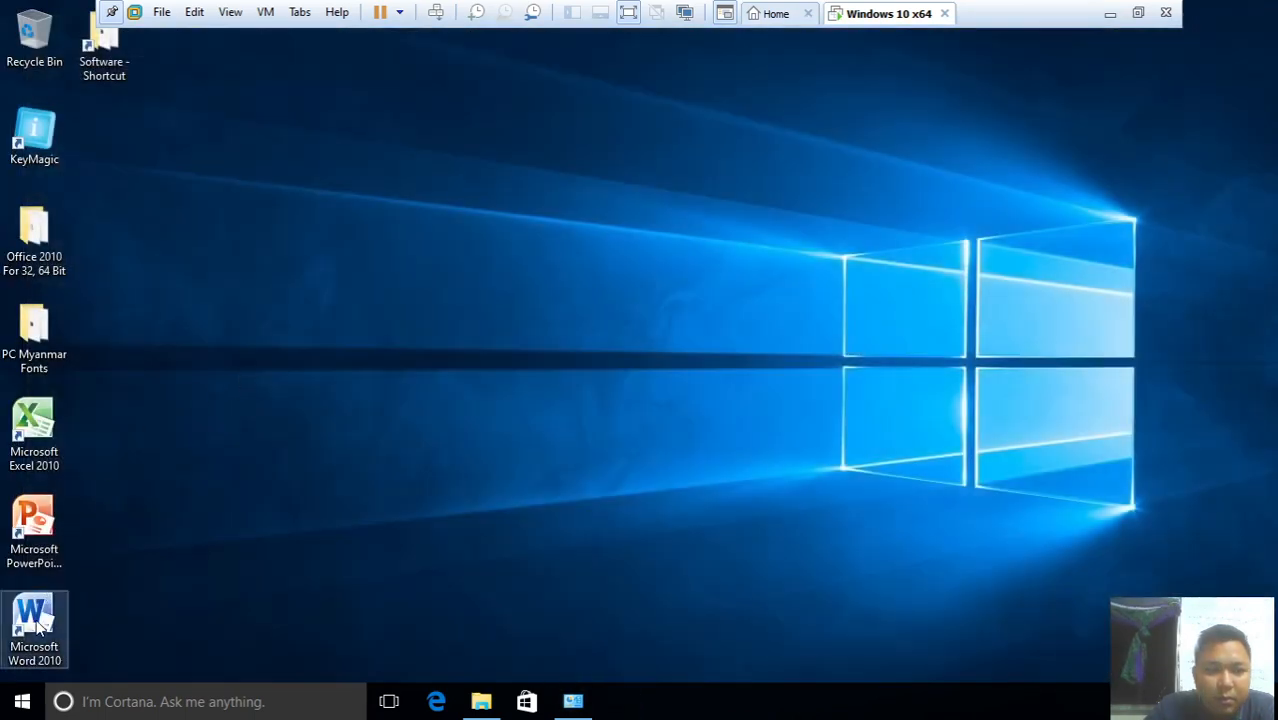
{"action": "double_click", "coordinate": [34, 620]}
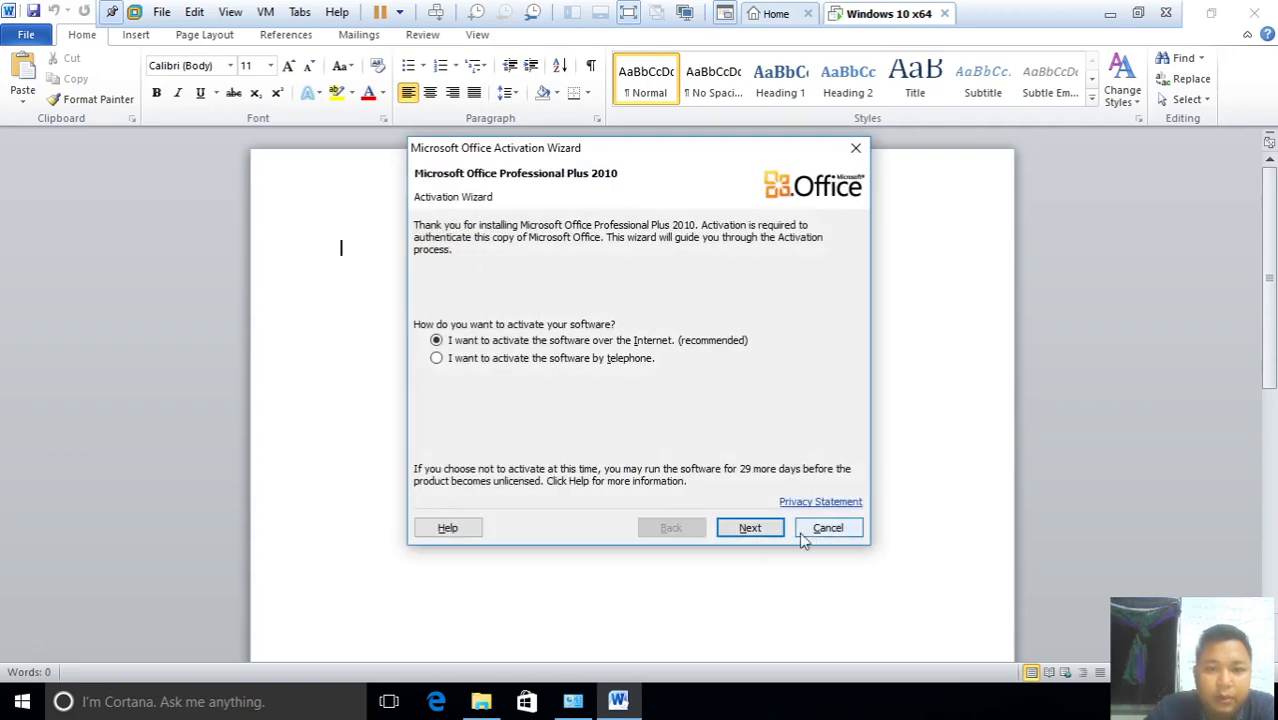
{"action": "left_click", "coordinate": [828, 527]}
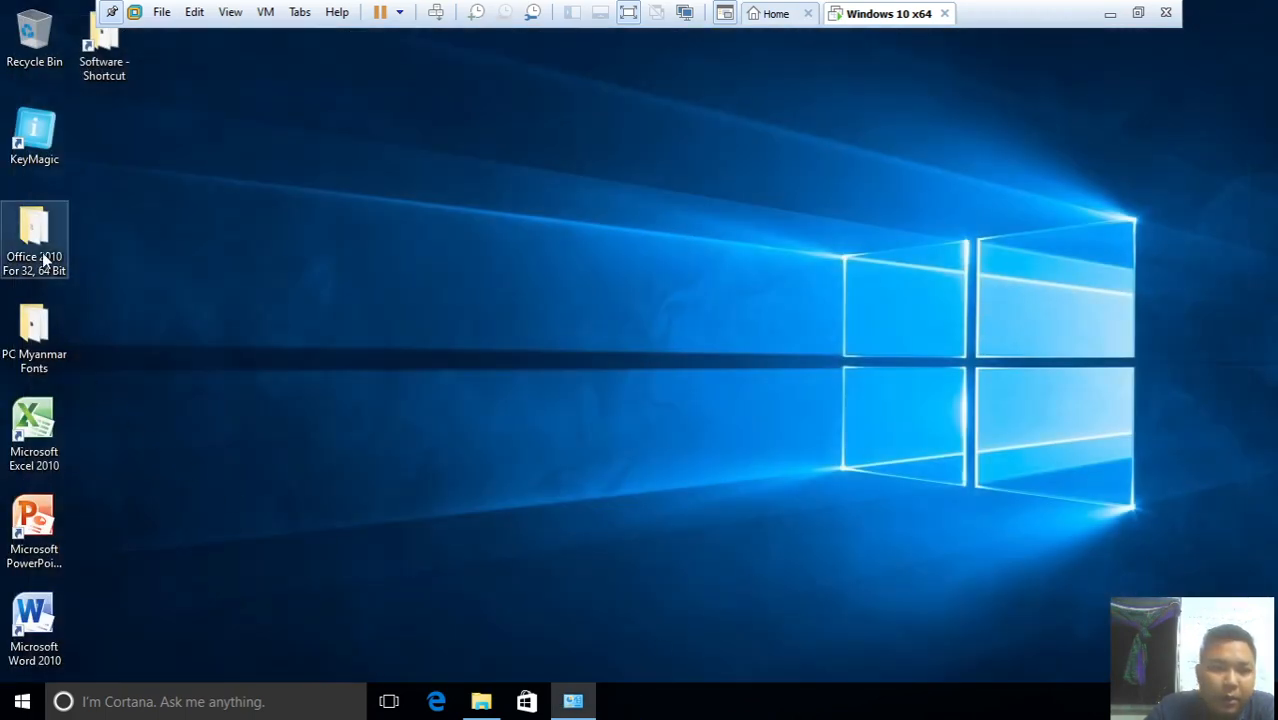
Open the Office 2010 For 32, 64 Bit > KMSpico > KMSpico Install folder
{"action": "double_click", "coordinate": [34, 237]}
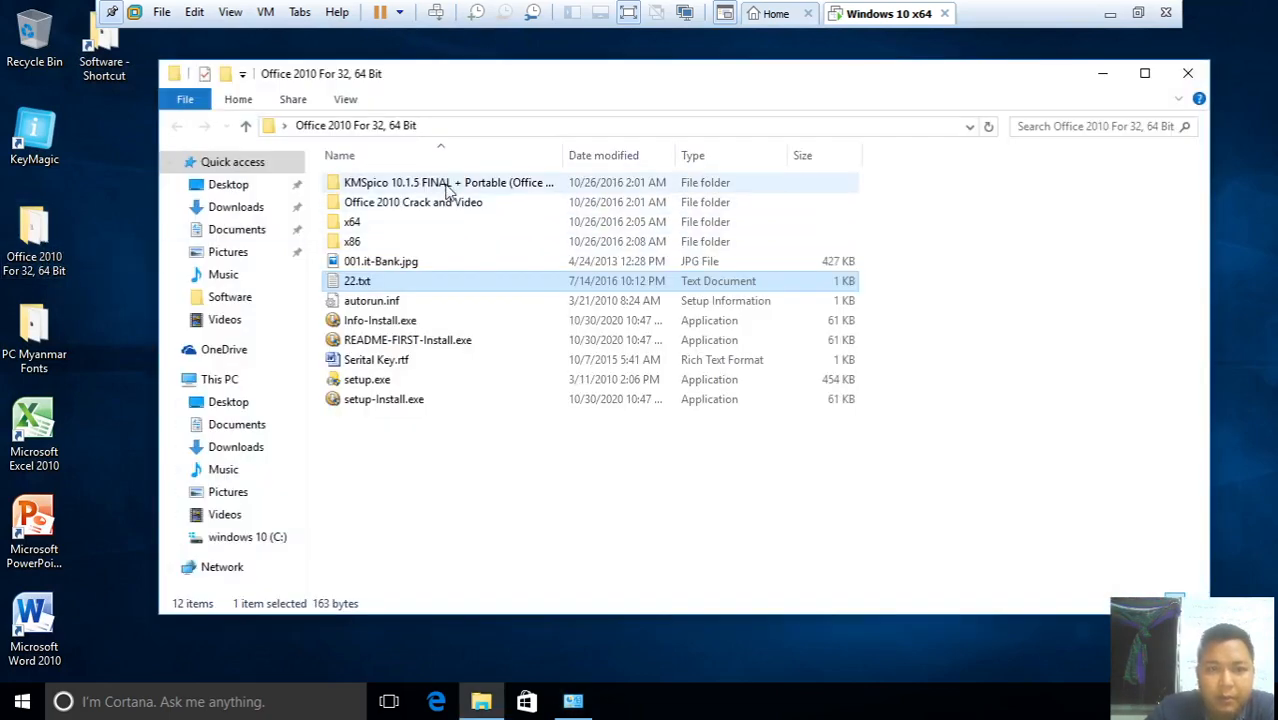
{"action": "double_click", "coordinate": [448, 182]}
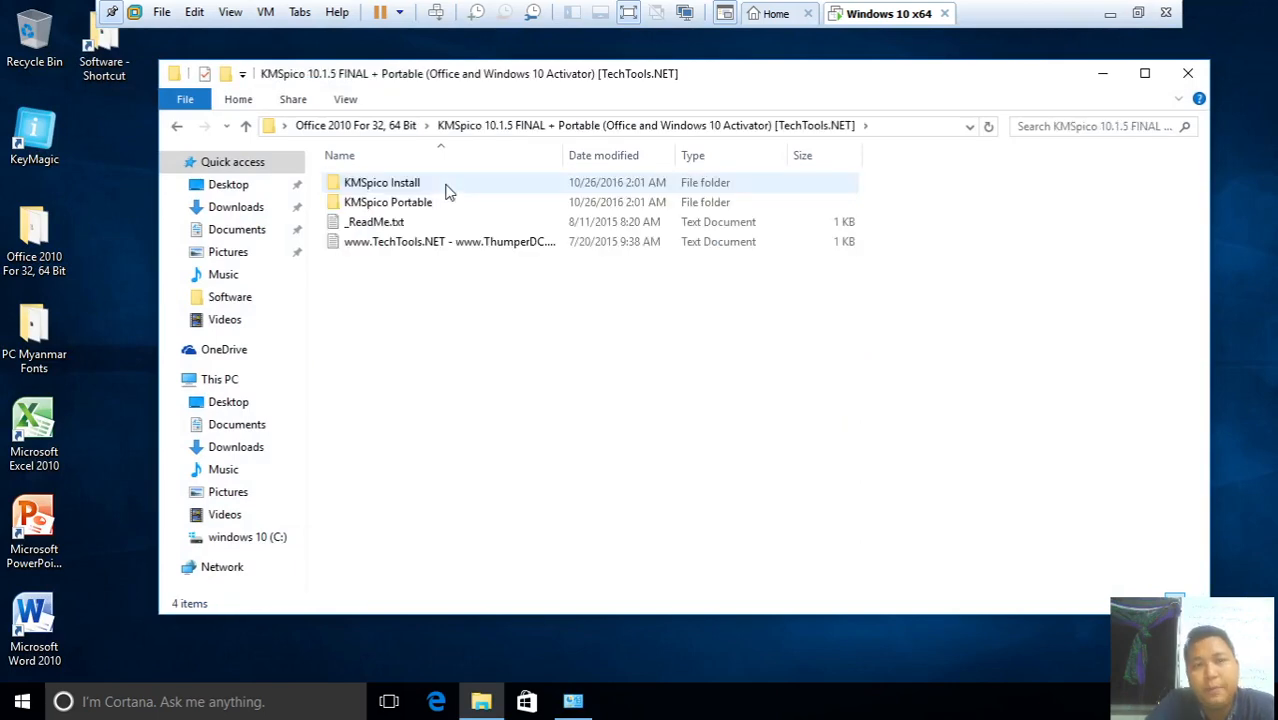
{"action": "double_click", "coordinate": [381, 182]}
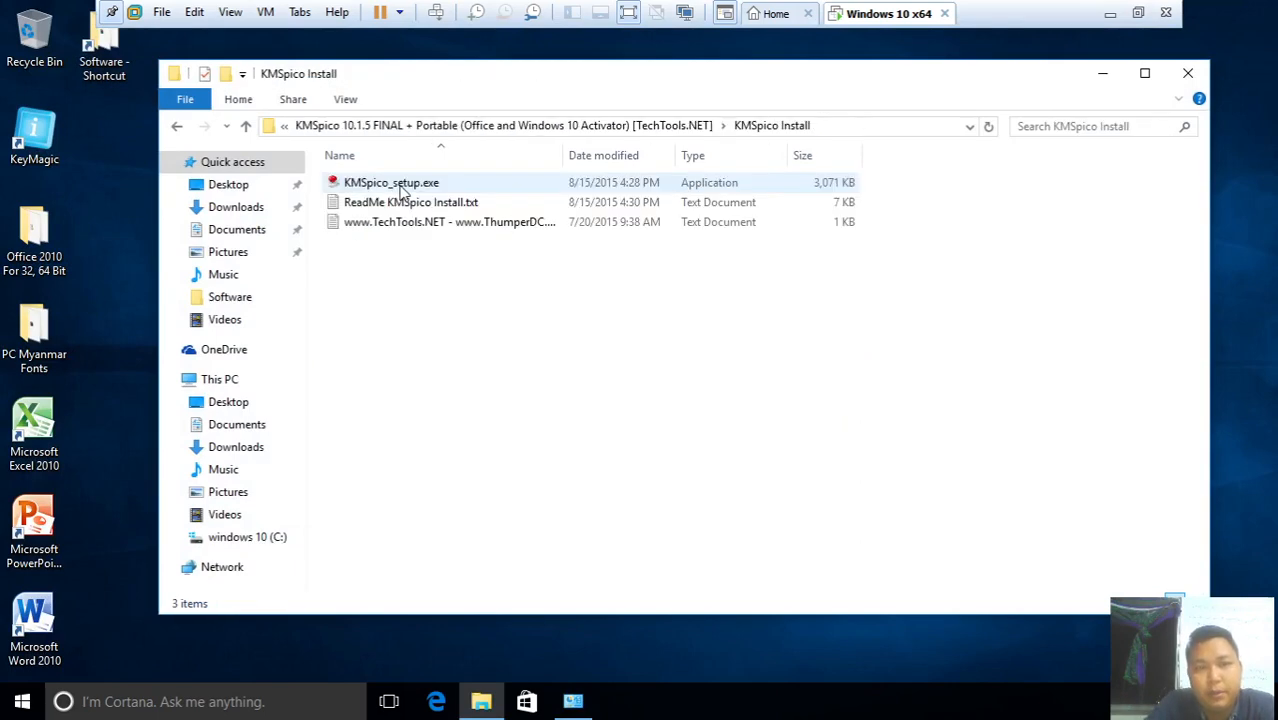
Run KMSpico_setup.exe as administrator, accept the license and install to the default folder
{"action": "right_click", "coordinate": [391, 182]}
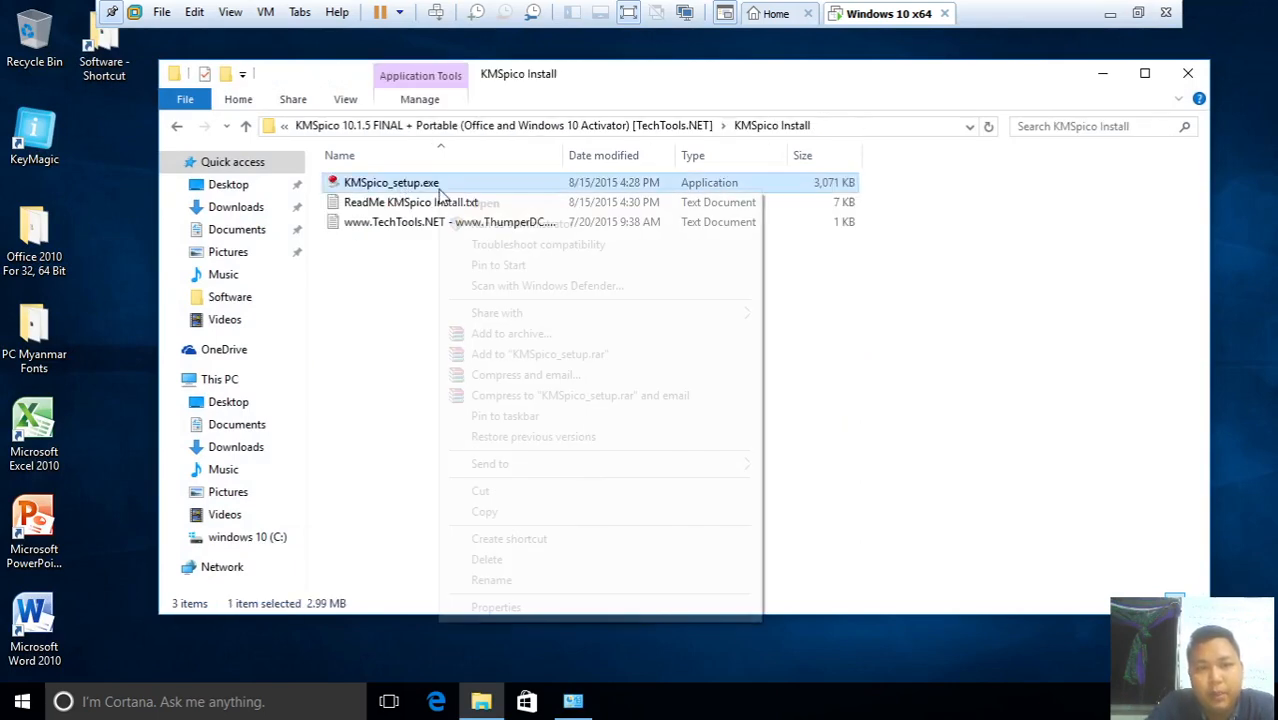
{"action": "left_click", "coordinate": [480, 235]}
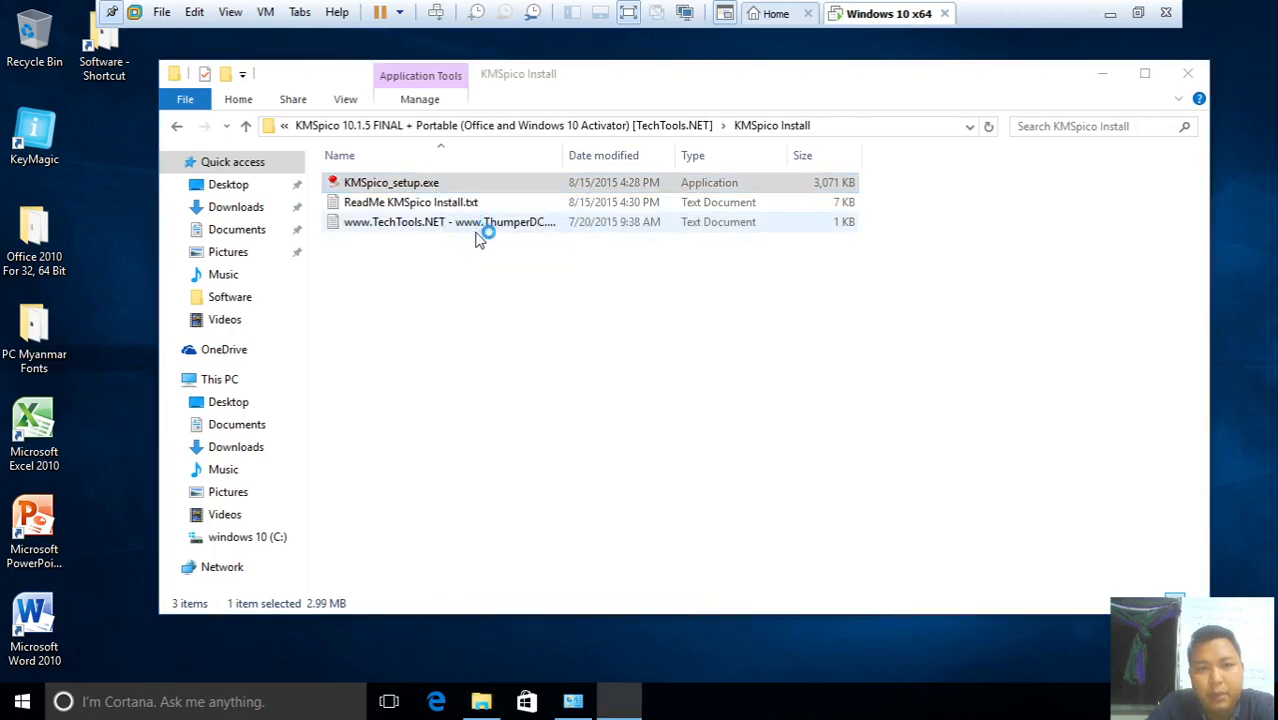
{"action": "double_click", "coordinate": [391, 182]}
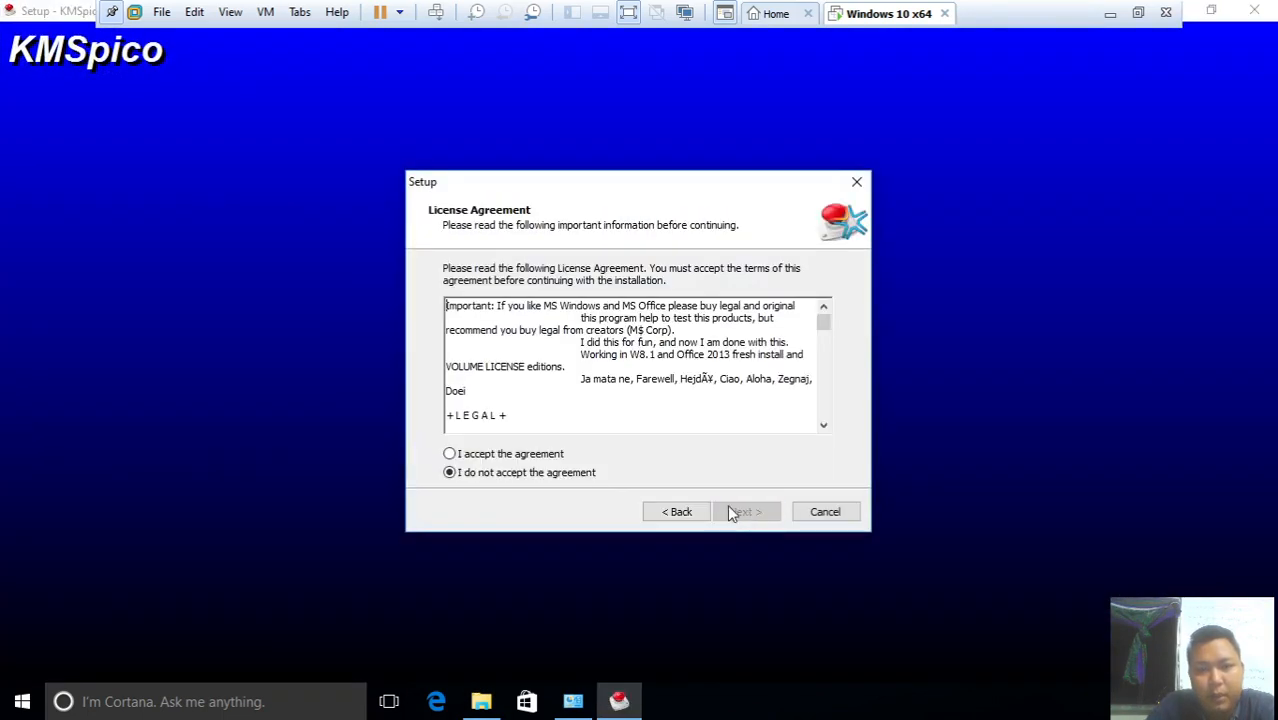
{"action": "left_click", "coordinate": [745, 511]}
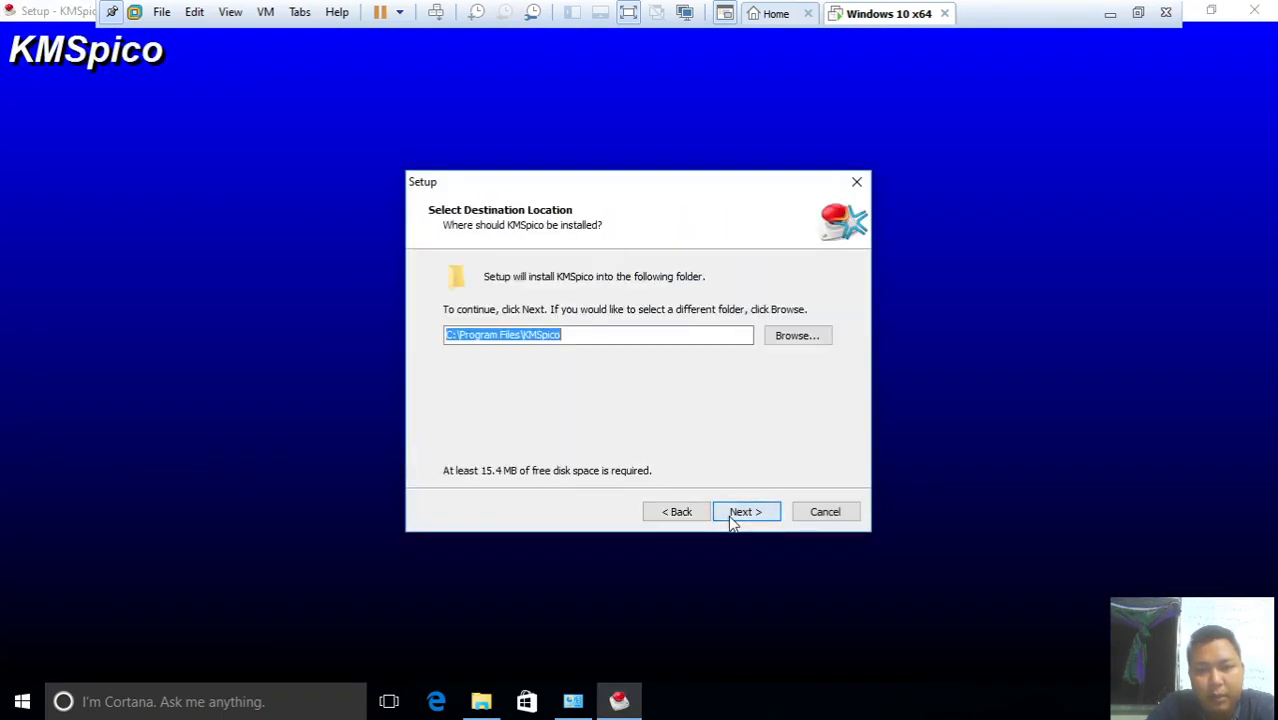
{"action": "left_click", "coordinate": [745, 511]}
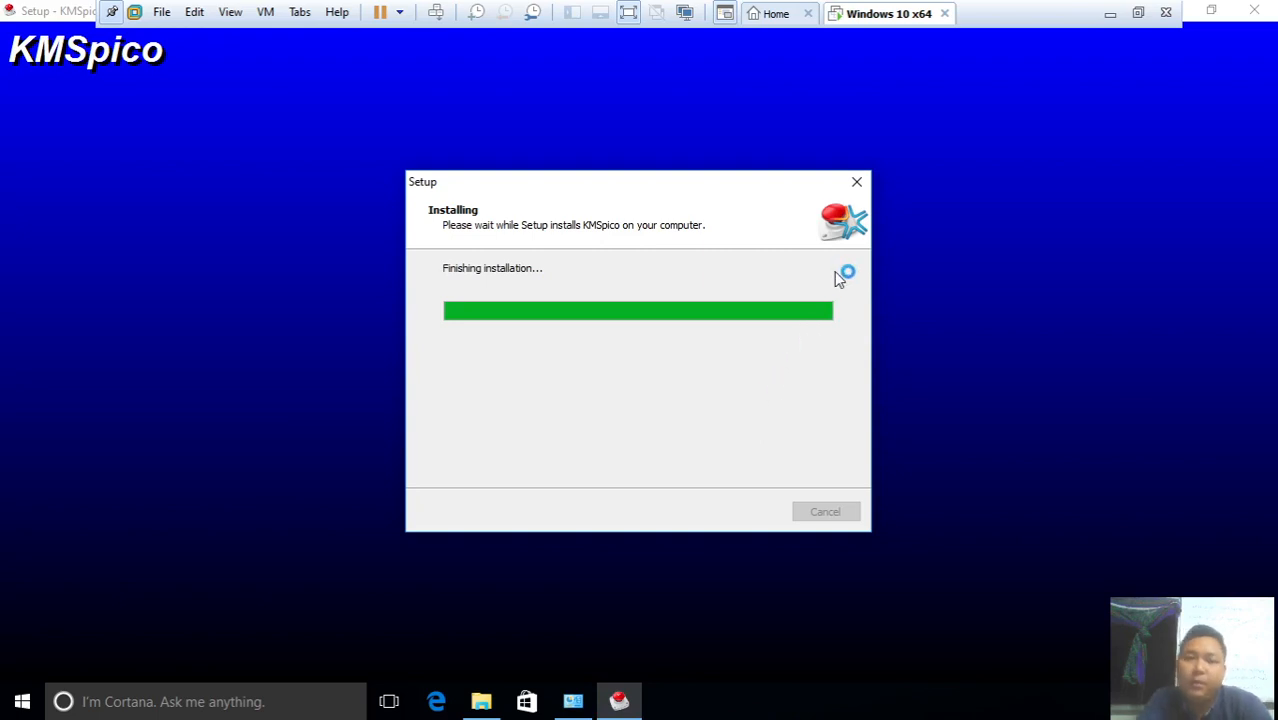
{"action": "mouse_move", "coordinate": [835, 285]}
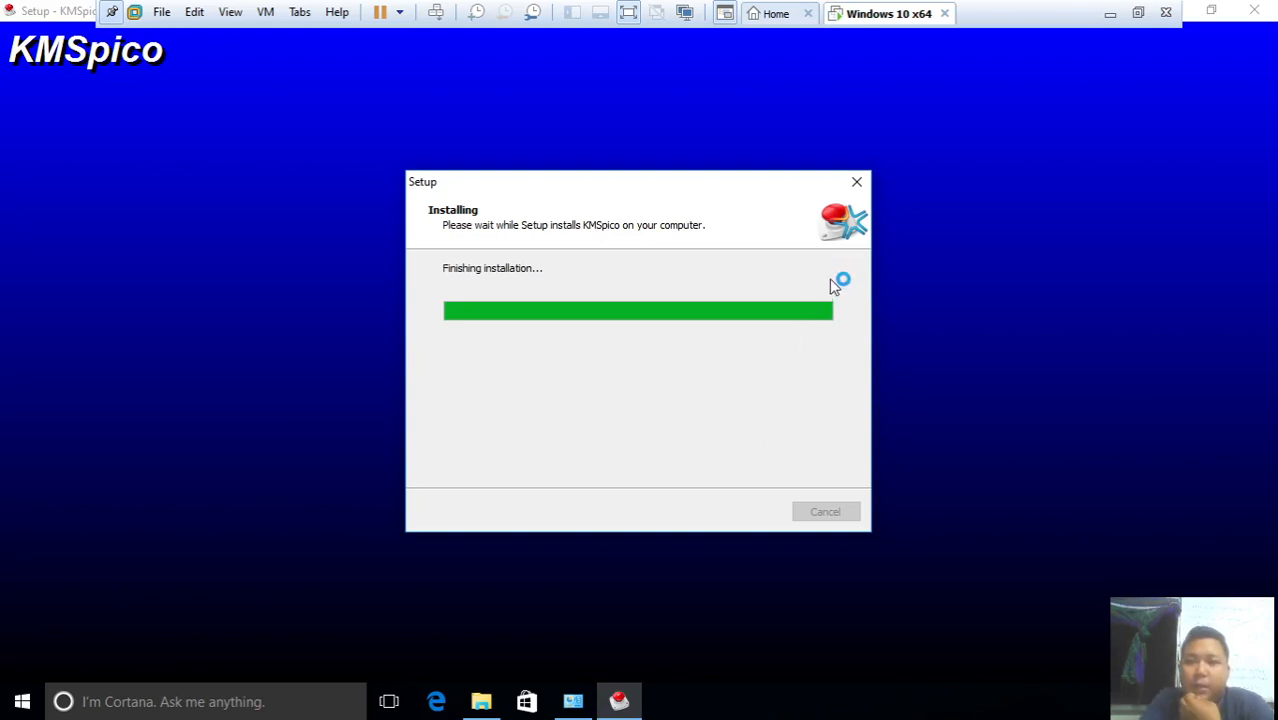
{"action": "mouse_move", "coordinate": [837, 331]}
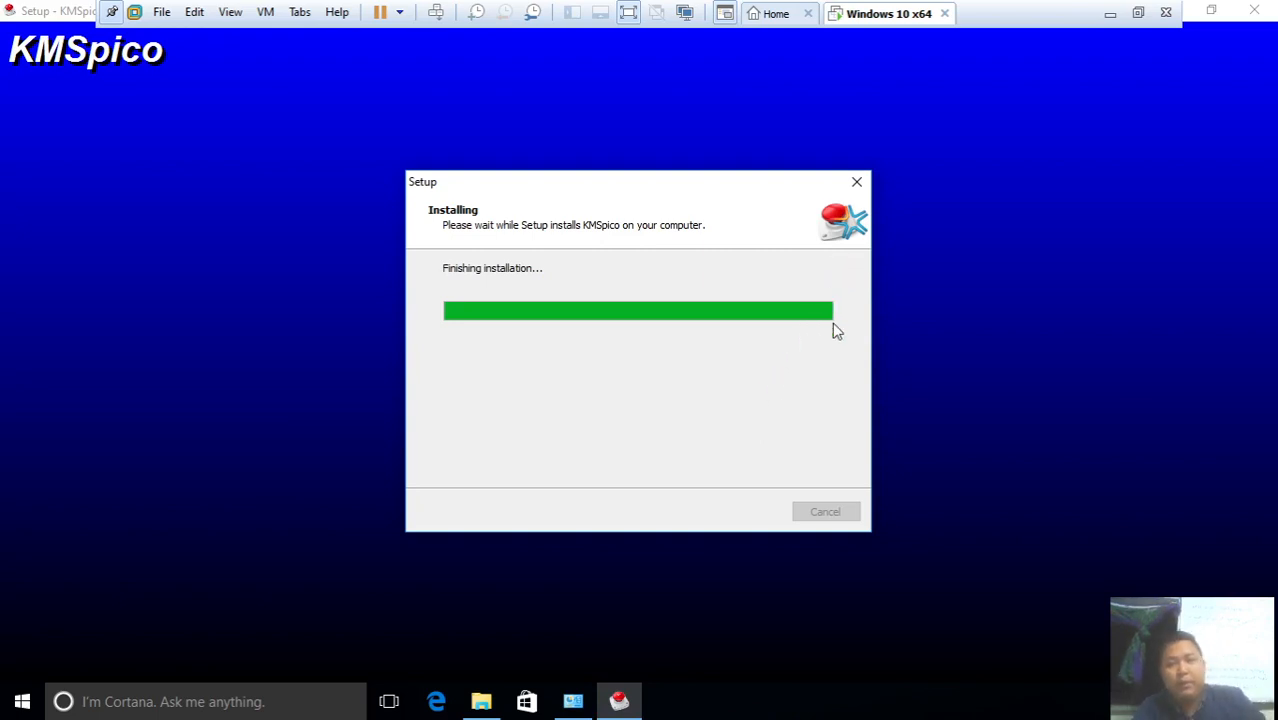
{"action": "mouse_move", "coordinate": [837, 301]}
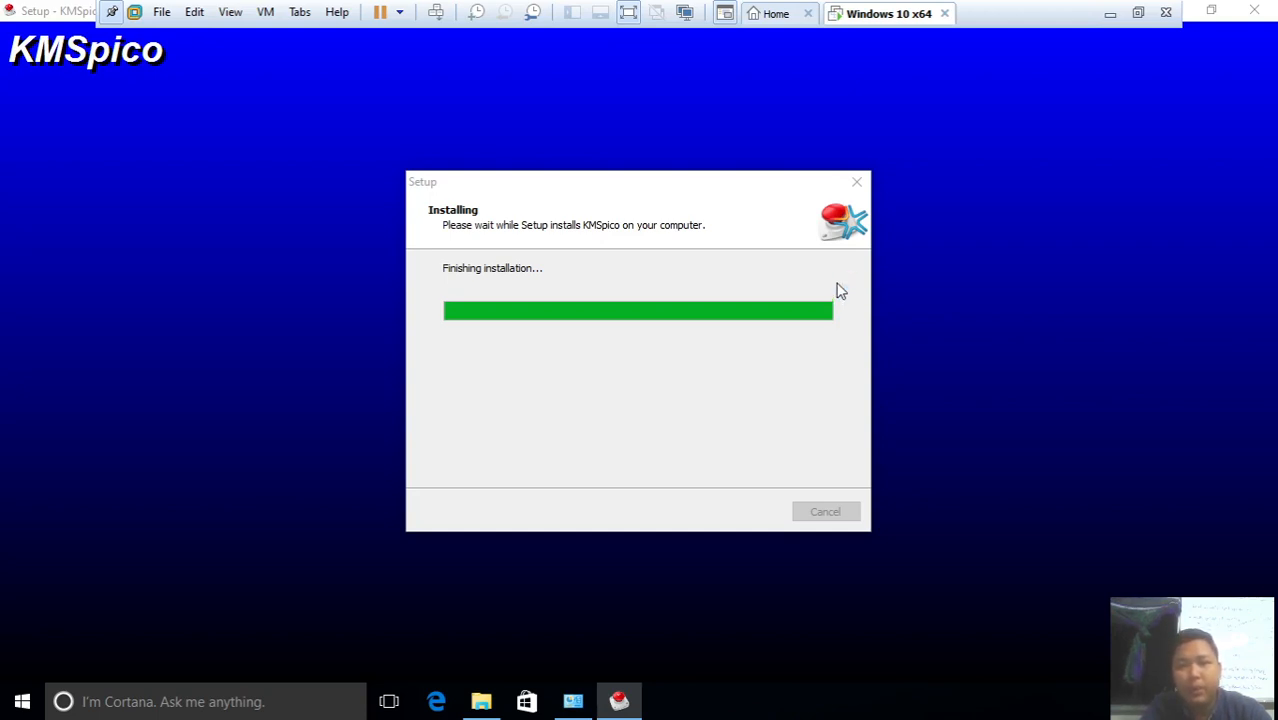
{"action": "mouse_move", "coordinate": [847, 305]}
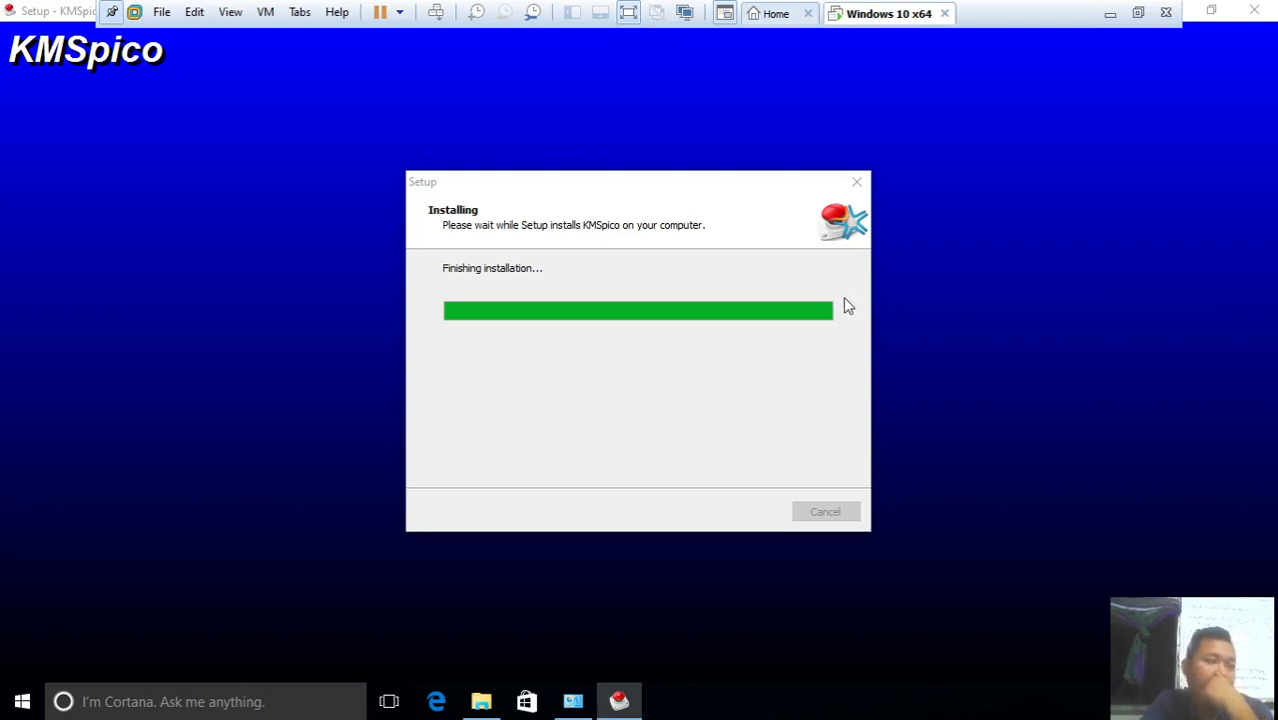
{"action": "mouse_move", "coordinate": [879, 327]}
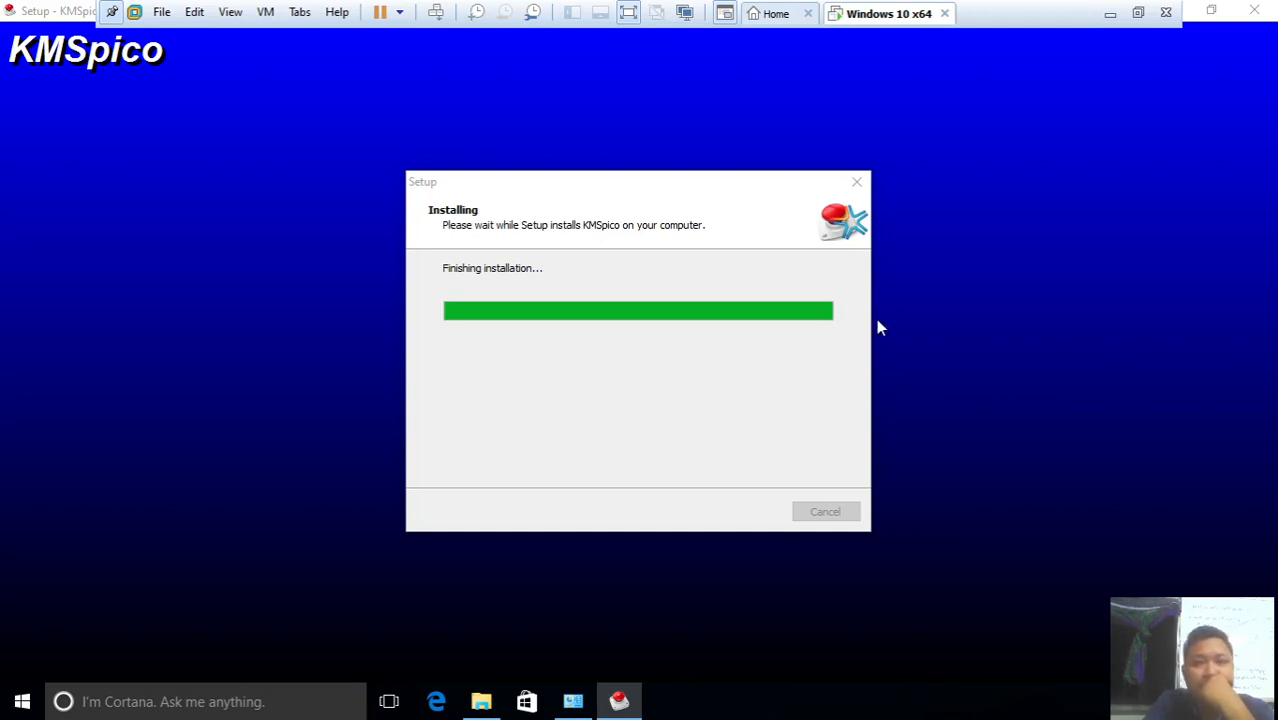
{"action": "mouse_move", "coordinate": [1203, 10]}
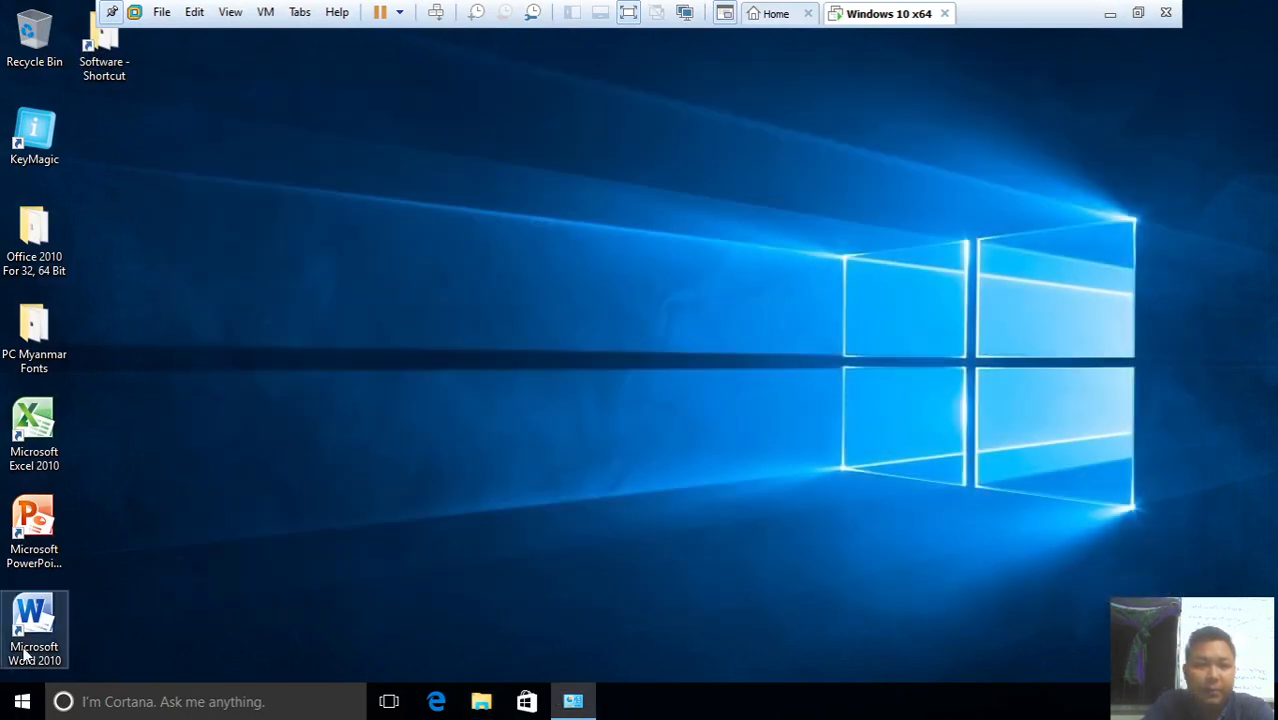
Set the Word document font to Pyidaungsu and type 'Myanmar' on the page
{"action": "double_click", "coordinate": [34, 620]}
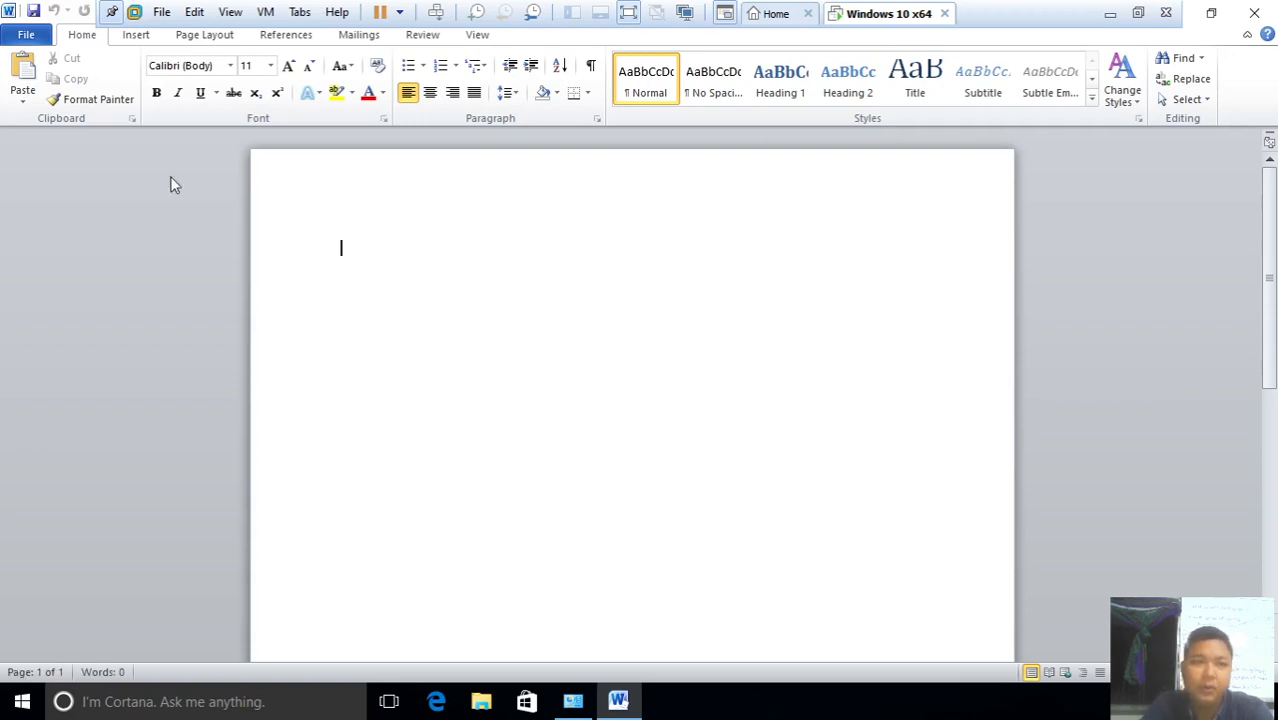
{"action": "mouse_move", "coordinate": [248, 118]}
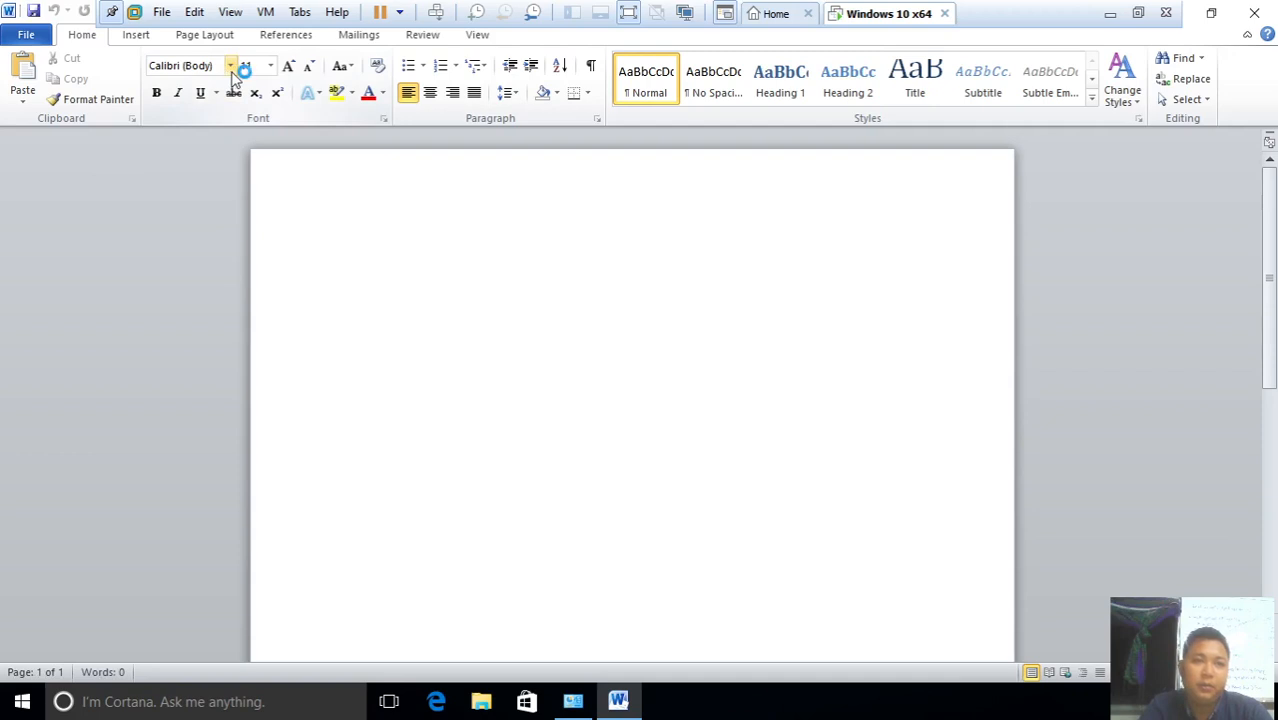
{"action": "left_click", "coordinate": [230, 66]}
{"action": "type", "text": "P"}
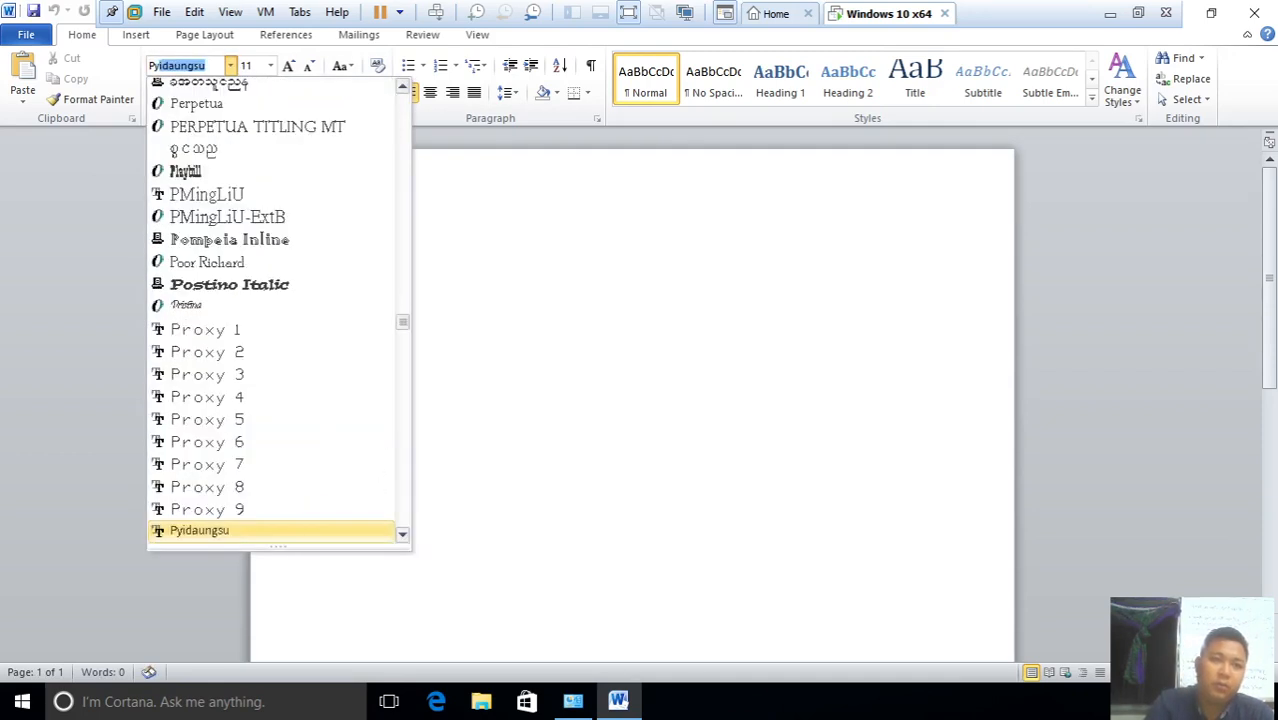
{"action": "left_click", "coordinate": [199, 530]}
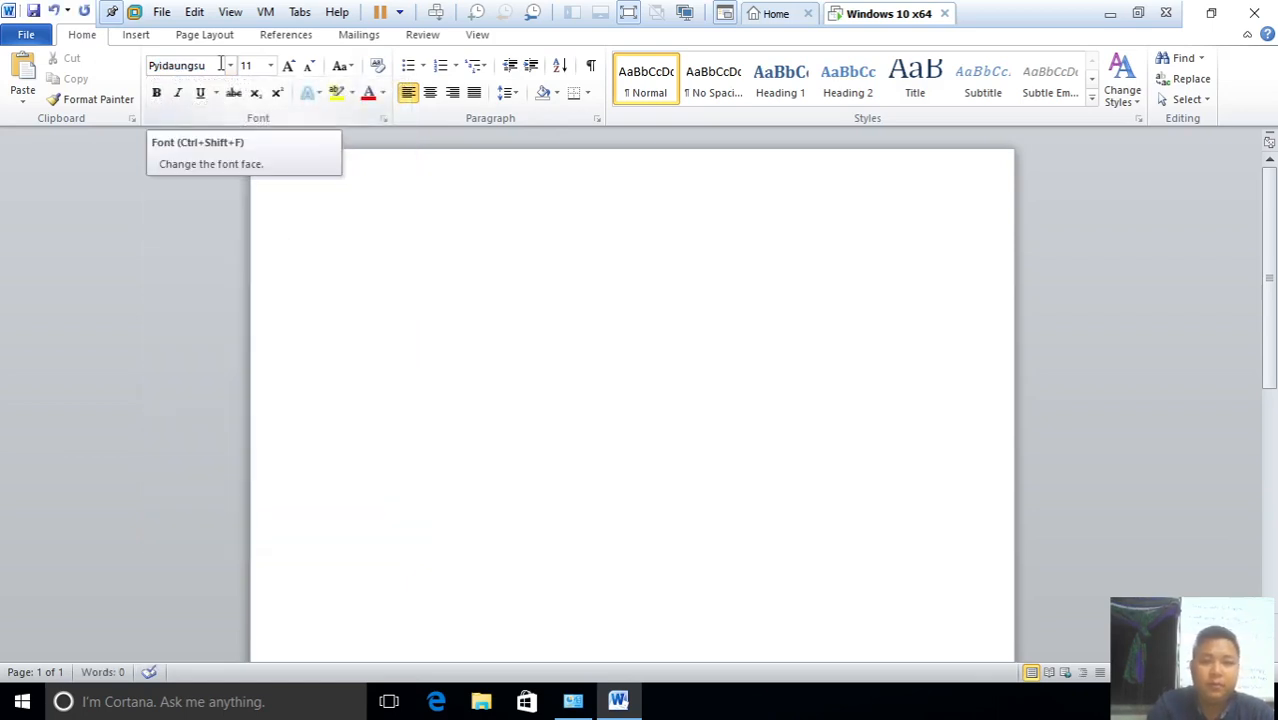
{"action": "type", "text": "M"}
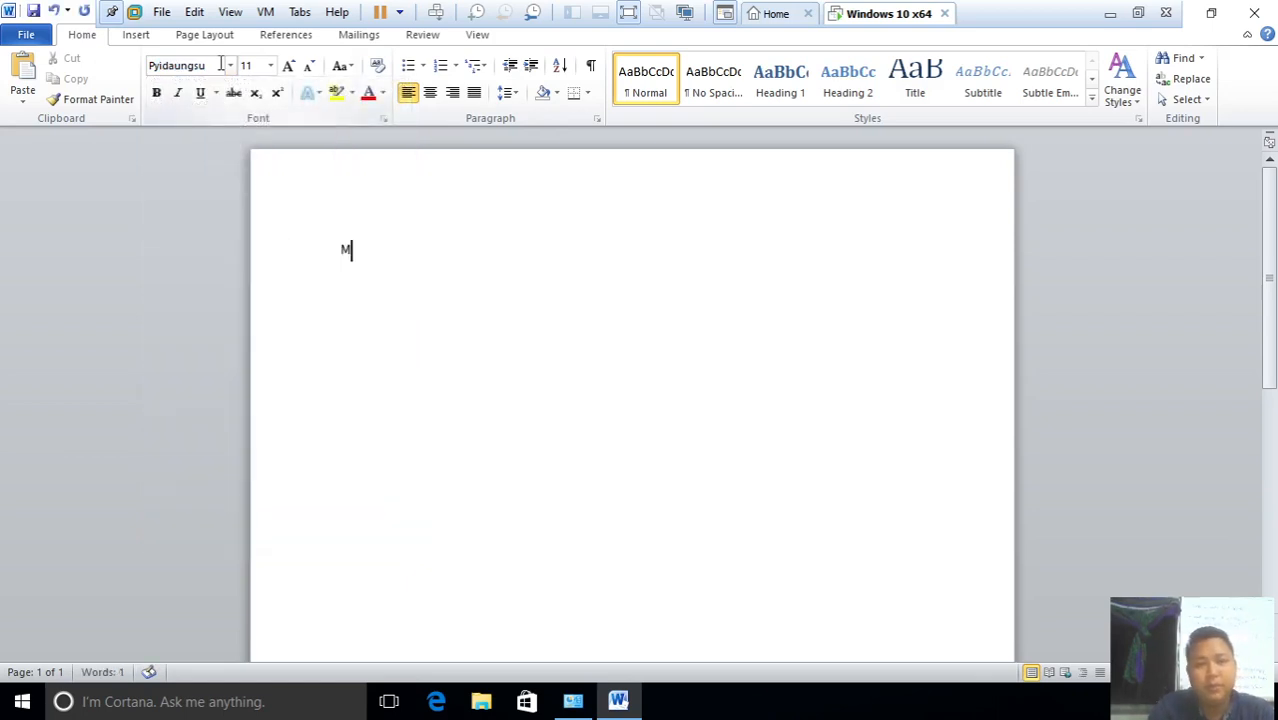
{"action": "key", "text": "backspace"}
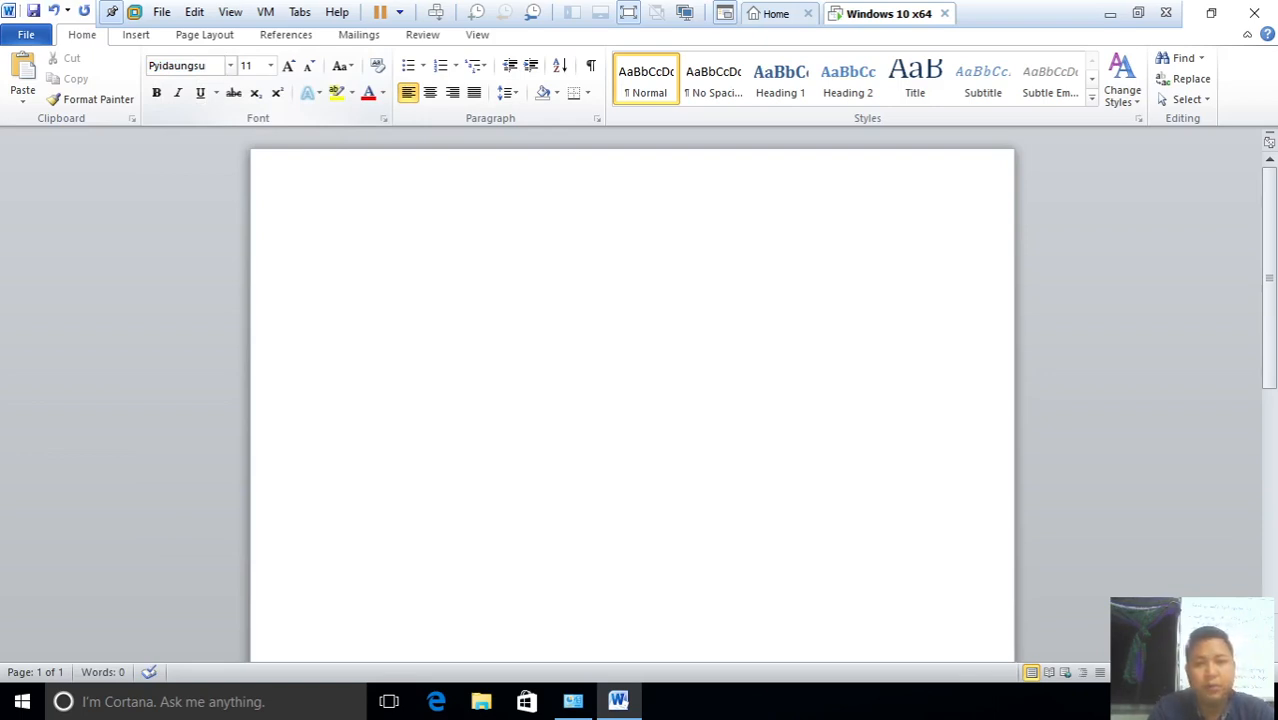
{"action": "left_click", "coordinate": [341, 251]}
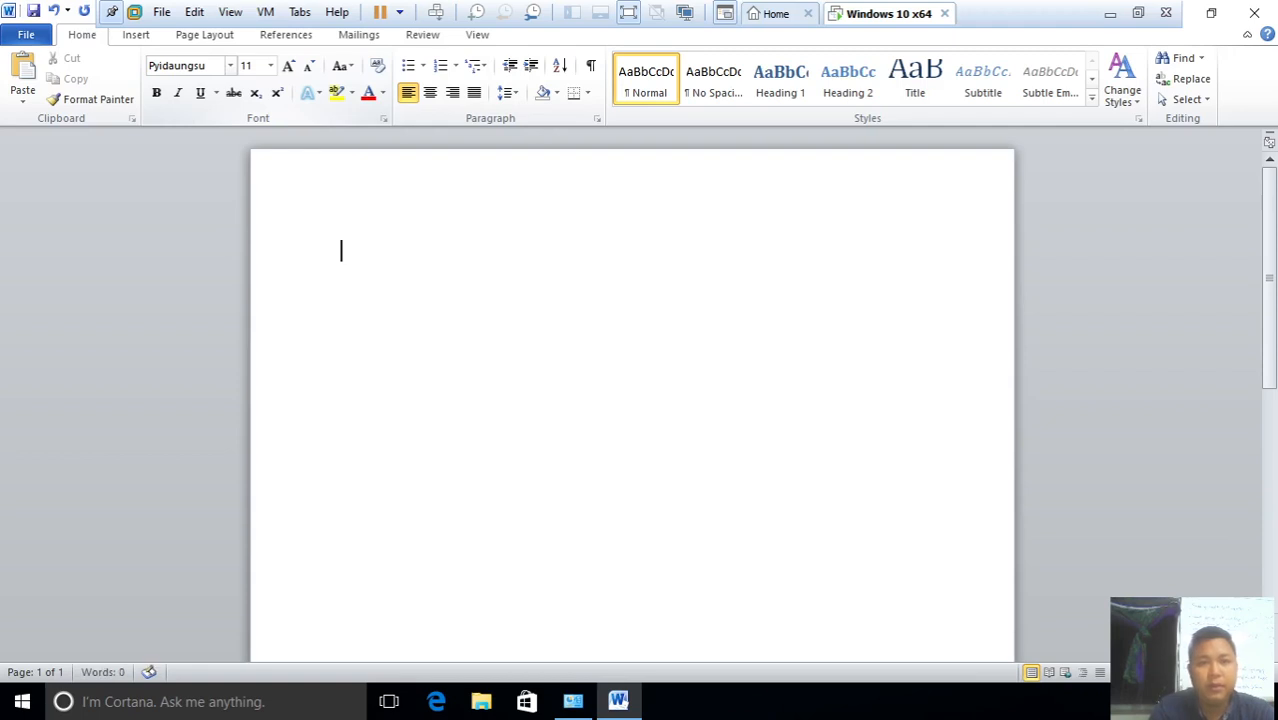
{"action": "type", "text": "M"}
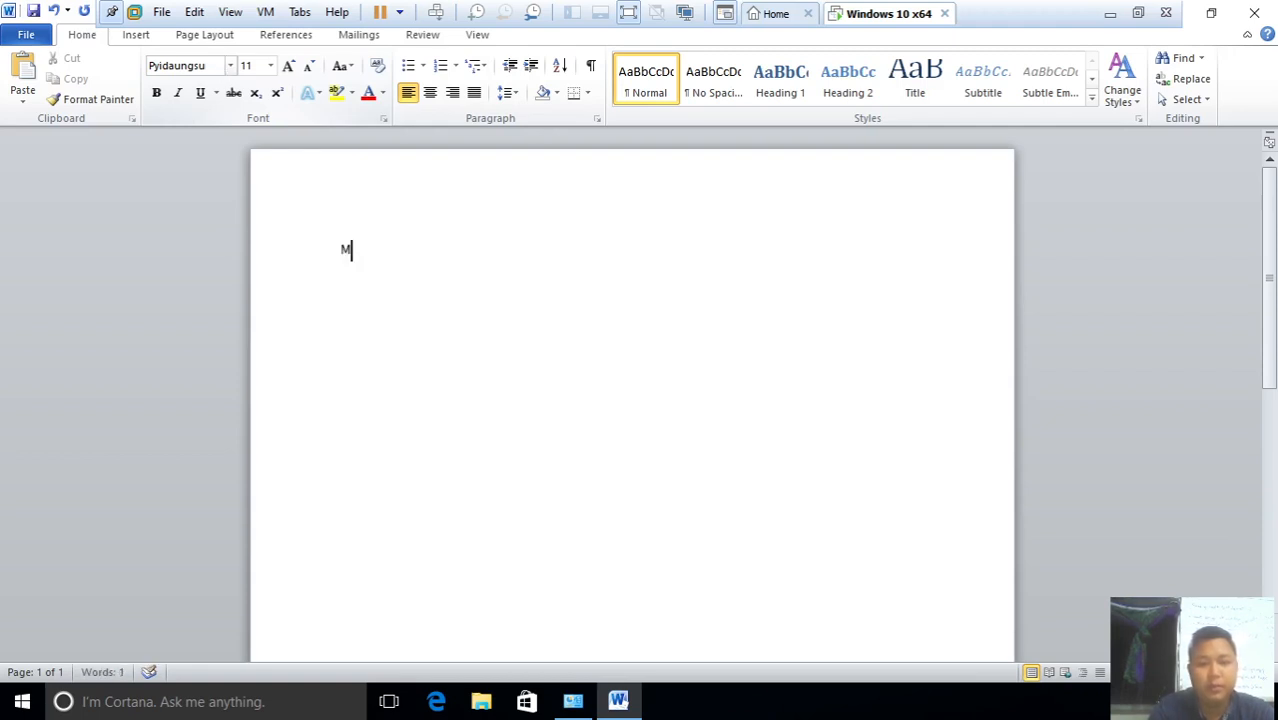
{"action": "type", "text": "yanmar"}
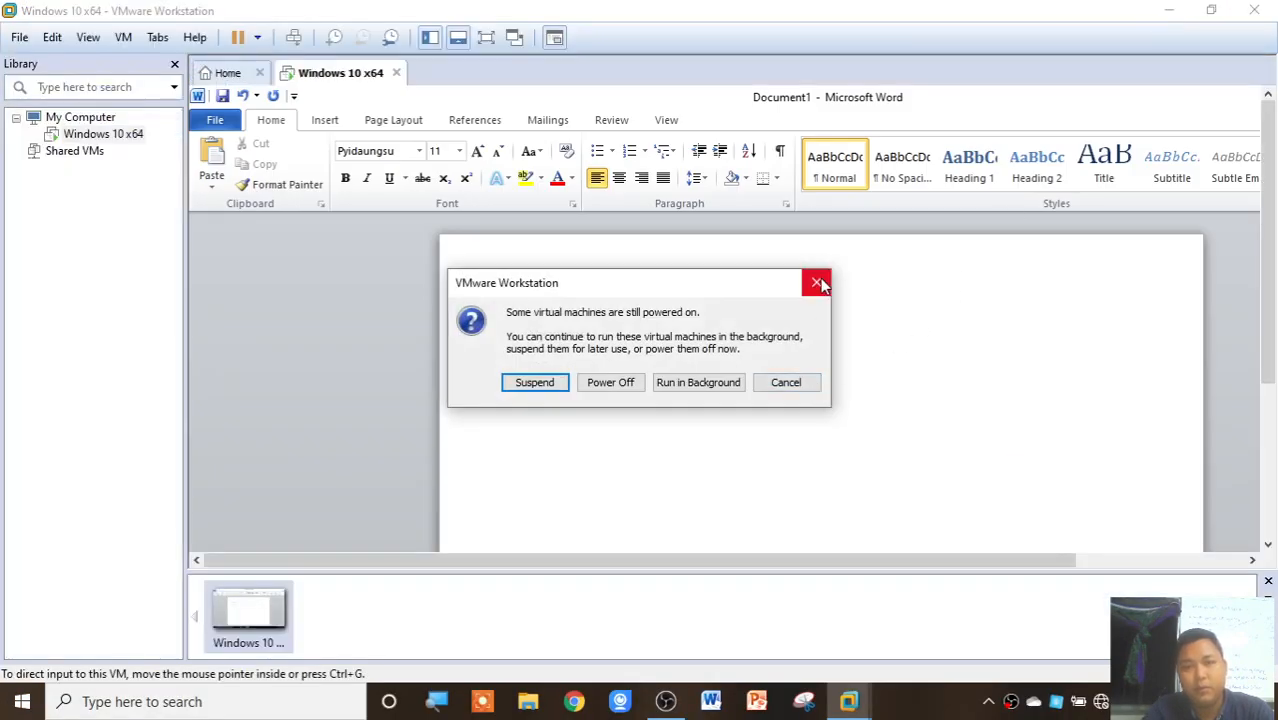
{"action": "mouse_move", "coordinate": [818, 283]}
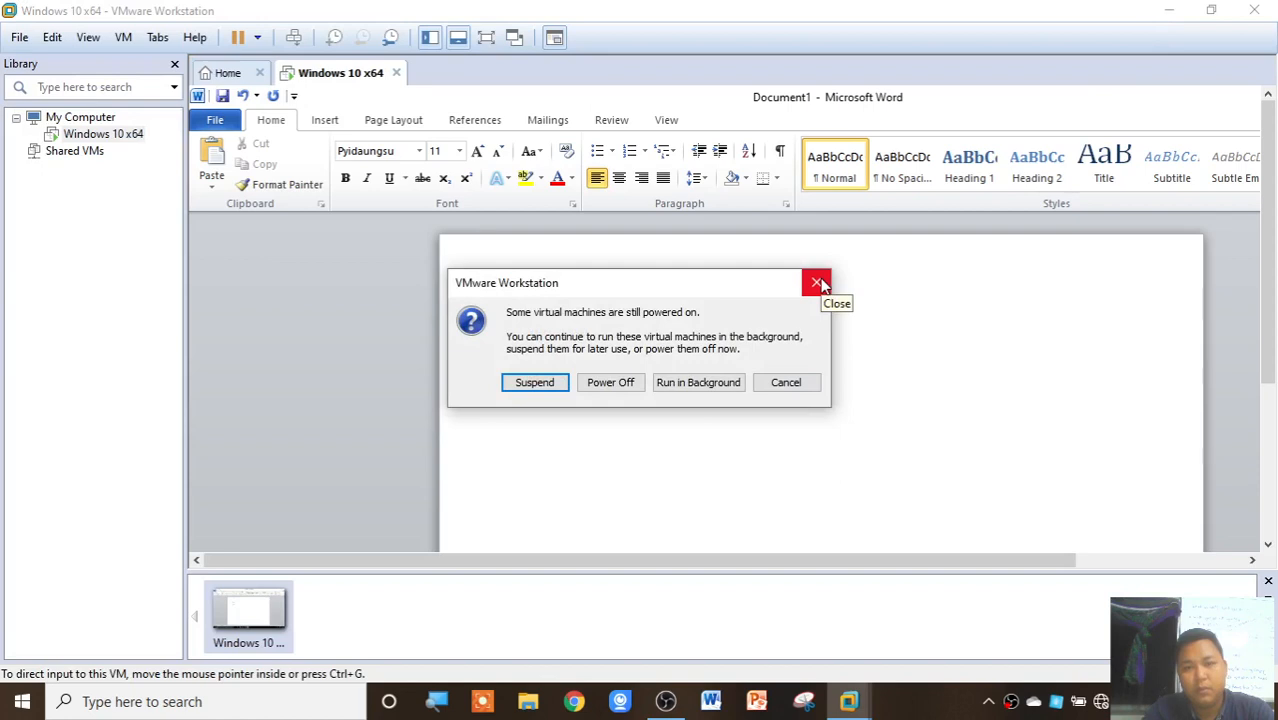
{"action": "mouse_move", "coordinate": [820, 385]}
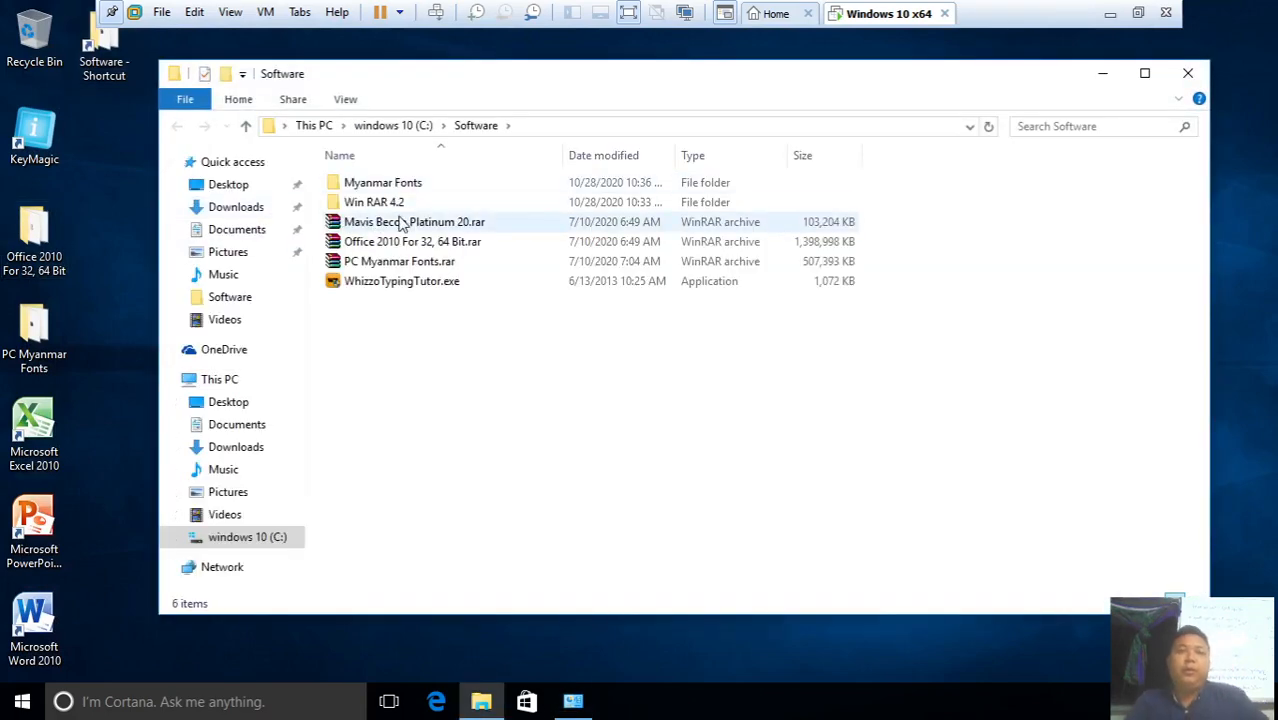
Extract Mavis Becon Platinum 20.rar and confirm replacing the existing setup file
{"action": "left_click", "coordinate": [414, 221]}
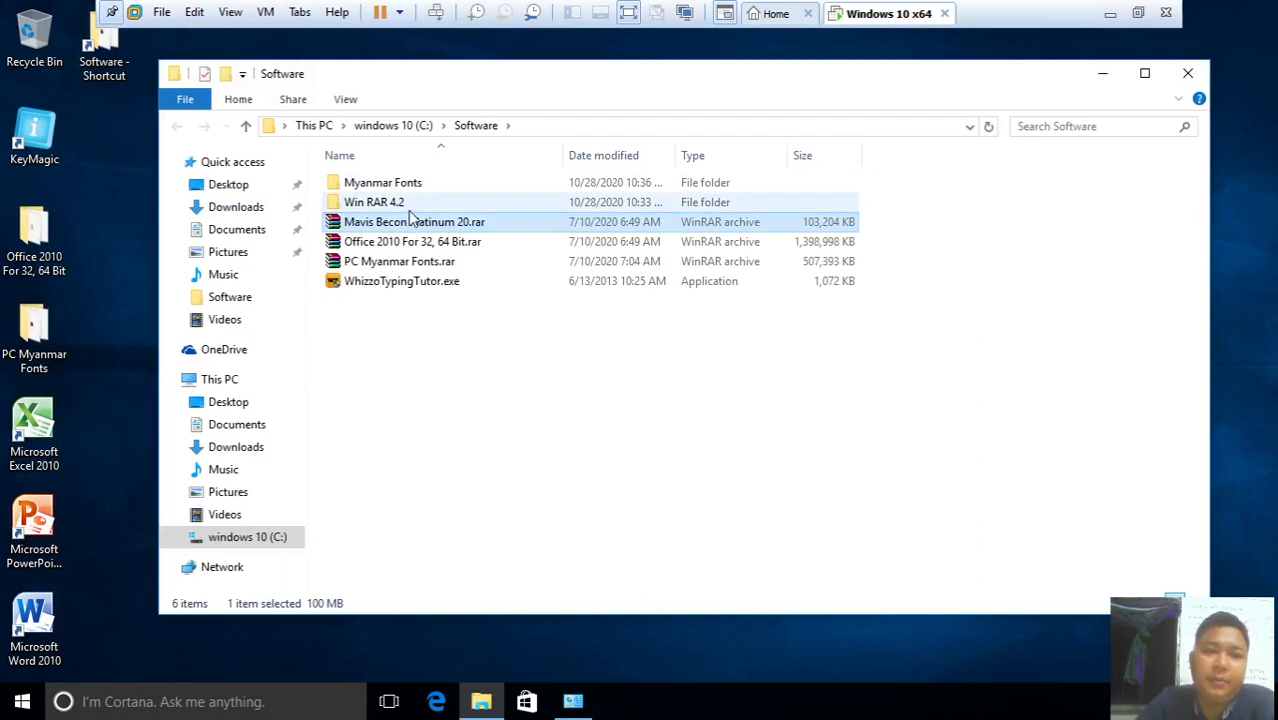
{"action": "right_click", "coordinate": [414, 221]}
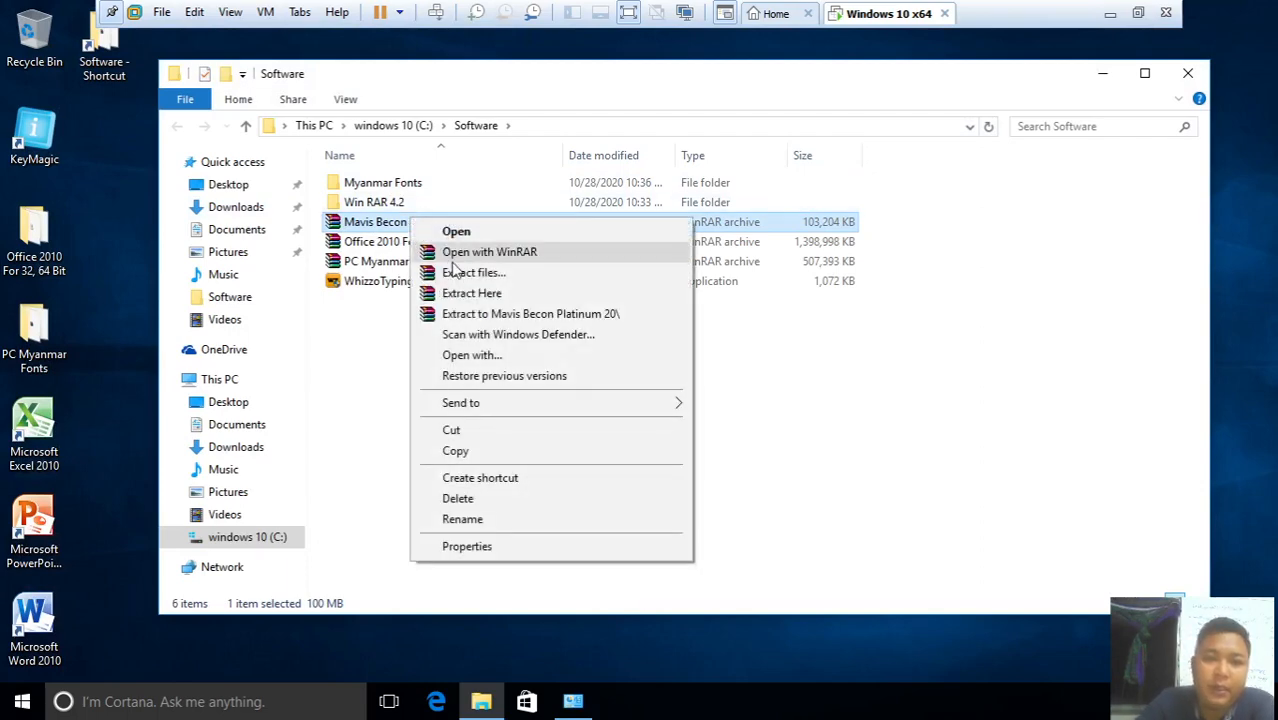
{"action": "left_click", "coordinate": [473, 272]}
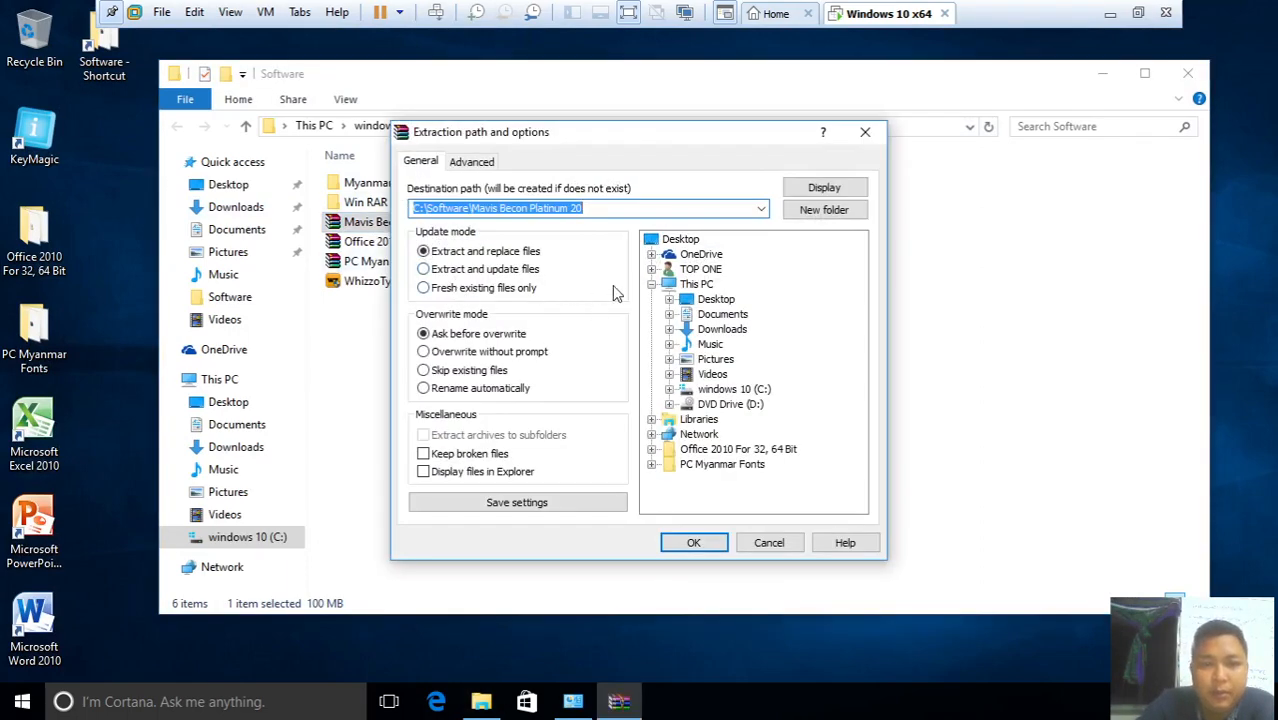
{"action": "left_click", "coordinate": [693, 542]}
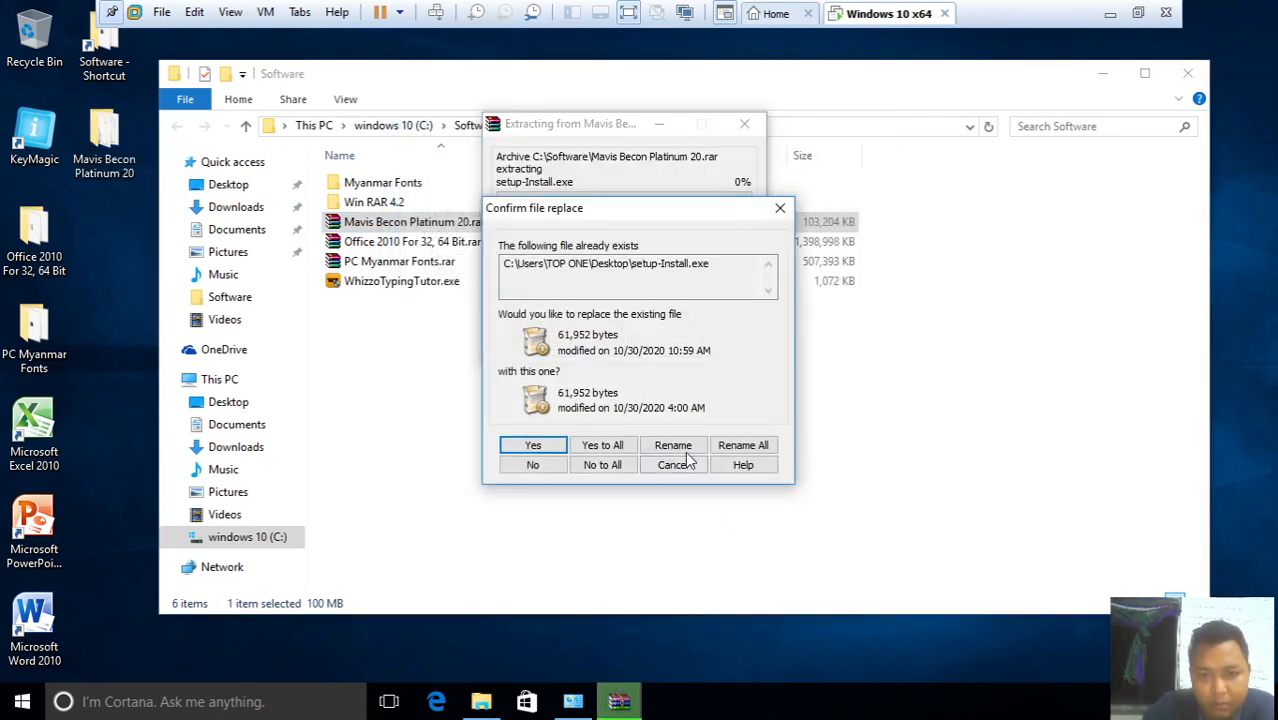
{"action": "left_click", "coordinate": [533, 445]}
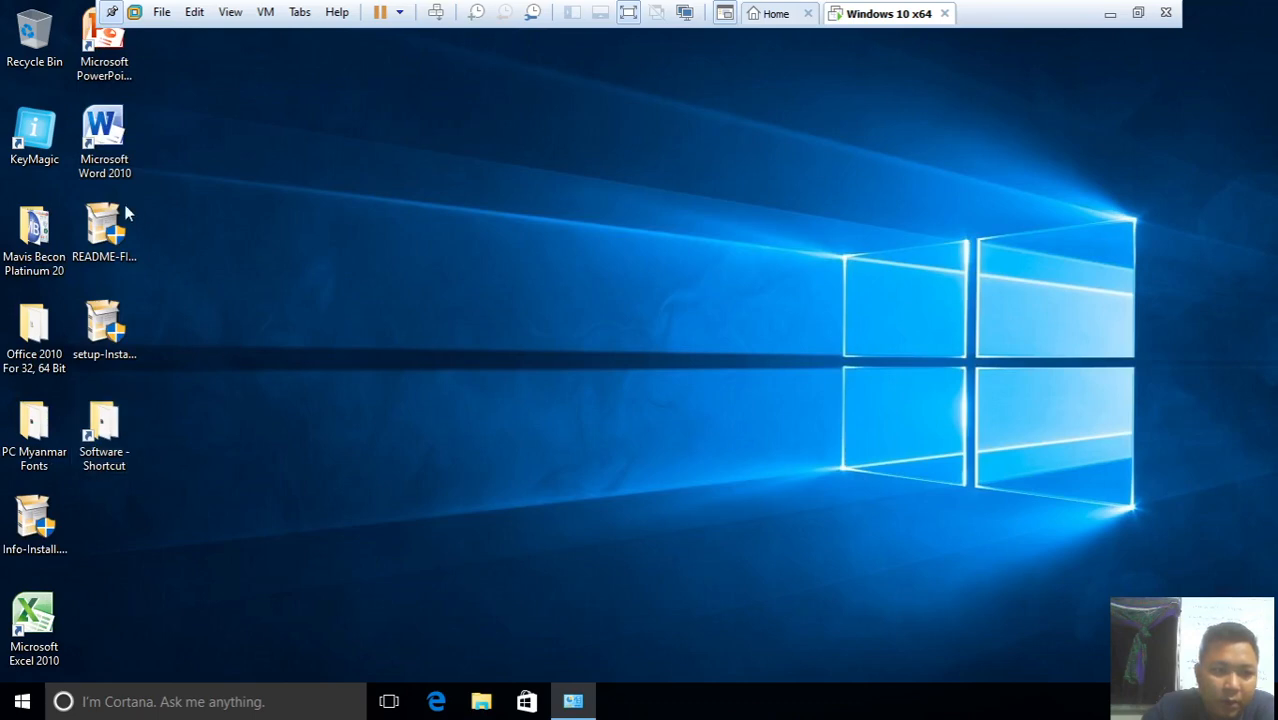
Delete the leftover README-FIRST-Install, setup-Install and Info-Install files from the desktop
{"action": "left_click_drag", "start_coordinate": [130, 200], "coordinate": [105, 380]}
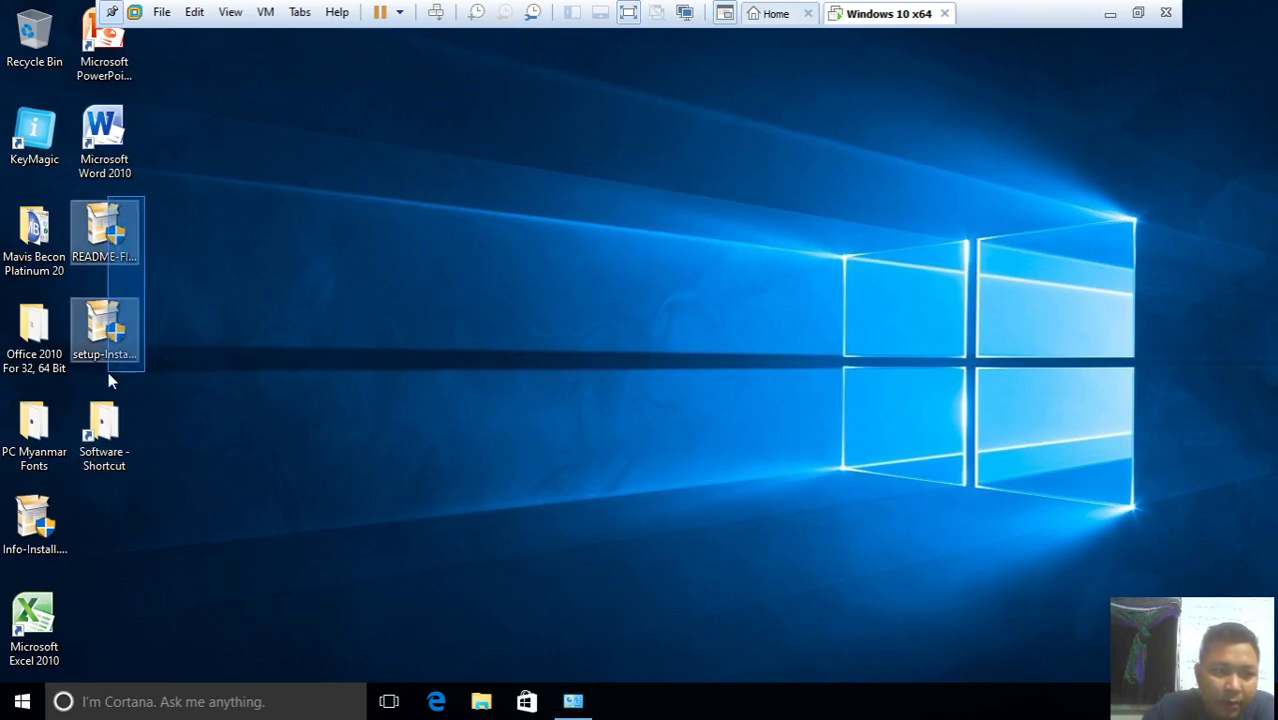
{"action": "left_click", "coordinate": [104, 230]}
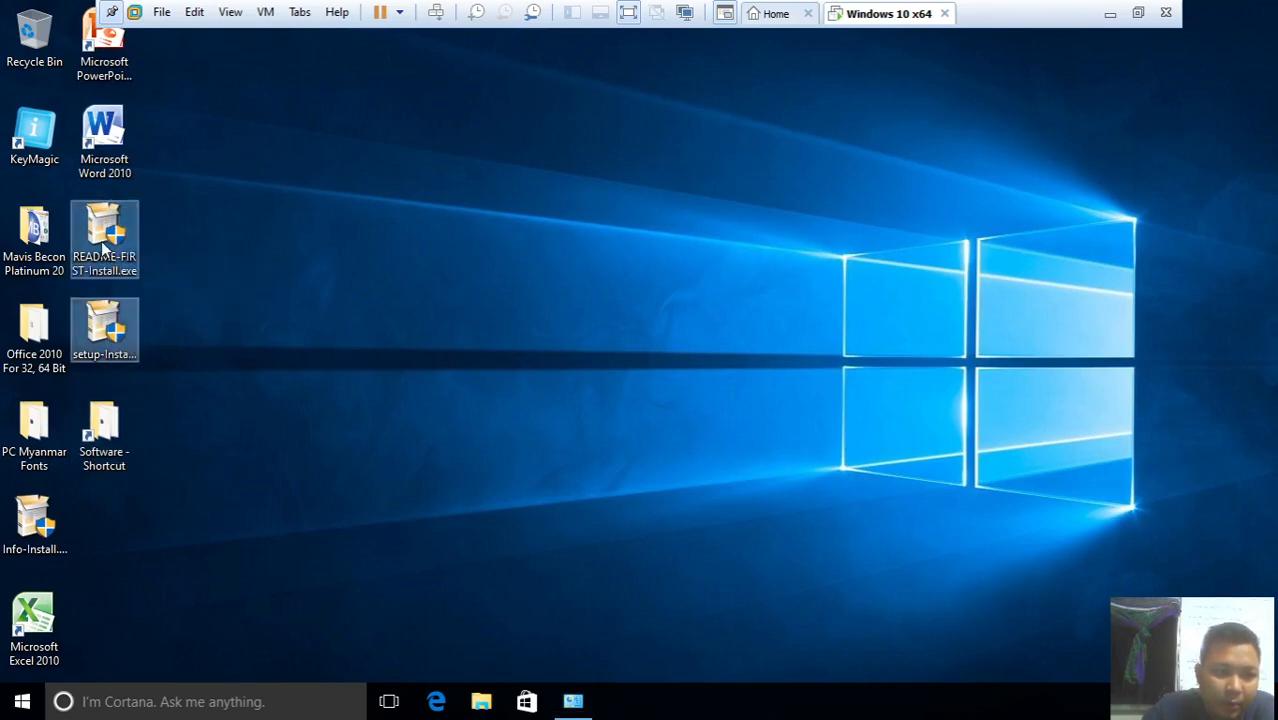
{"action": "left_click", "coordinate": [34, 240]}
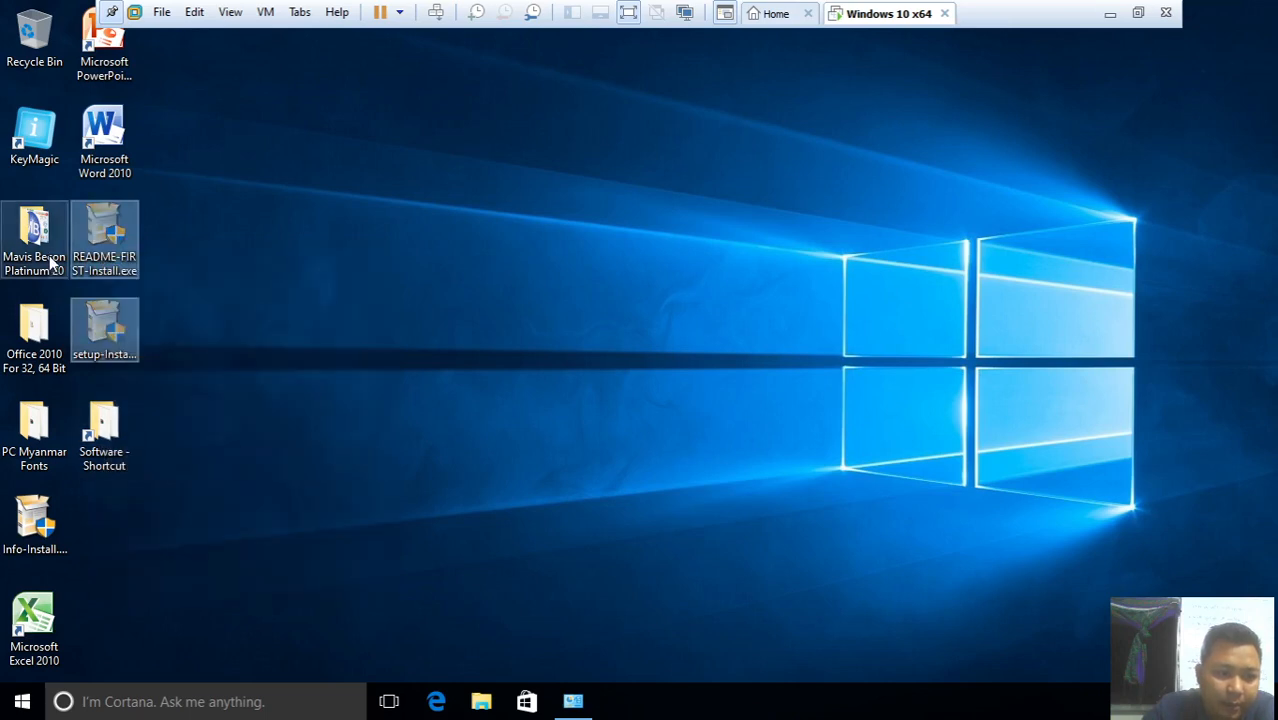
{"action": "right_click", "coordinate": [34, 240]}
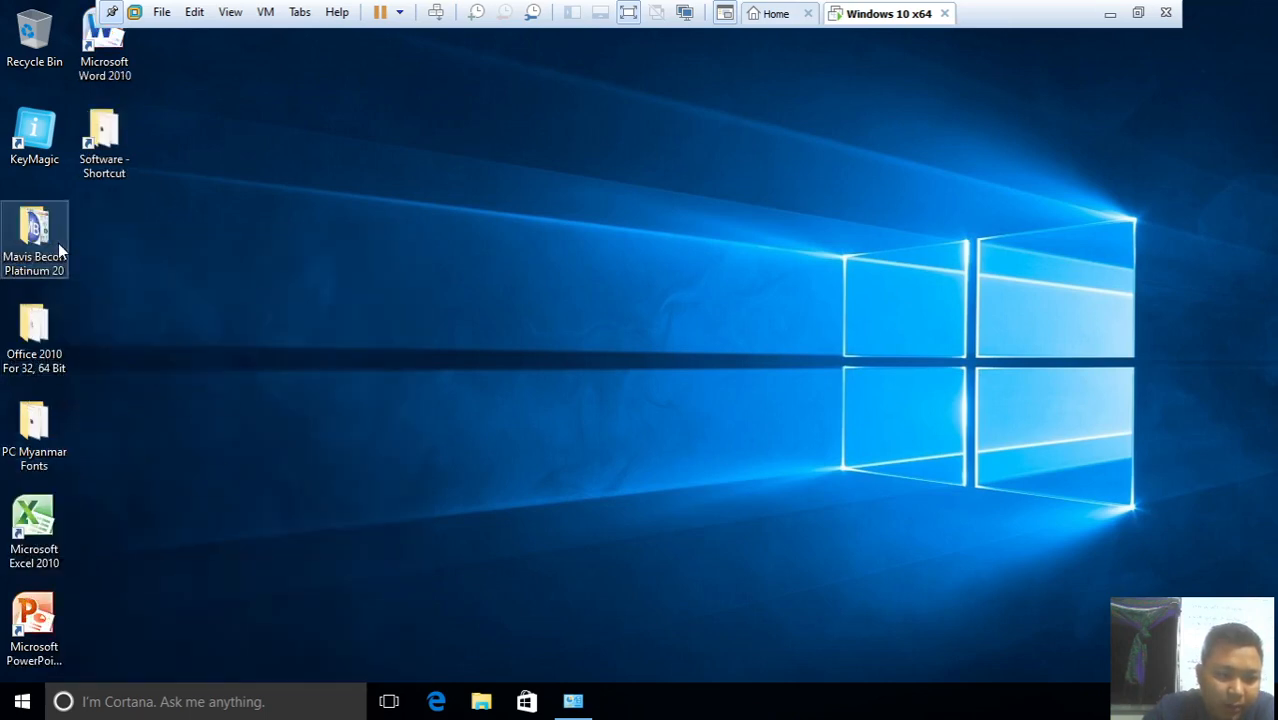
Open the Mavis Becon Platinum 20 folder and run its setup.exe
{"action": "double_click", "coordinate": [34, 235]}
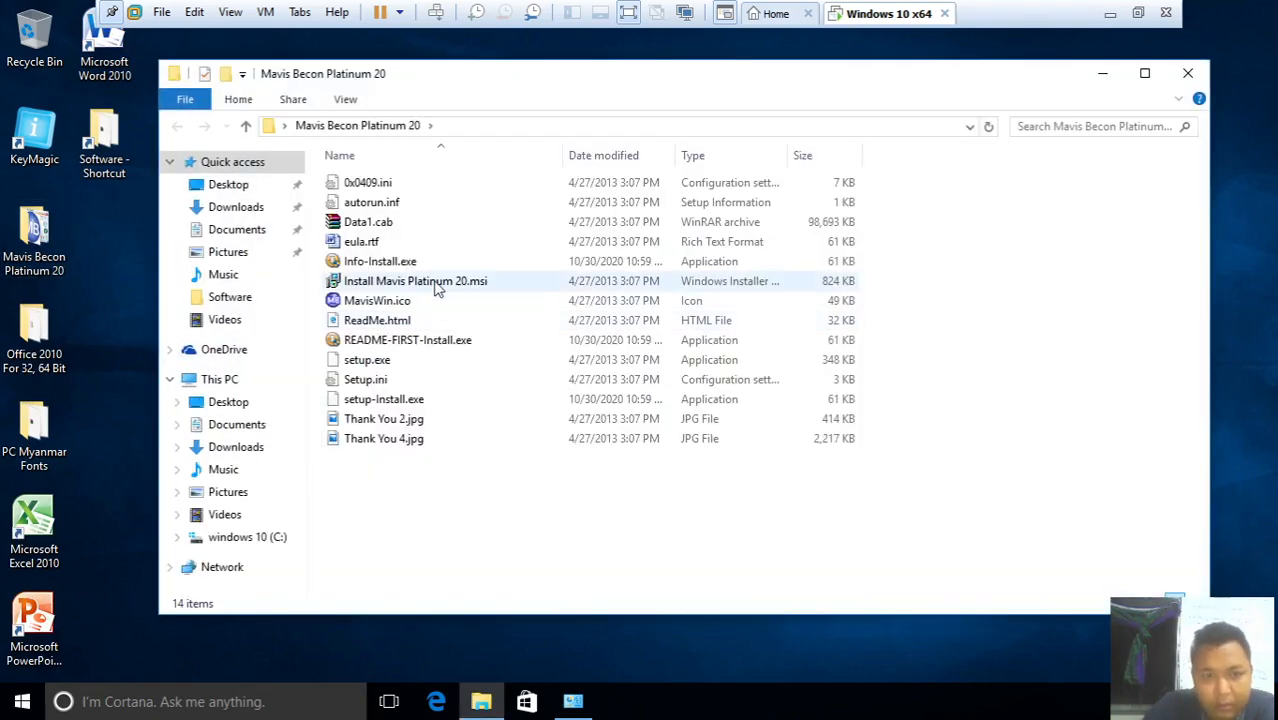
{"action": "left_click", "coordinate": [377, 300]}
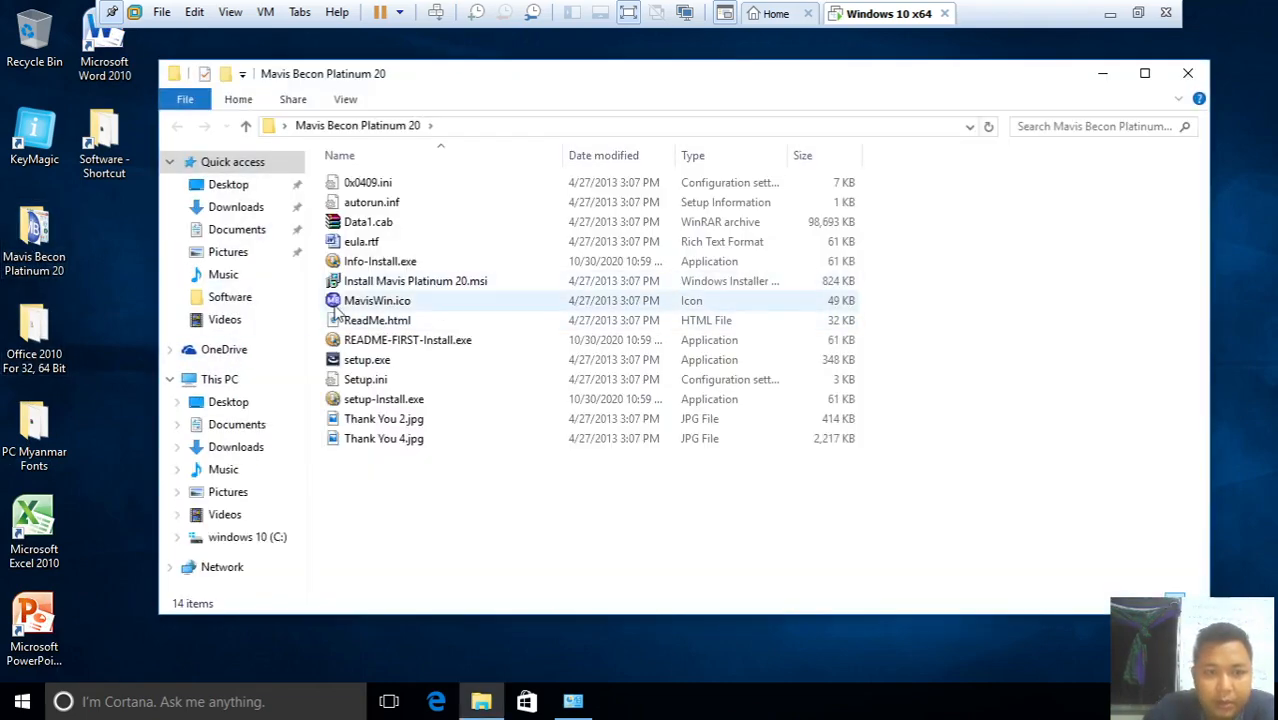
{"action": "left_click", "coordinate": [367, 359]}
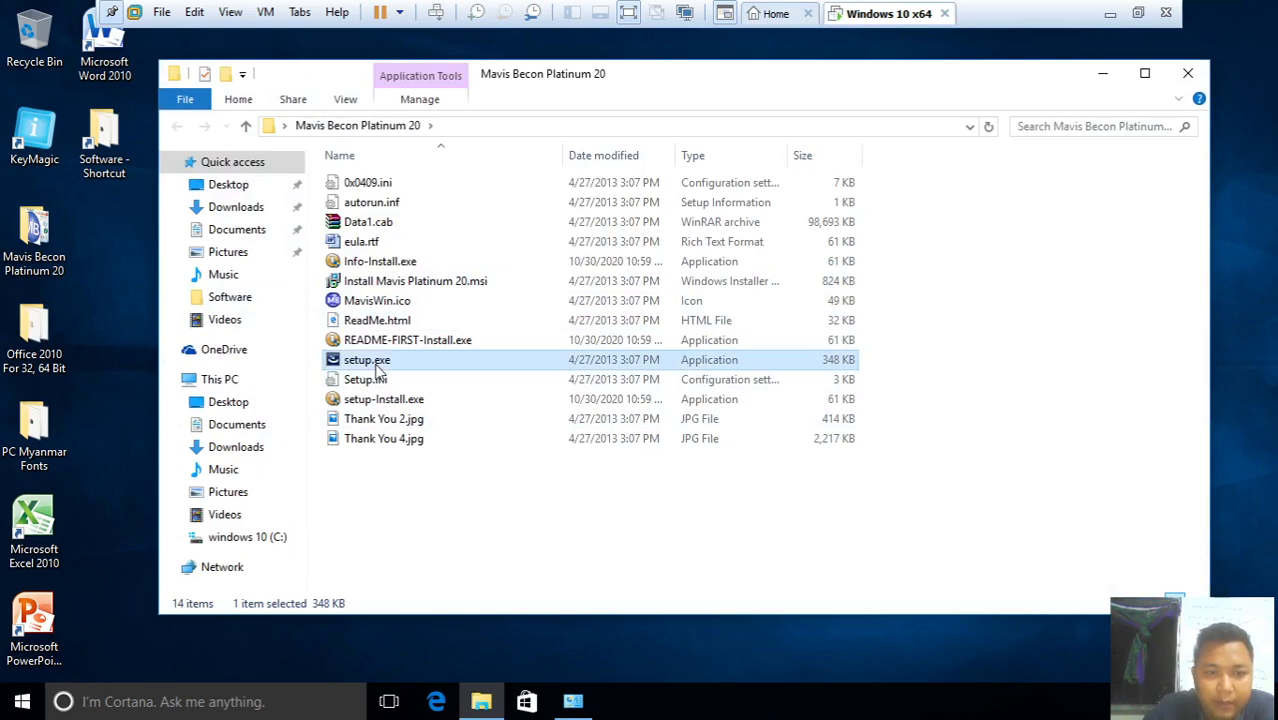
{"action": "mouse_move", "coordinate": [92, 257]}
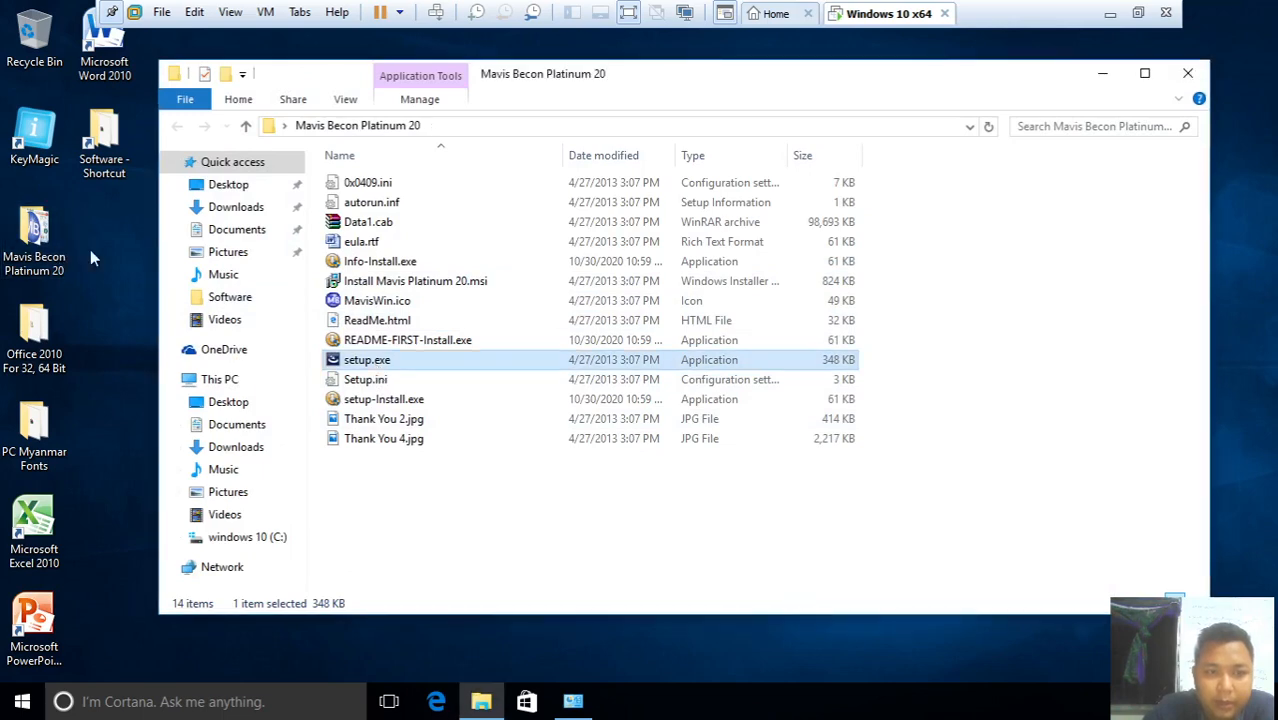
{"action": "right_click", "coordinate": [367, 359]}
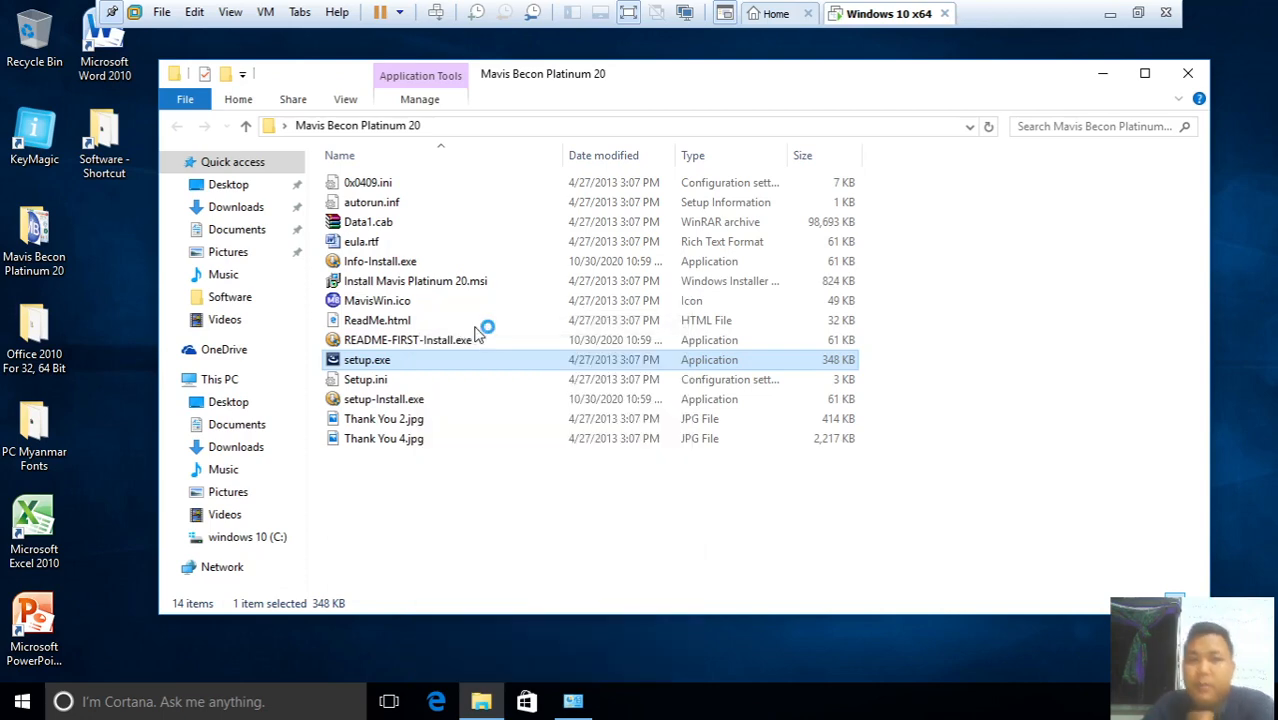
{"action": "double_click", "coordinate": [366, 359]}
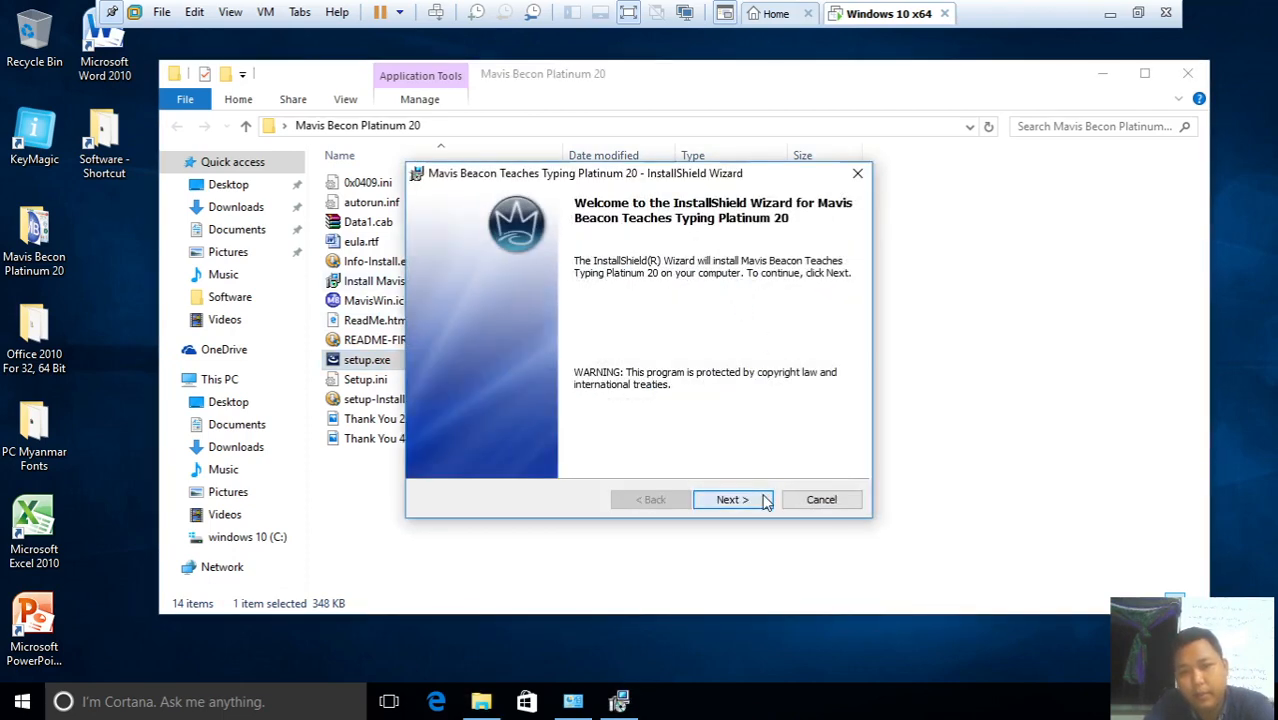
Install Mavis Beacon Typing Platinum 20 to the default folder, accepting the license terms, and finish
{"action": "left_click", "coordinate": [731, 499]}
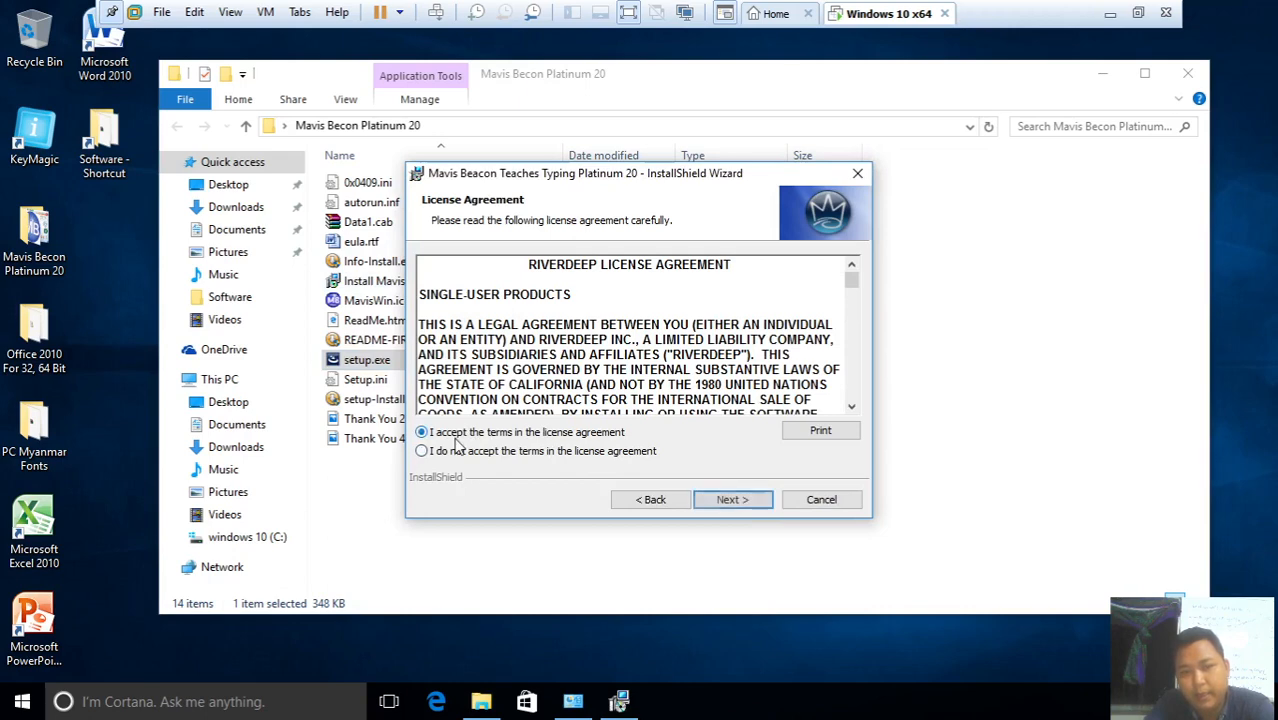
{"action": "left_click", "coordinate": [421, 451]}
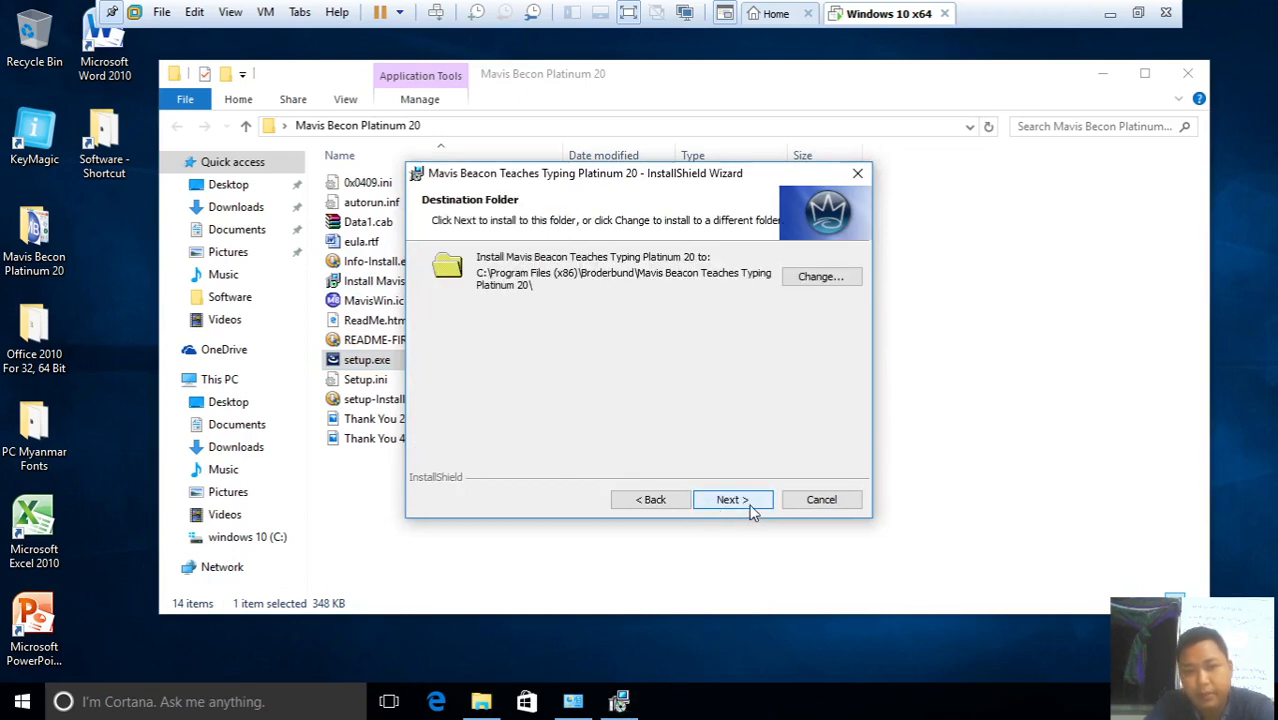
{"action": "left_click", "coordinate": [731, 499]}
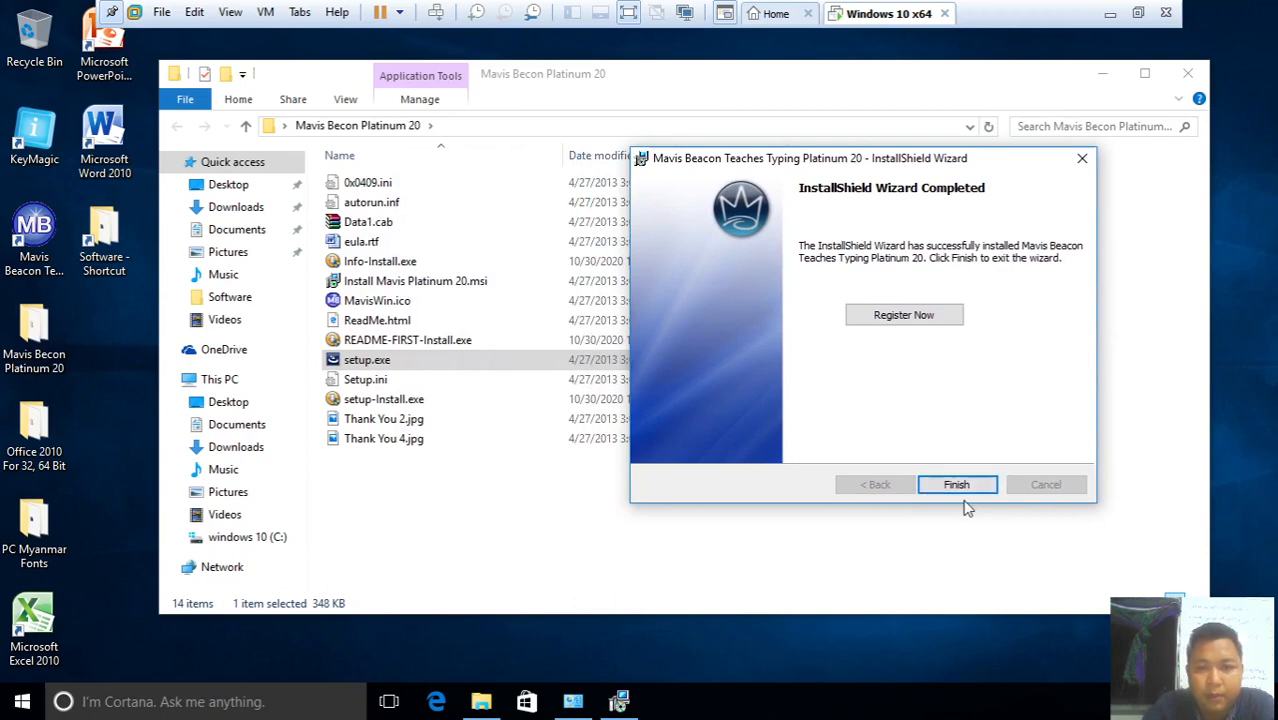
{"action": "left_click", "coordinate": [956, 484]}
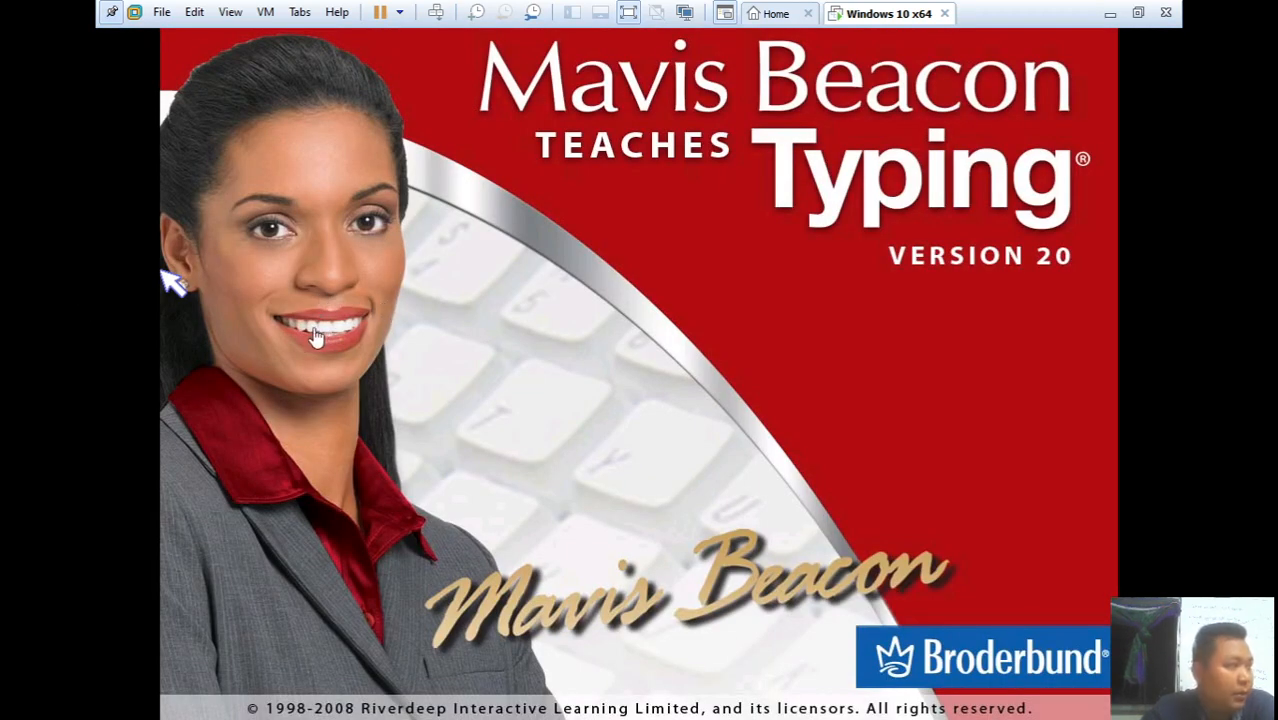
{"action": "mouse_move", "coordinate": [450, 384]}
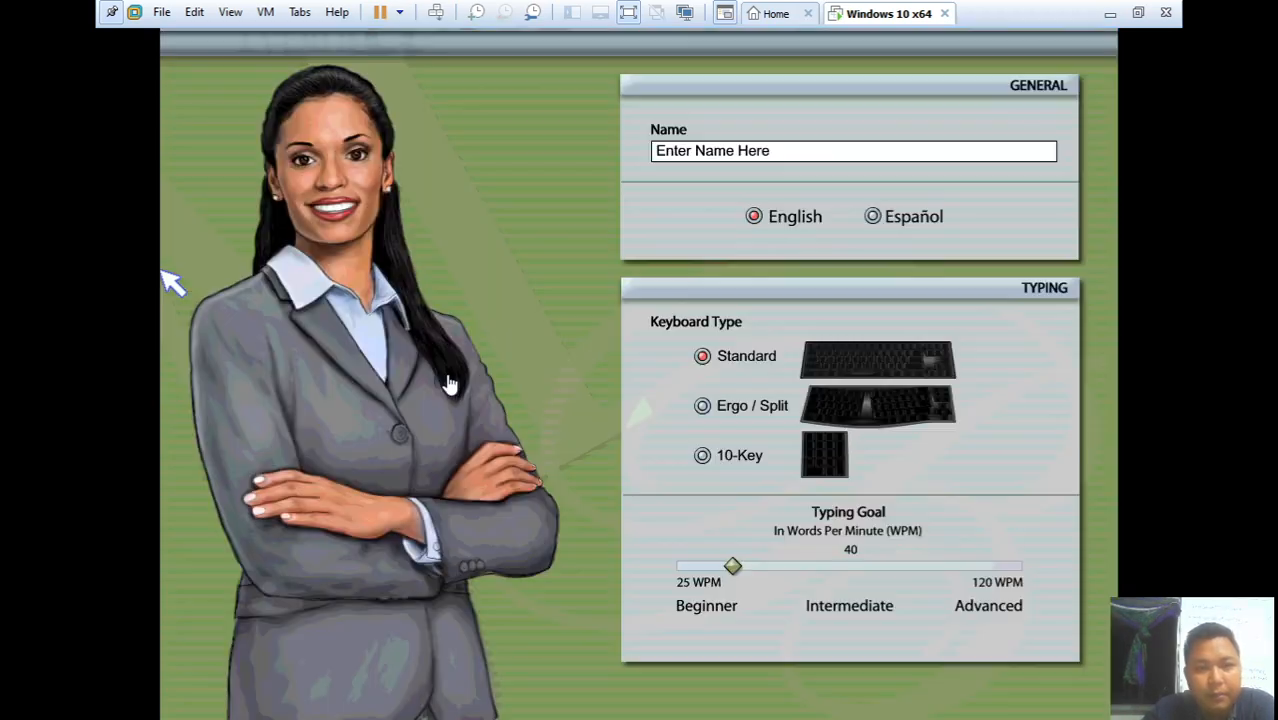
{"action": "mouse_move", "coordinate": [800, 153]}
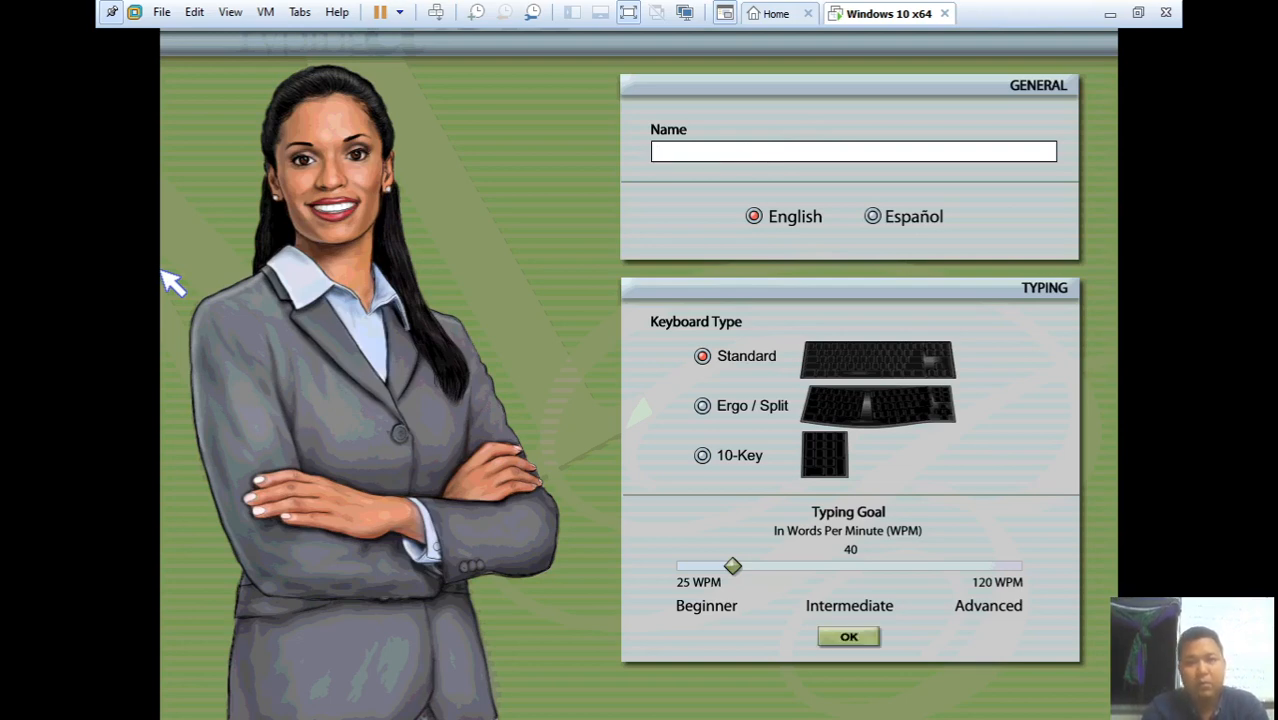
Save a user profile named 'kyawso' and enter the Take a Lesson area
{"action": "type", "text": "k"}
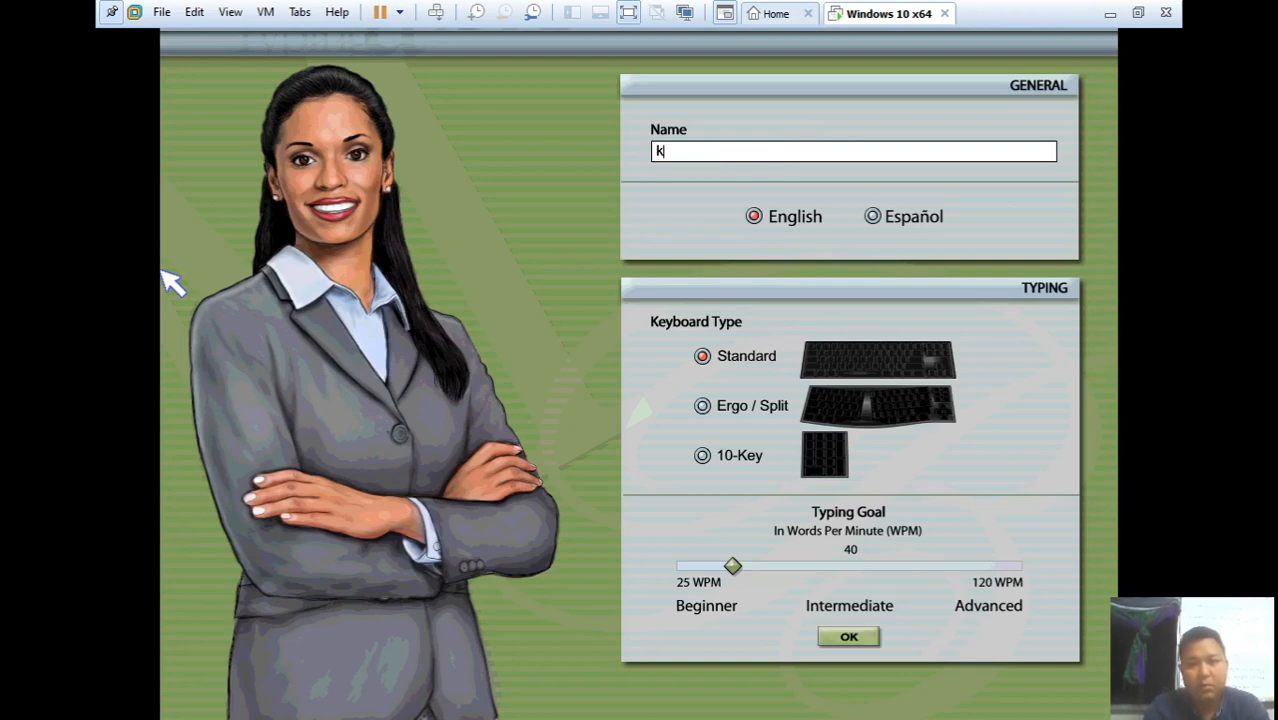
{"action": "type", "text": "yaws"}
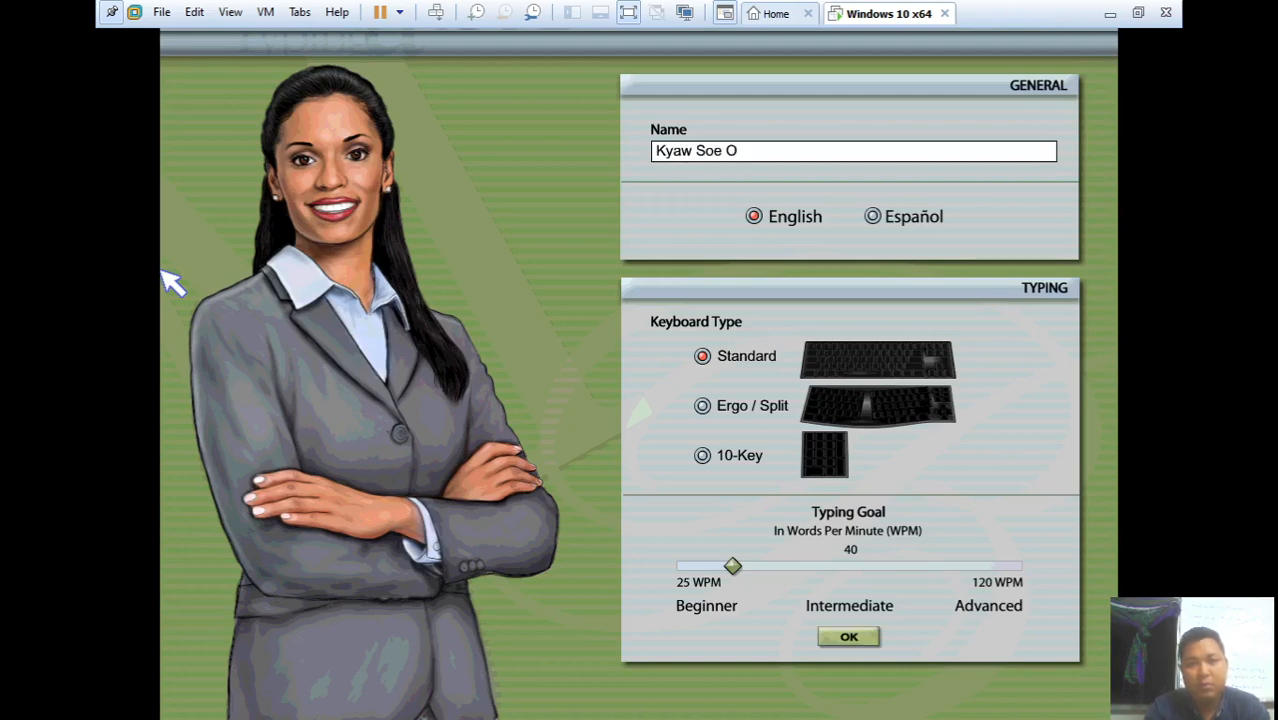
{"action": "type", "text": "o"}
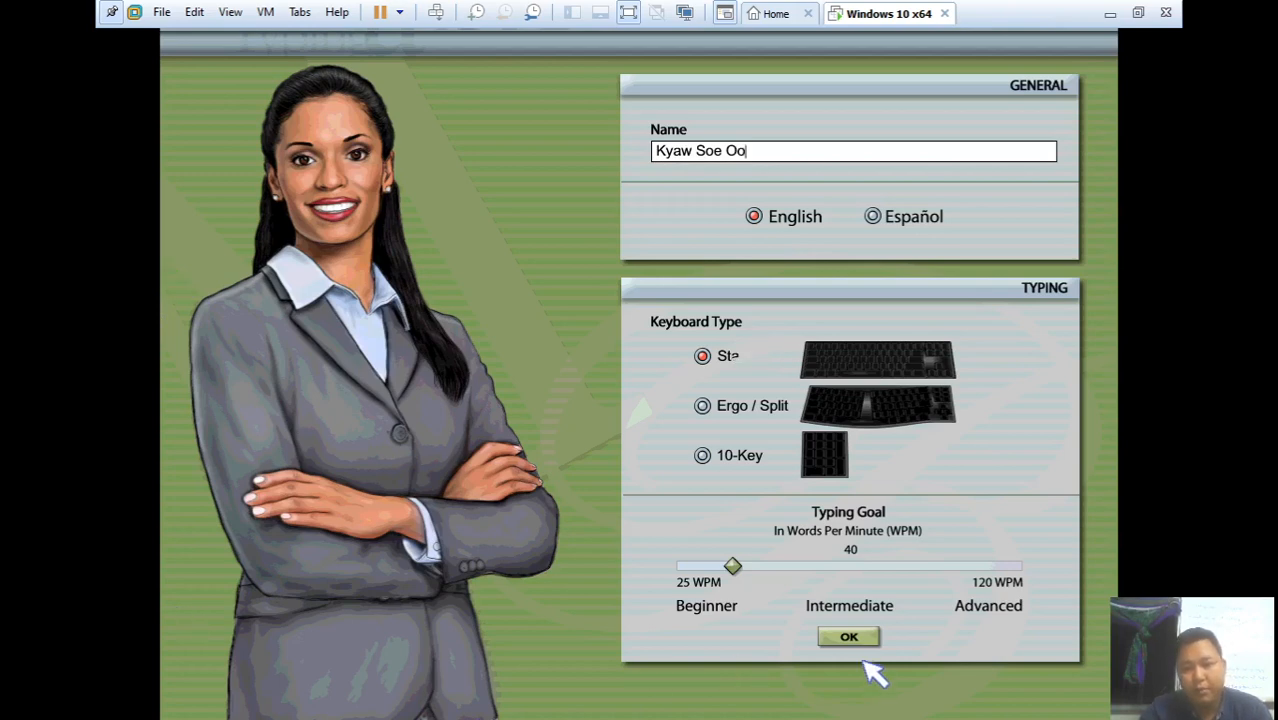
{"action": "left_click", "coordinate": [848, 637]}
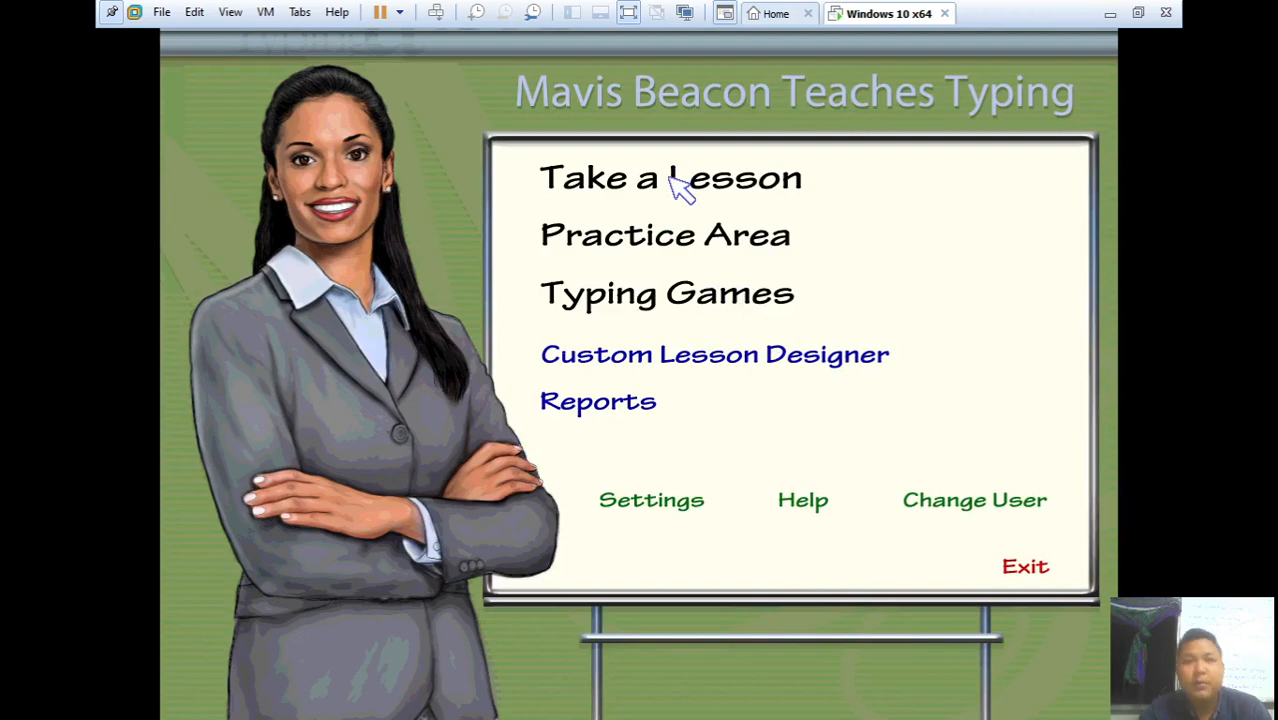
{"action": "left_click", "coordinate": [670, 178]}
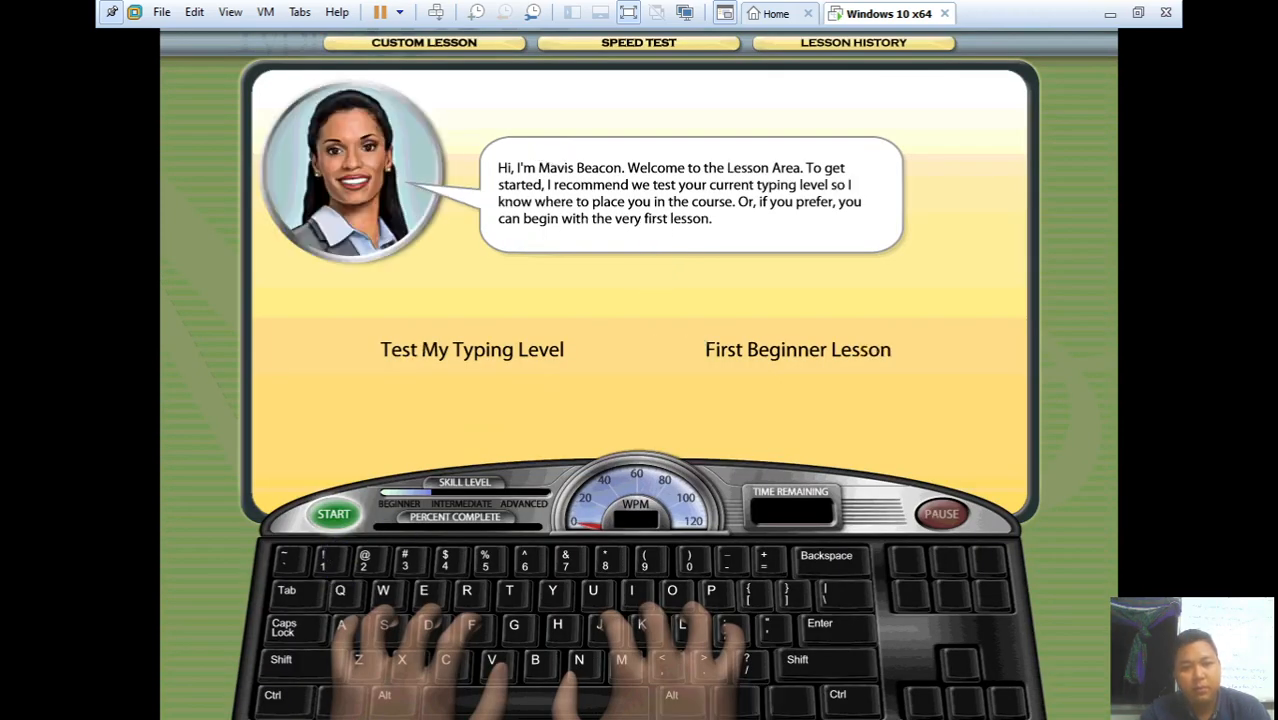